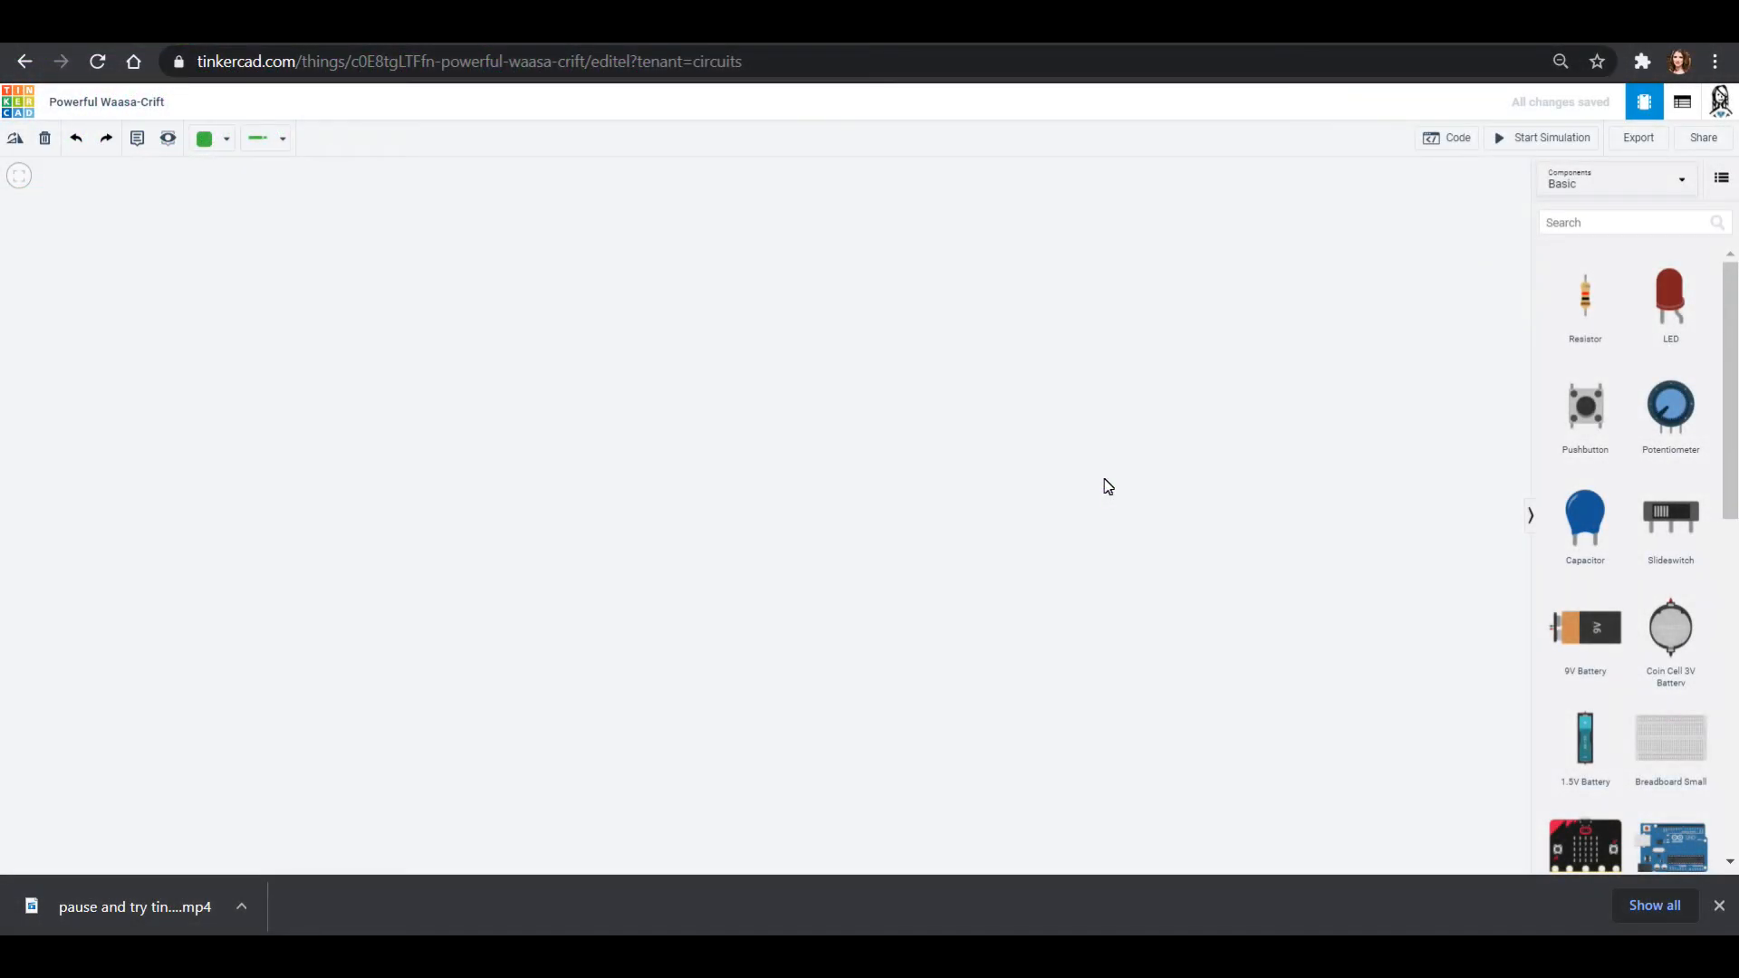
{"action": "mouse_move", "coordinate": [1168, 539]}
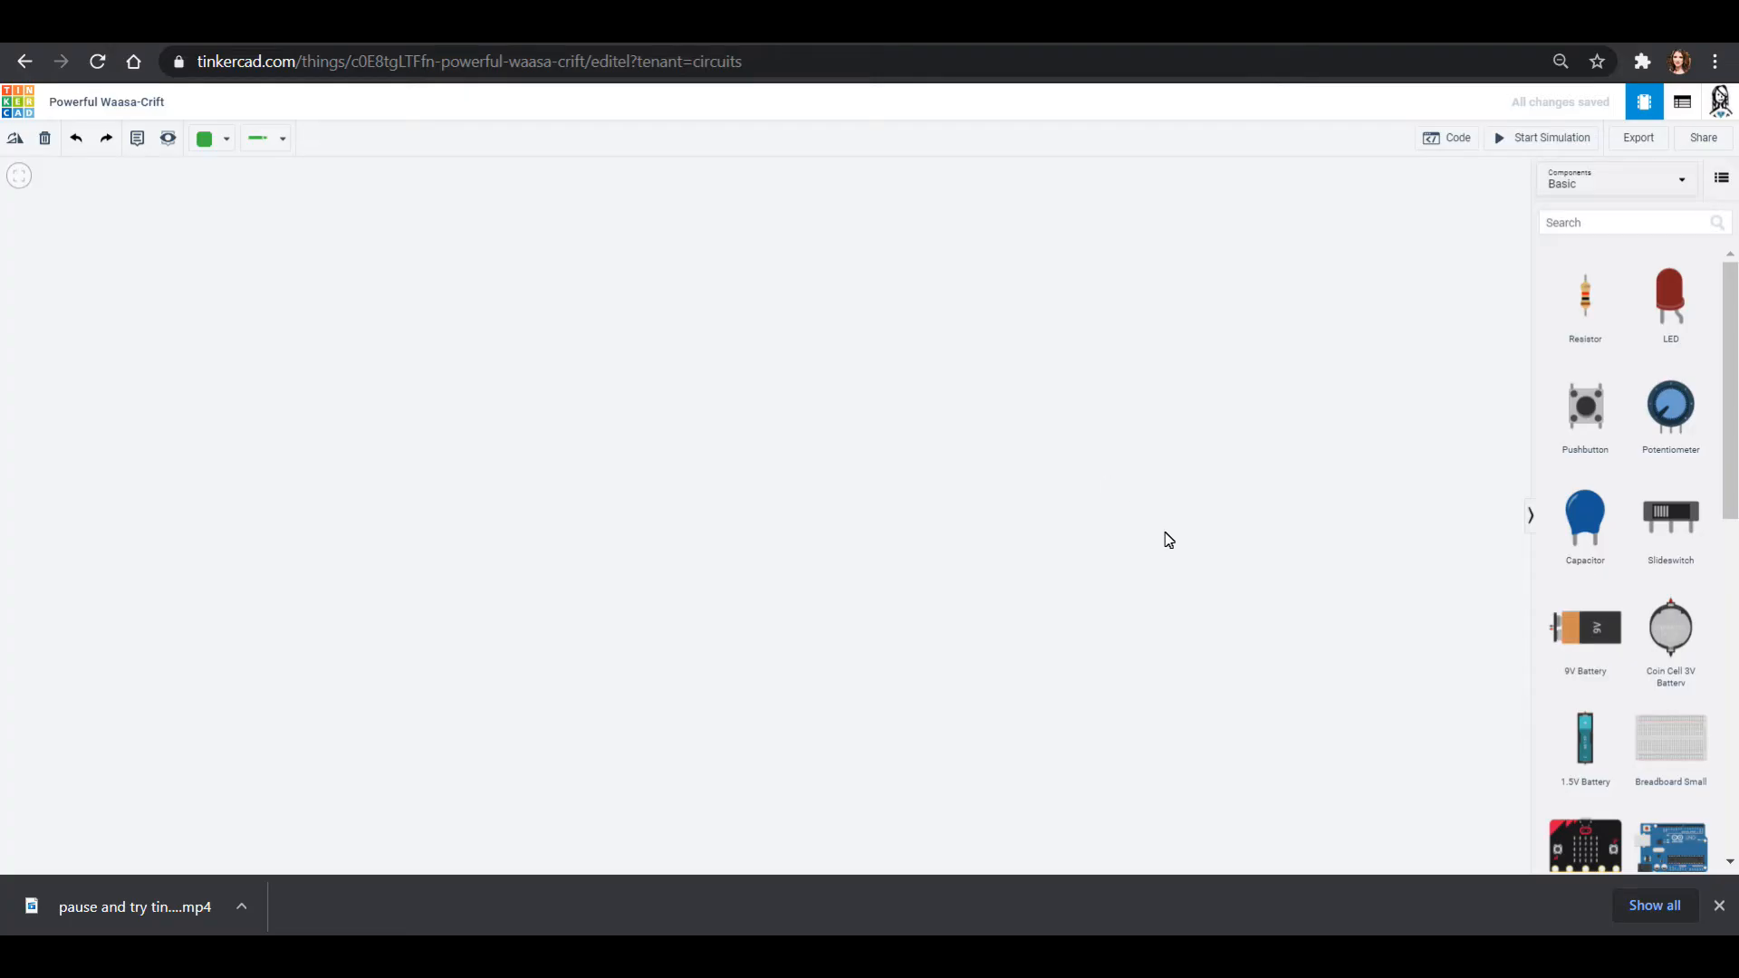
Drop a Breadboard Small component onto the empty canvas.
{"action": "left_click", "coordinate": [1670, 737]}
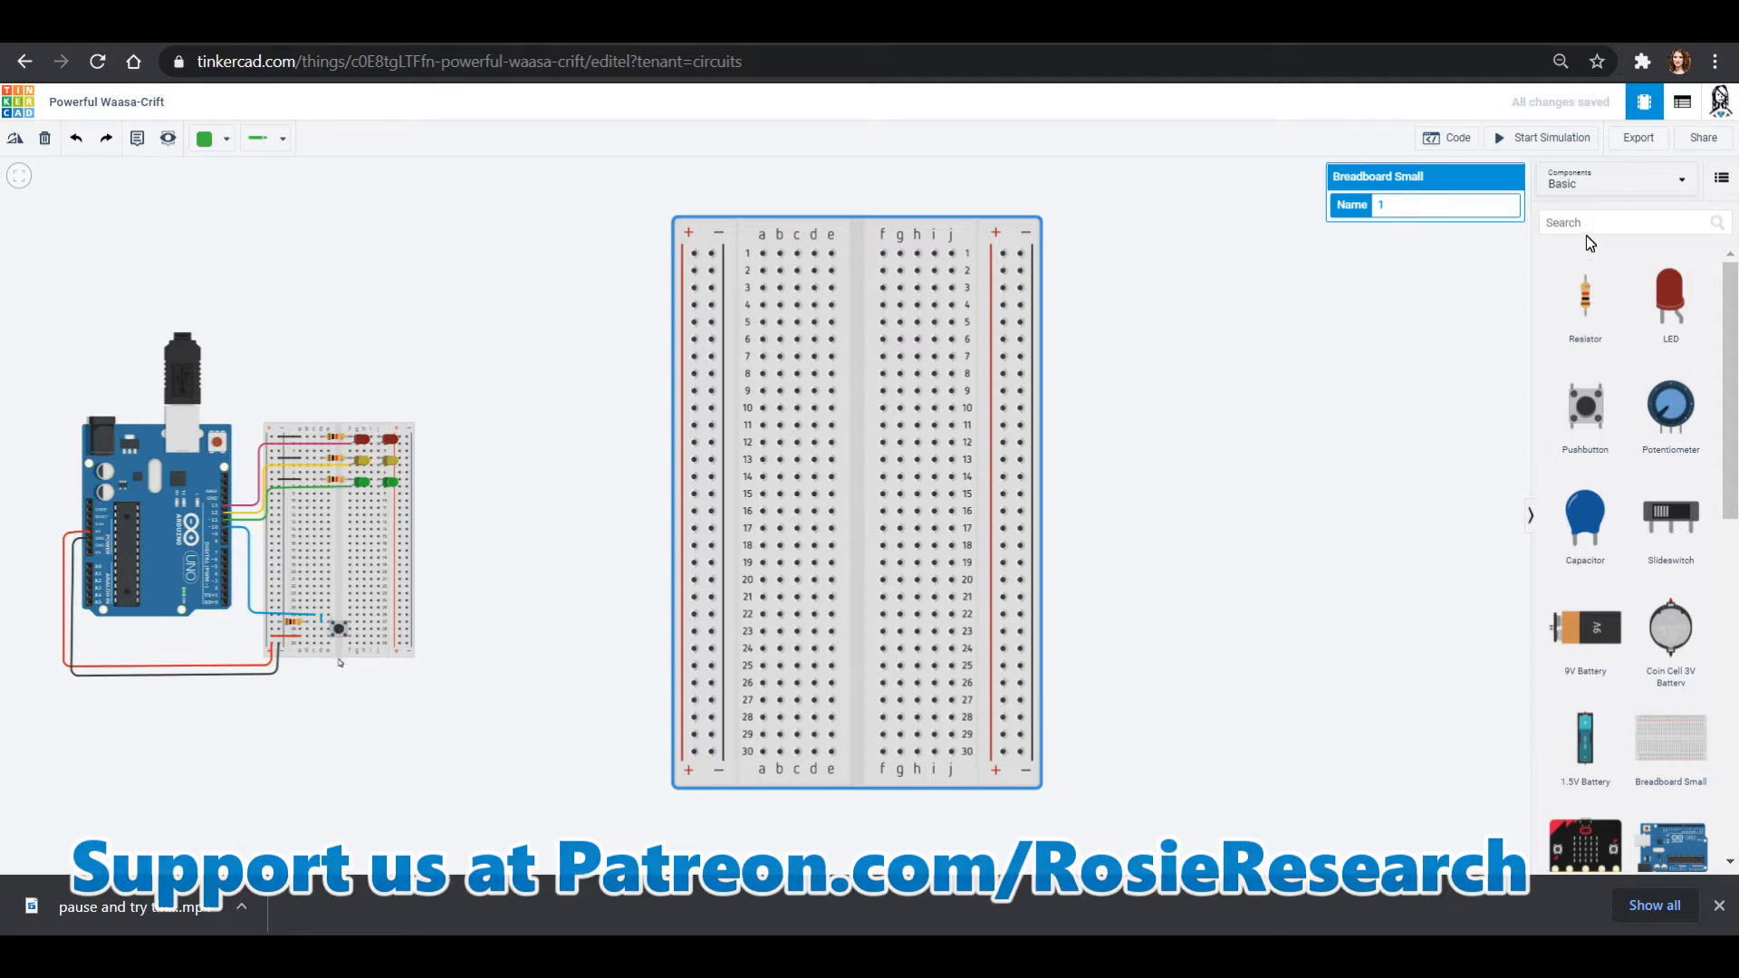
Search 'uno' for the Arduino Uno and place a horizontal red LED on row 1.
{"action": "type", "text": "uno"}
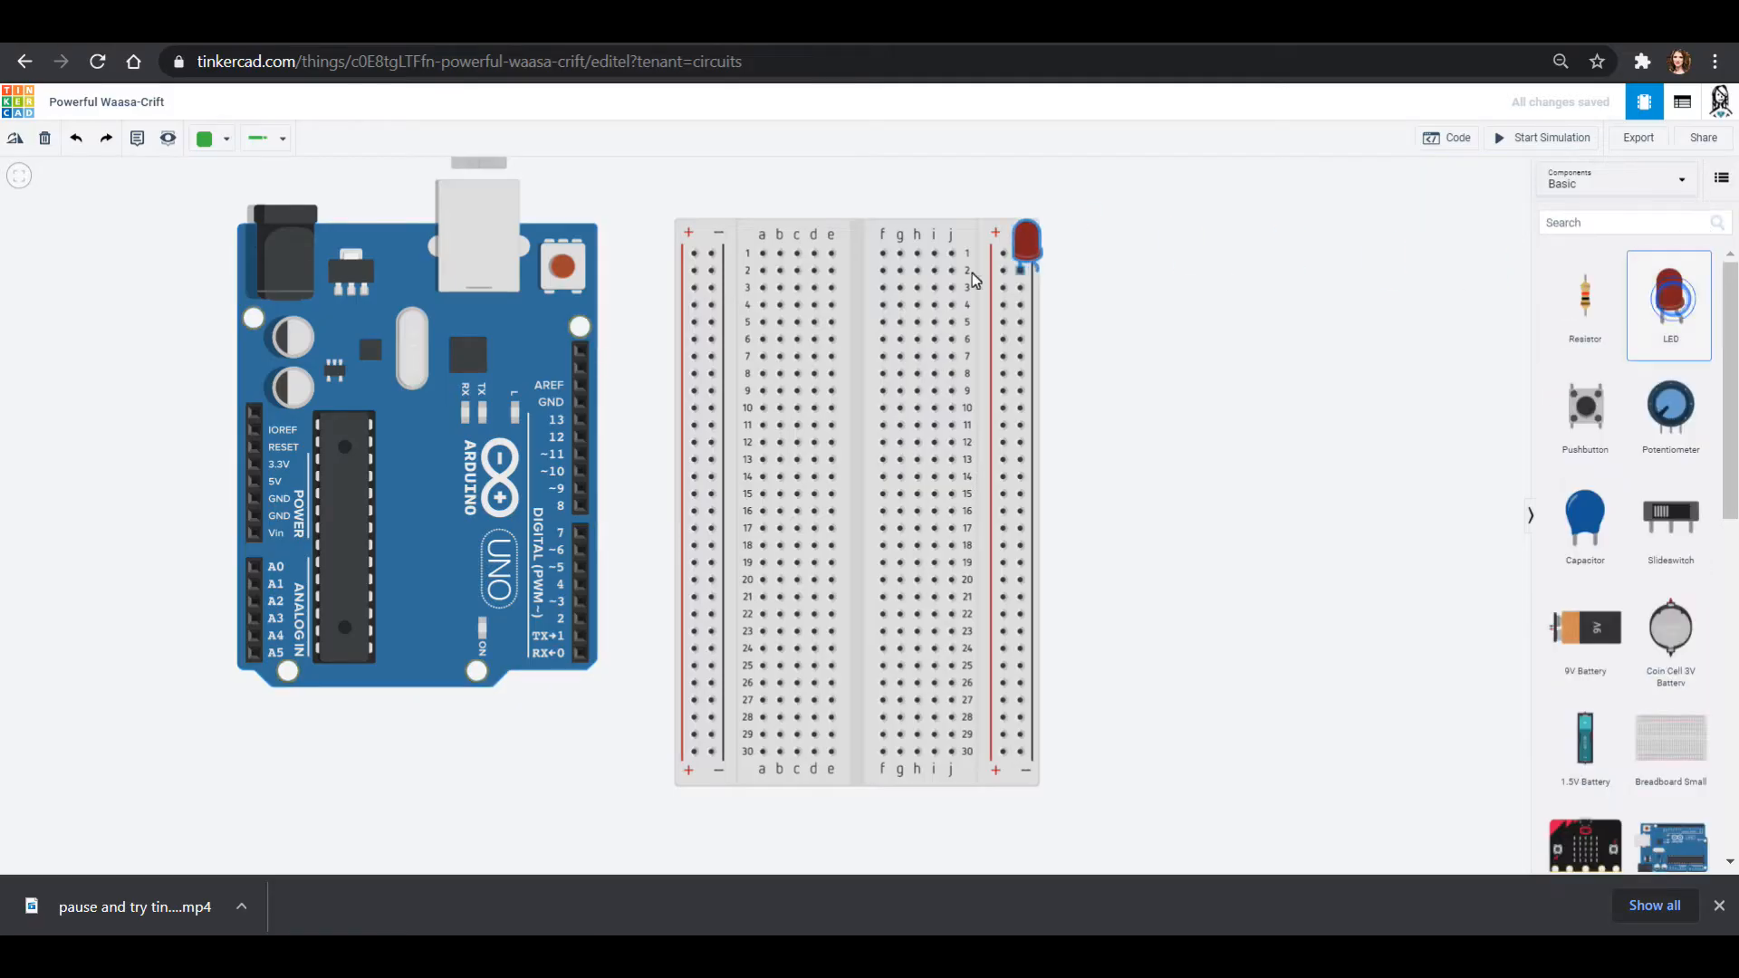
{"action": "left_click_drag", "start_coordinate": [1027, 242], "coordinate": [888, 227]}
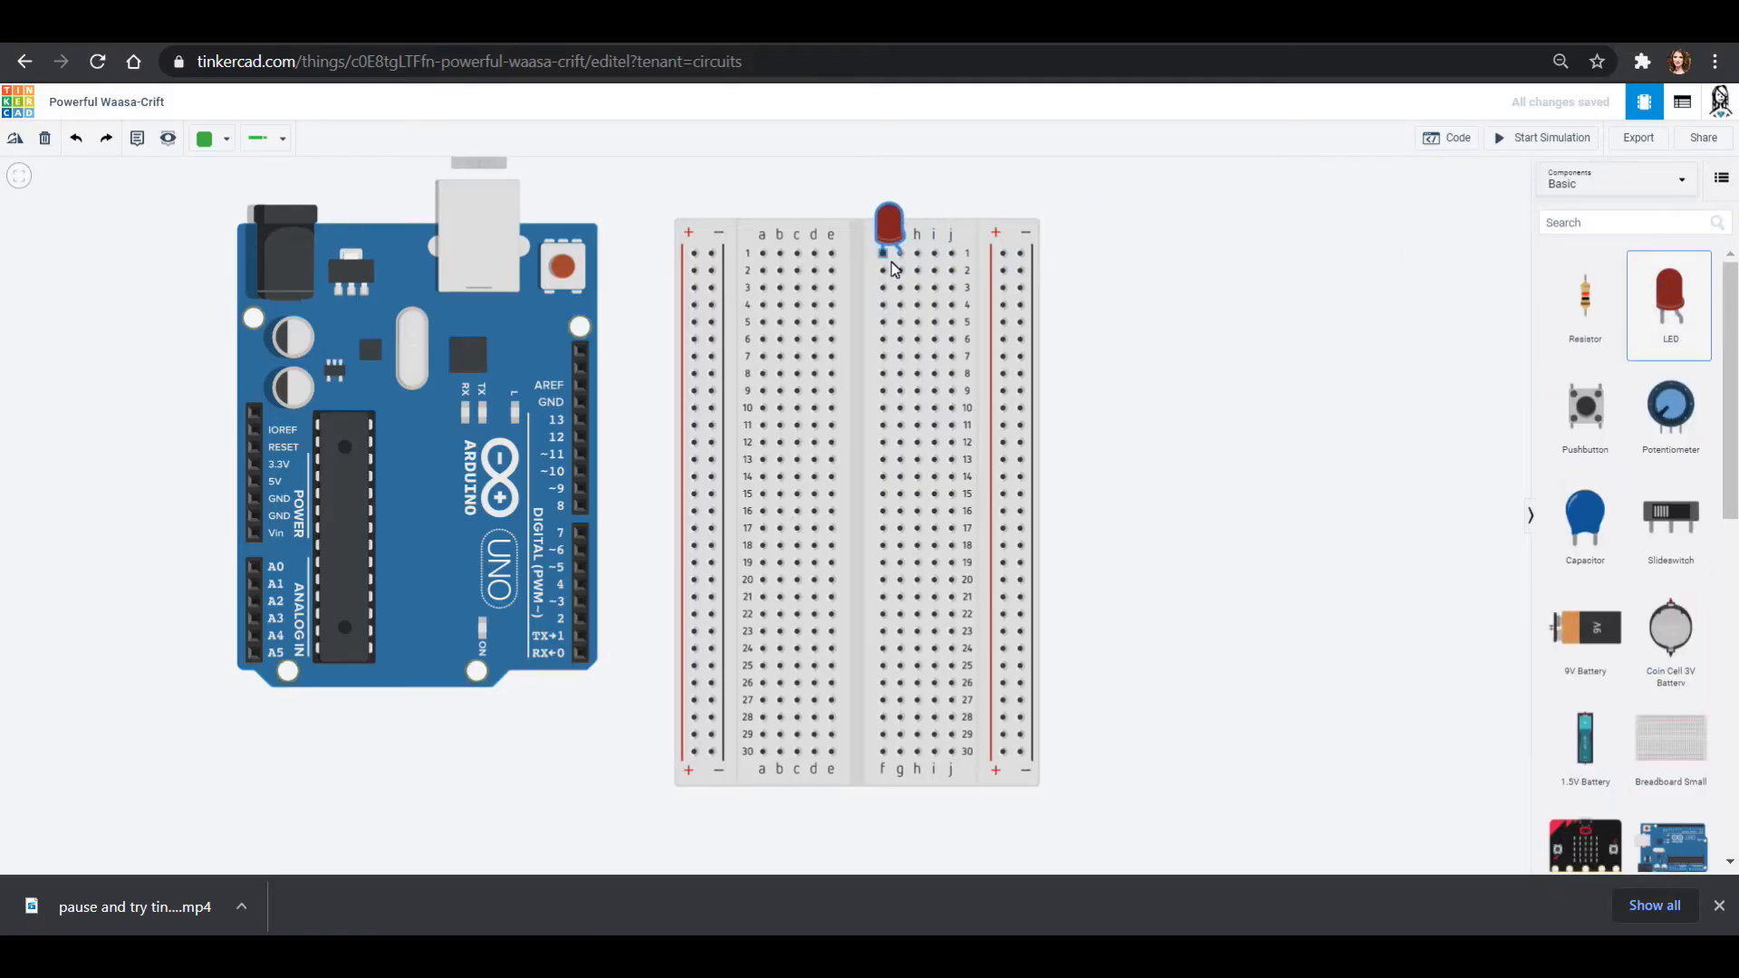
{"action": "left_click_drag", "start_coordinate": [888, 227], "coordinate": [1059, 277]}
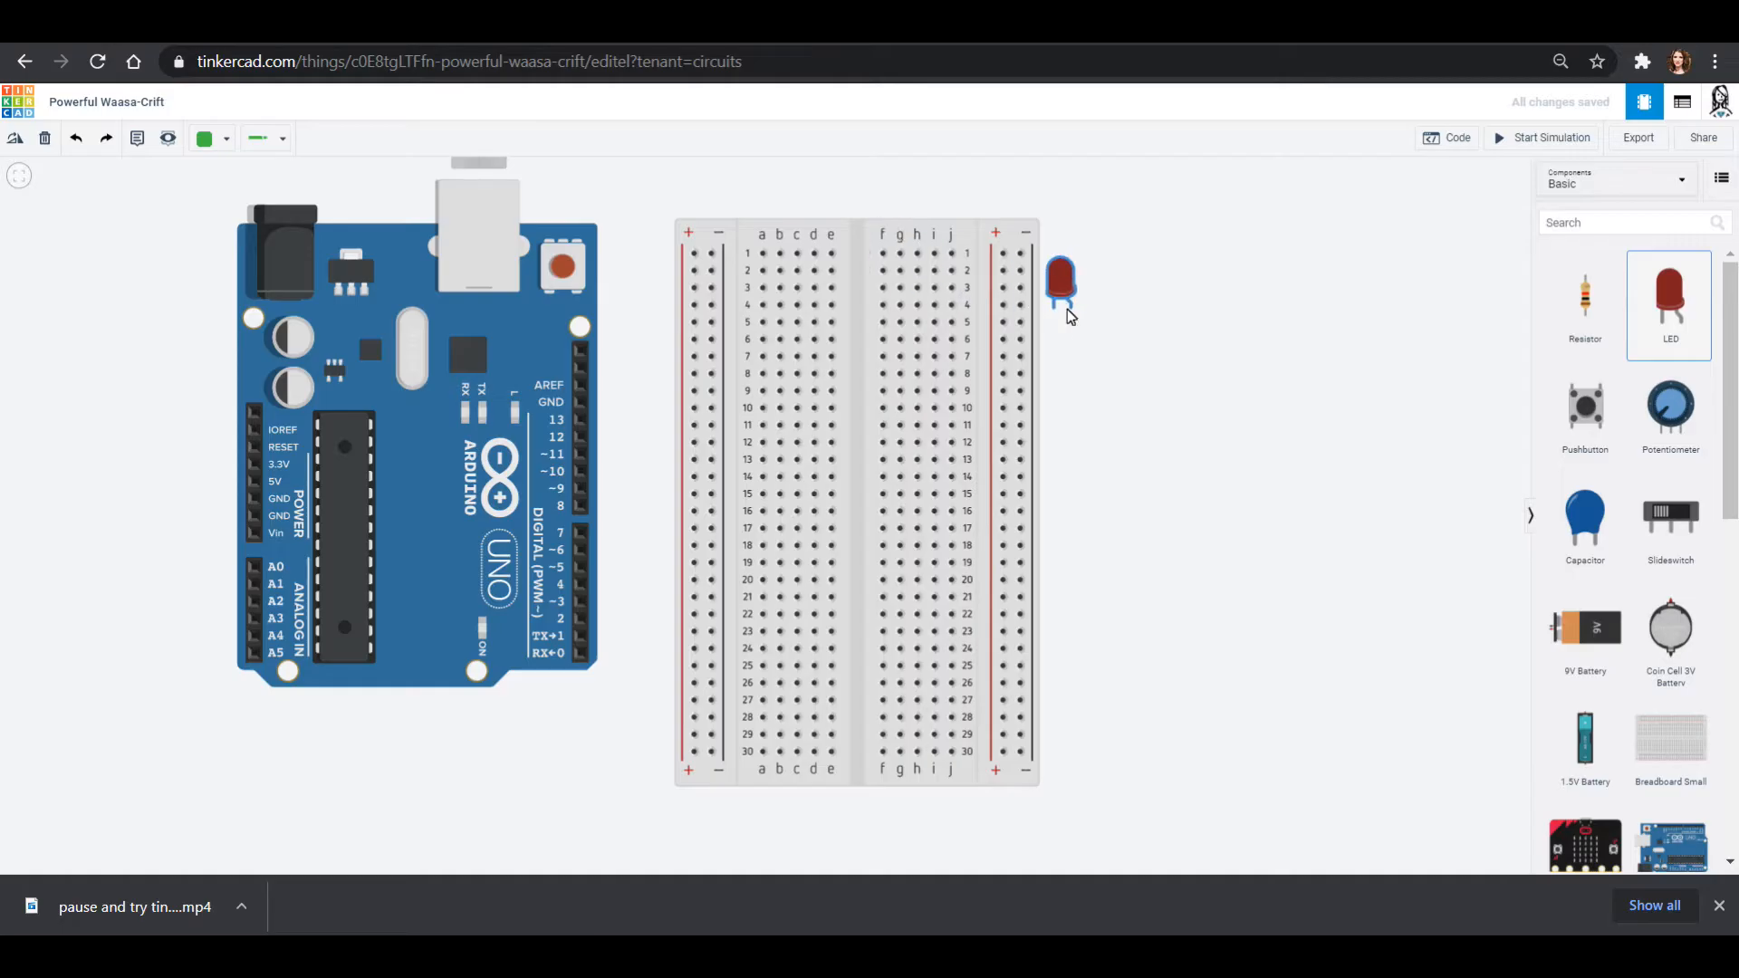
{"action": "left_click", "coordinate": [1061, 277]}
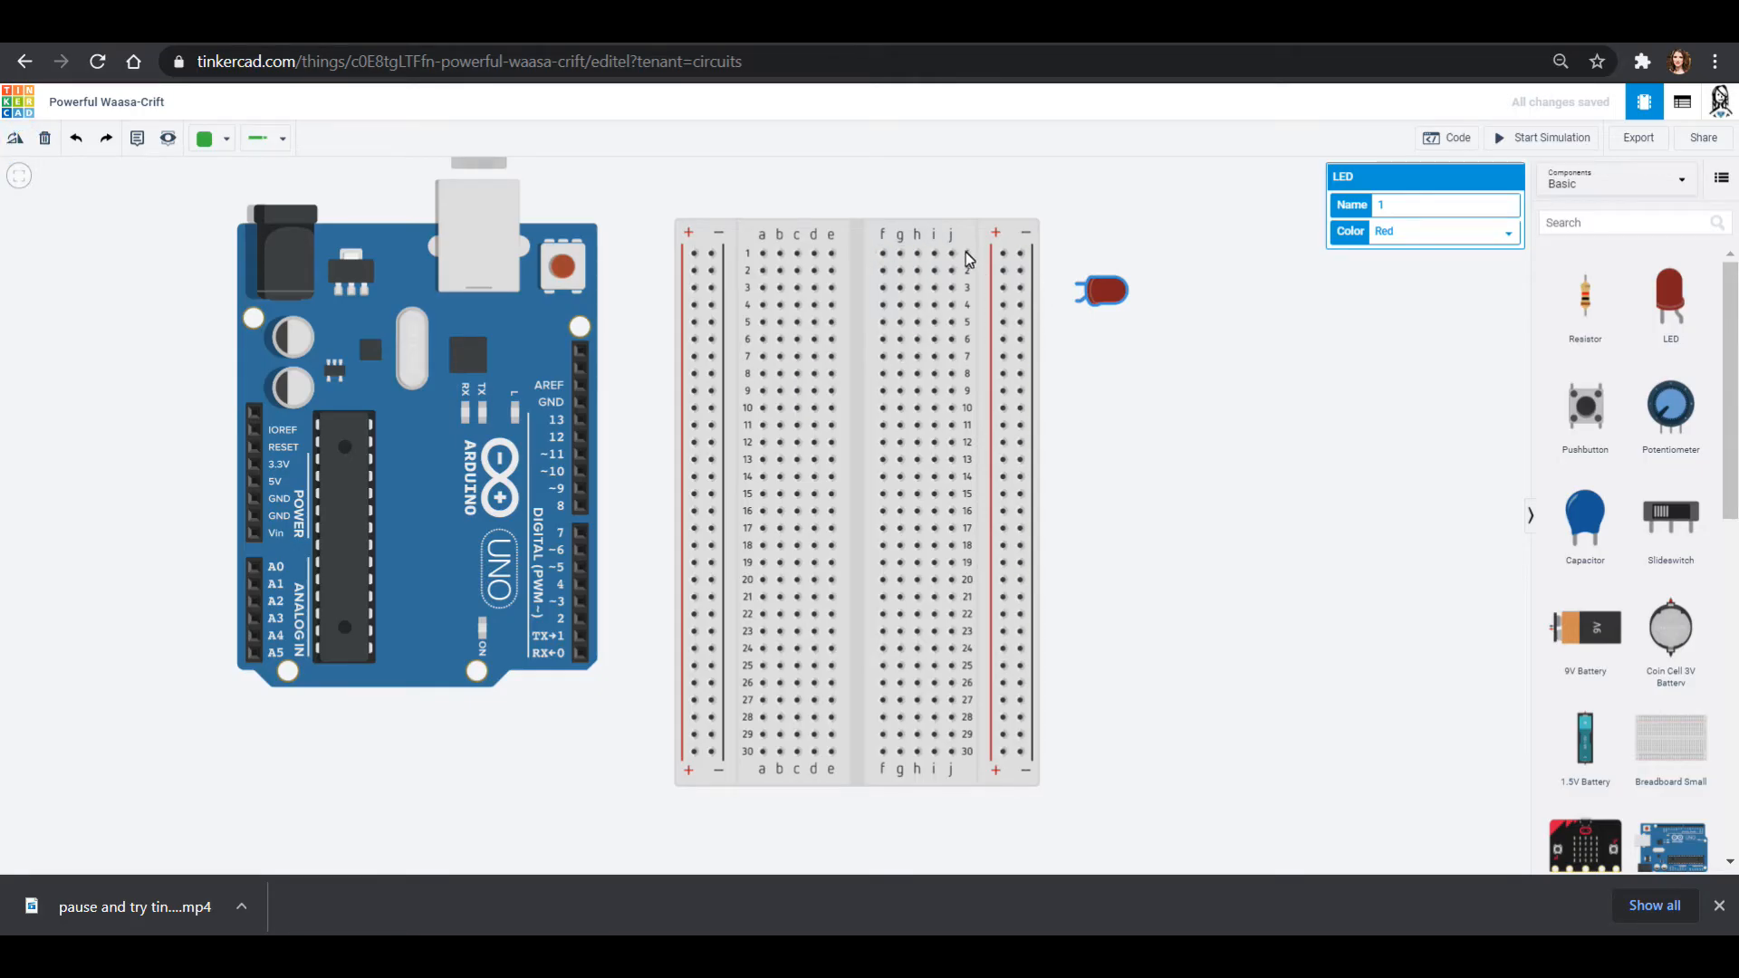
{"action": "left_click", "coordinate": [899, 253]}
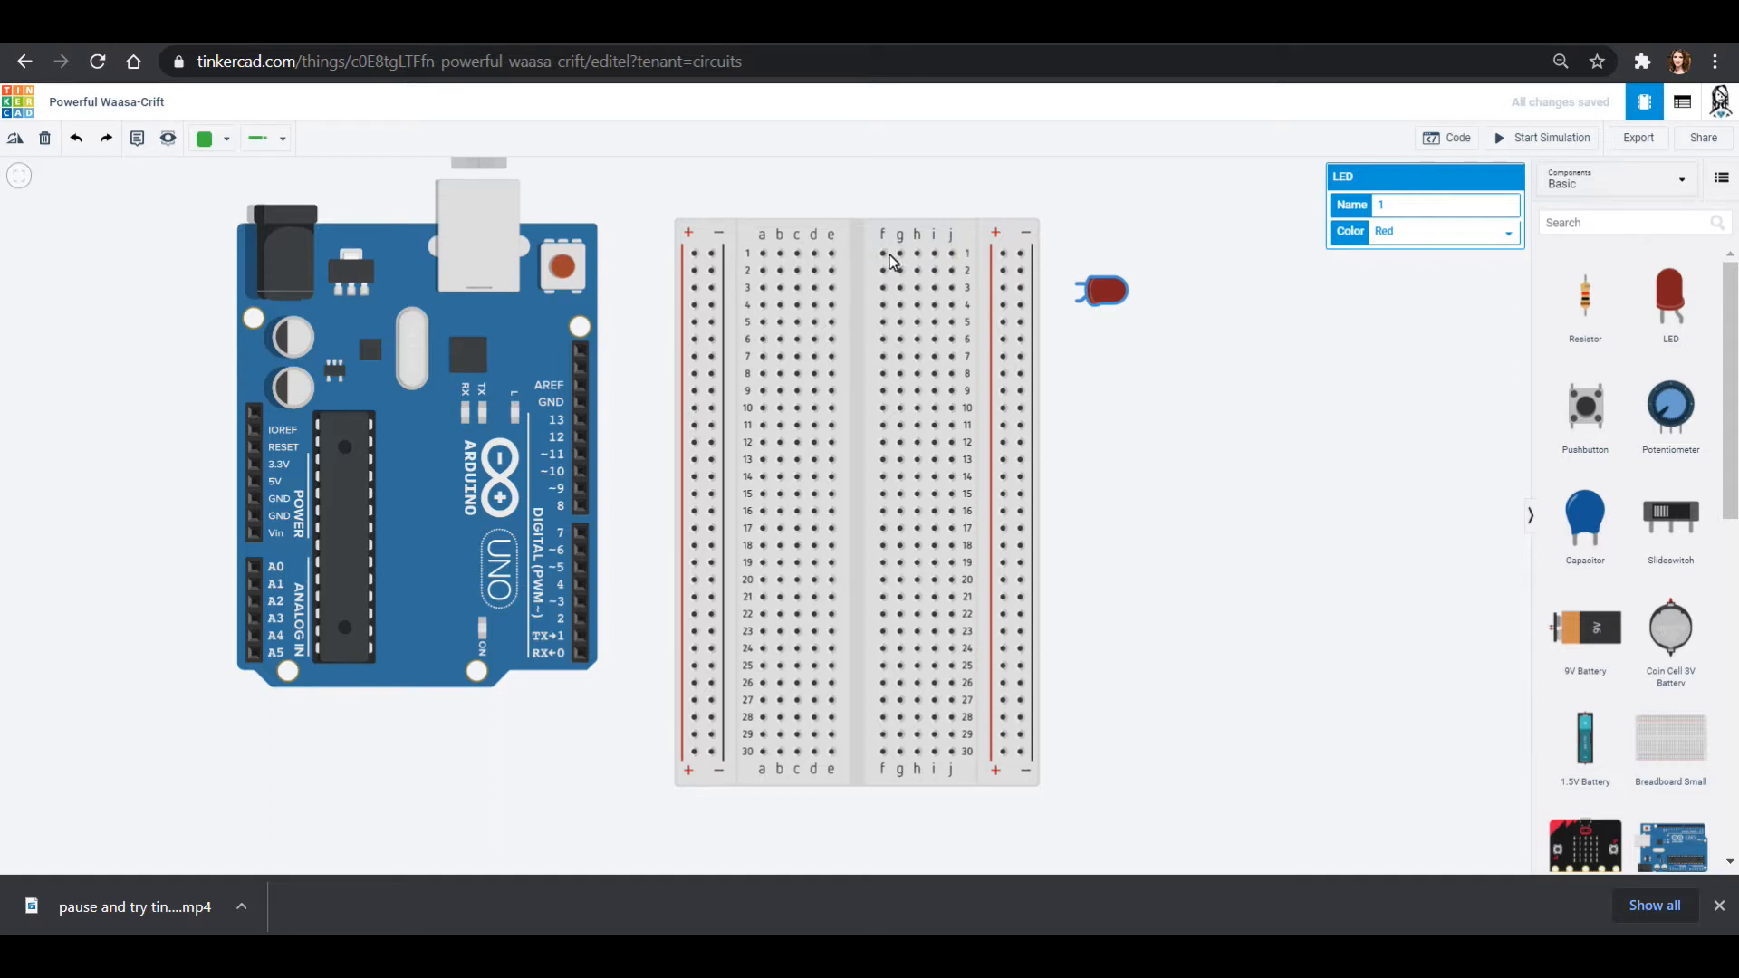
{"action": "mouse_move", "coordinate": [957, 272]}
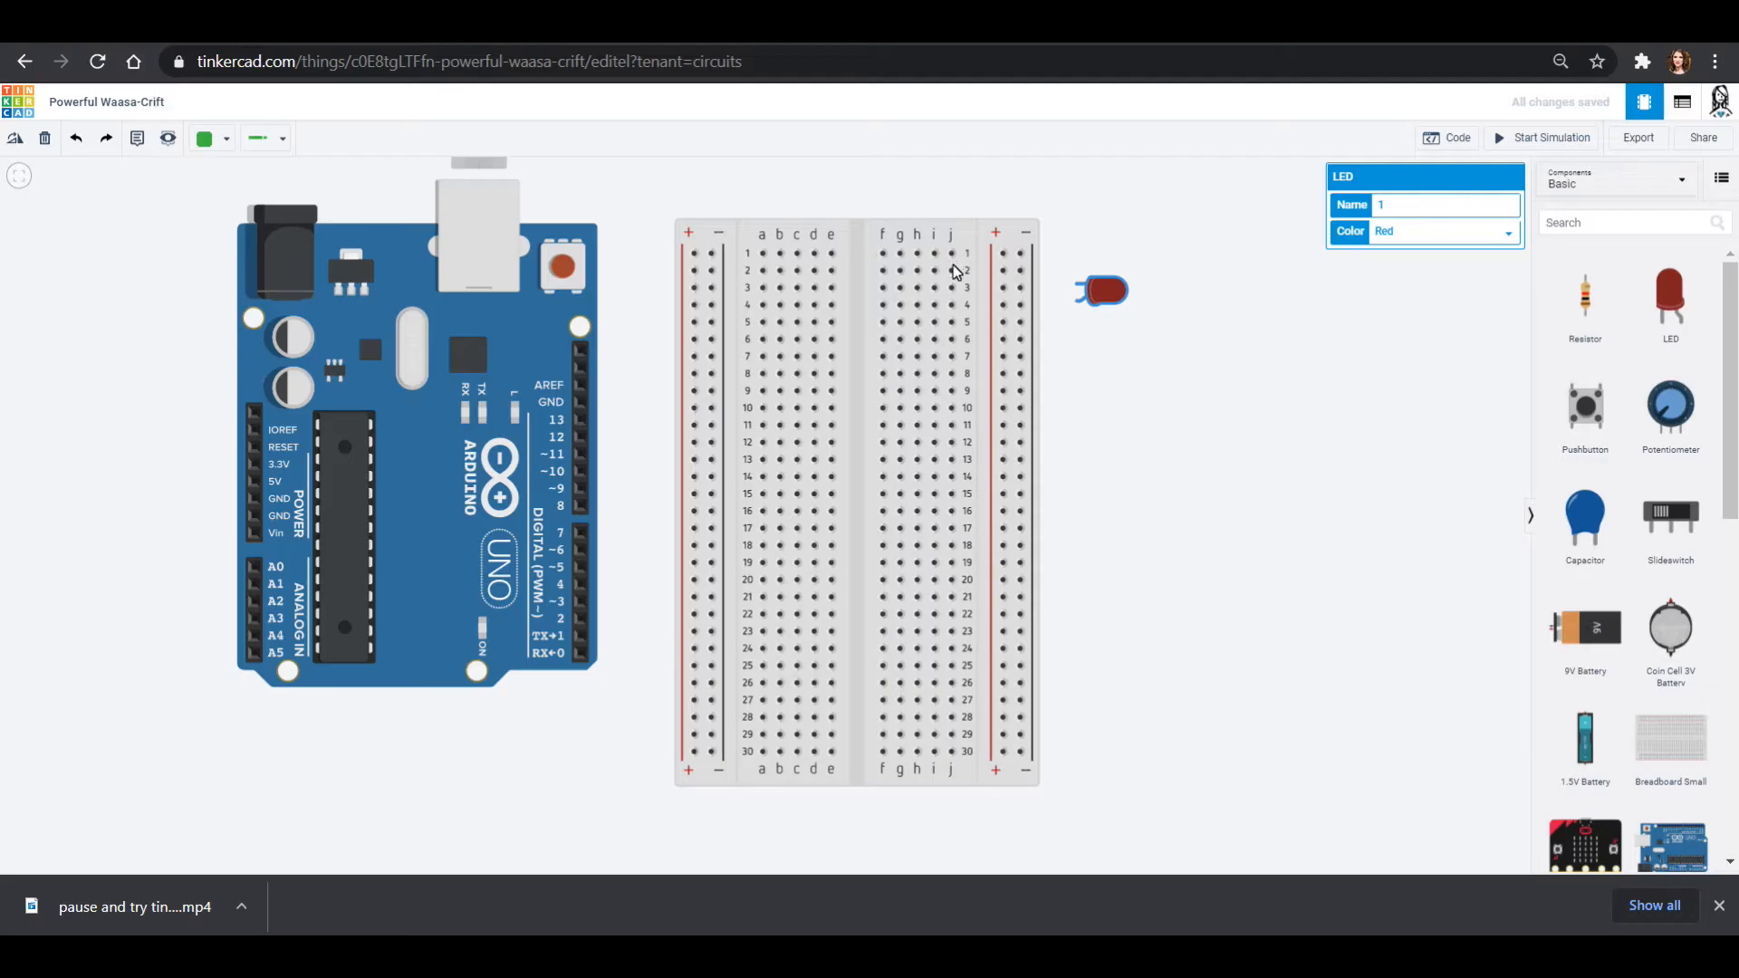
{"action": "left_click_drag", "start_coordinate": [1101, 291], "coordinate": [909, 261]}
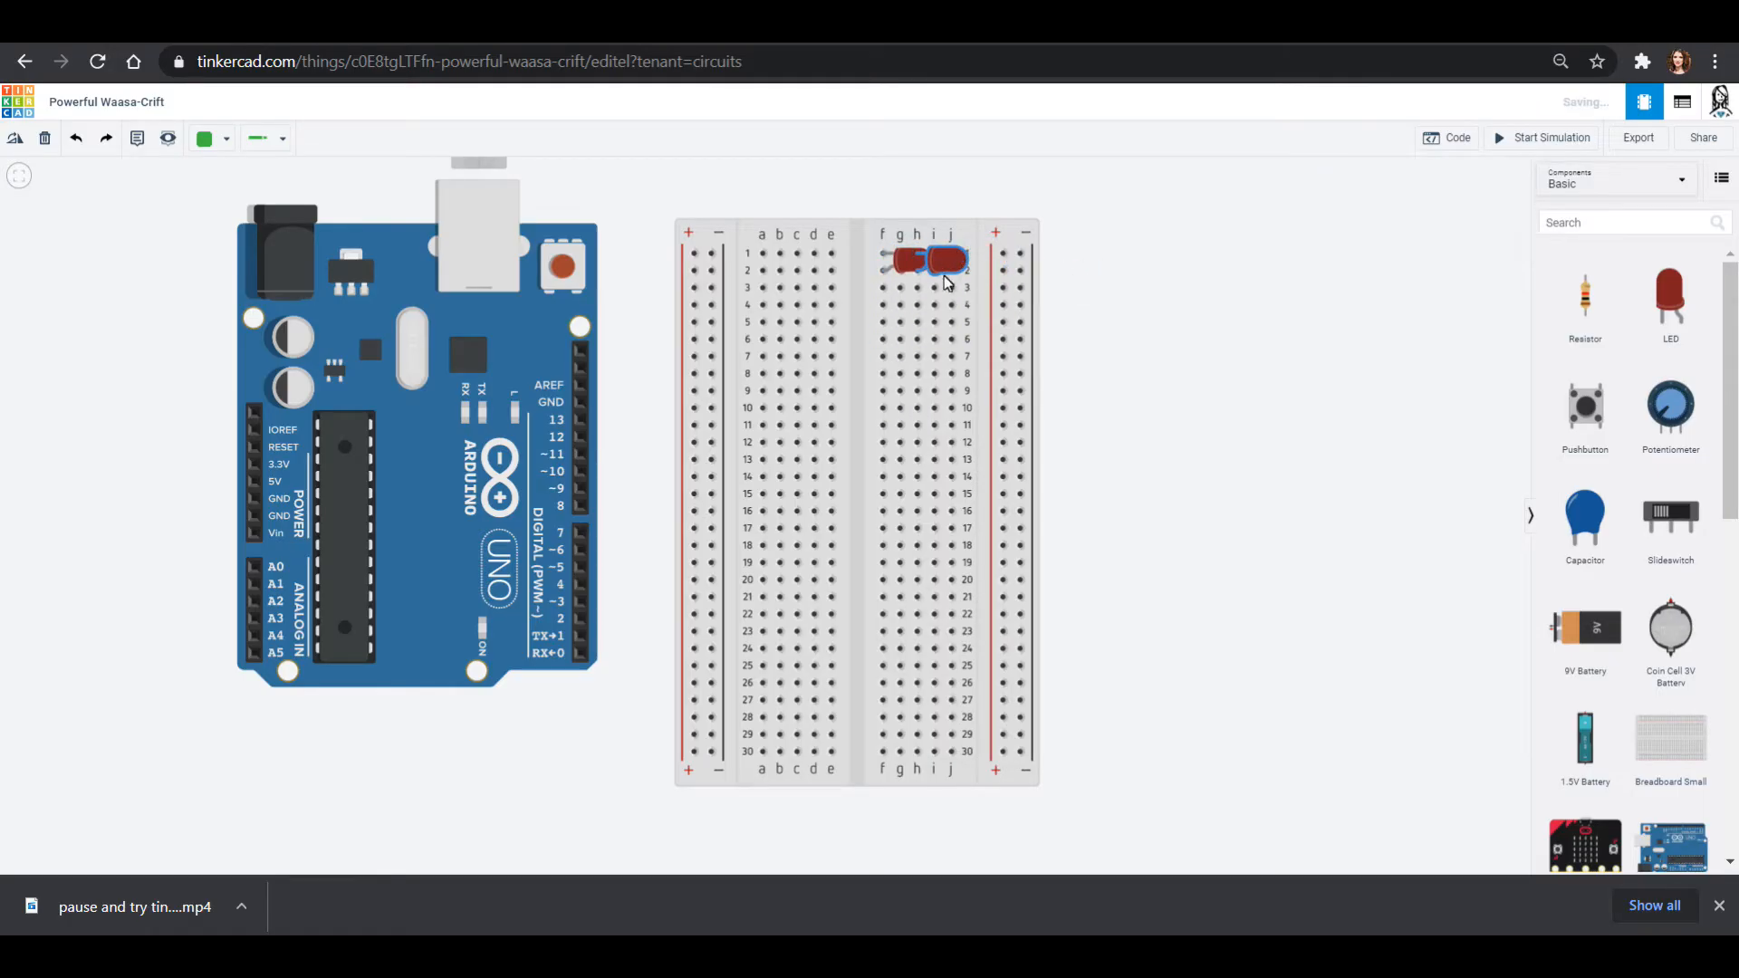
Place LEDs on rows 4 and 7 and colour them yellow and green.
{"action": "left_click_drag", "start_coordinate": [941, 260], "coordinate": [980, 260]}
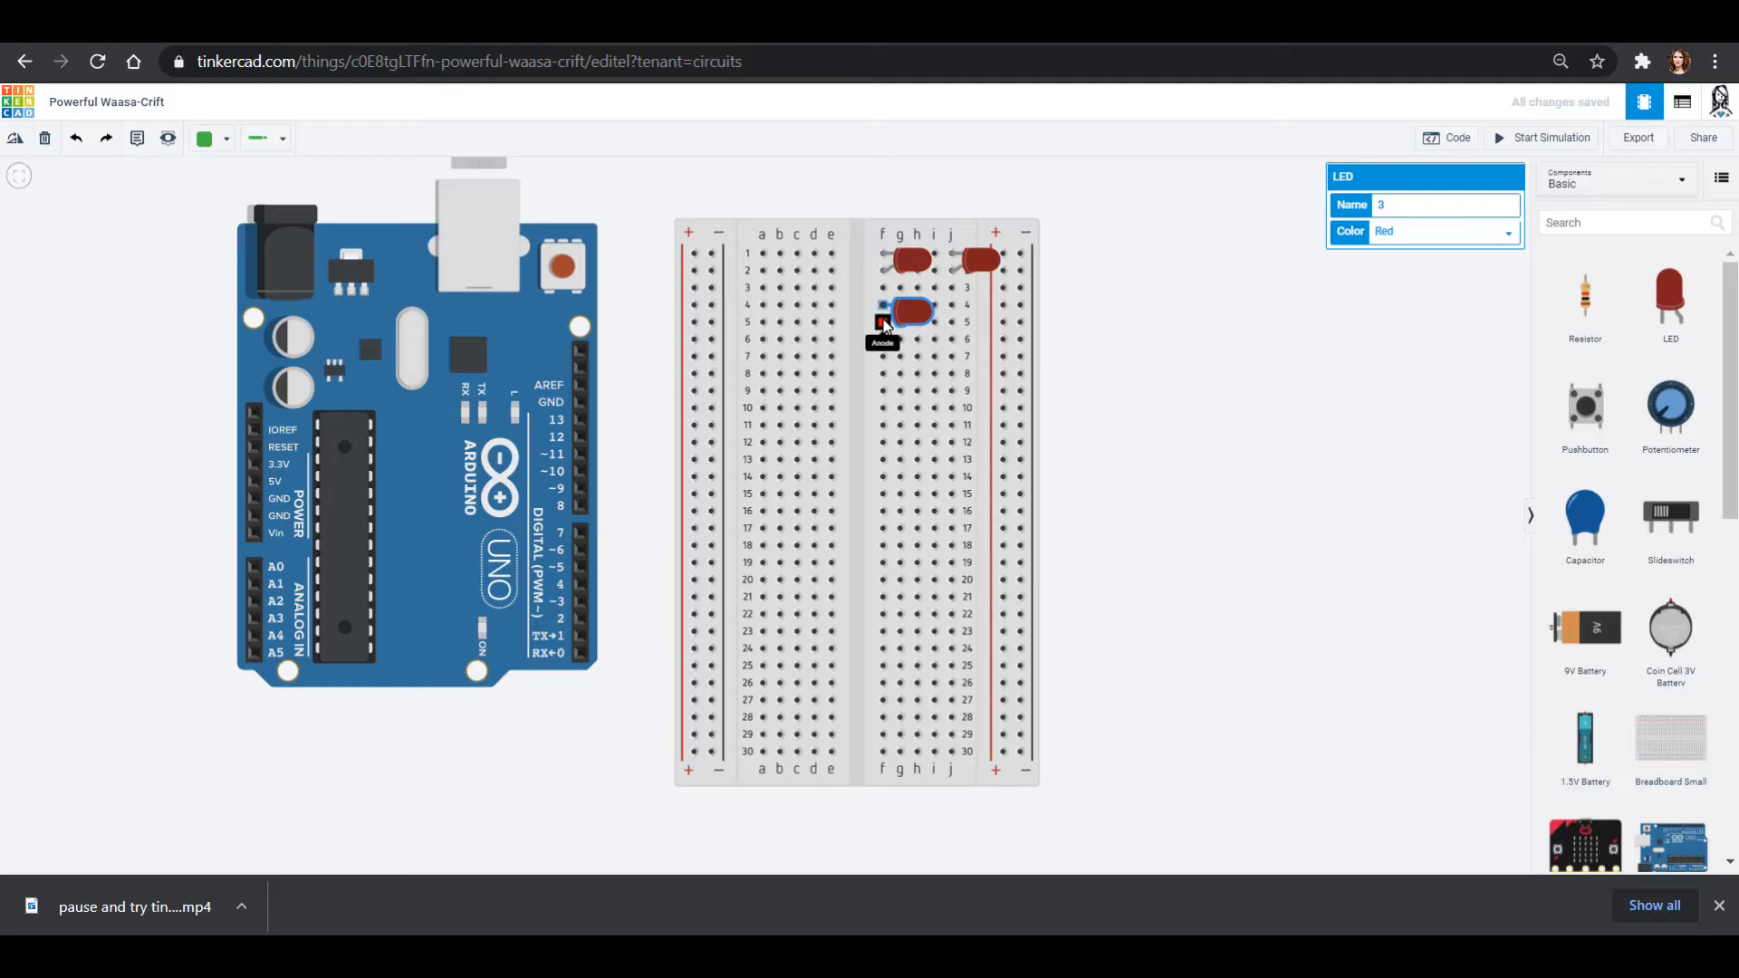
{"action": "left_click", "coordinate": [1442, 230]}
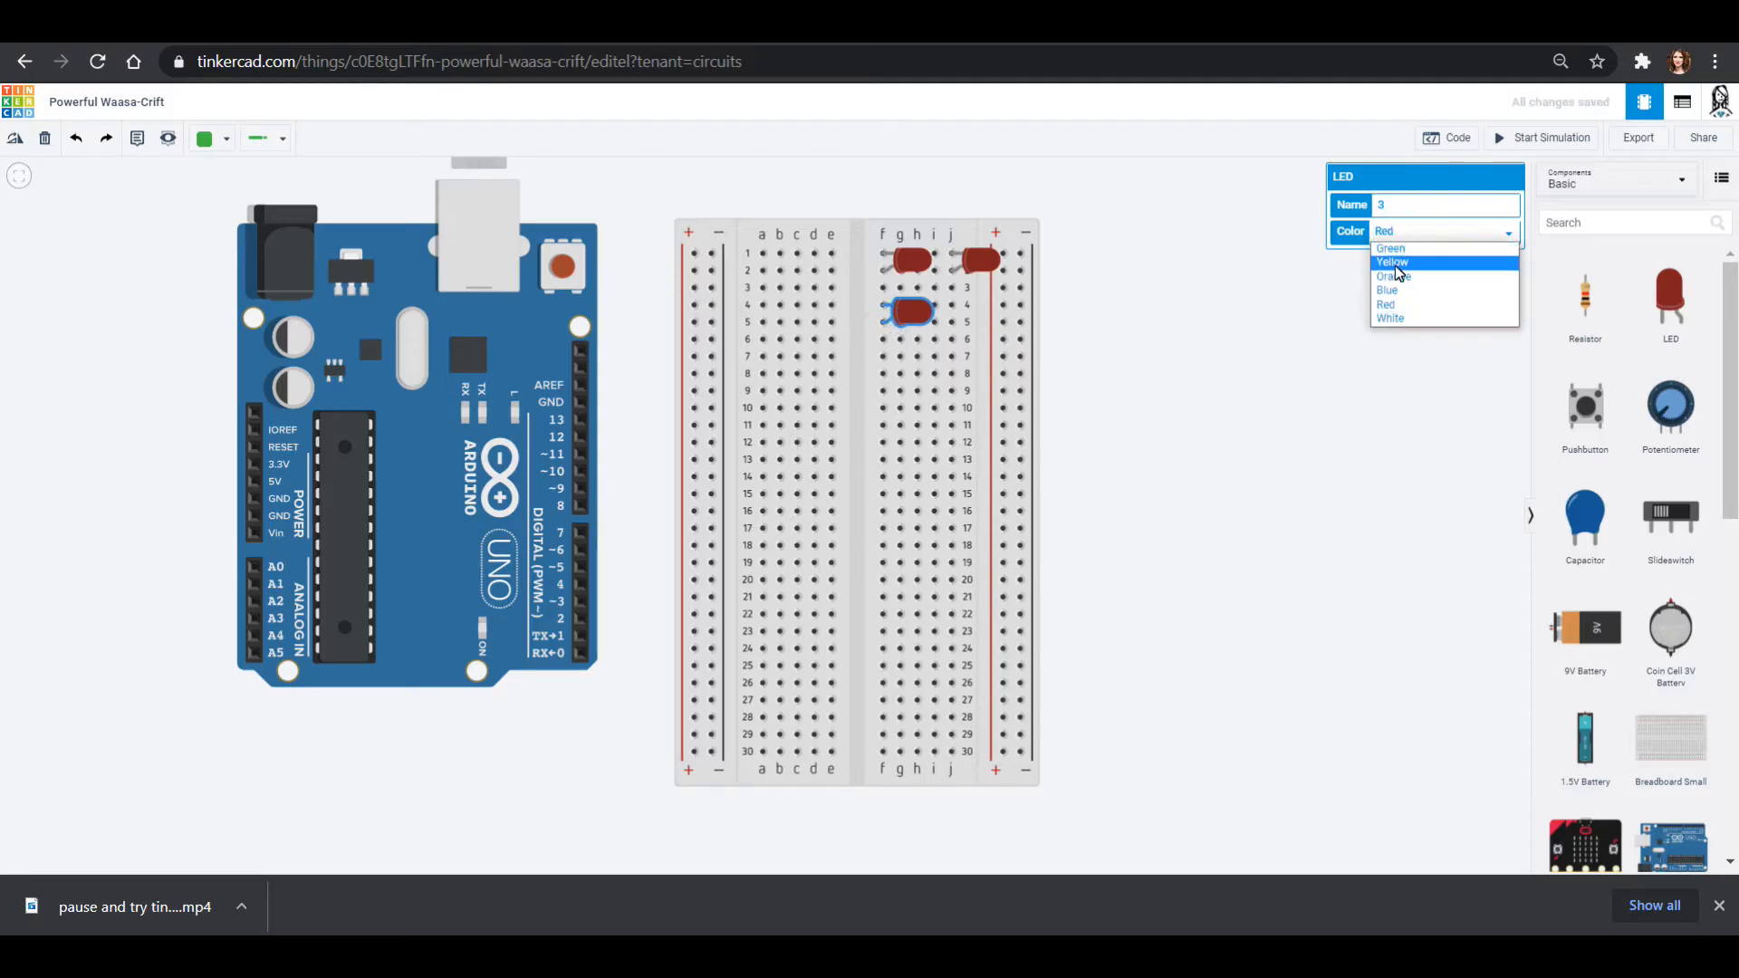
{"action": "left_click", "coordinate": [1392, 261]}
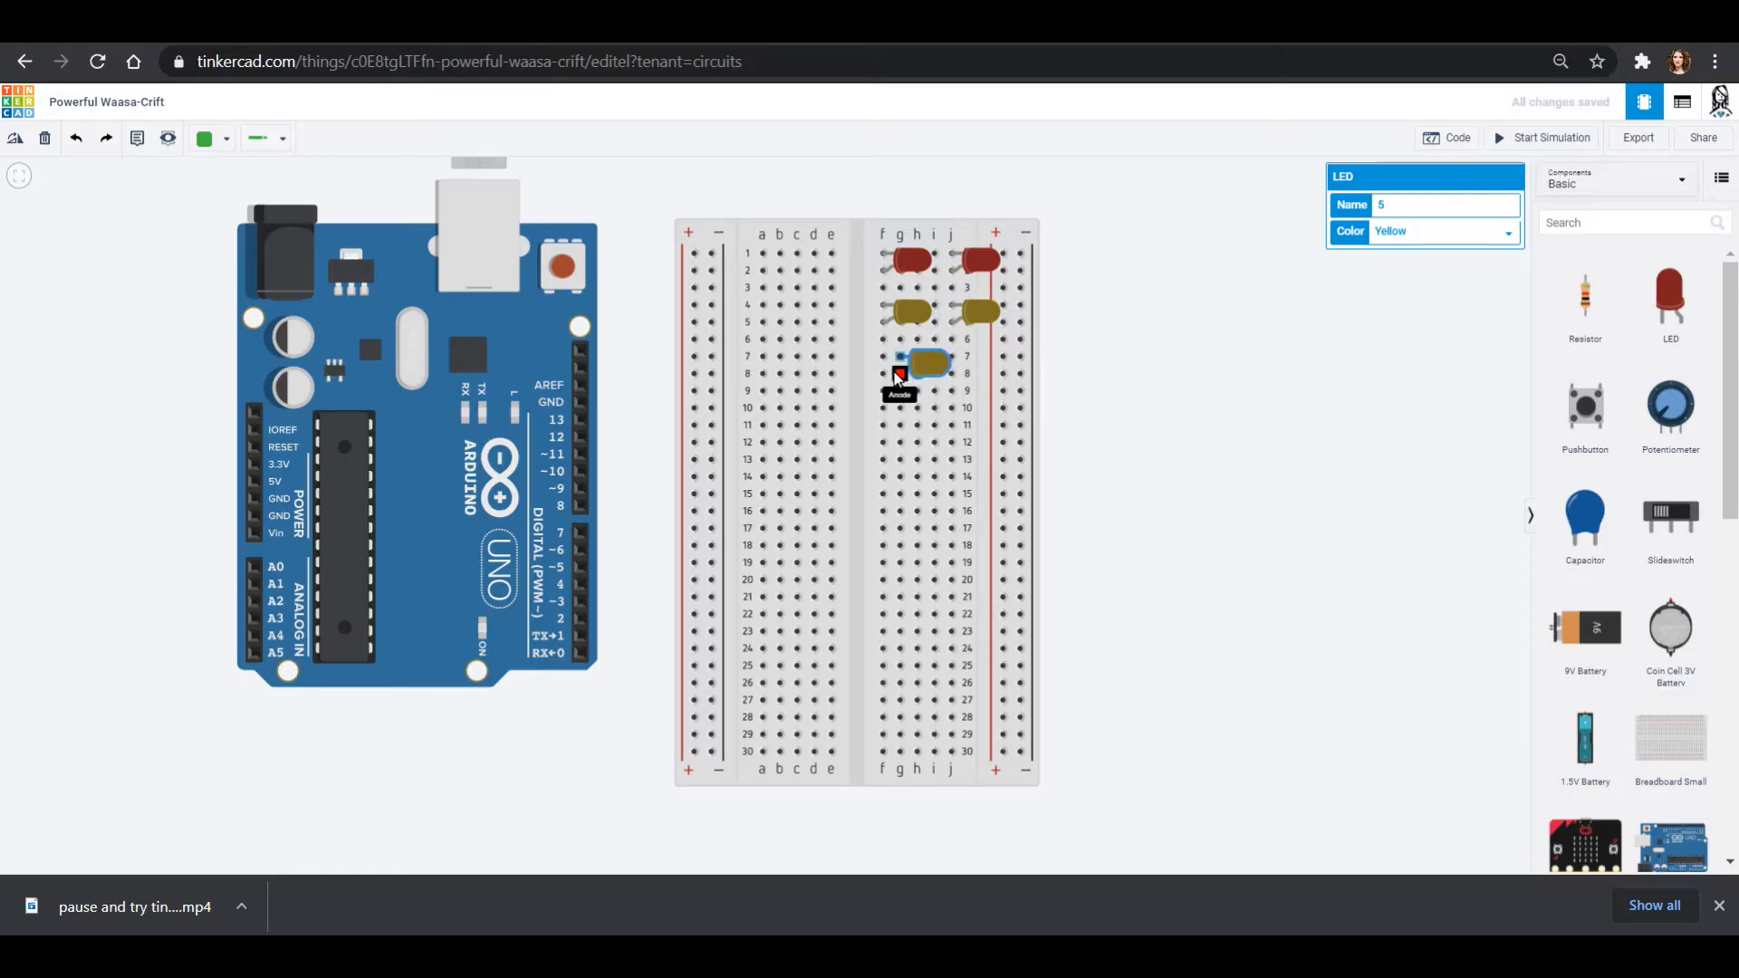
{"action": "left_click", "coordinate": [1423, 231]}
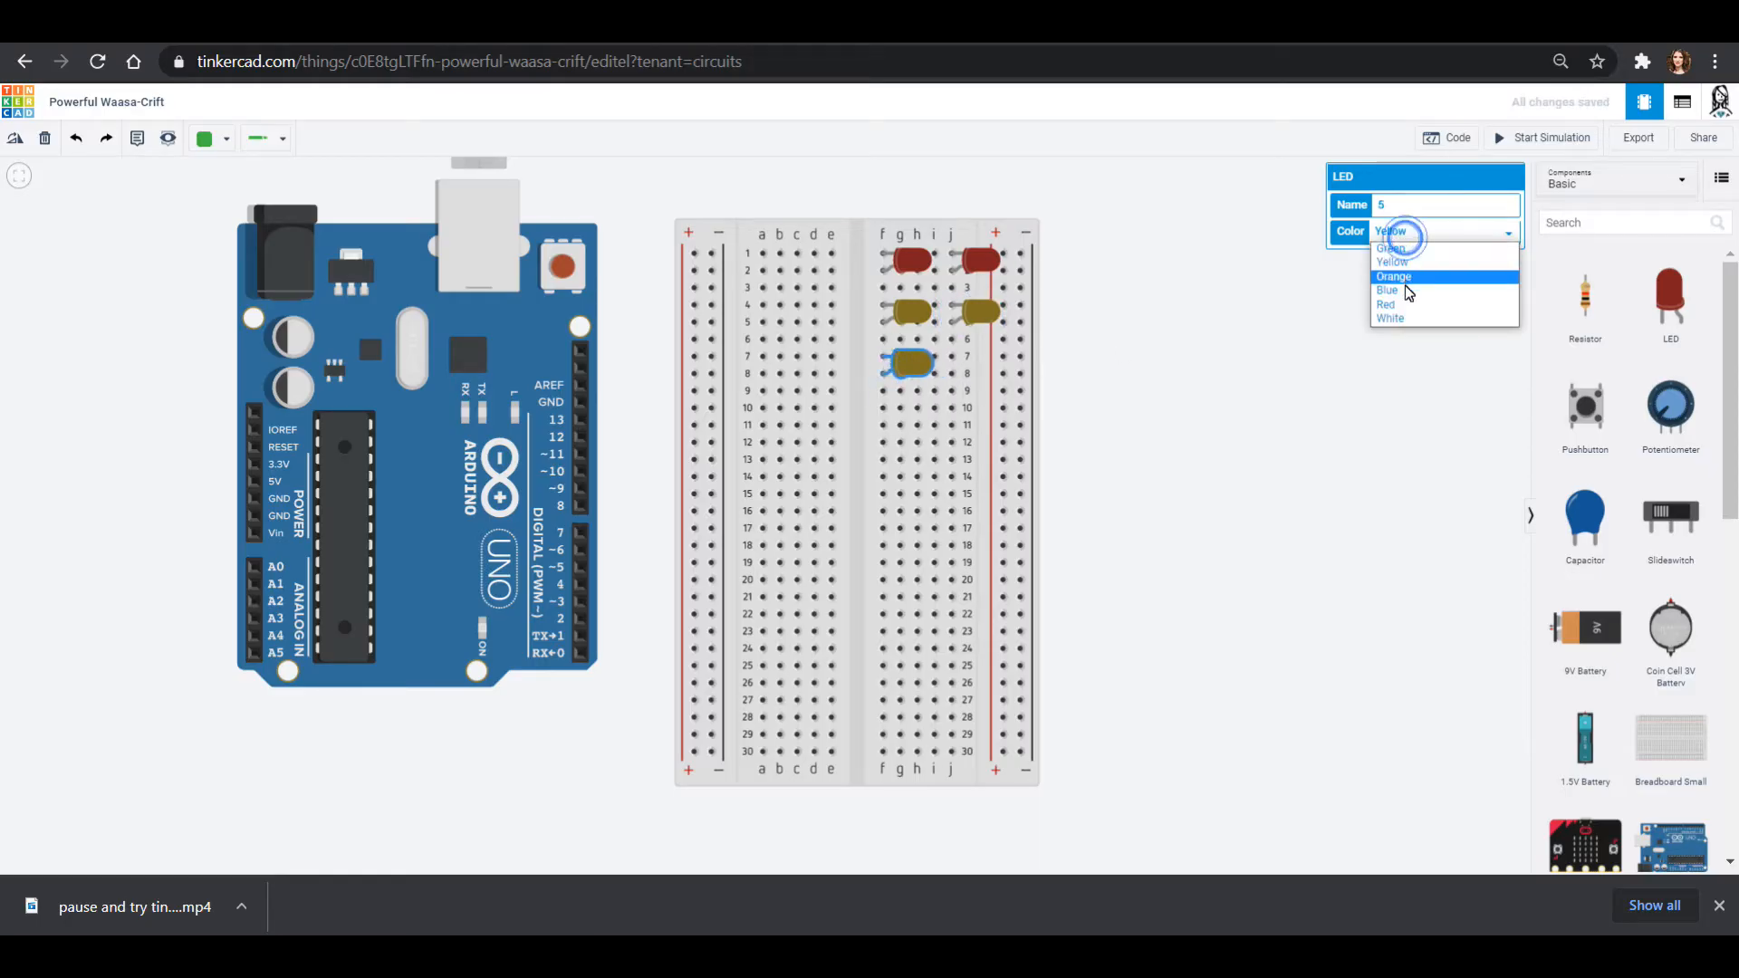
{"action": "left_click", "coordinate": [1390, 247]}
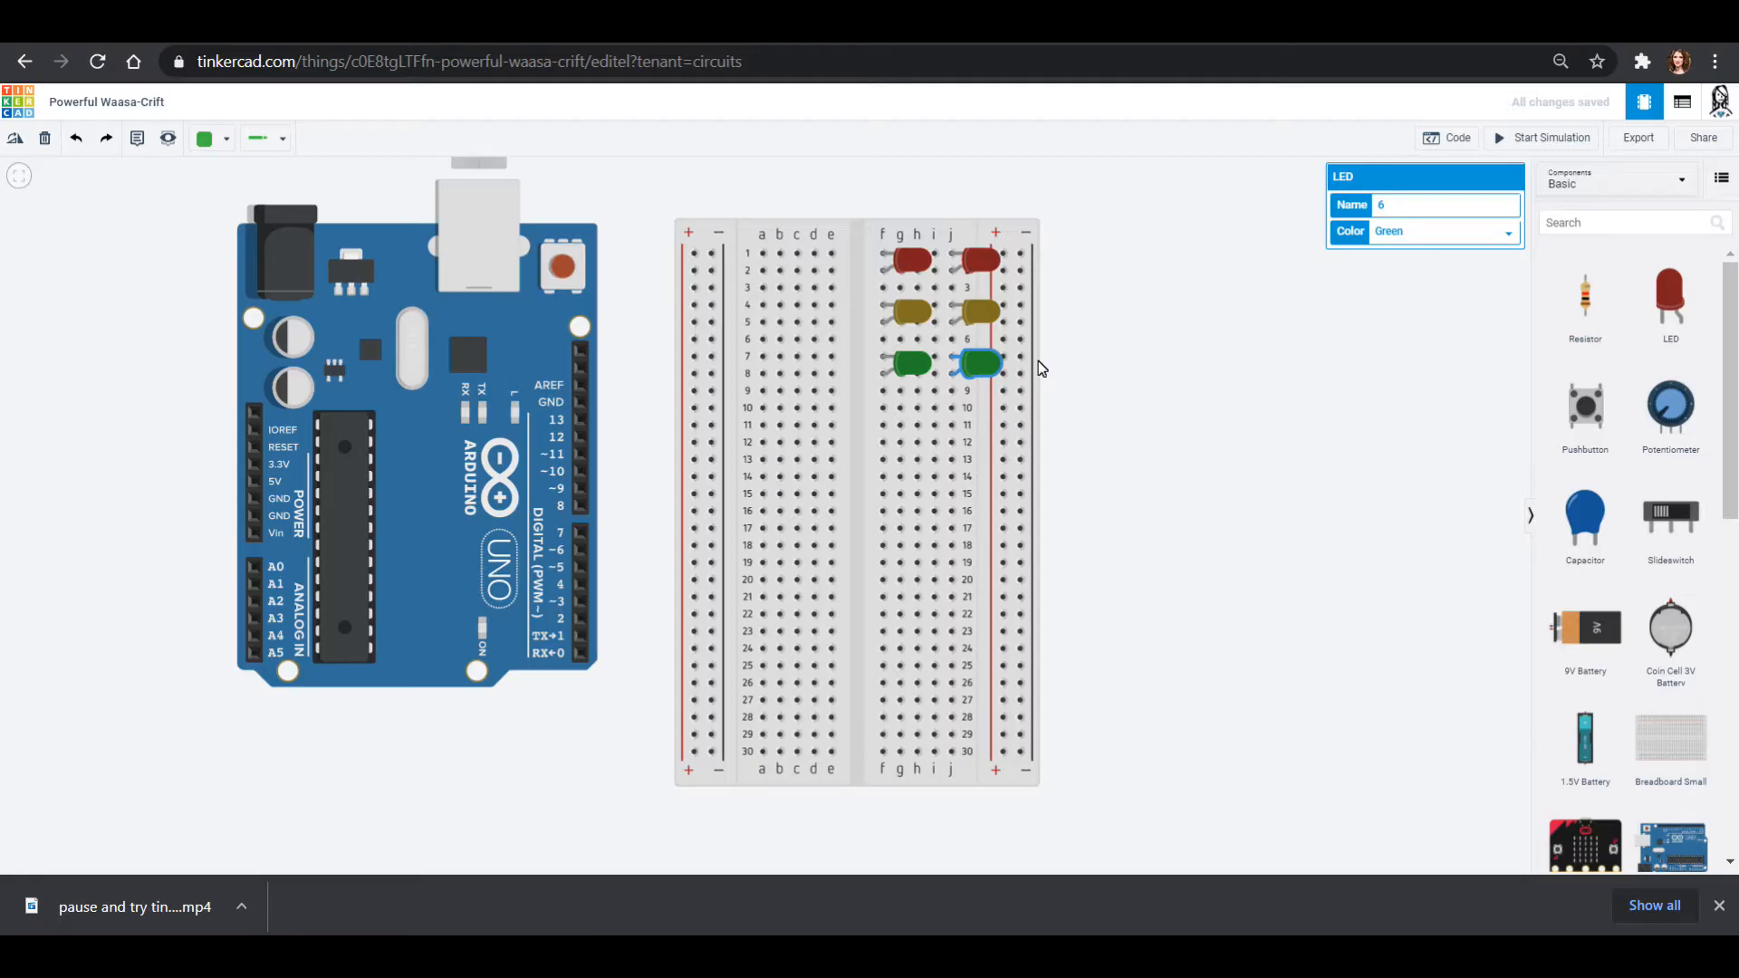
{"action": "mouse_move", "coordinate": [1342, 540]}
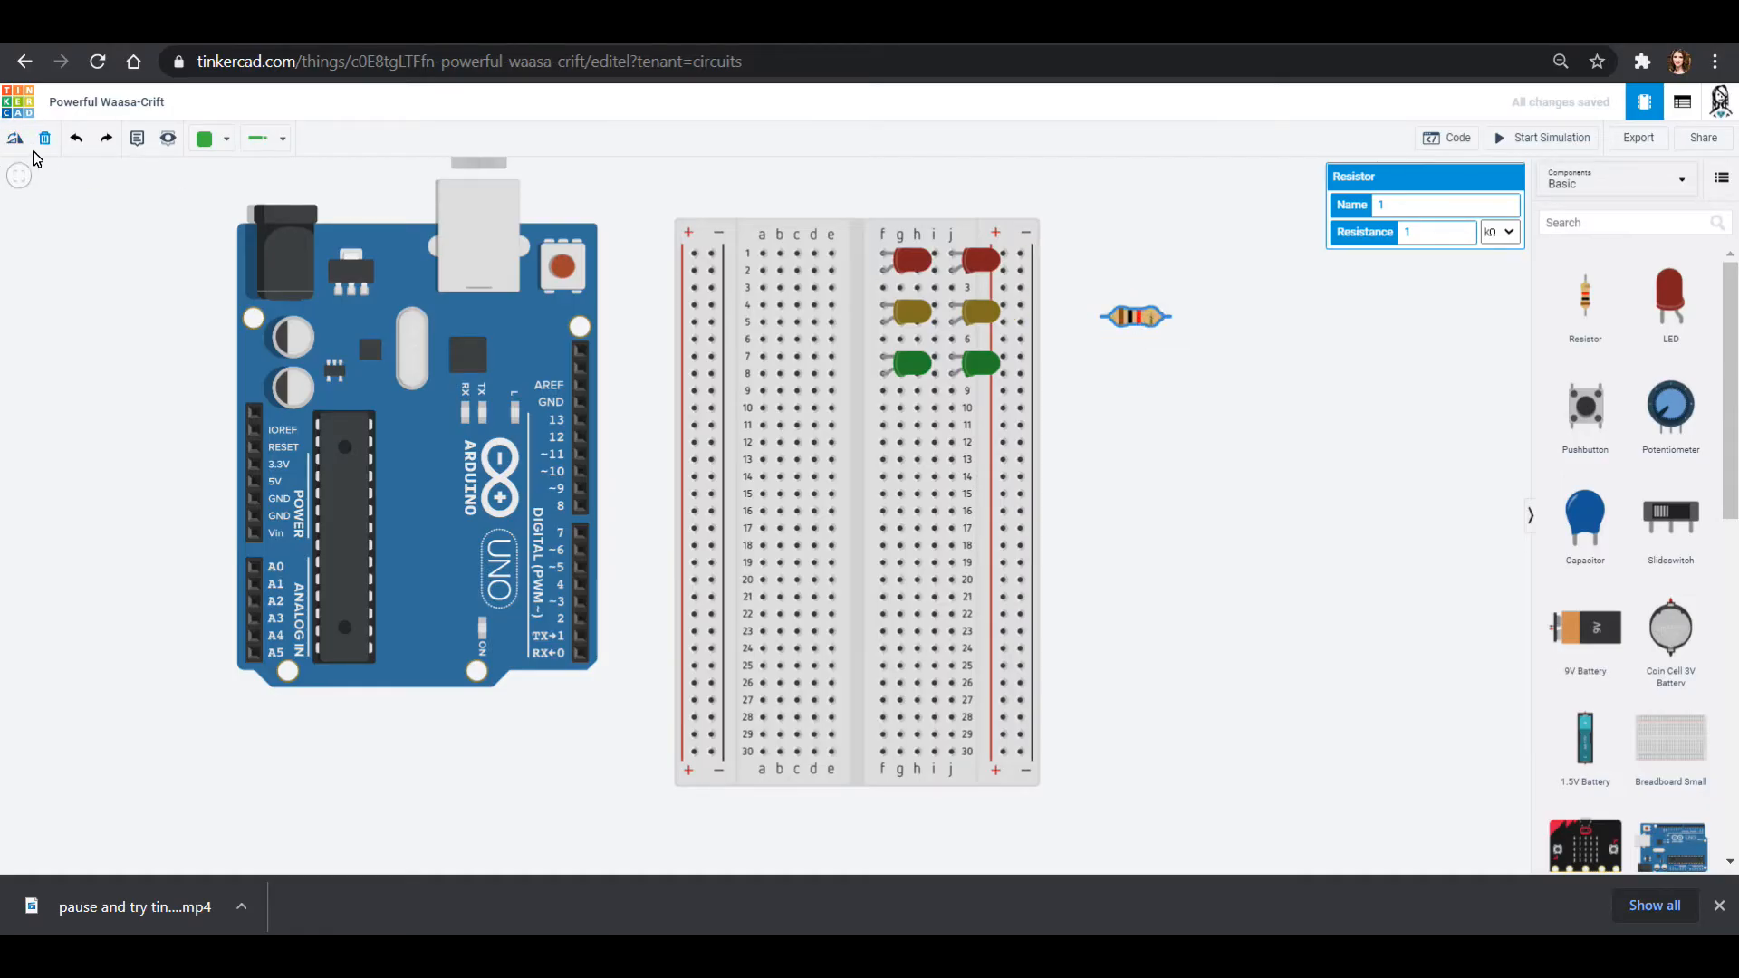
Place resistors on rows 1 and 7 and make the ground wires black.
{"action": "left_click_drag", "start_coordinate": [1135, 318], "coordinate": [820, 270]}
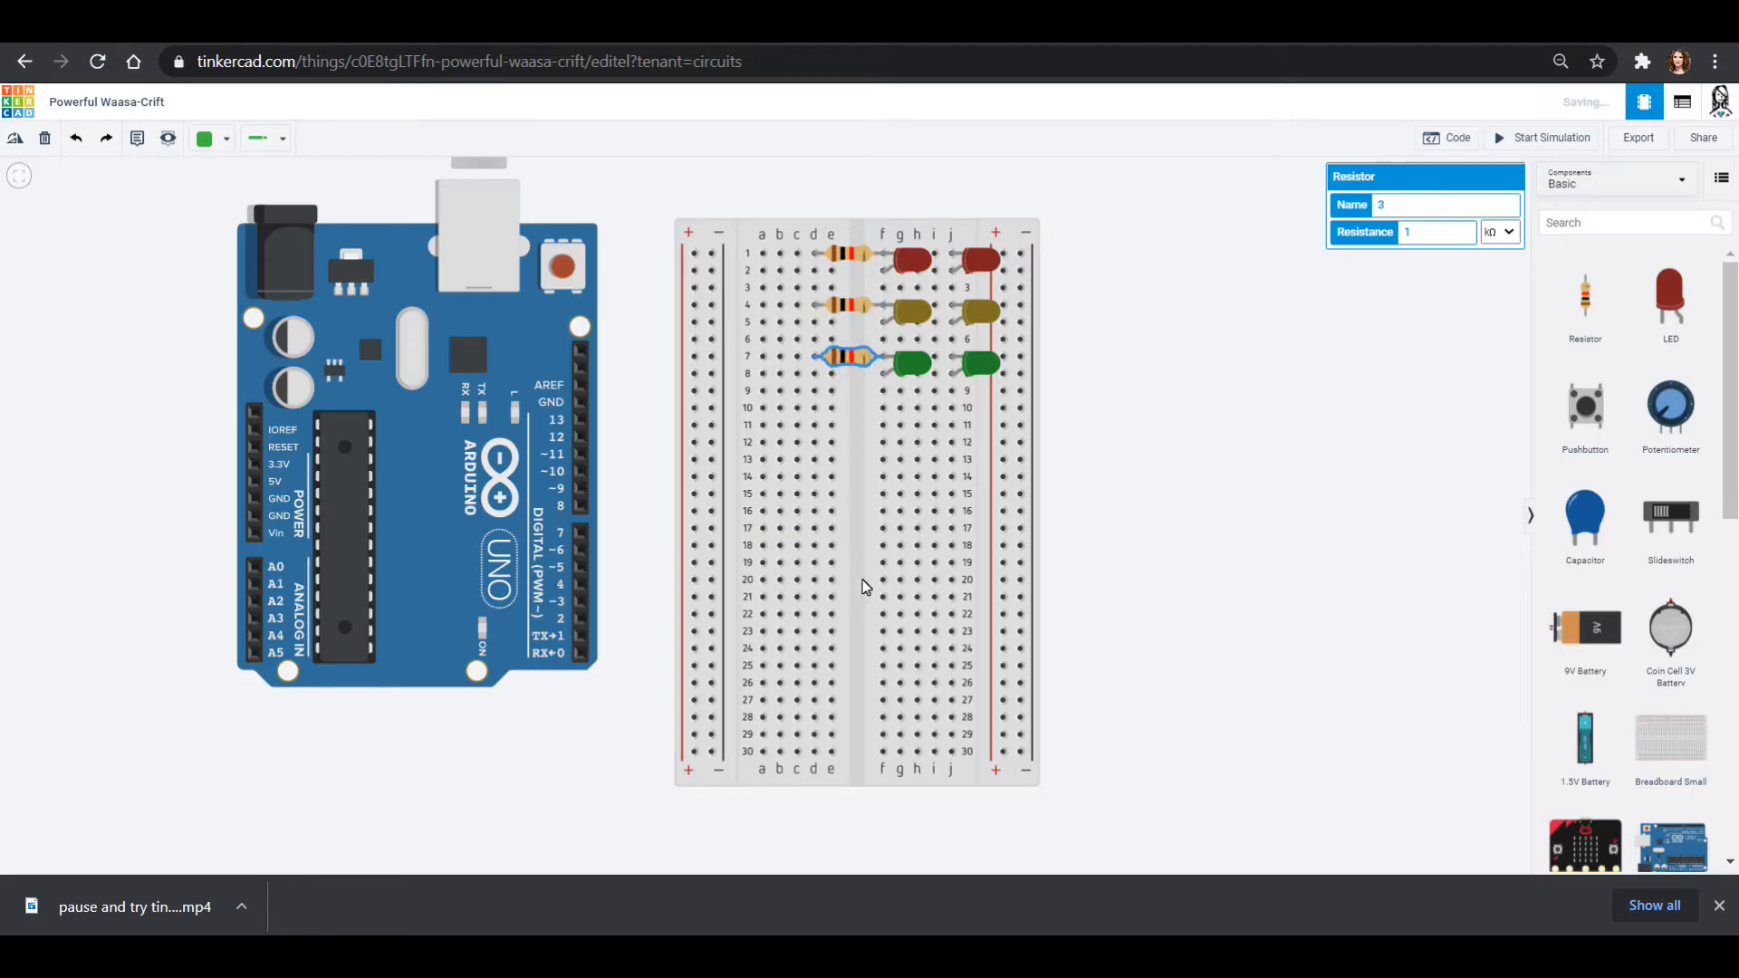
{"action": "left_click_drag", "start_coordinate": [843, 357], "coordinate": [755, 258]}
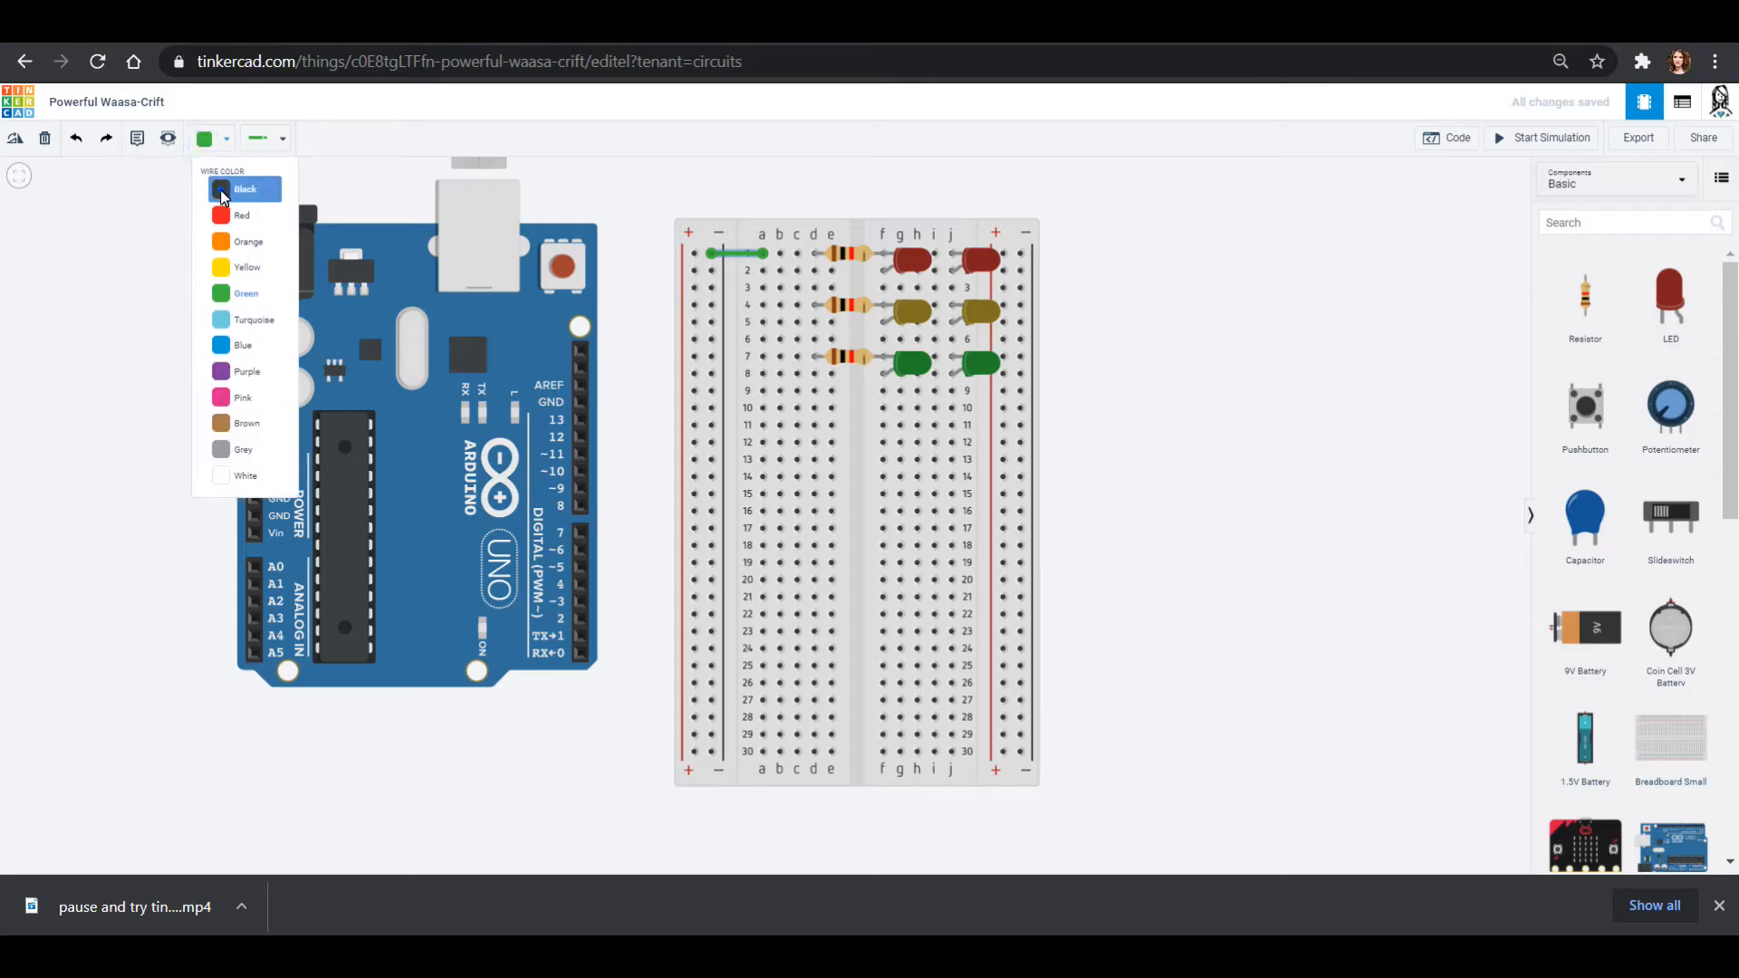
{"action": "left_click", "coordinate": [244, 188]}
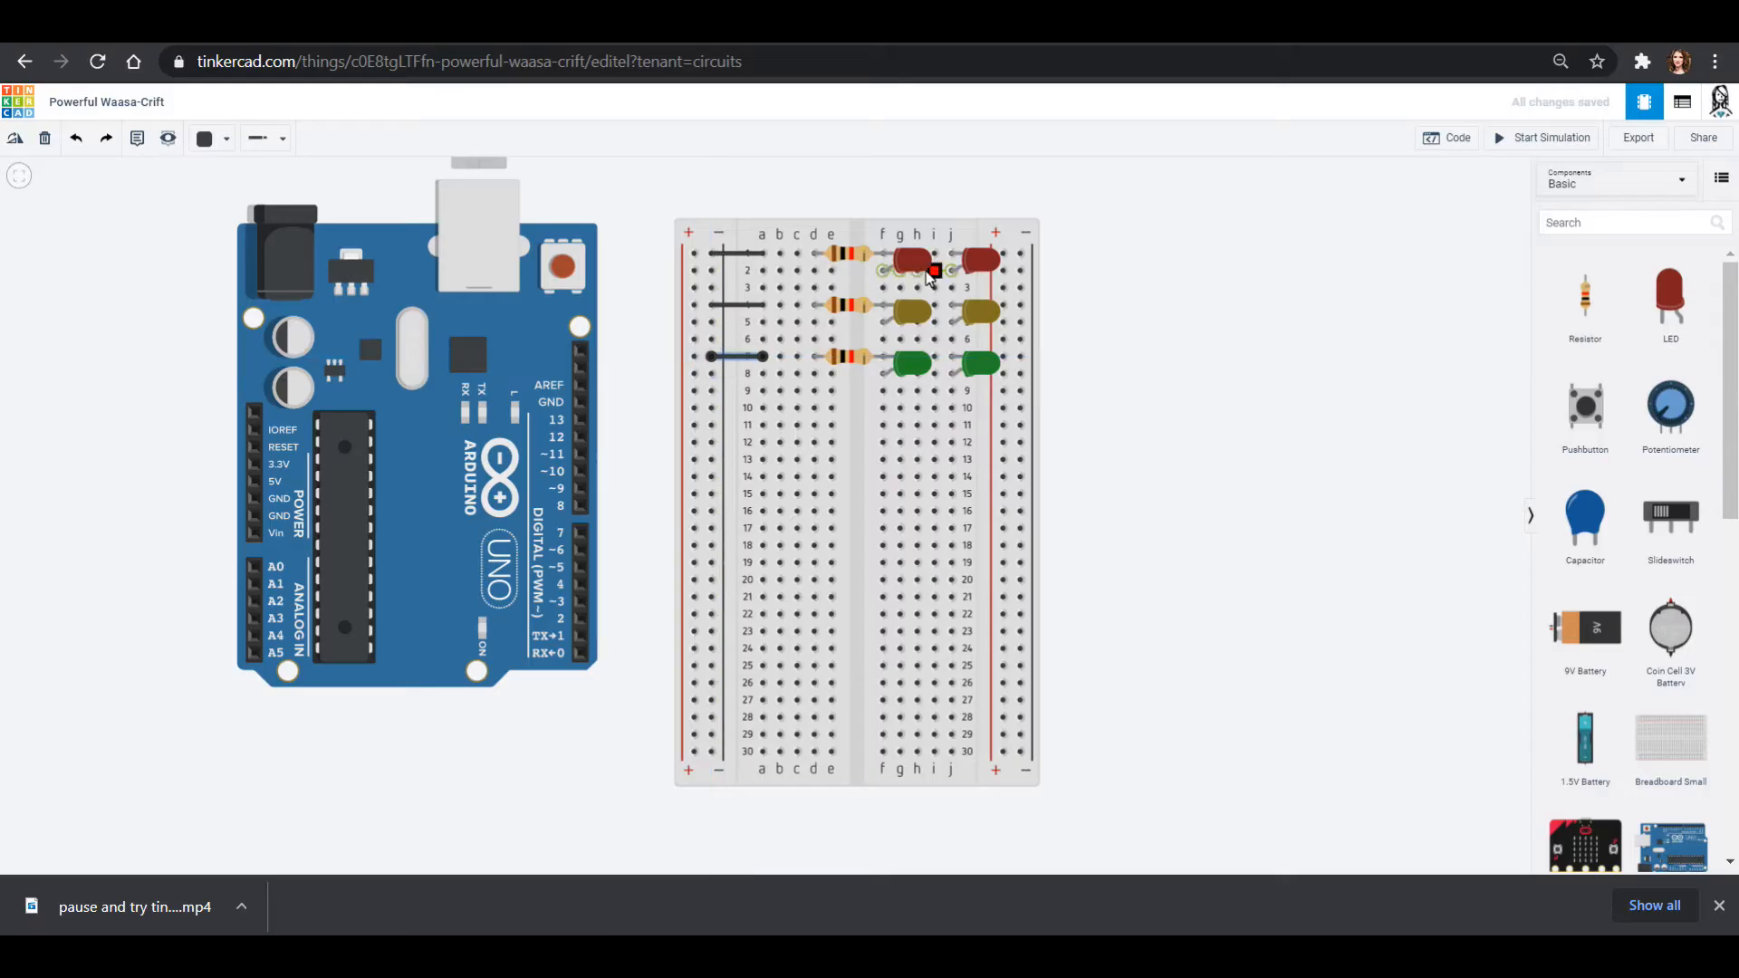
{"action": "mouse_move", "coordinate": [887, 275]}
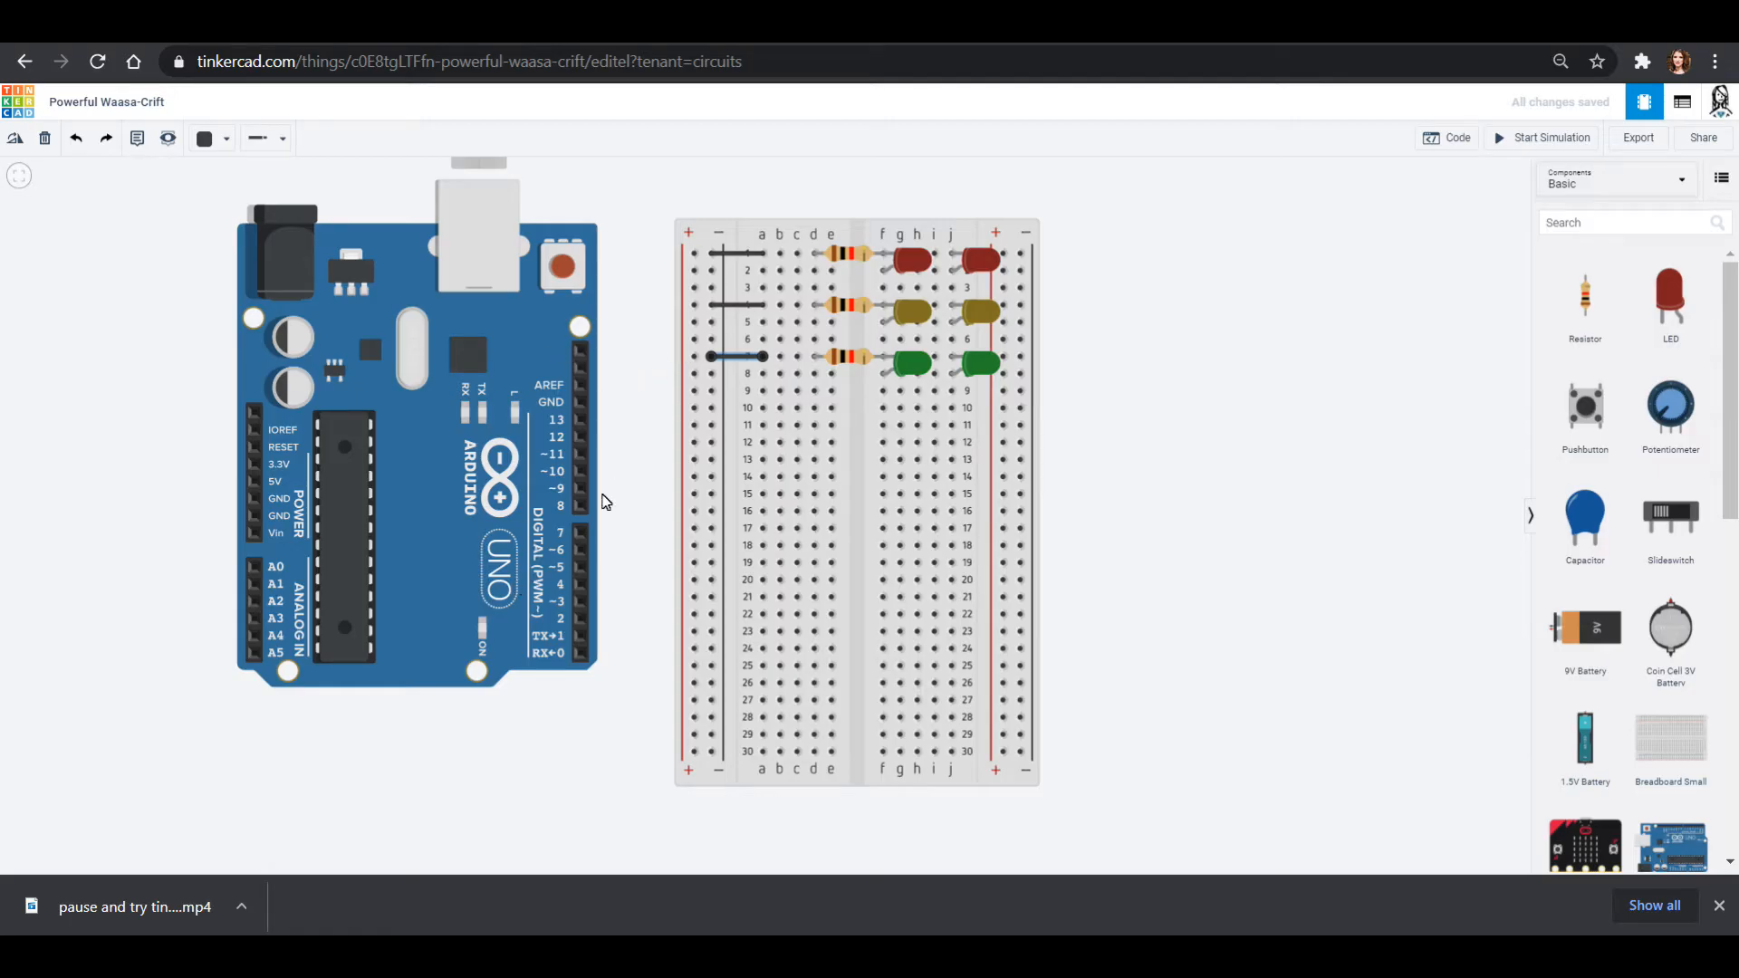
{"action": "mouse_move", "coordinate": [881, 271]}
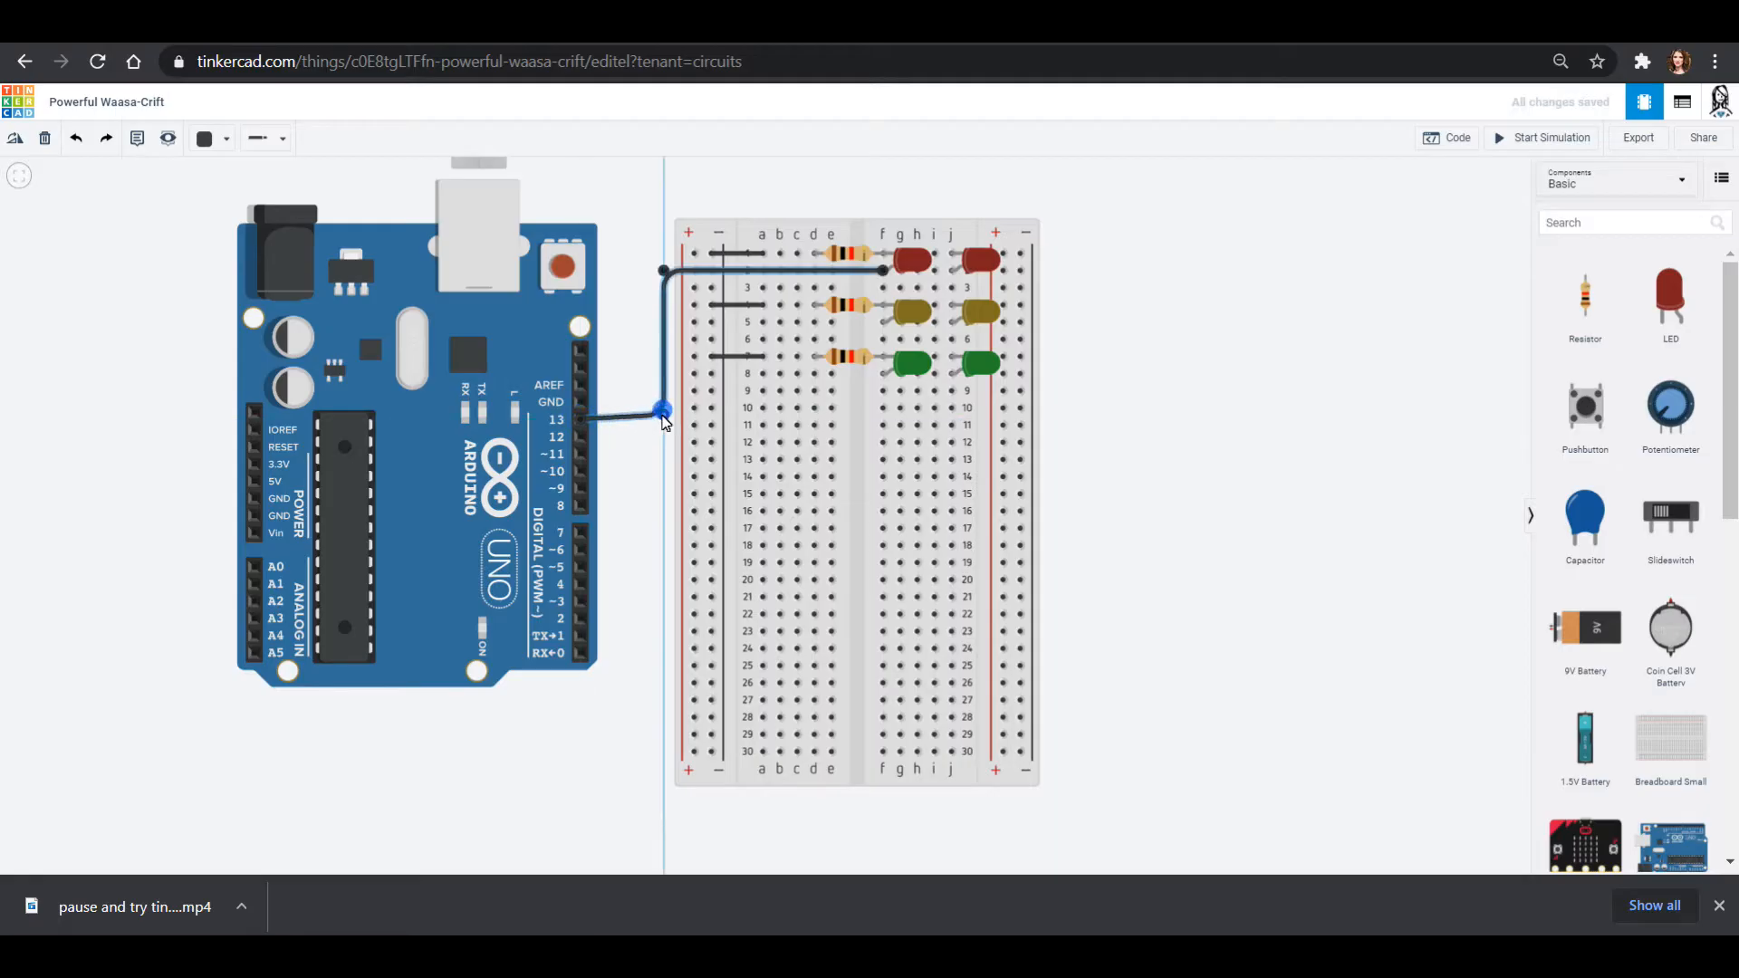
Colour the pin 13 wire pink and the pin 12 wire yellow.
{"action": "left_click", "coordinate": [204, 138]}
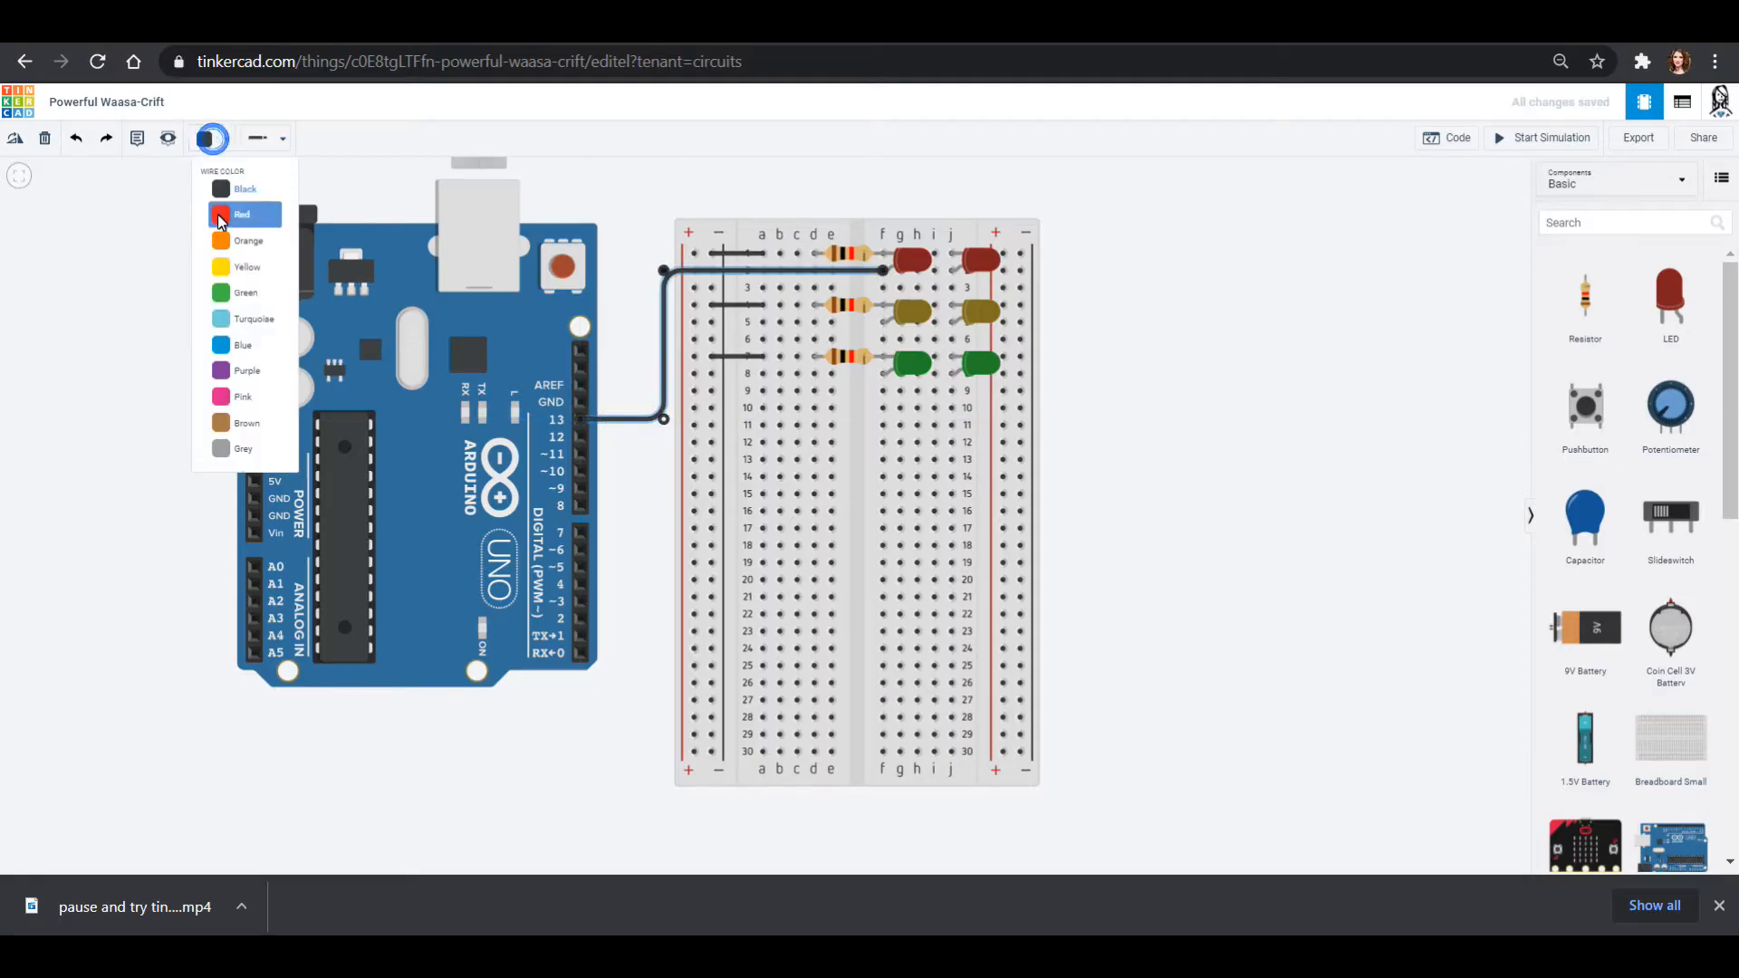
{"action": "left_click", "coordinate": [242, 396]}
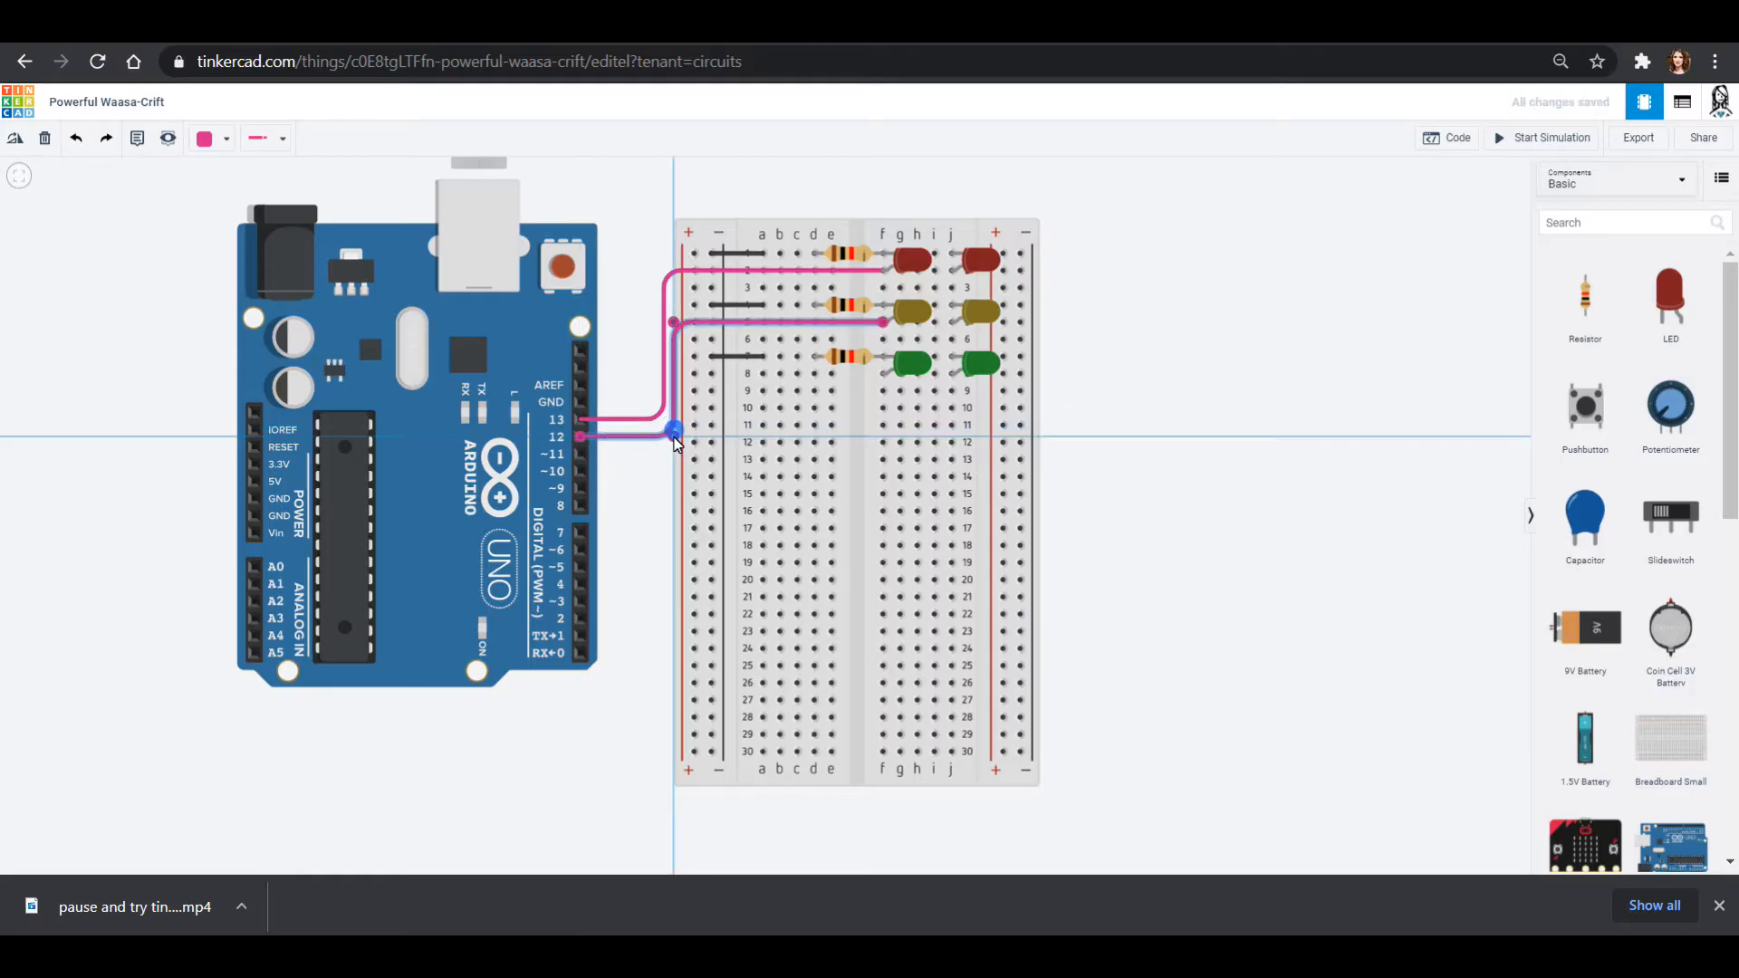
{"action": "left_click", "coordinate": [211, 138]}
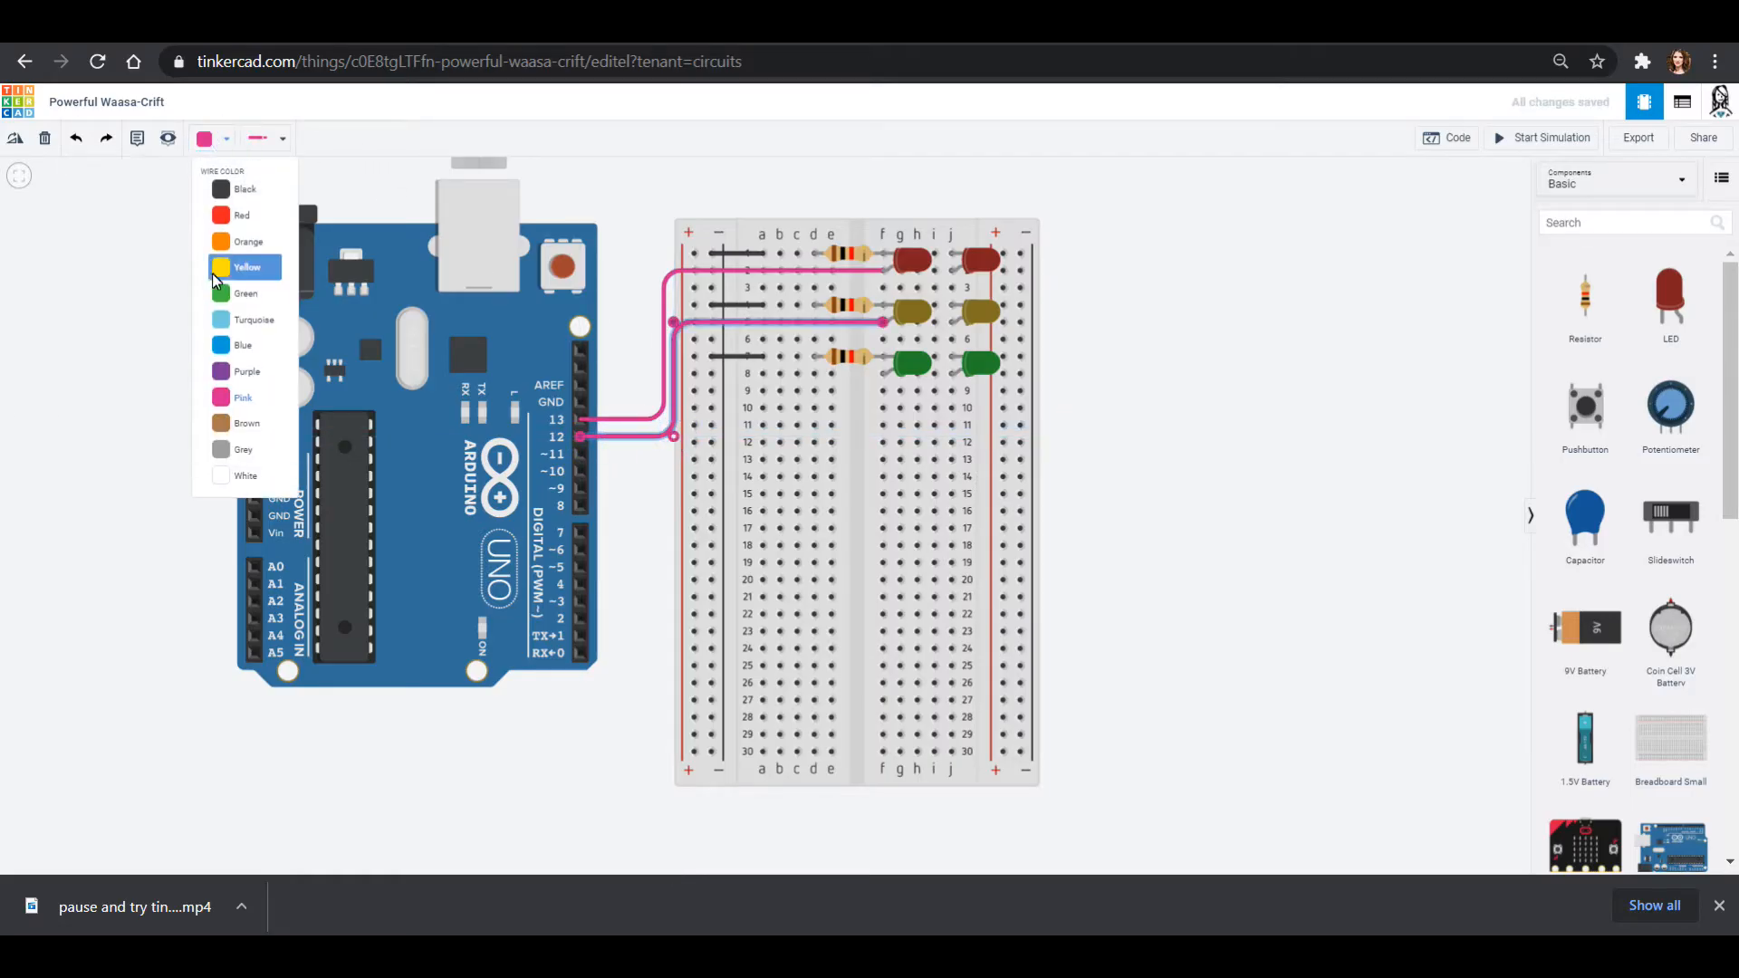
{"action": "left_click", "coordinate": [247, 266]}
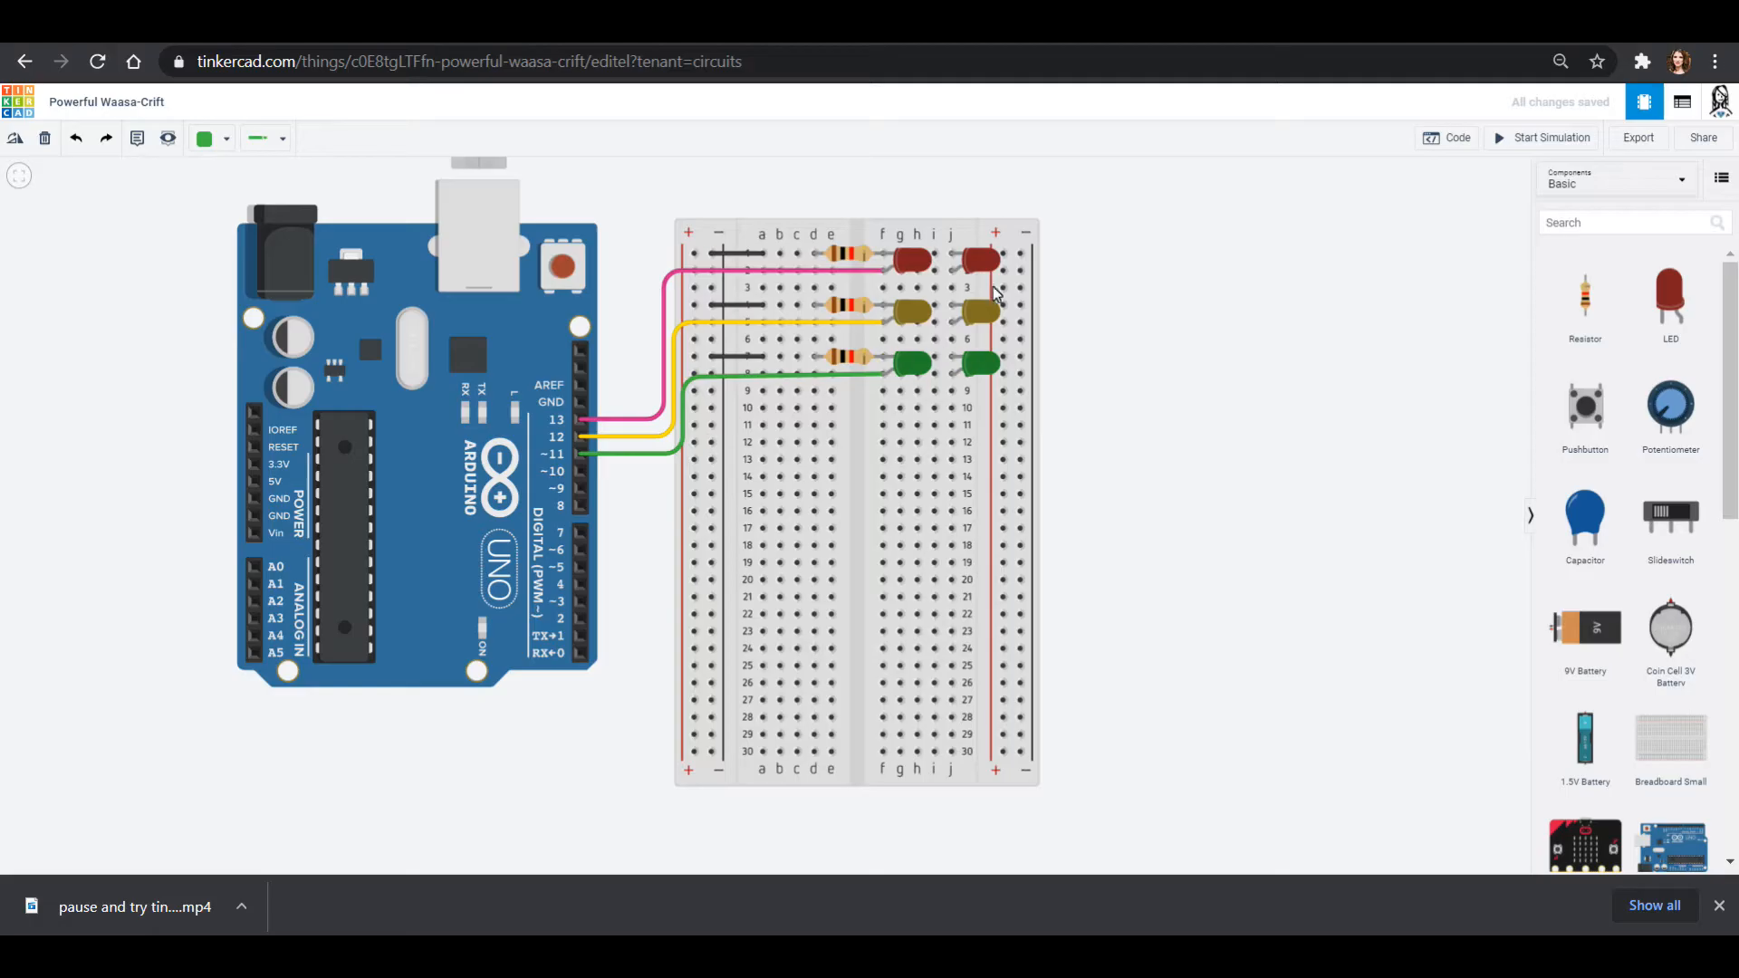
{"action": "mouse_move", "coordinate": [1068, 215]}
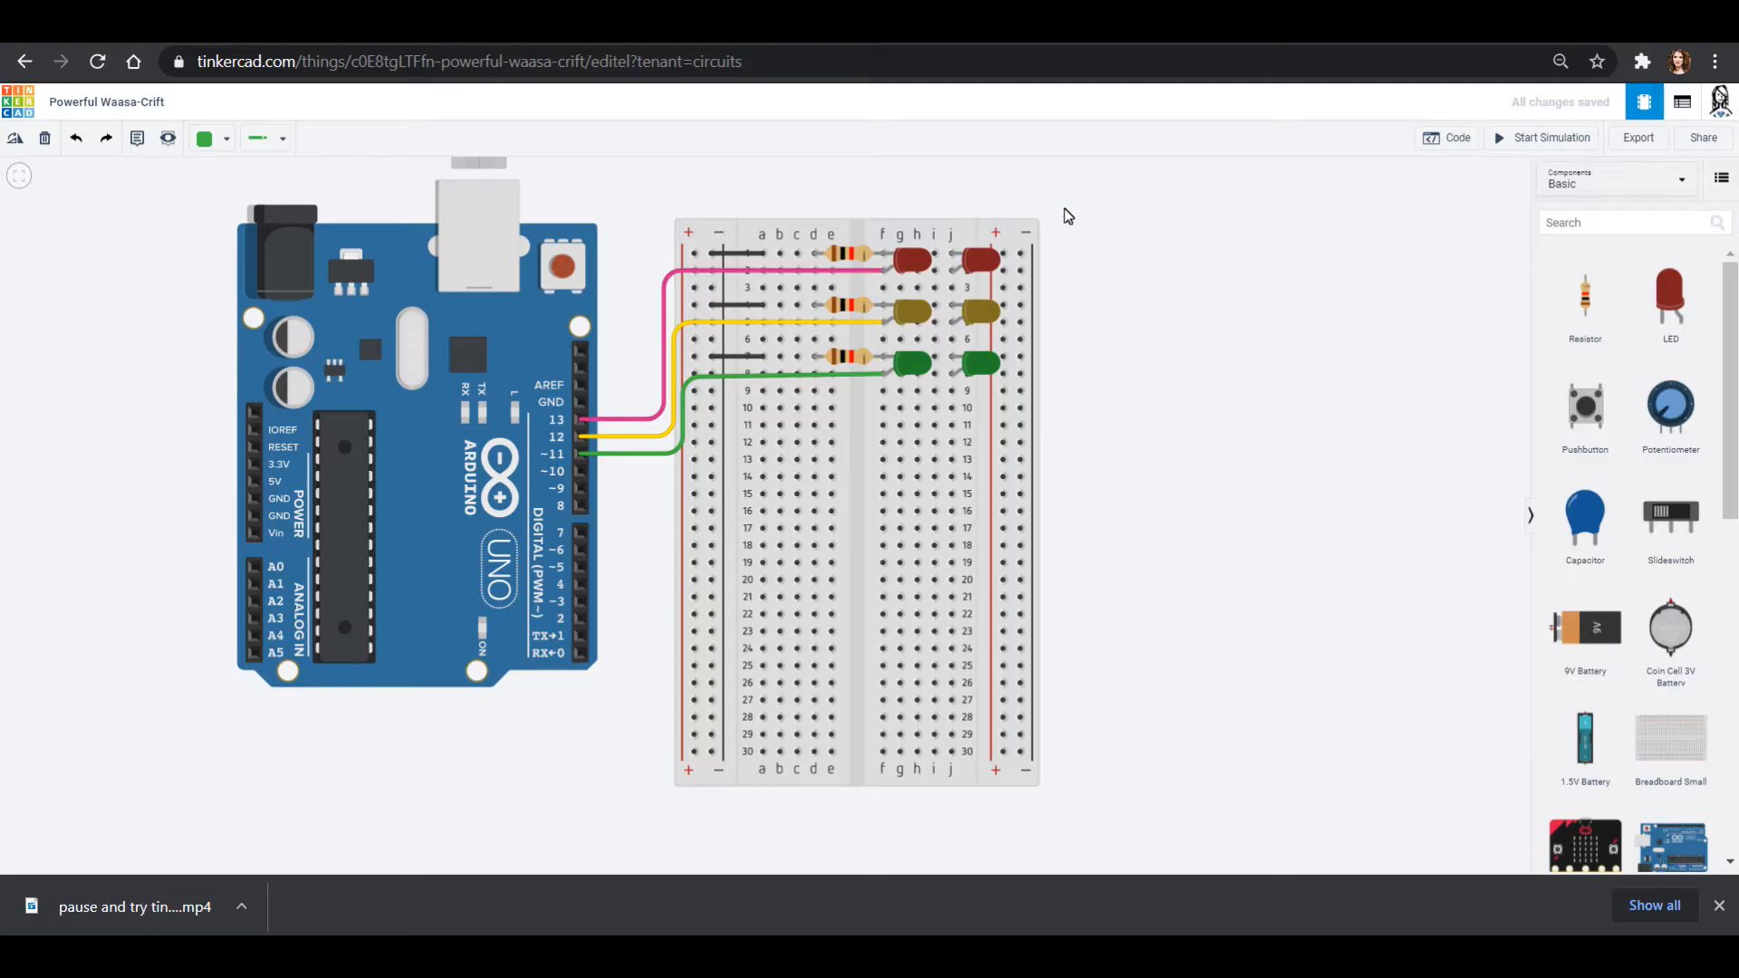
{"action": "mouse_move", "coordinate": [1584, 414]}
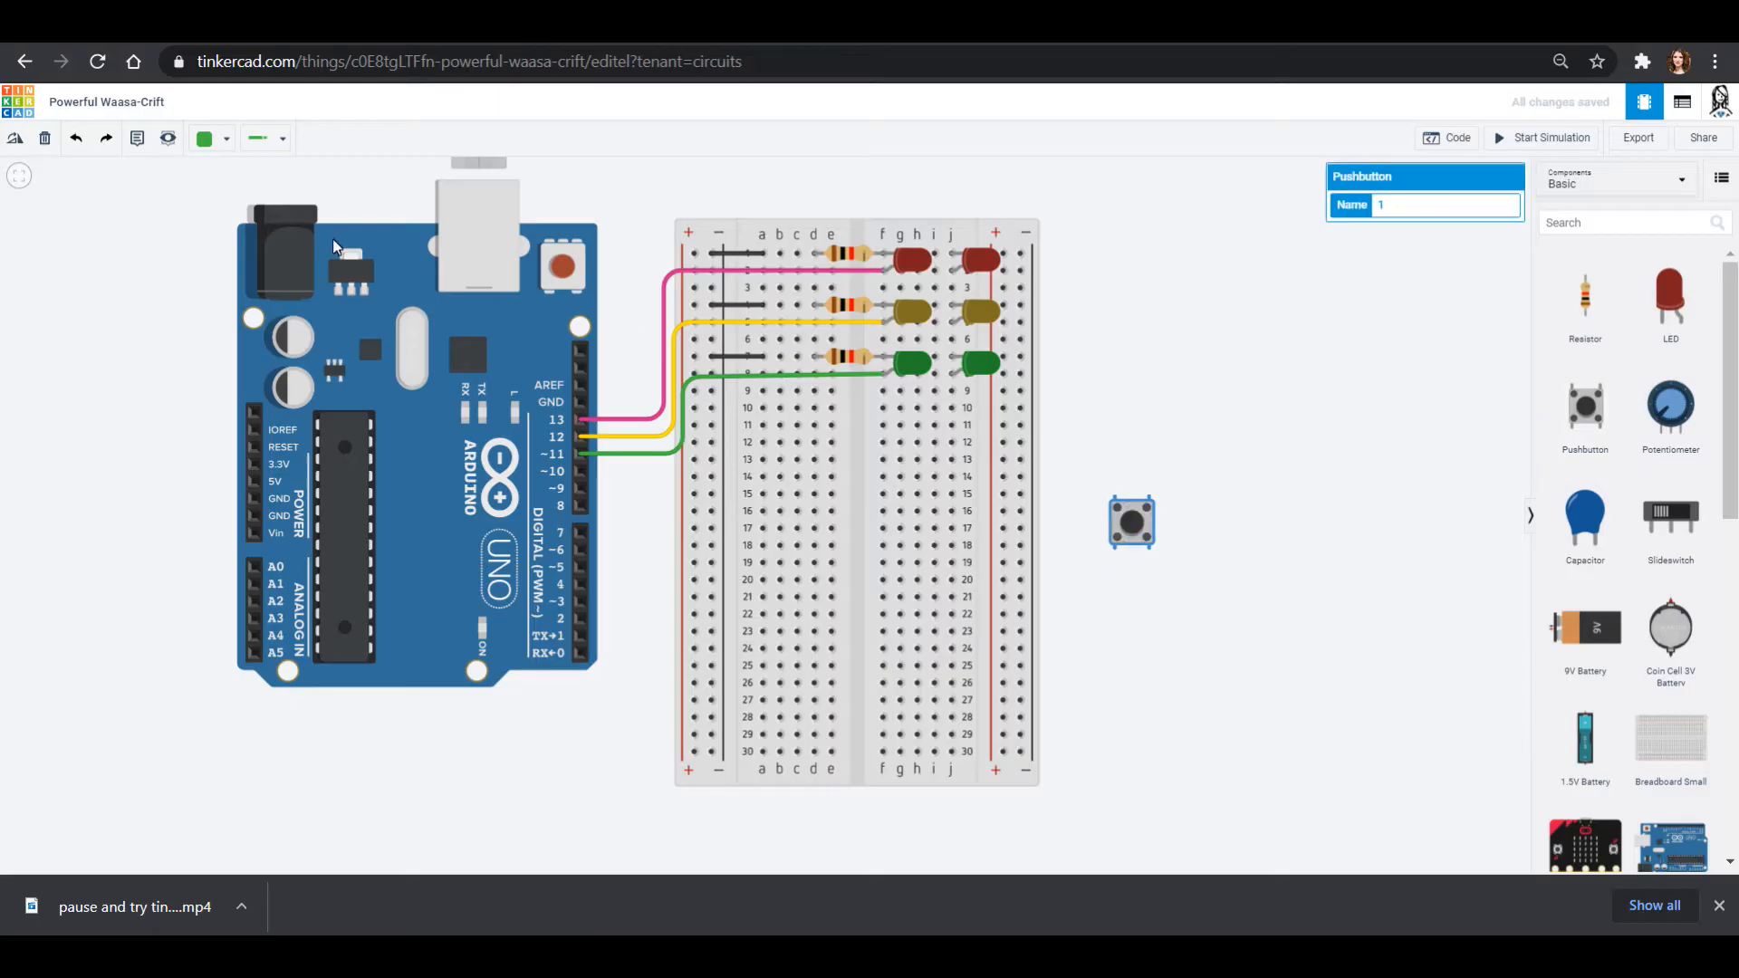
Rotate the pushbutton across the centre gap near row 28 and add a resistor near row 27.
{"action": "left_click", "coordinate": [15, 138]}
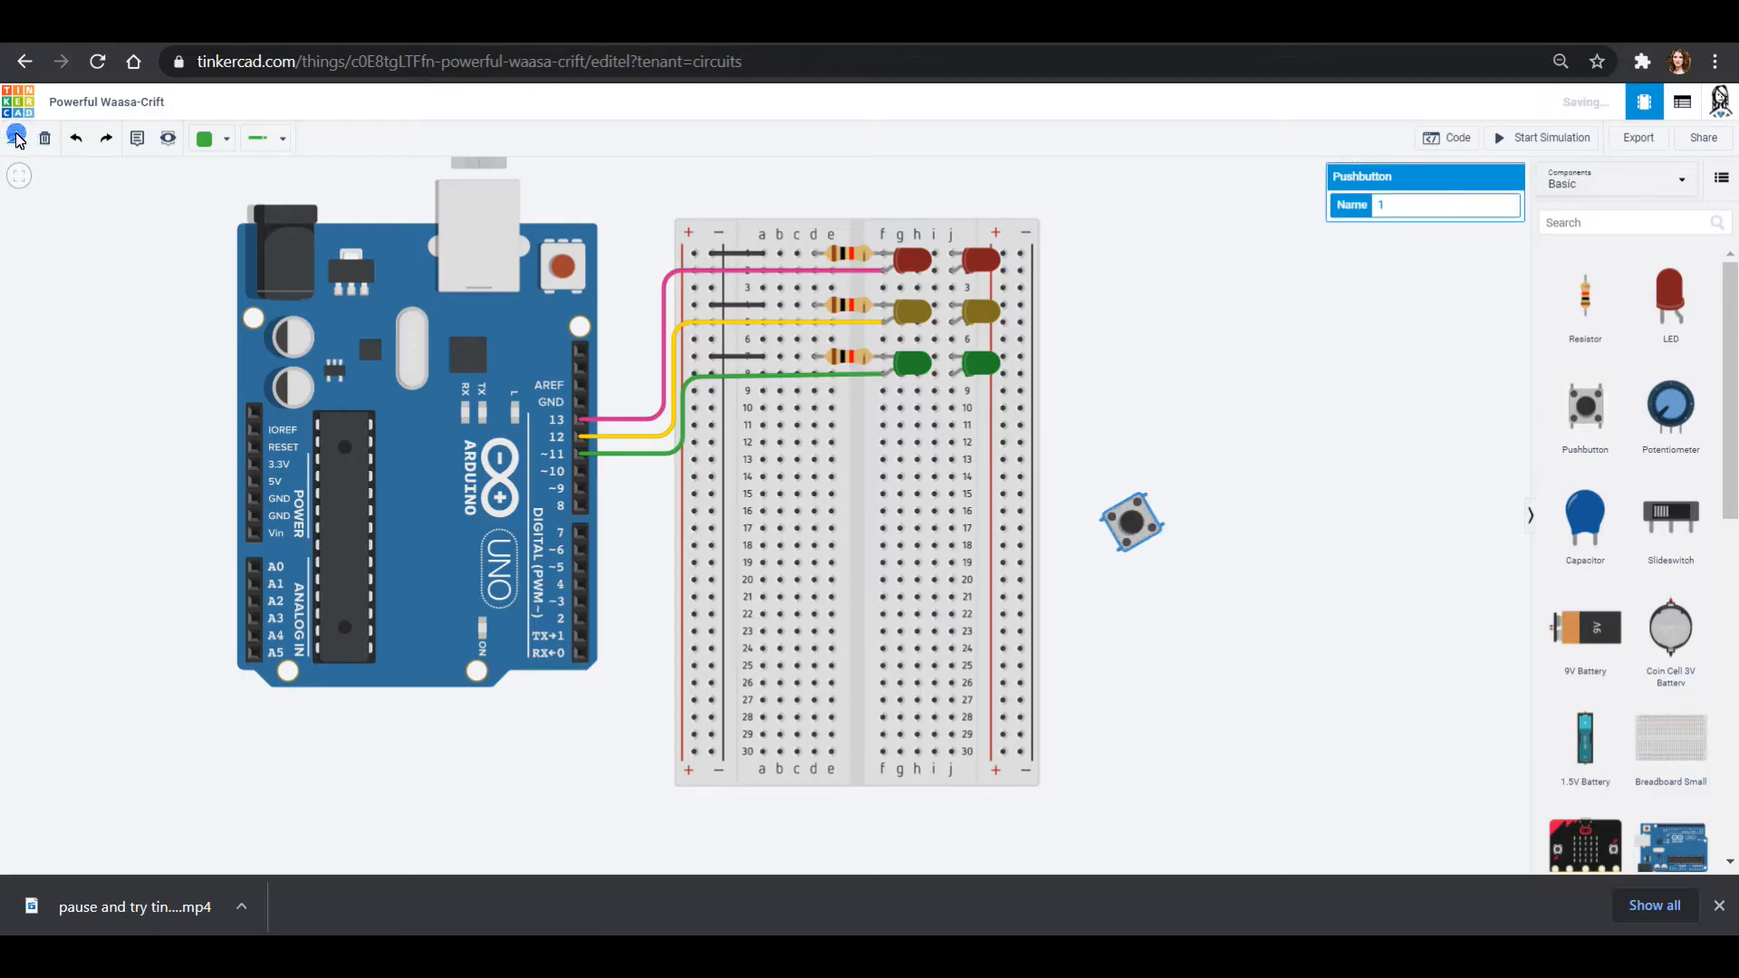
{"action": "left_click_drag", "start_coordinate": [1131, 523], "coordinate": [994, 511]}
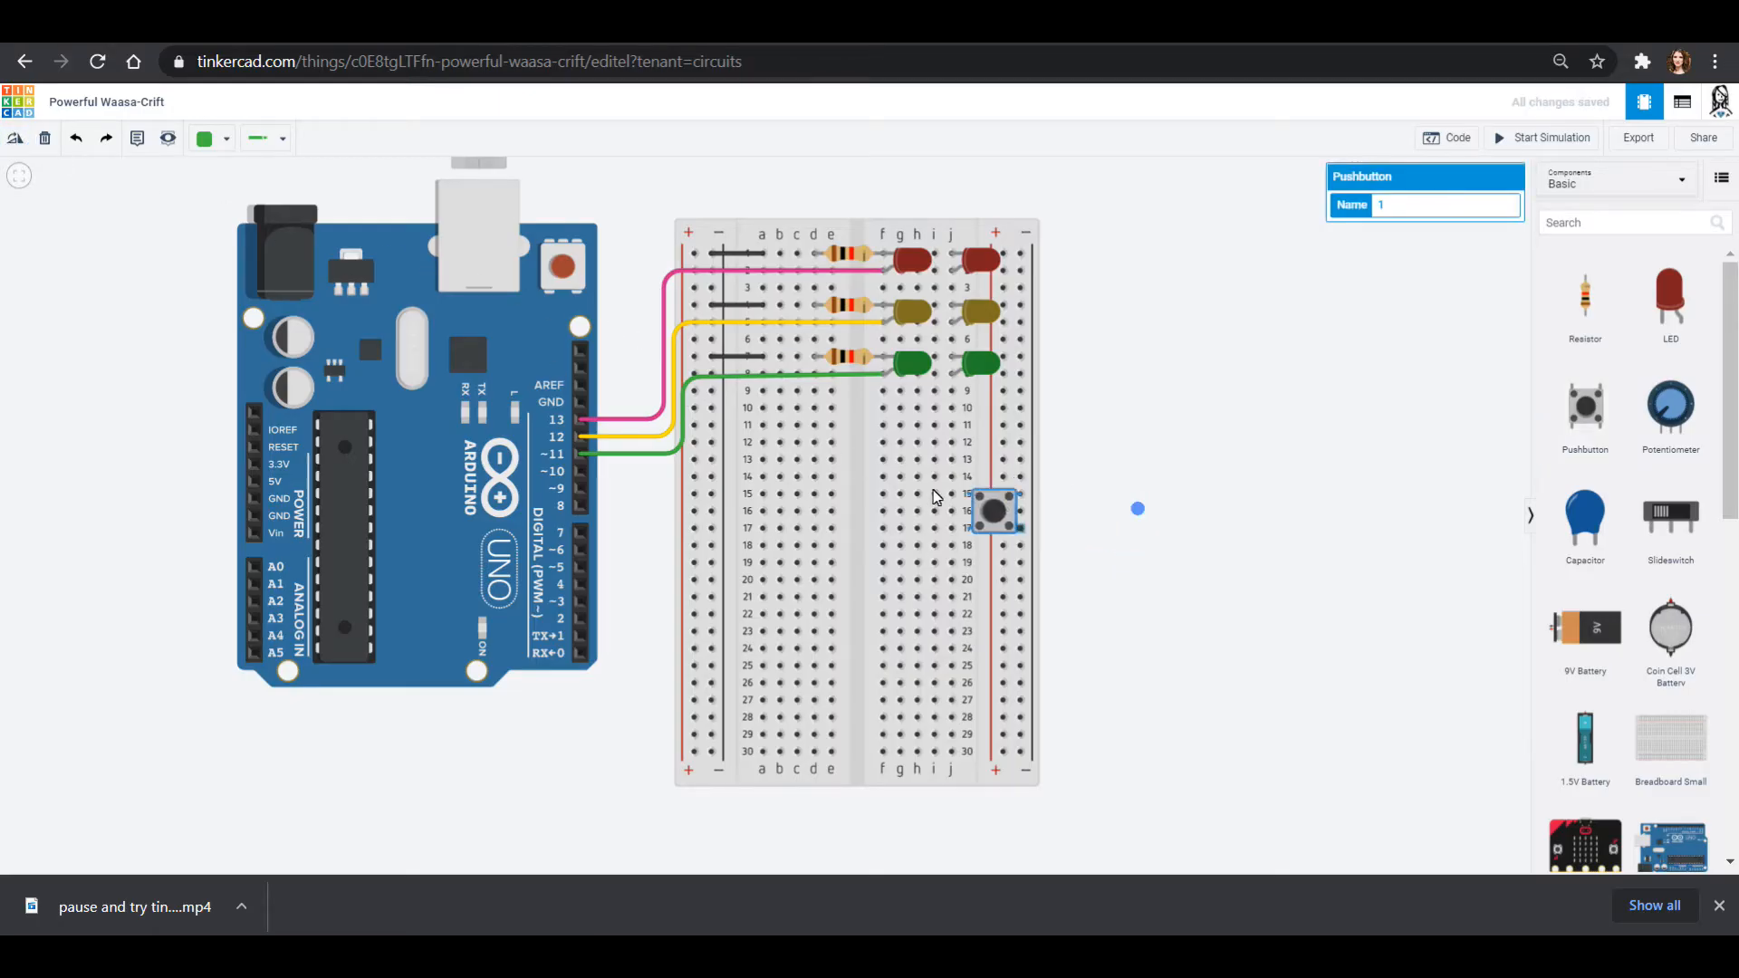
{"action": "left_click_drag", "start_coordinate": [993, 511], "coordinate": [837, 648]}
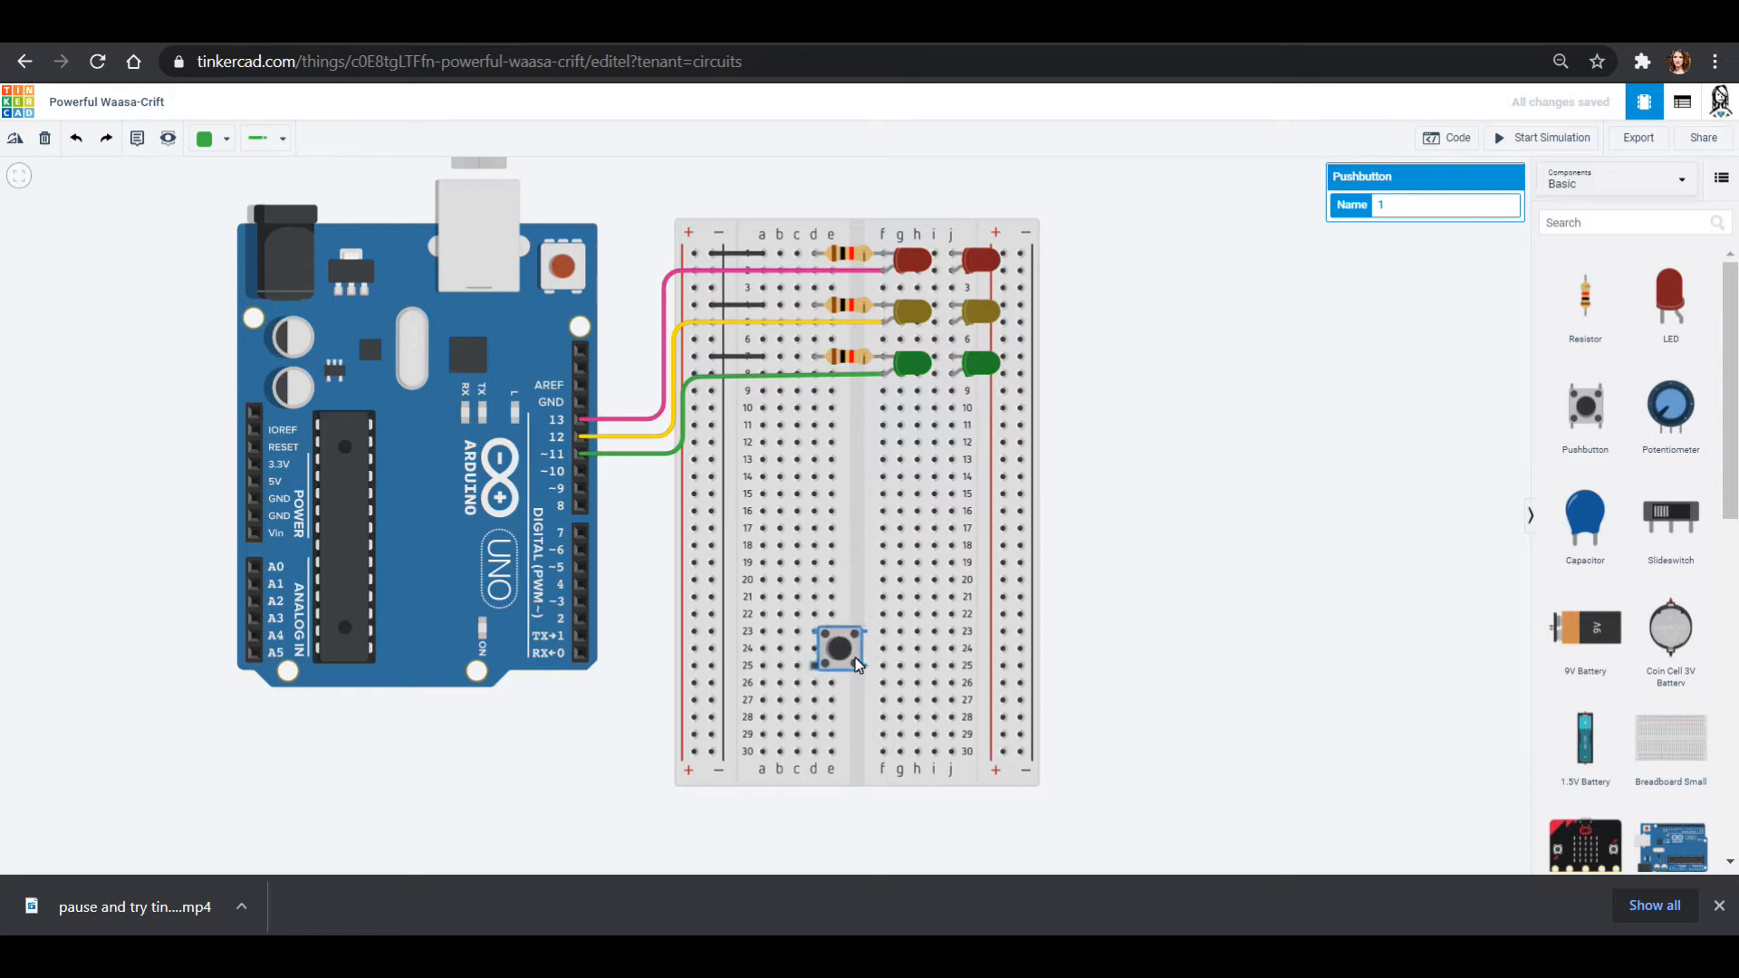
{"action": "left_click_drag", "start_coordinate": [837, 649], "coordinate": [858, 719]}
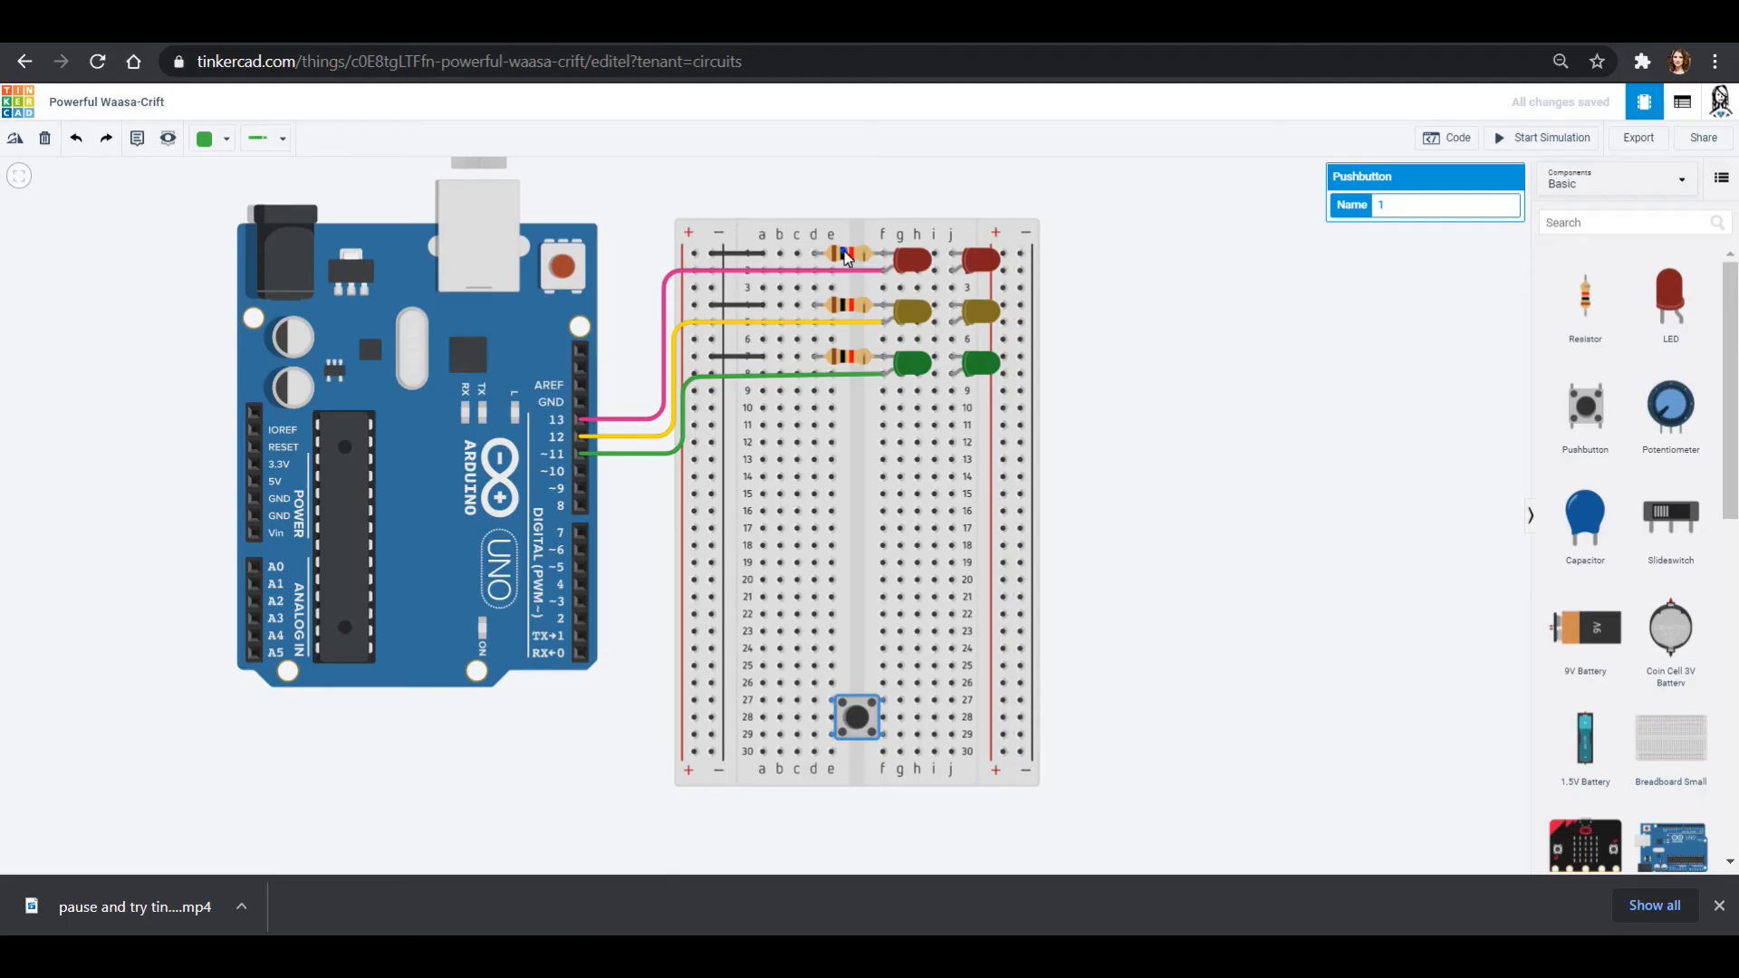
{"action": "left_click", "coordinate": [852, 256]}
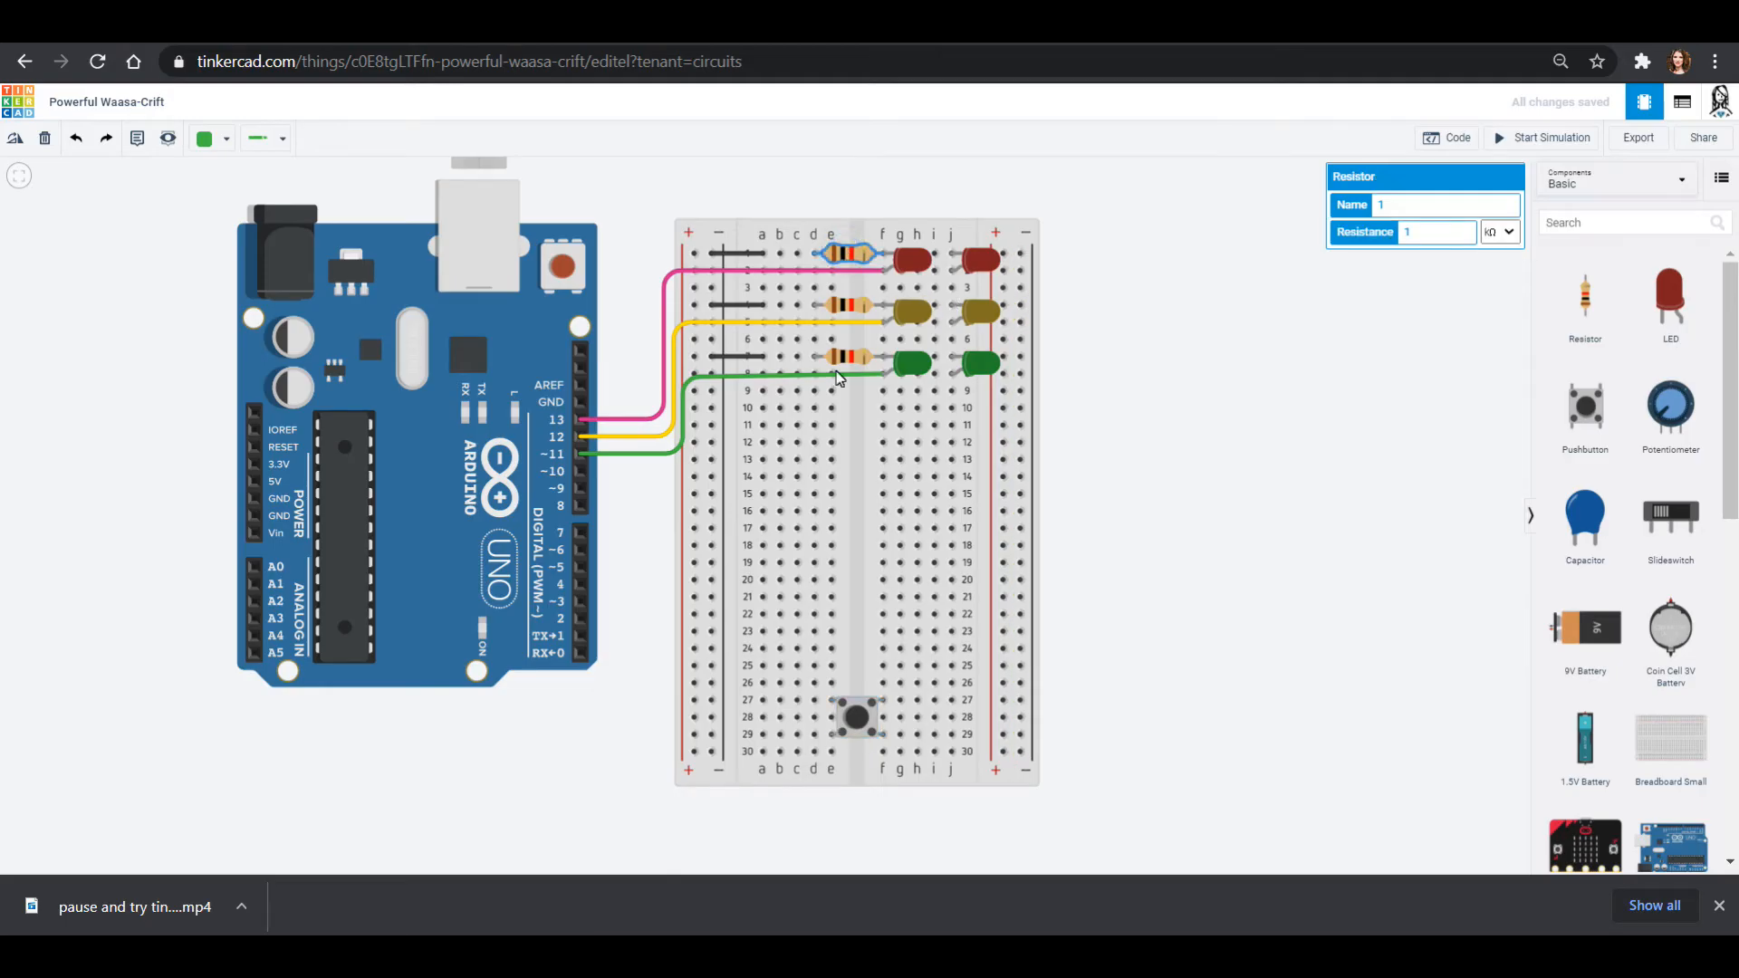
{"action": "left_click_drag", "start_coordinate": [843, 255], "coordinate": [738, 702]}
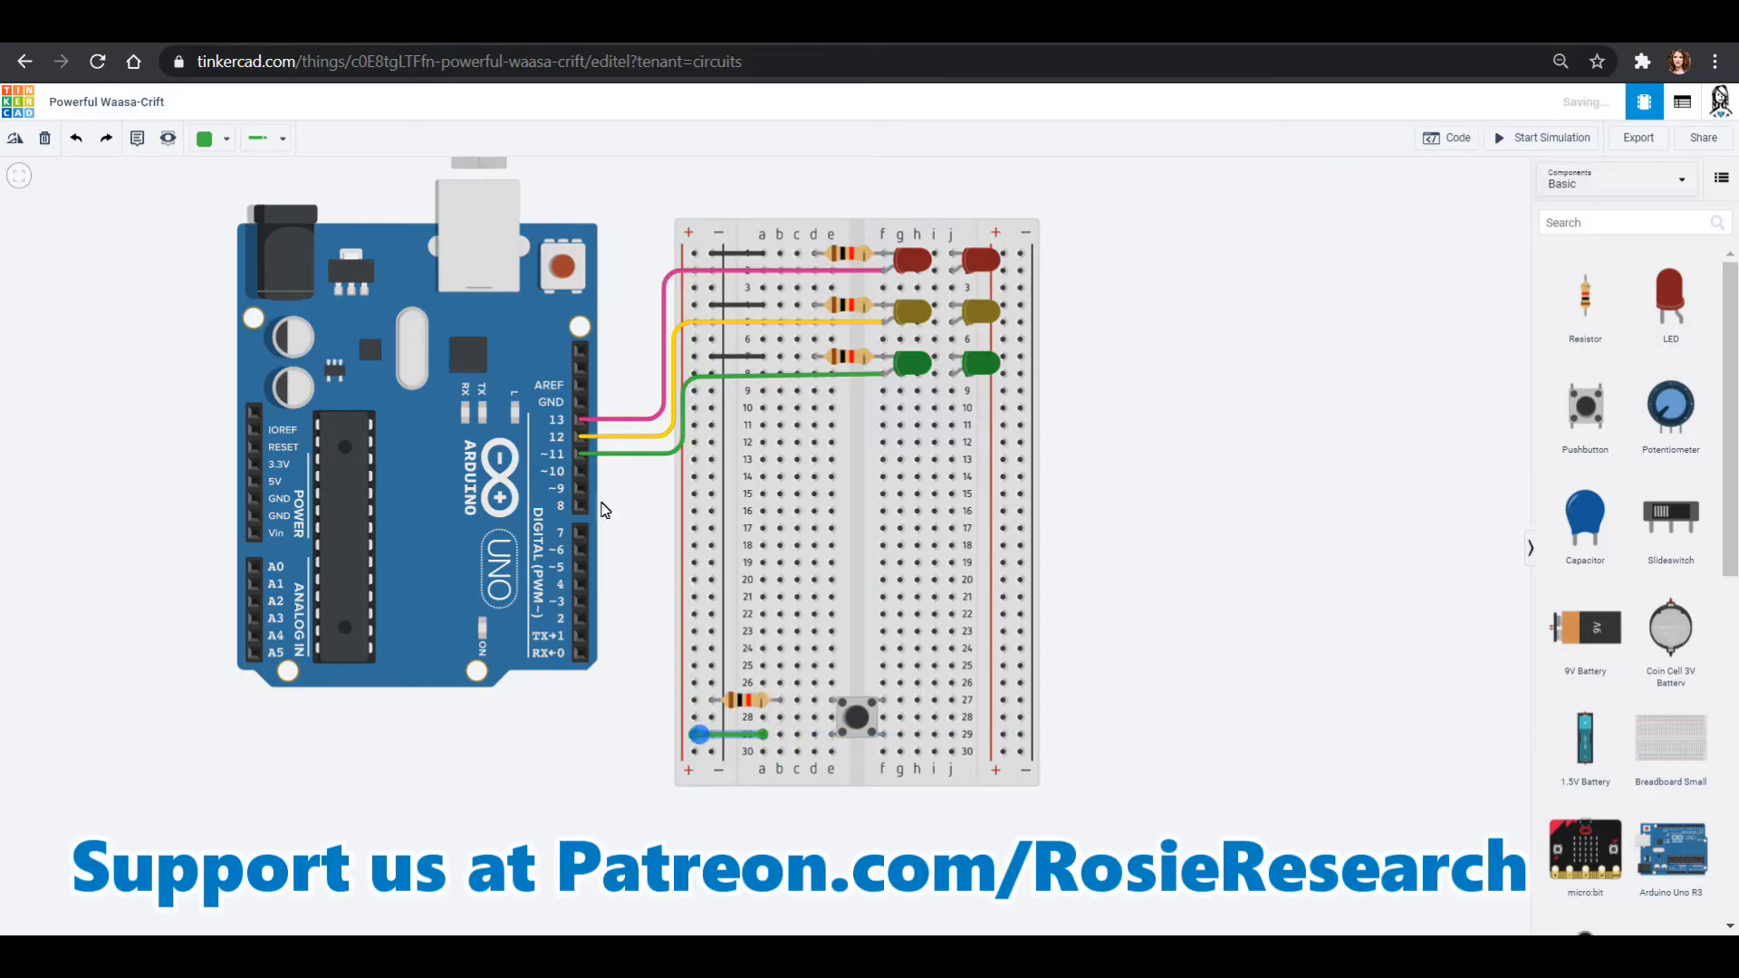
Make the row-29 rail wire red and finish the pin 10 wire at the pushbutton row.
{"action": "left_click", "coordinate": [202, 137]}
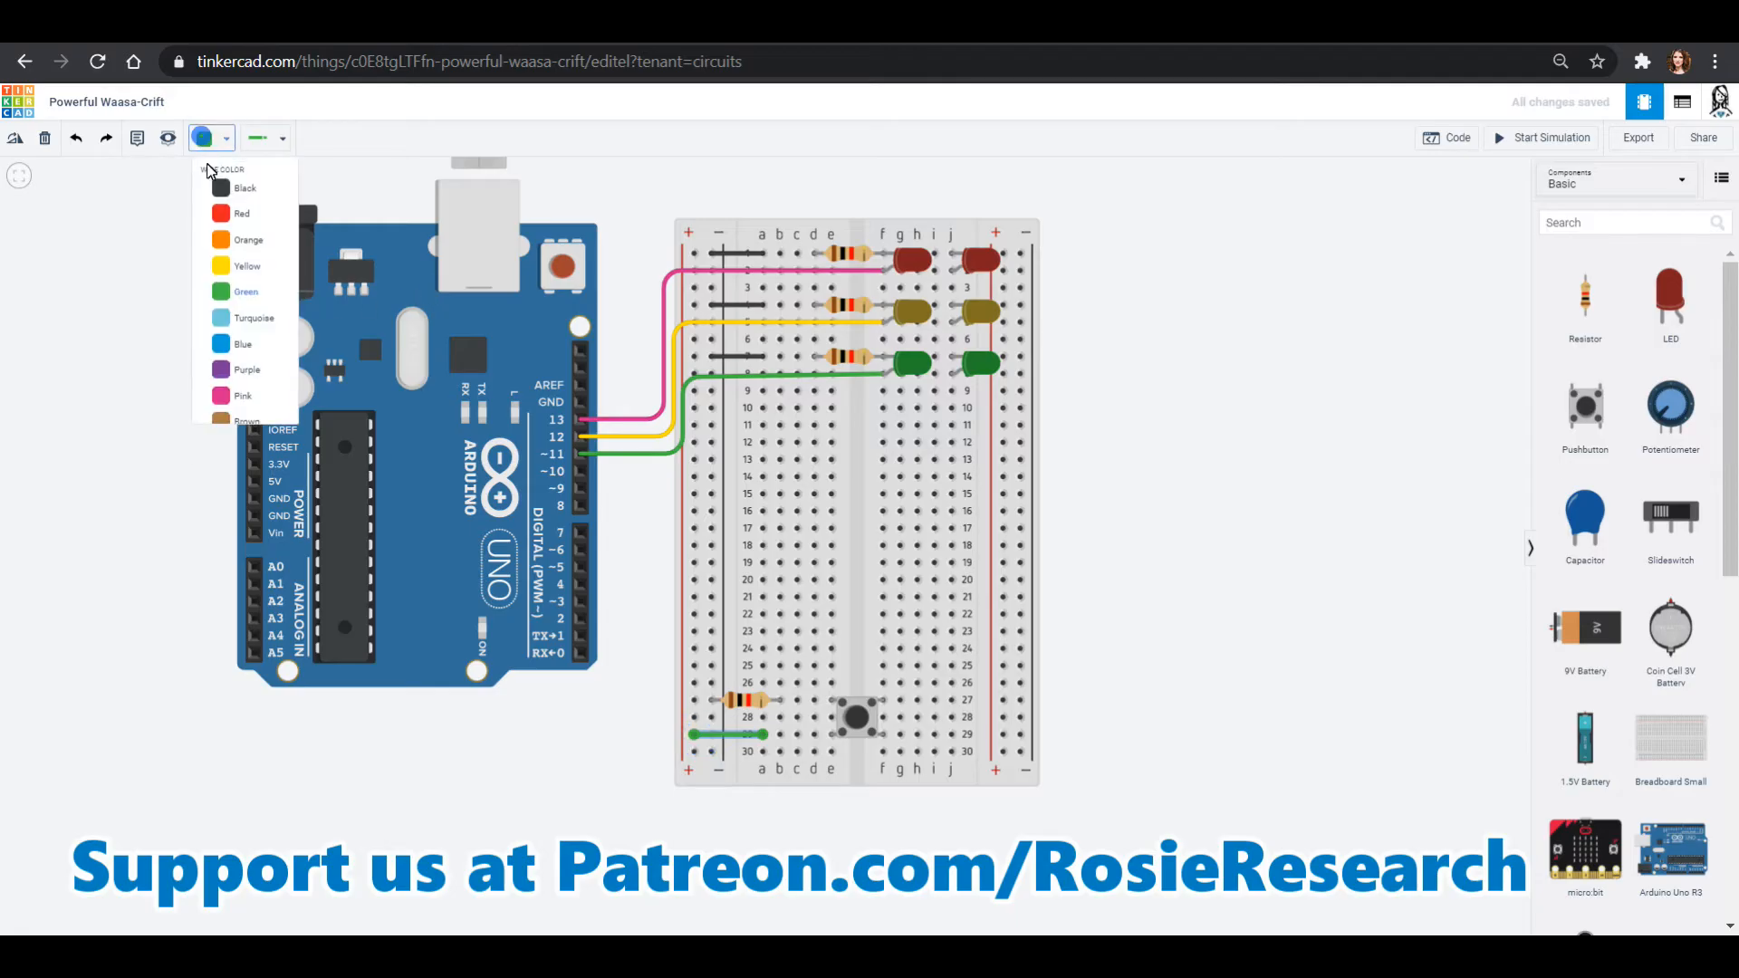
{"action": "left_click", "coordinate": [242, 213]}
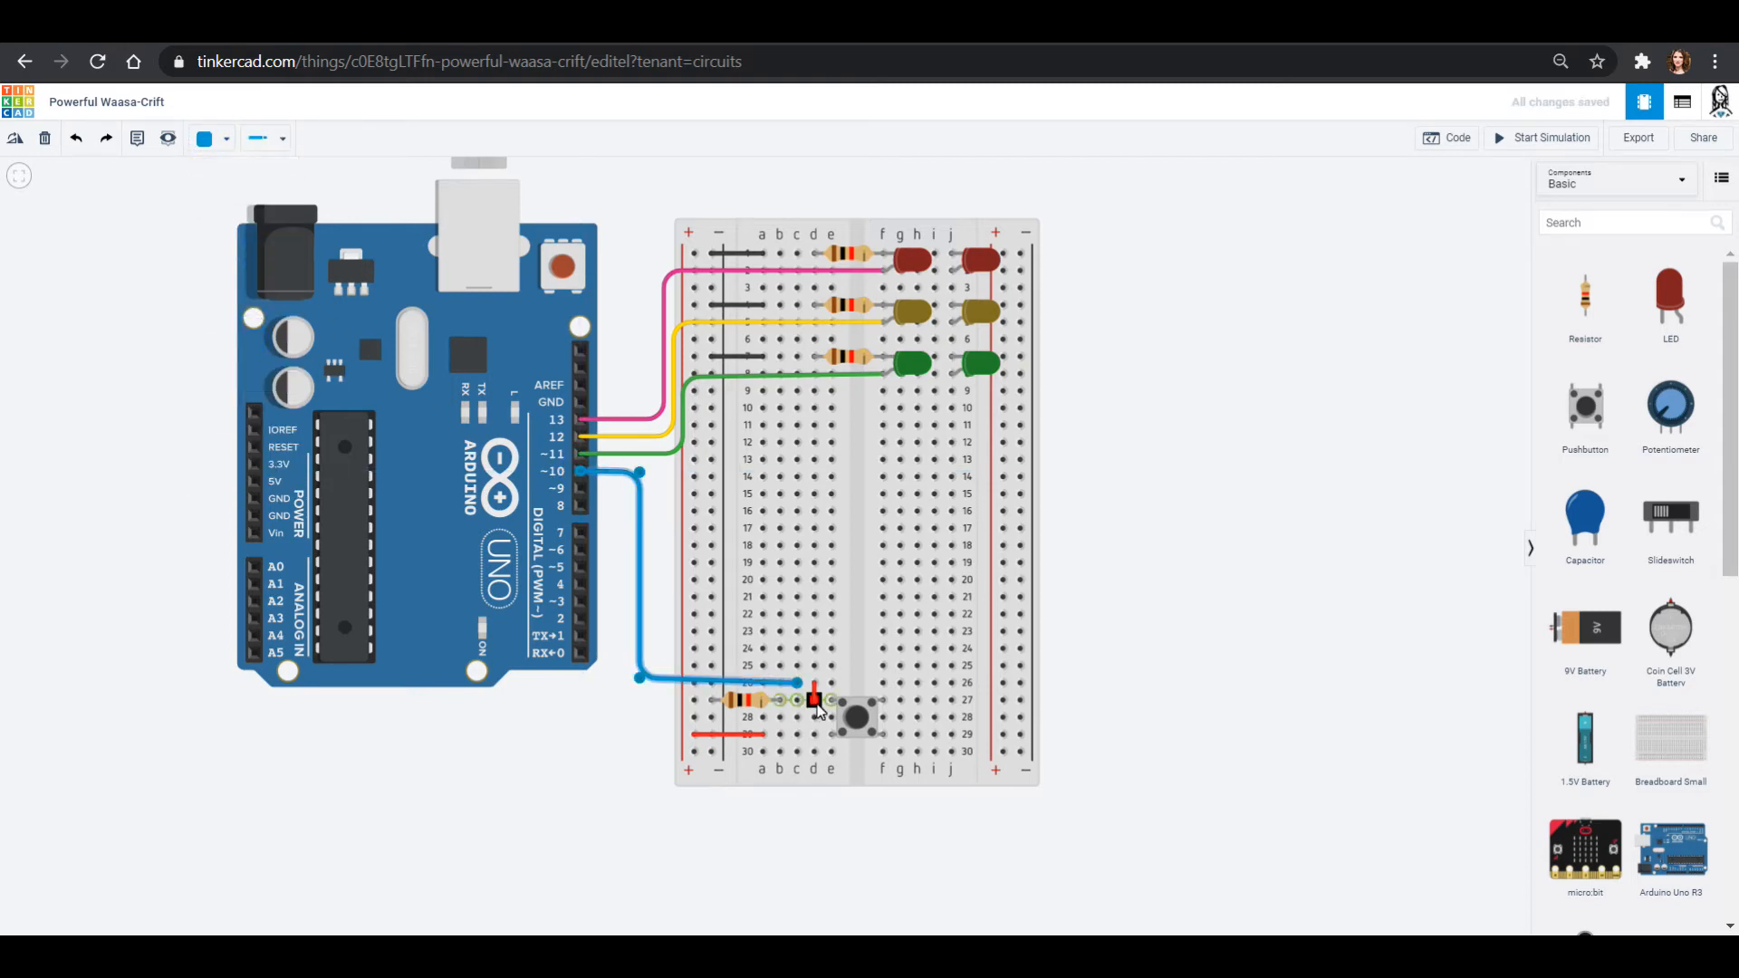
{"action": "left_click", "coordinate": [204, 137]}
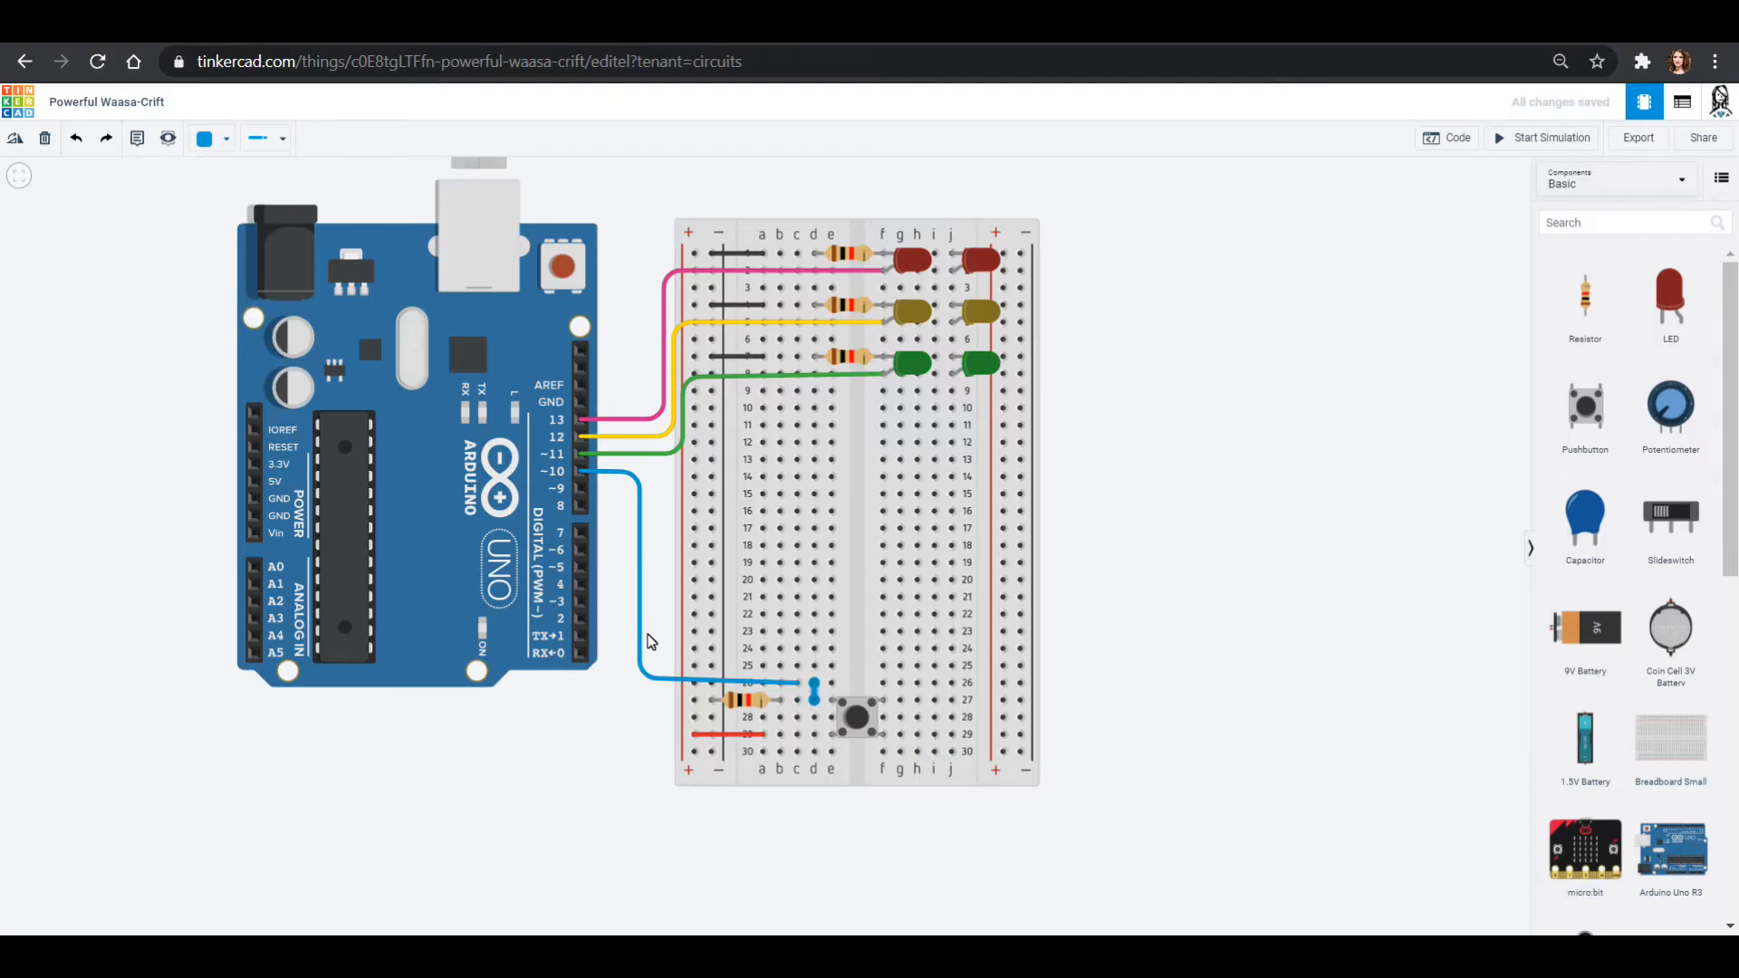
{"action": "mouse_move", "coordinate": [1278, 680]}
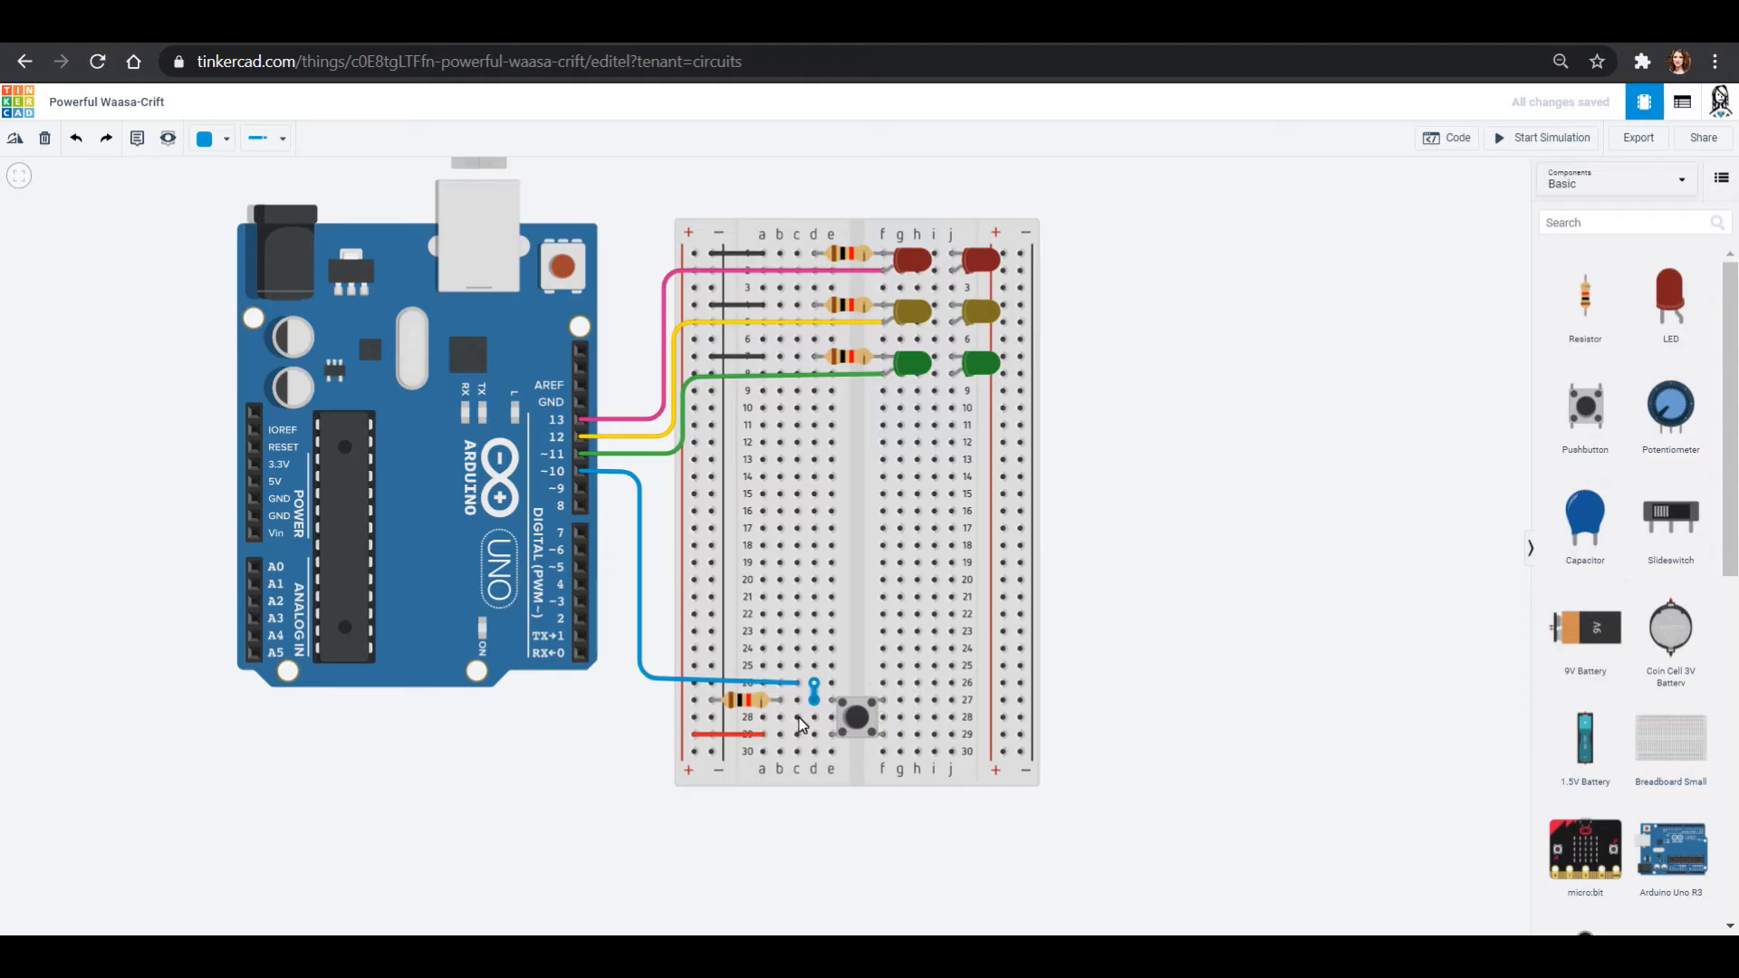
{"action": "left_click", "coordinate": [1630, 222]}
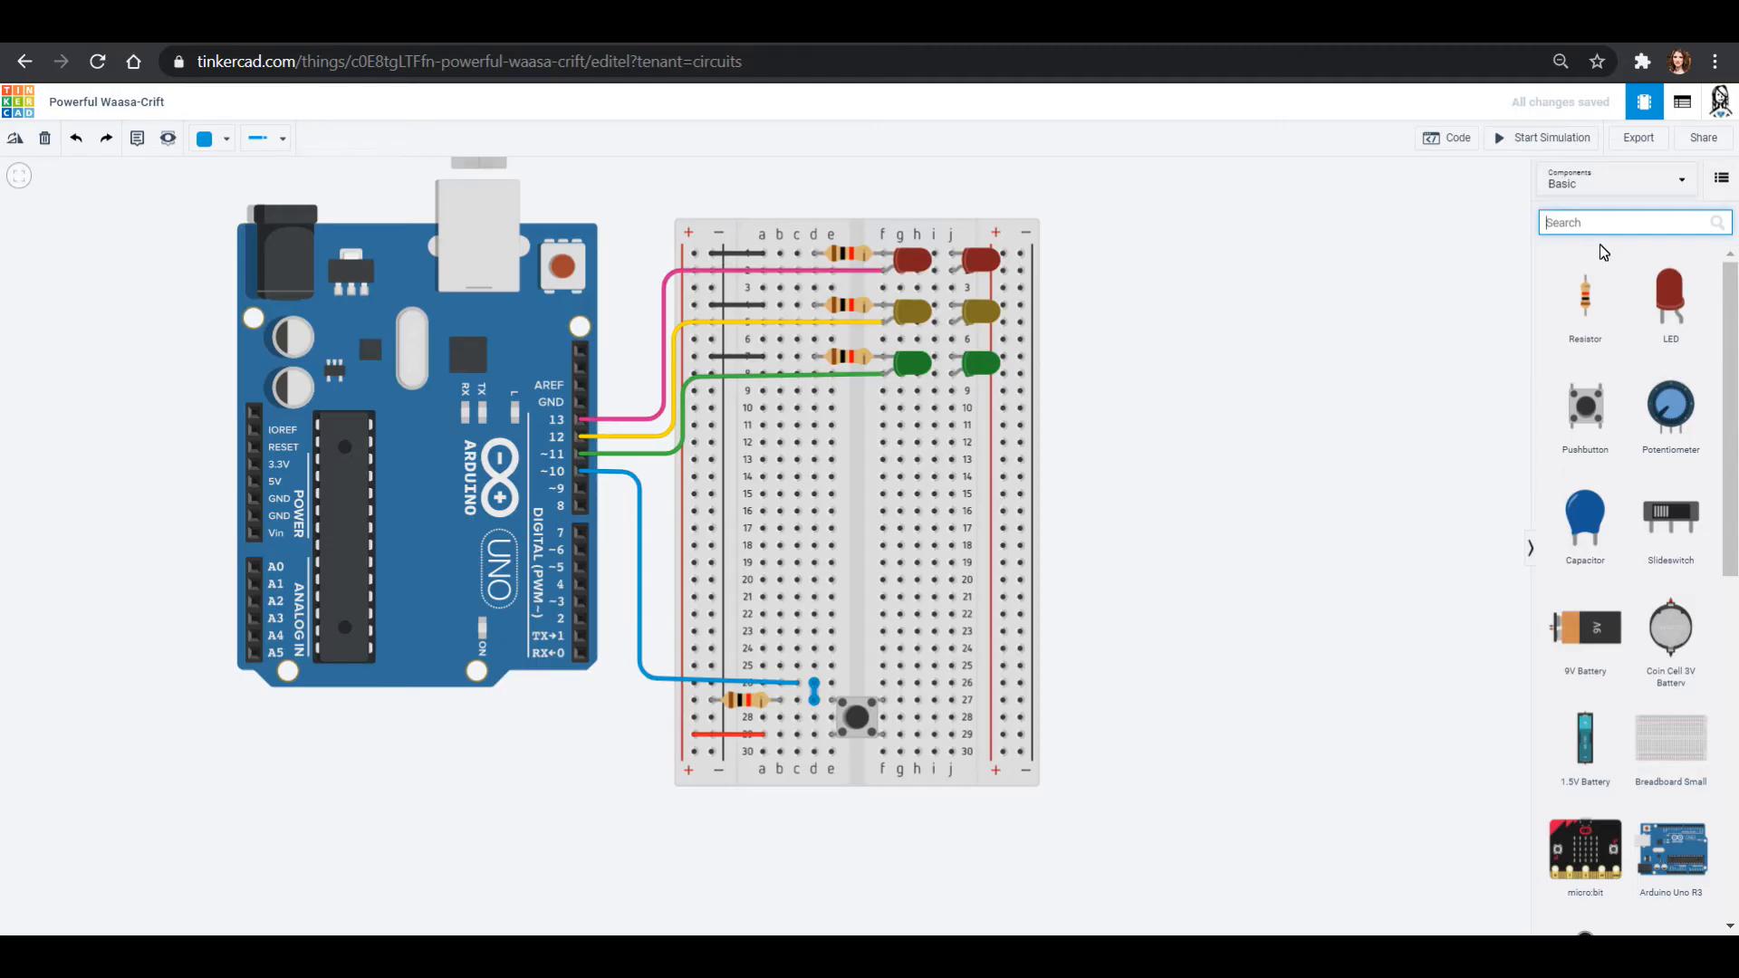
Search 'mult', place a multimeter right of the breadboard, and wire a probe to row 27.
{"action": "type", "text": "mult"}
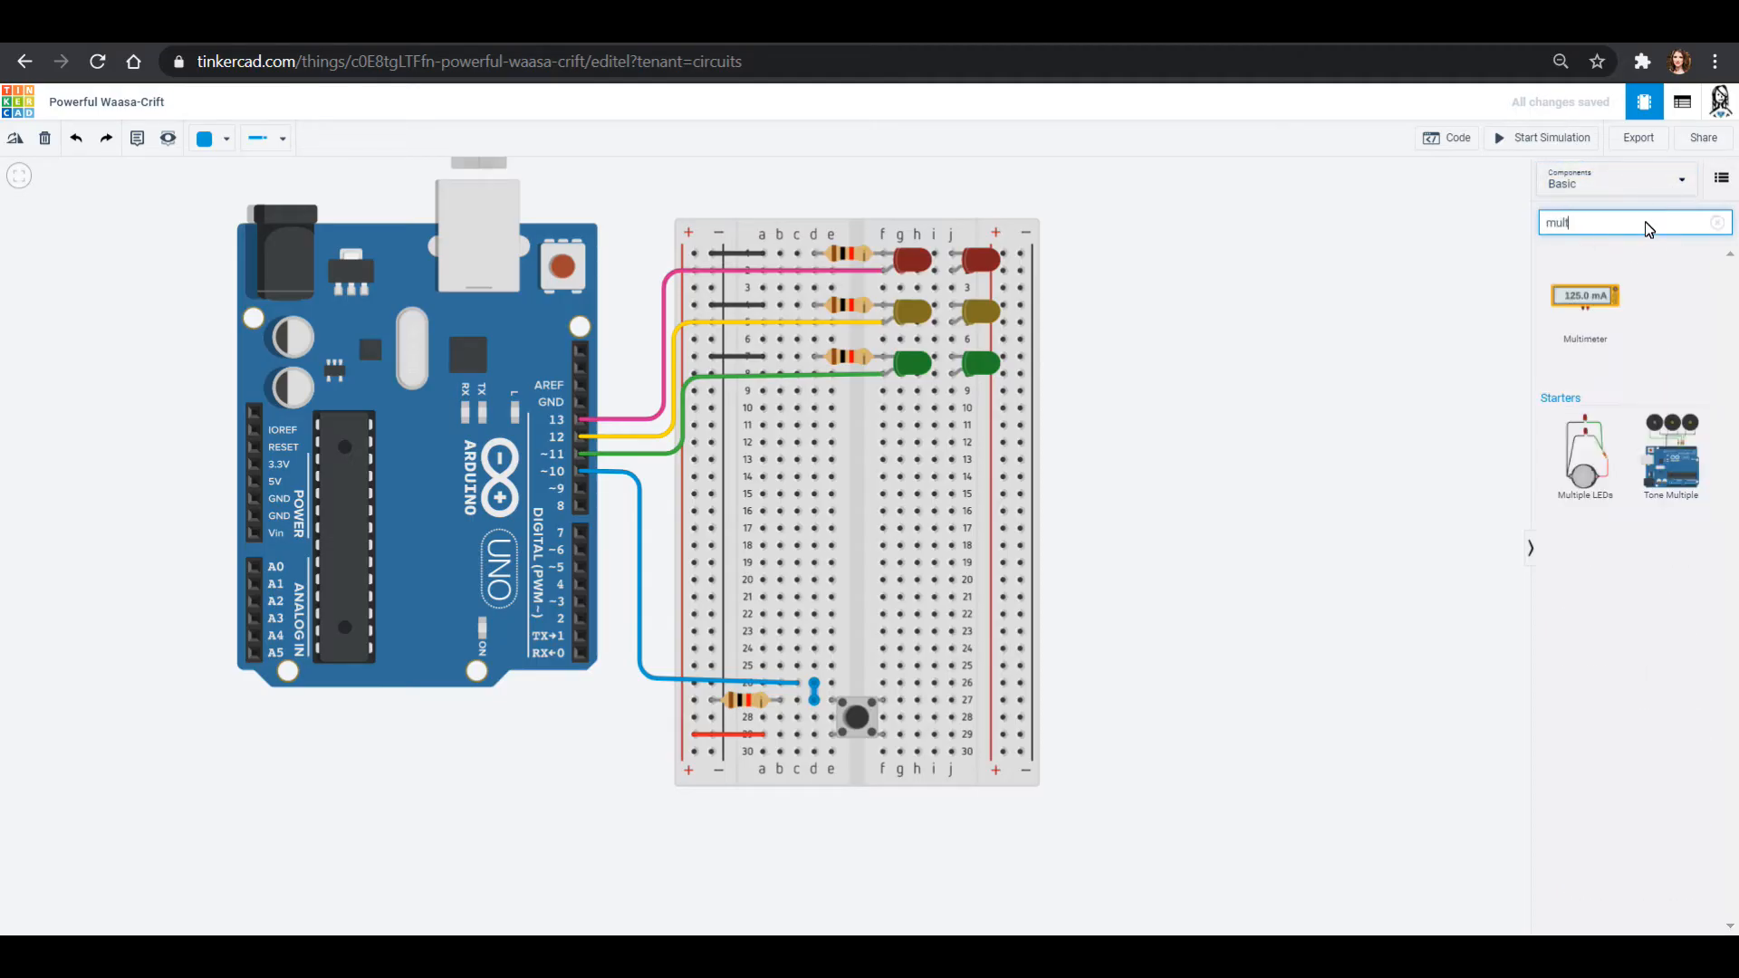
{"action": "left_click_drag", "start_coordinate": [1584, 296], "coordinate": [1162, 538]}
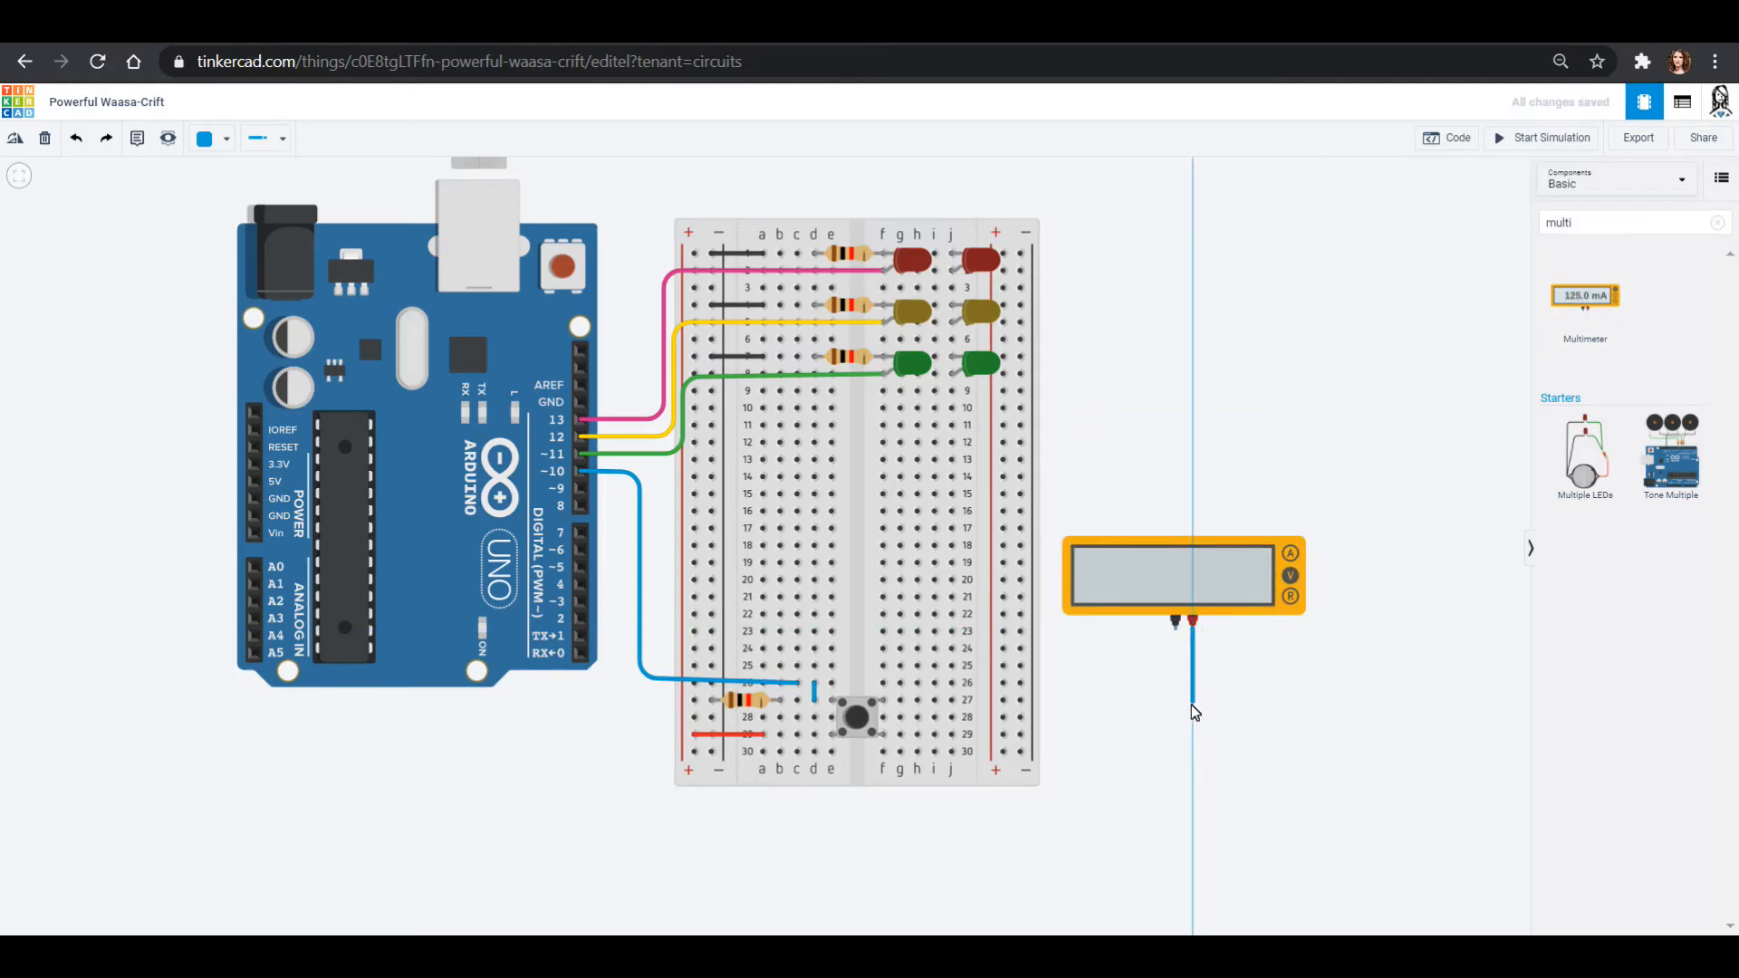
{"action": "left_click_drag", "start_coordinate": [1192, 716], "coordinate": [935, 735]}
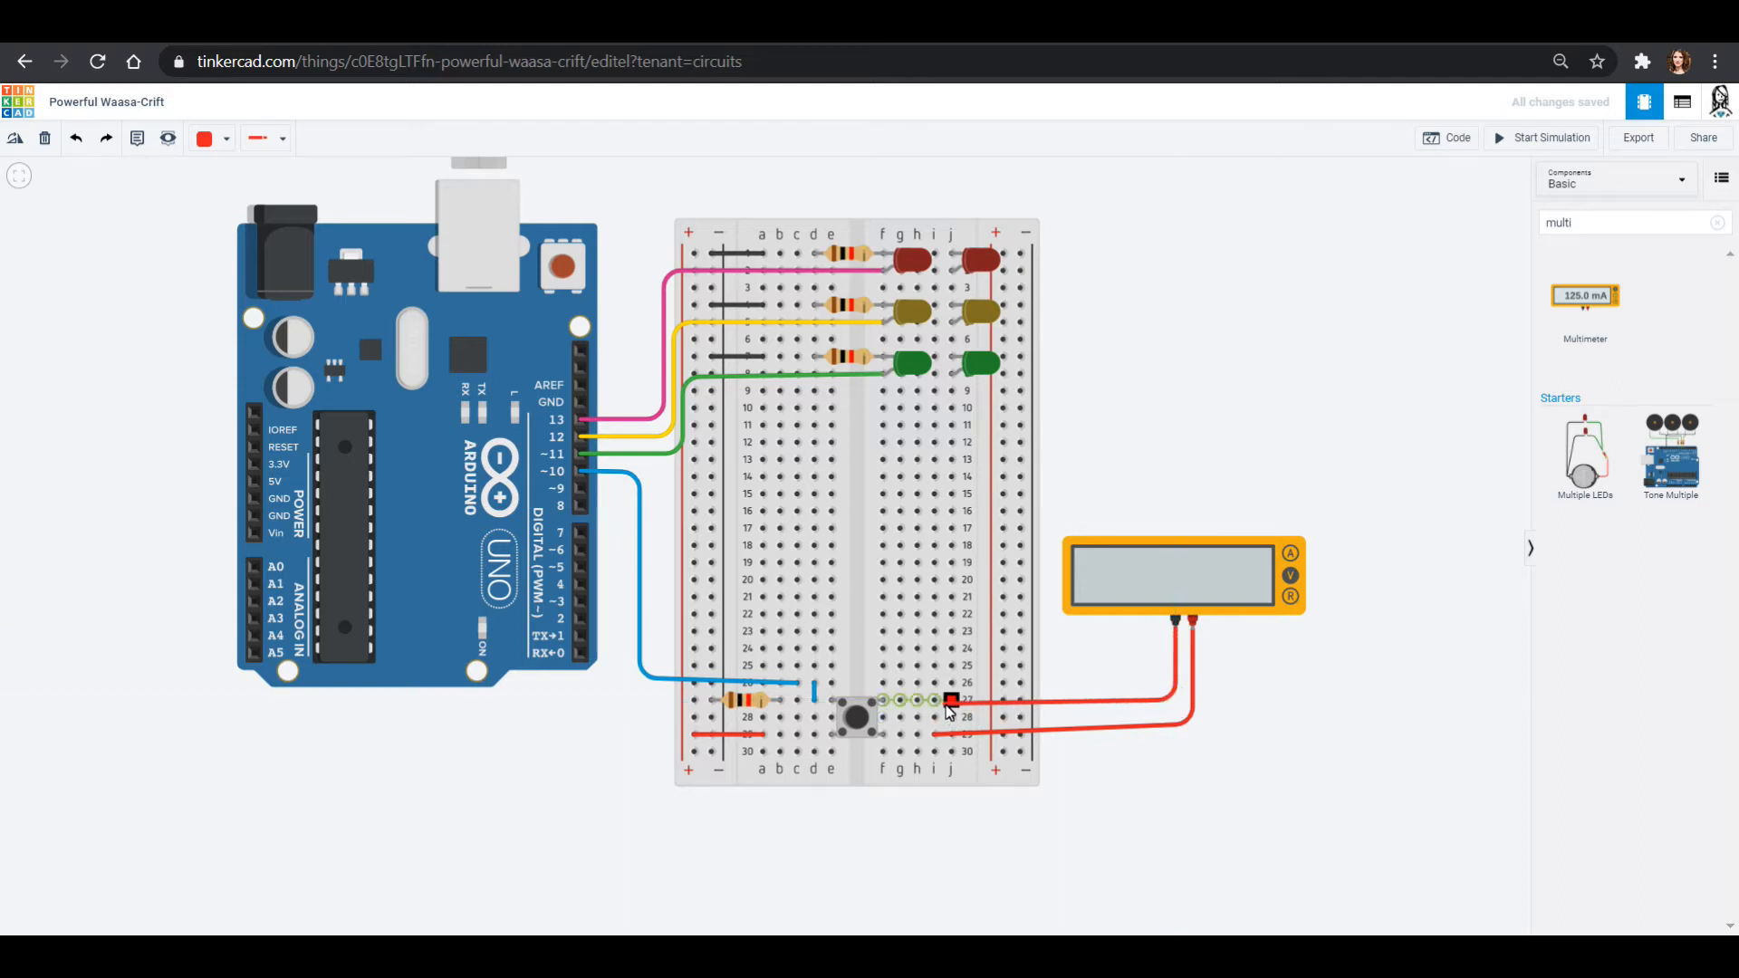
{"action": "left_click", "coordinate": [203, 137]}
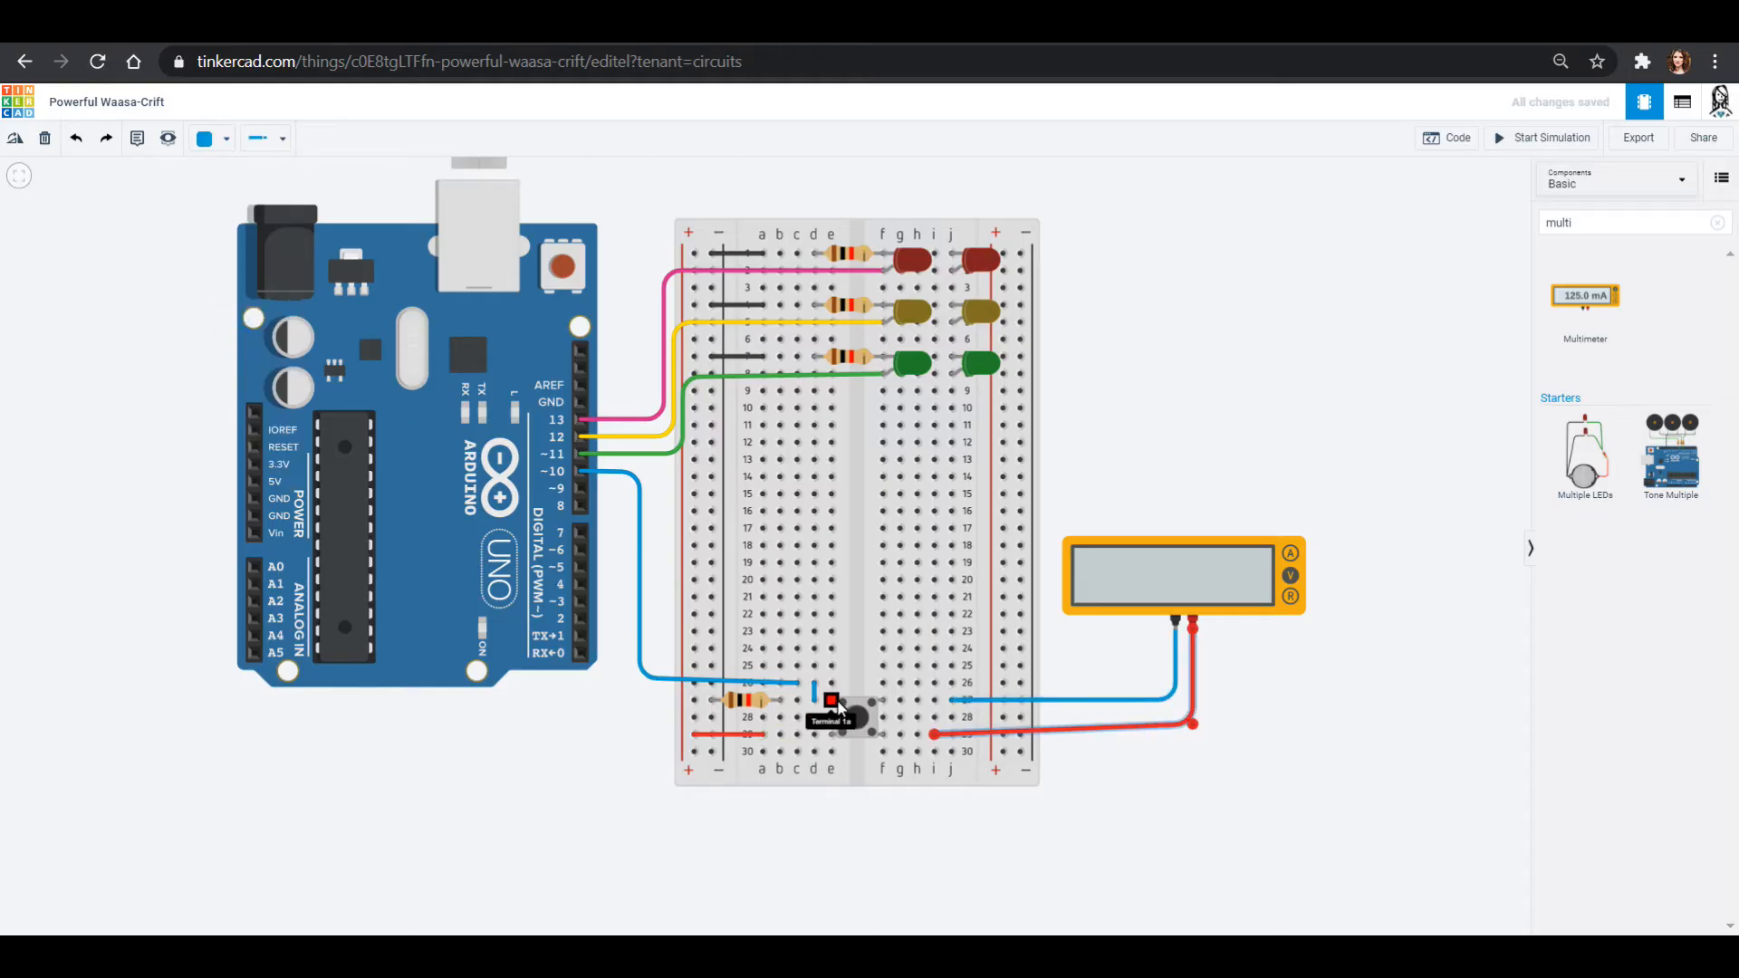
{"action": "mouse_move", "coordinate": [854, 705]}
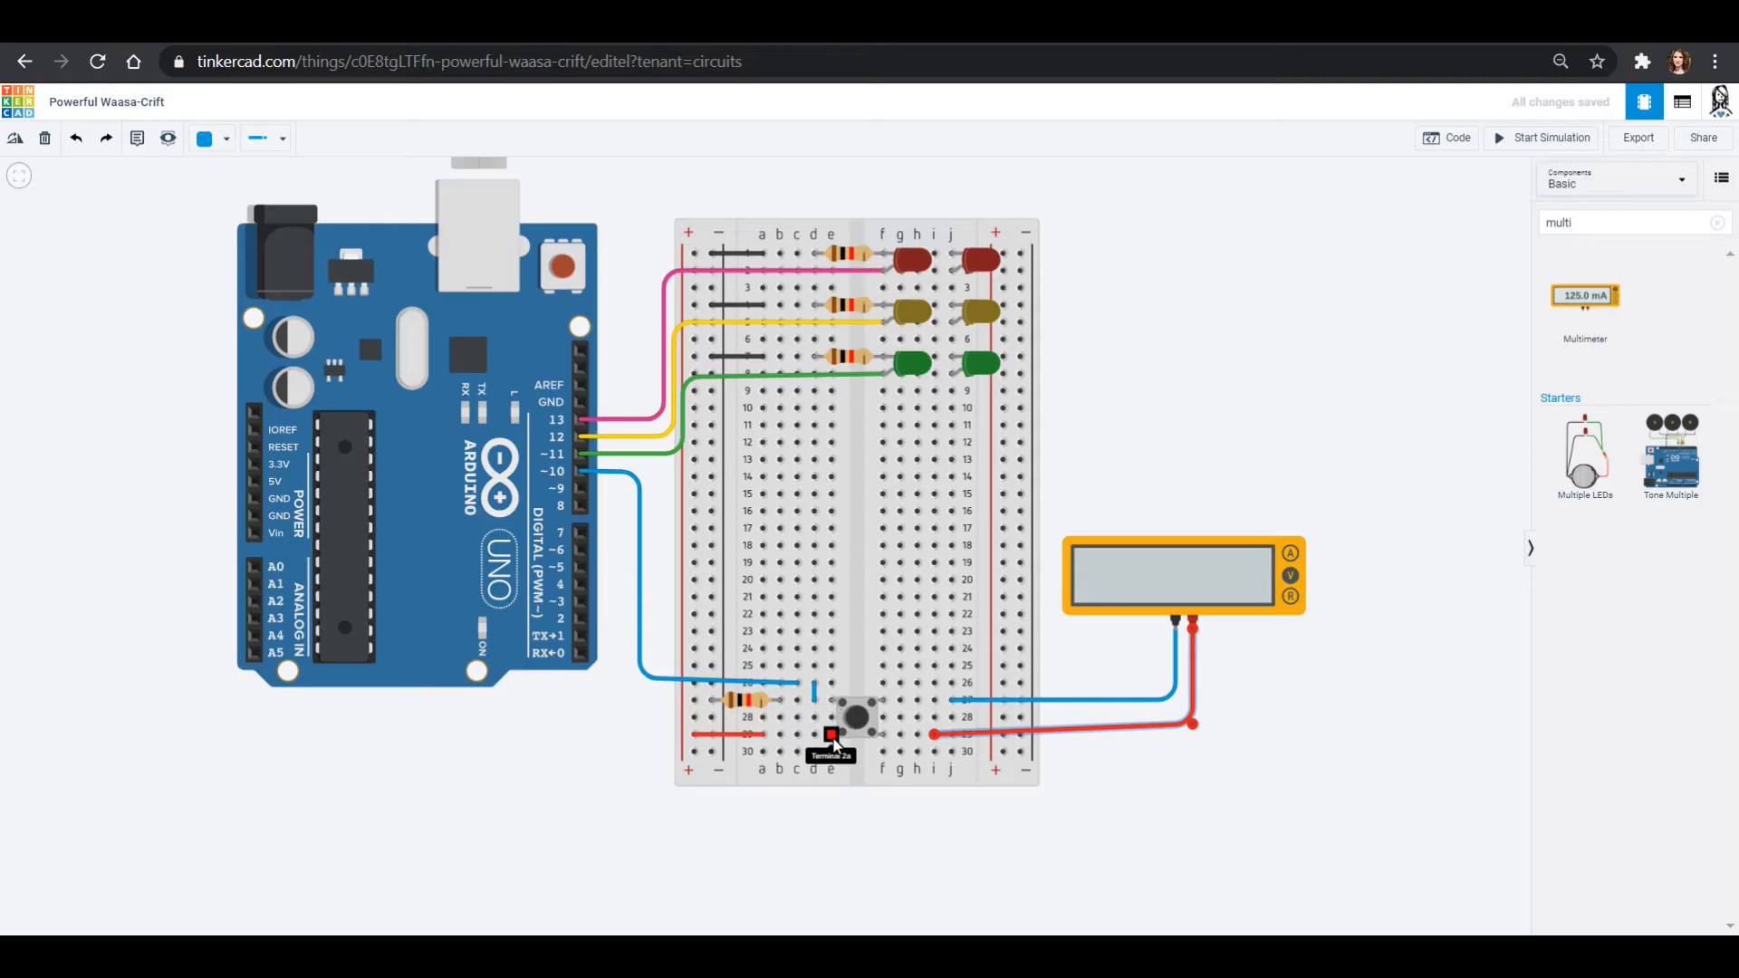
{"action": "mouse_move", "coordinate": [841, 707]}
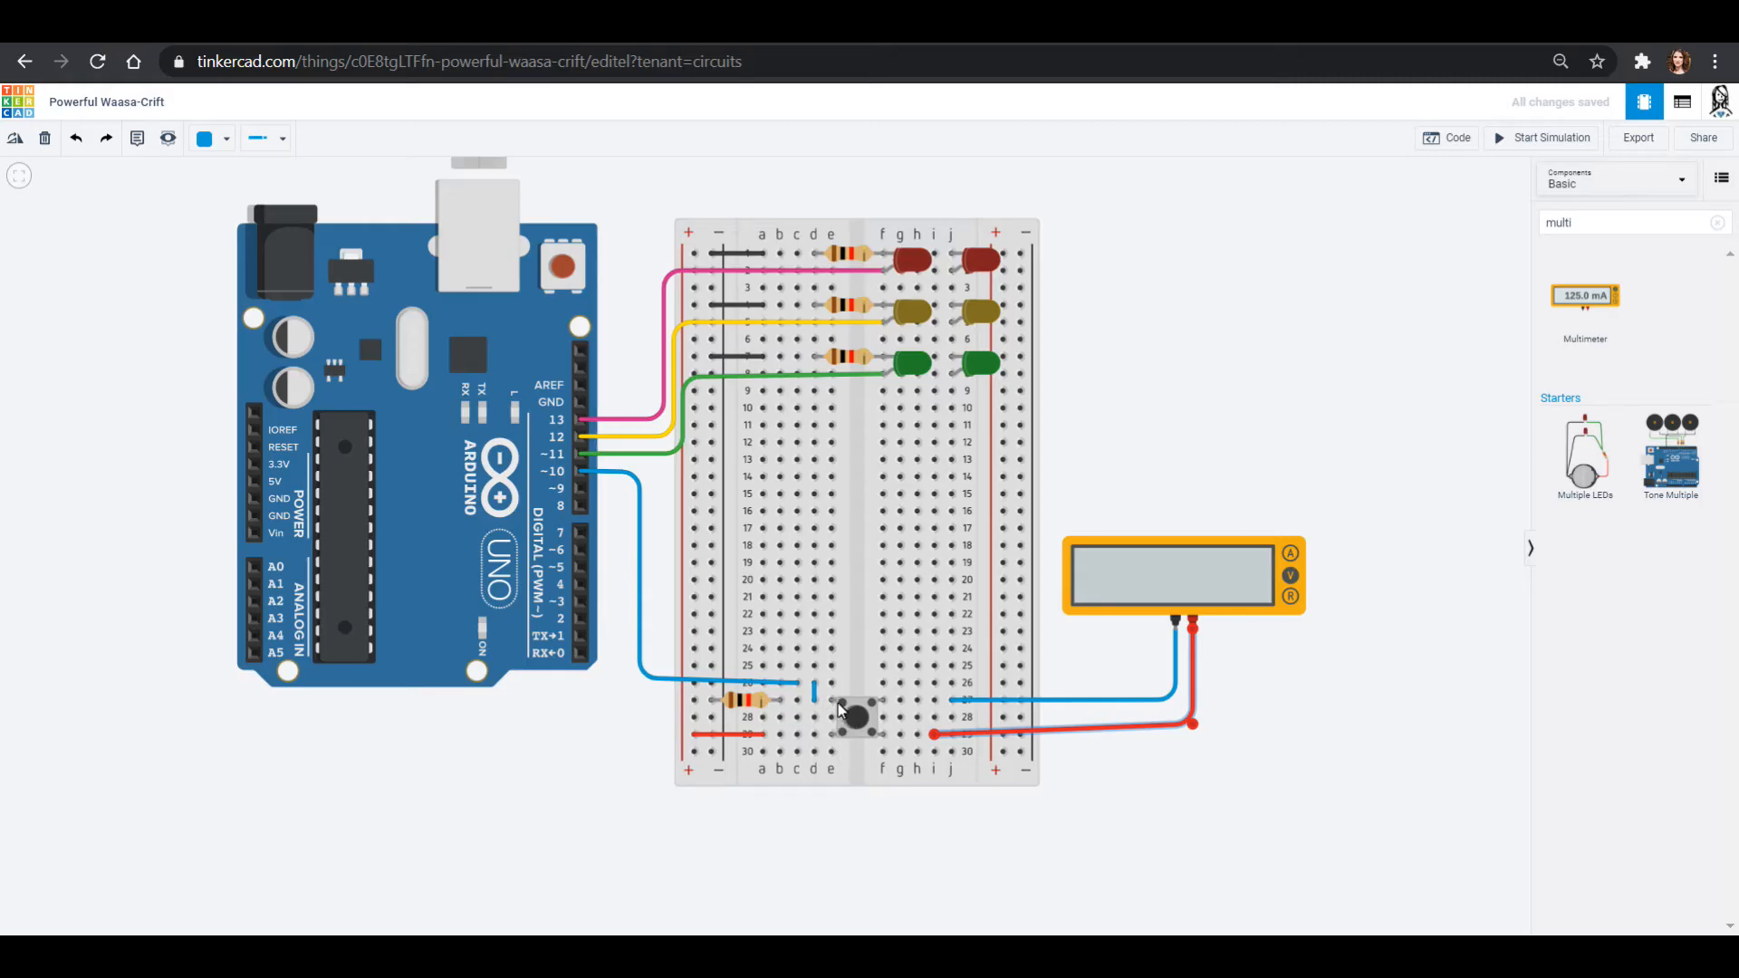
{"action": "mouse_move", "coordinate": [875, 707]}
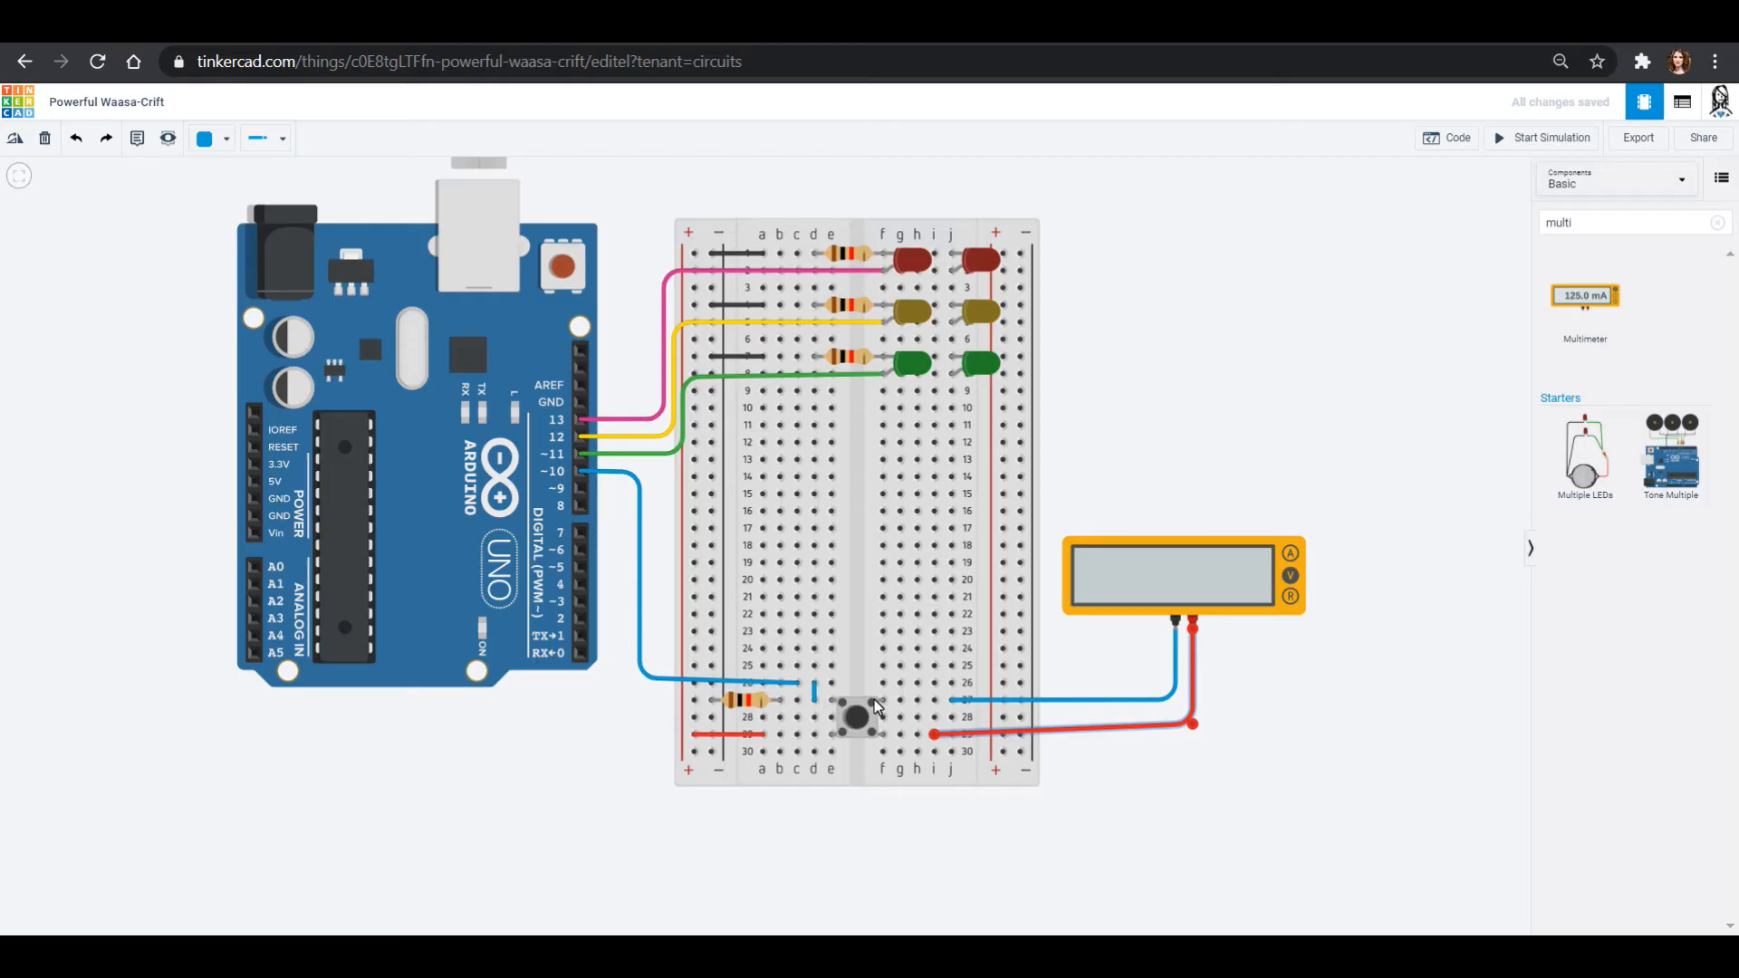
{"action": "mouse_move", "coordinate": [893, 707]}
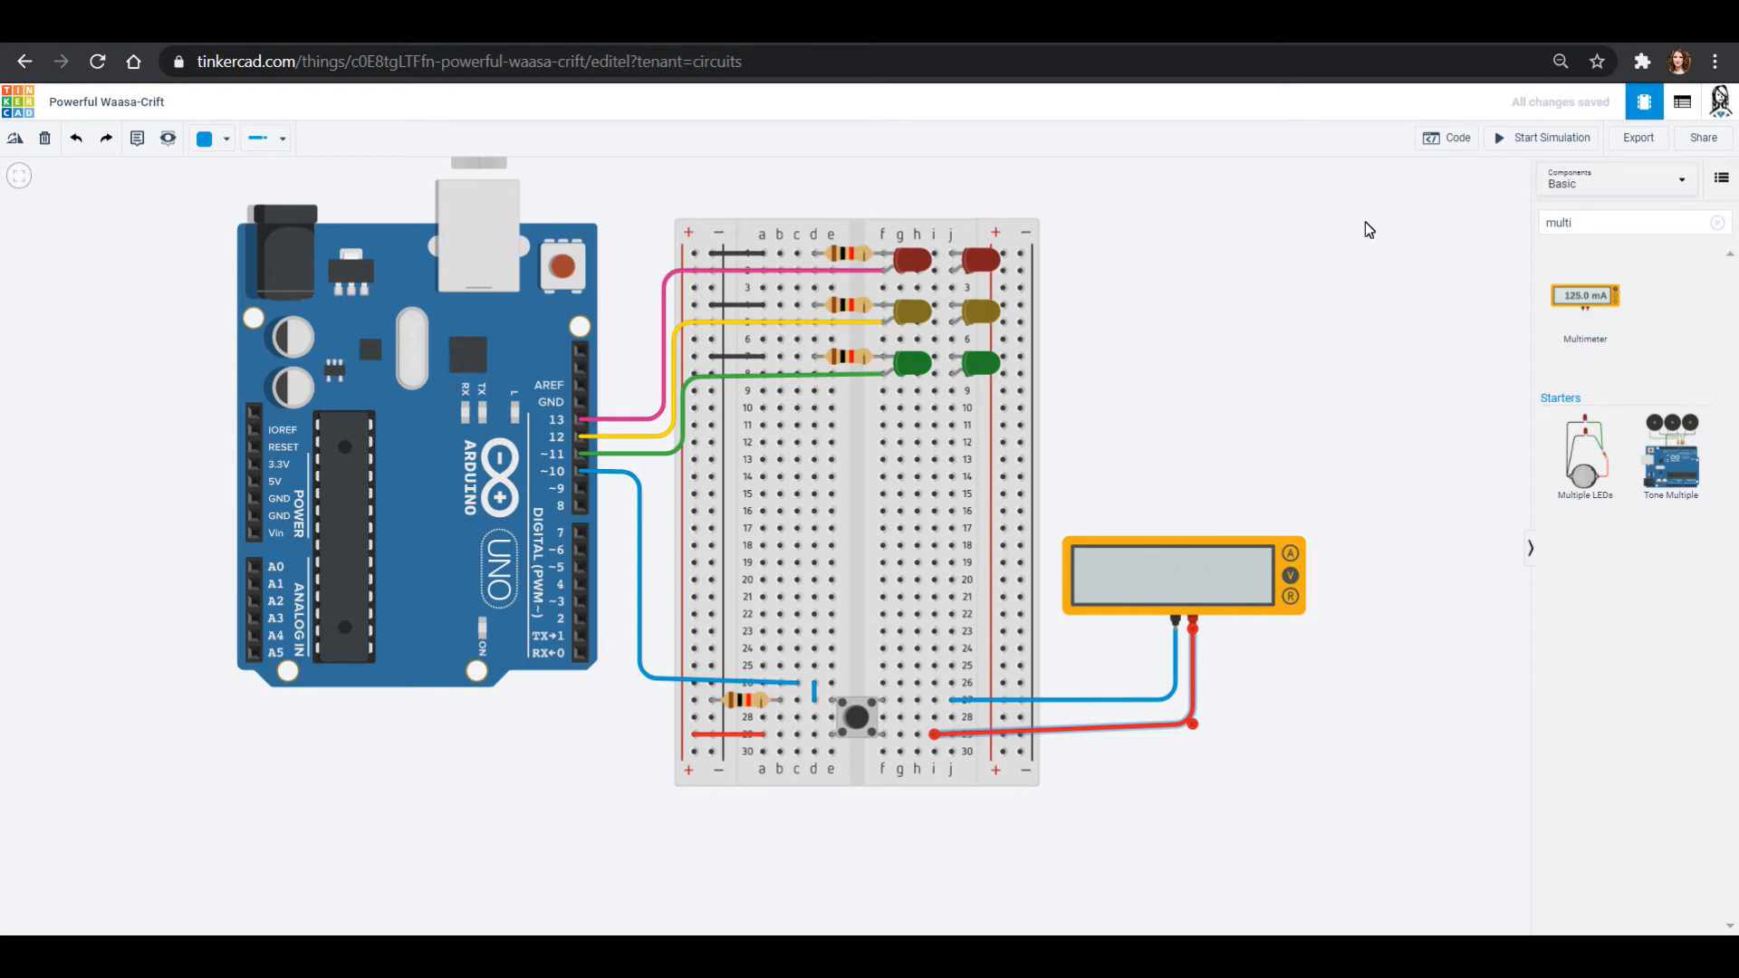
{"action": "left_click", "coordinate": [1540, 138]}
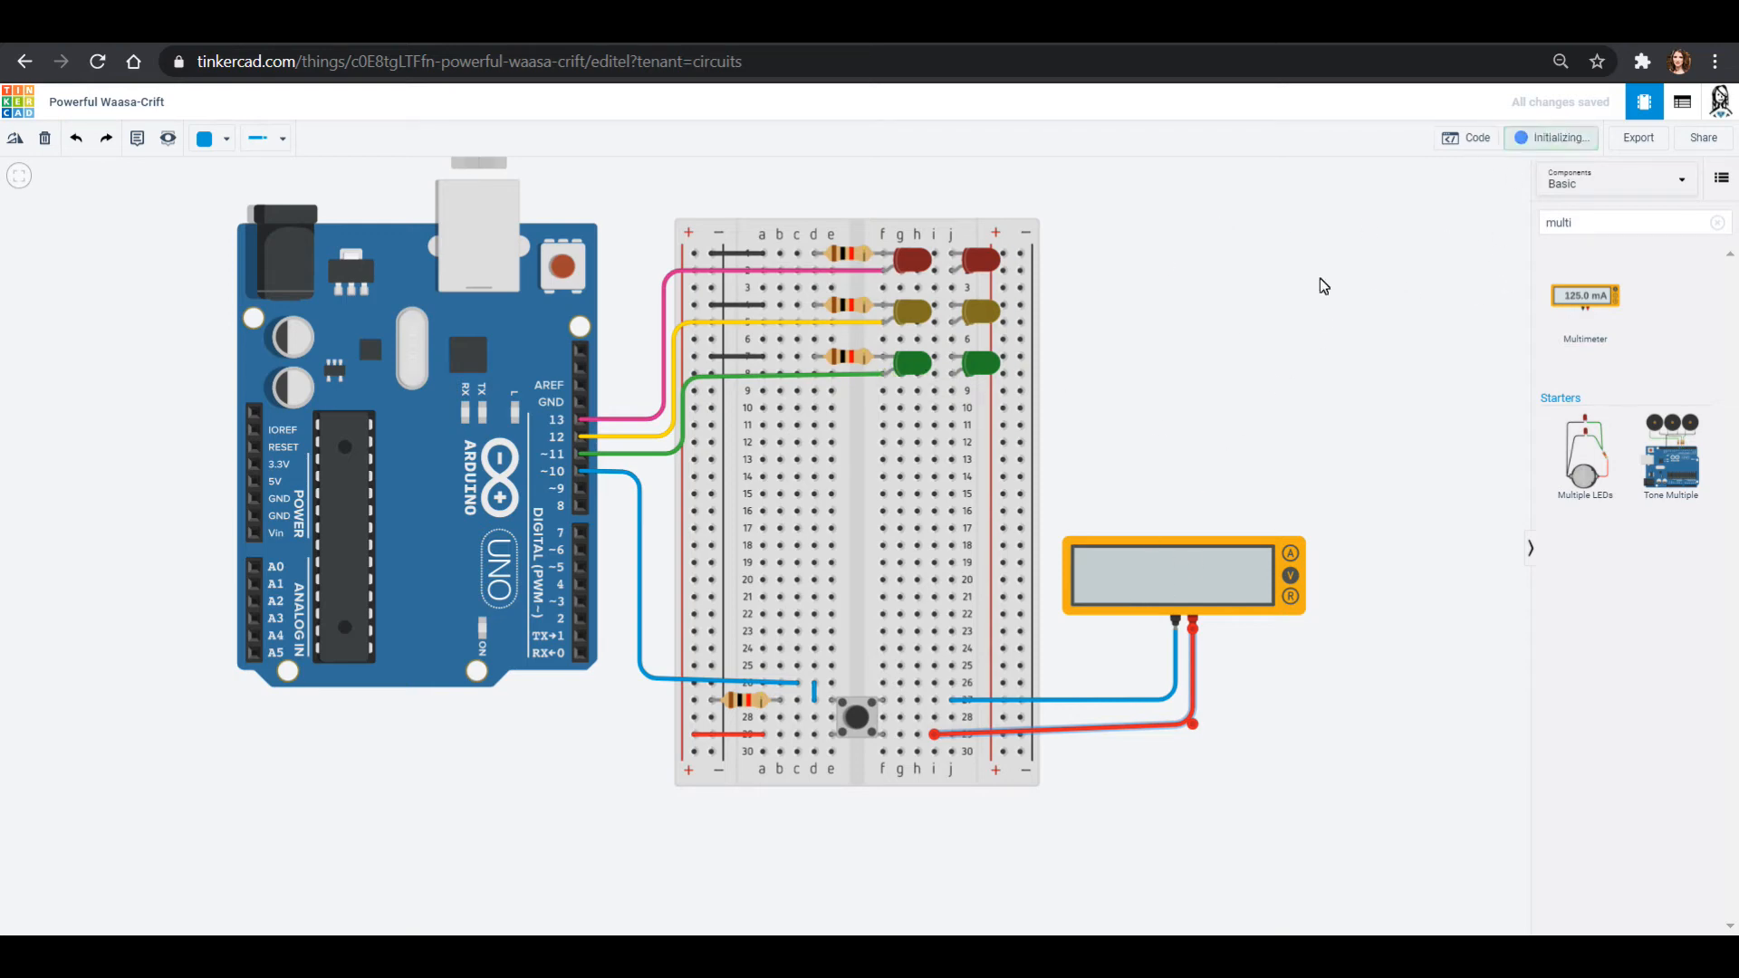
{"action": "left_click", "coordinate": [1551, 137]}
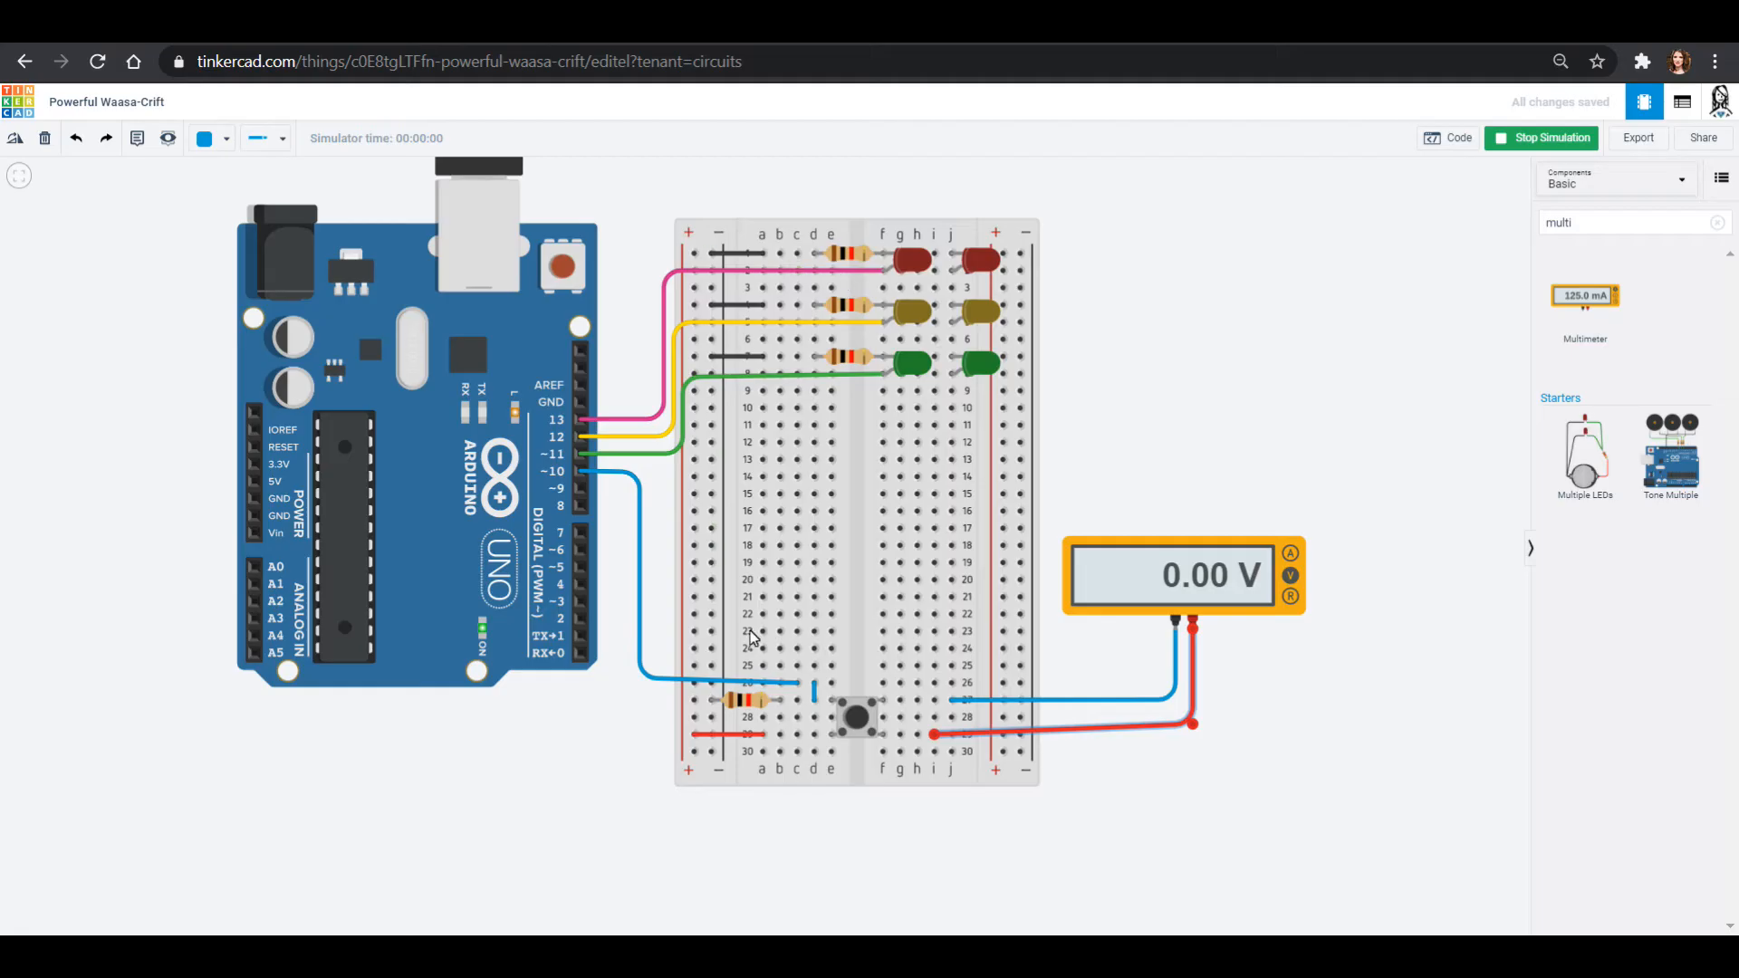
{"action": "mouse_move", "coordinate": [1272, 658]}
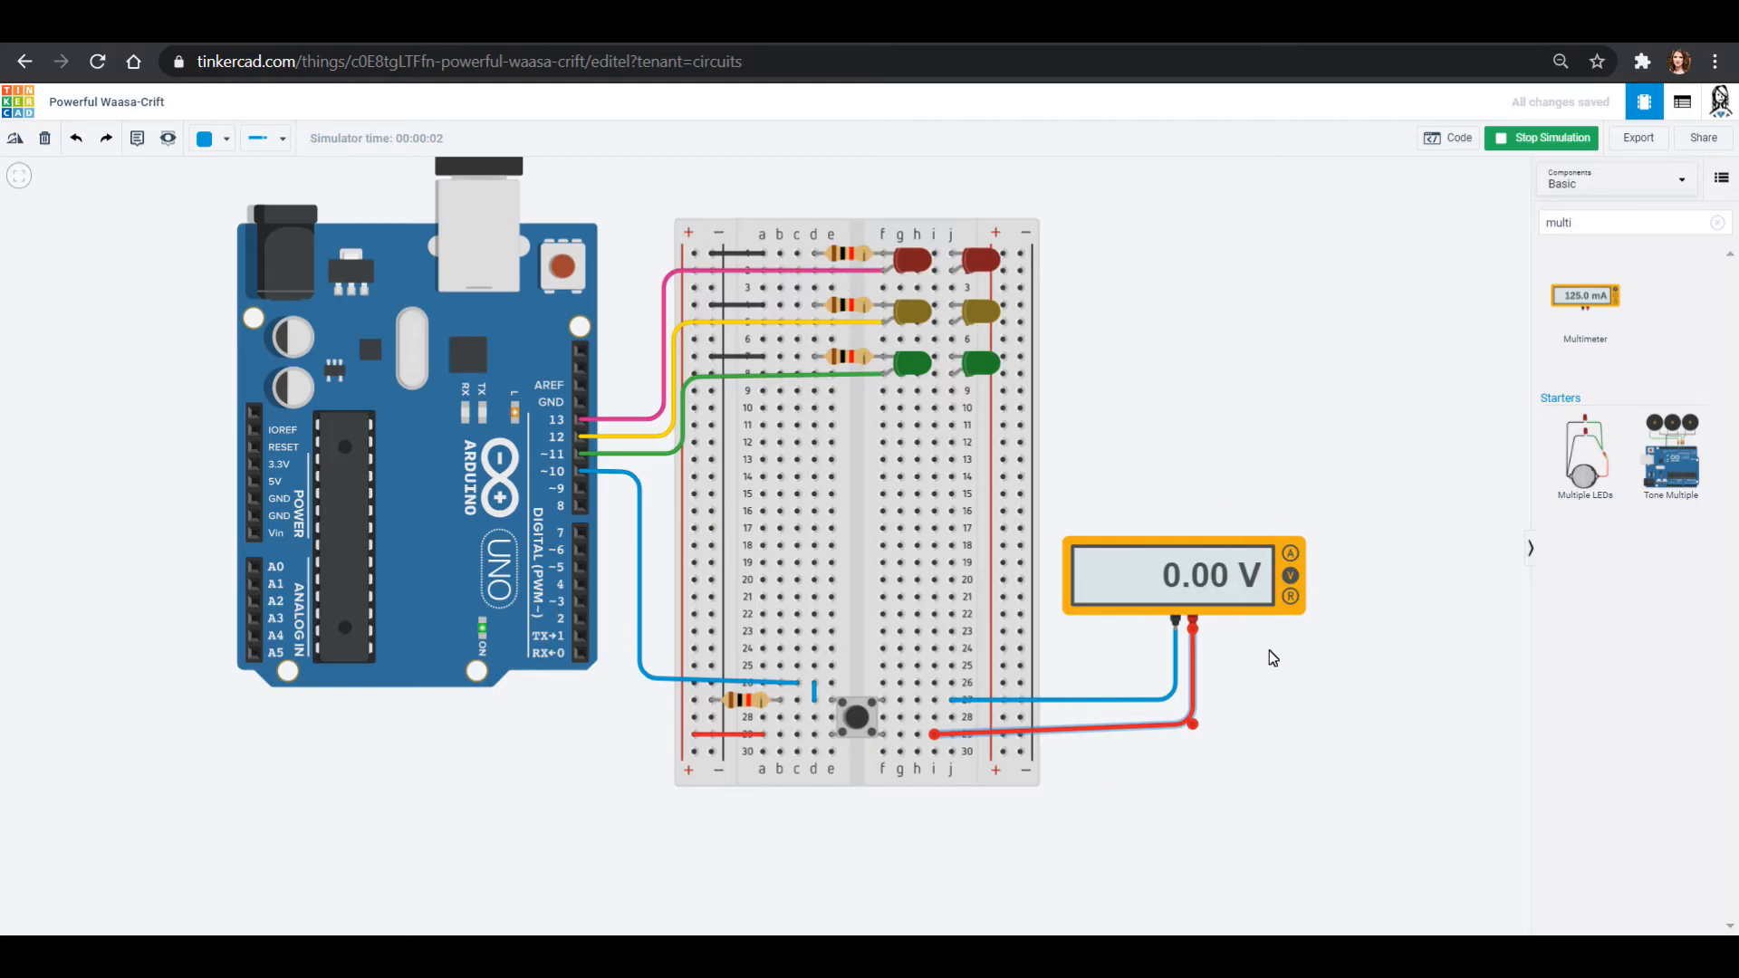
{"action": "left_click", "coordinate": [854, 721]}
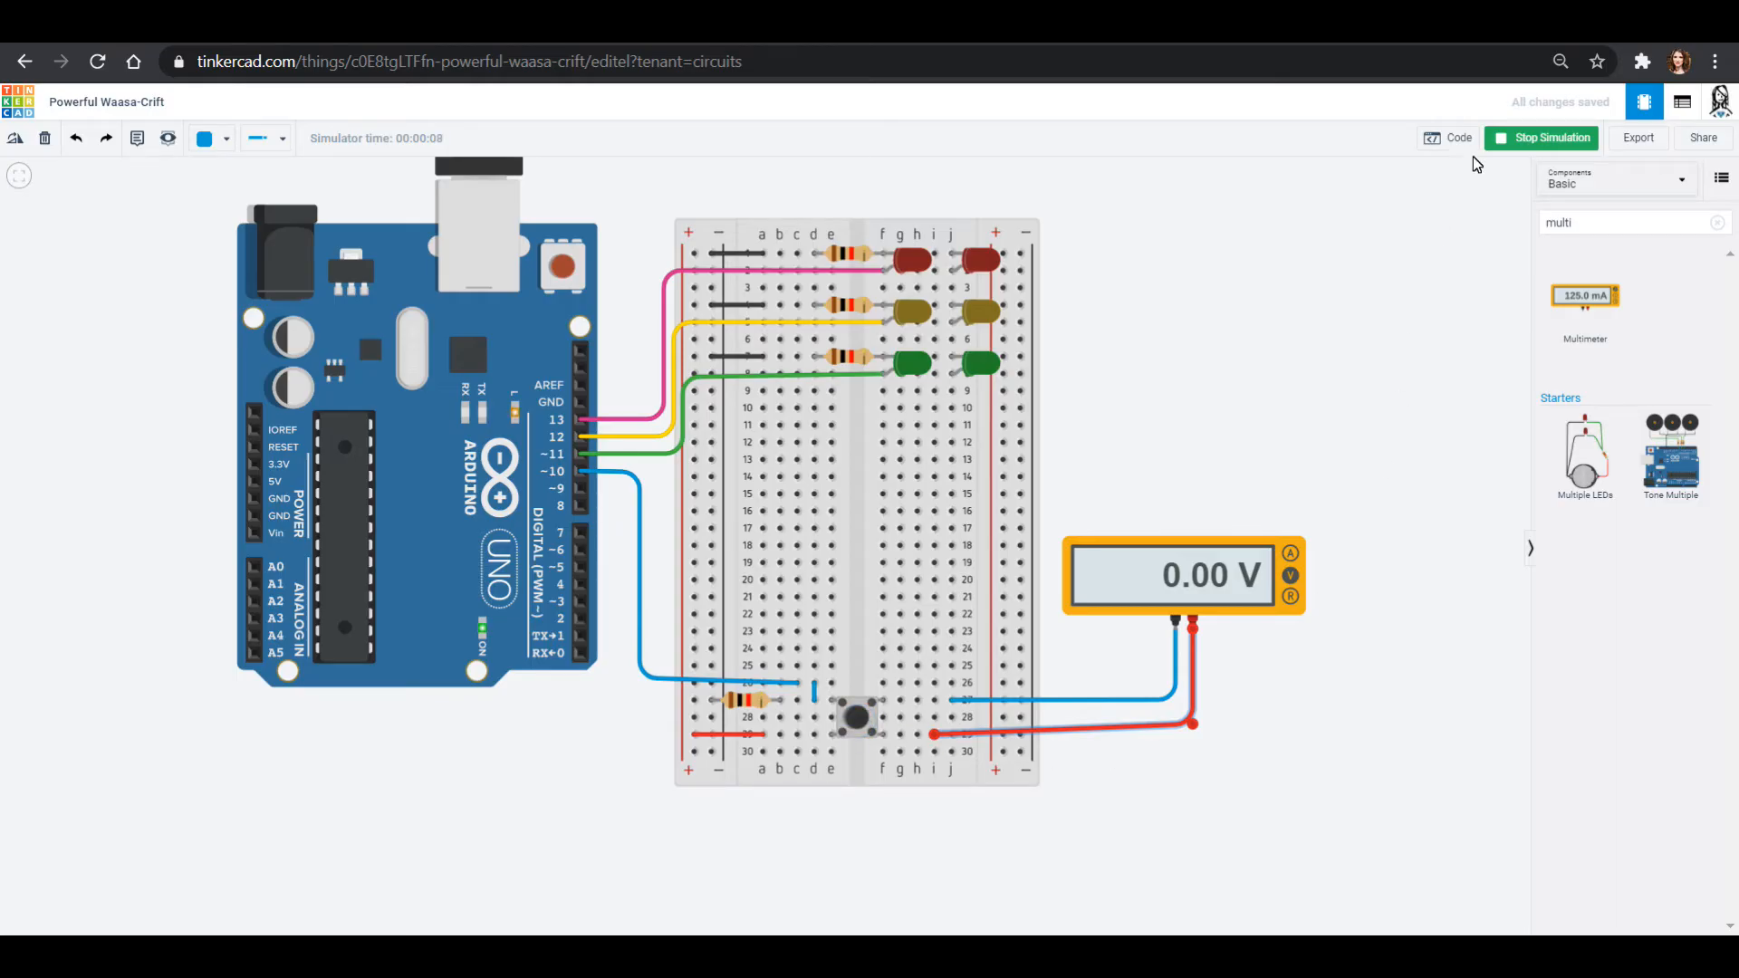
{"action": "left_click", "coordinate": [1459, 138]}
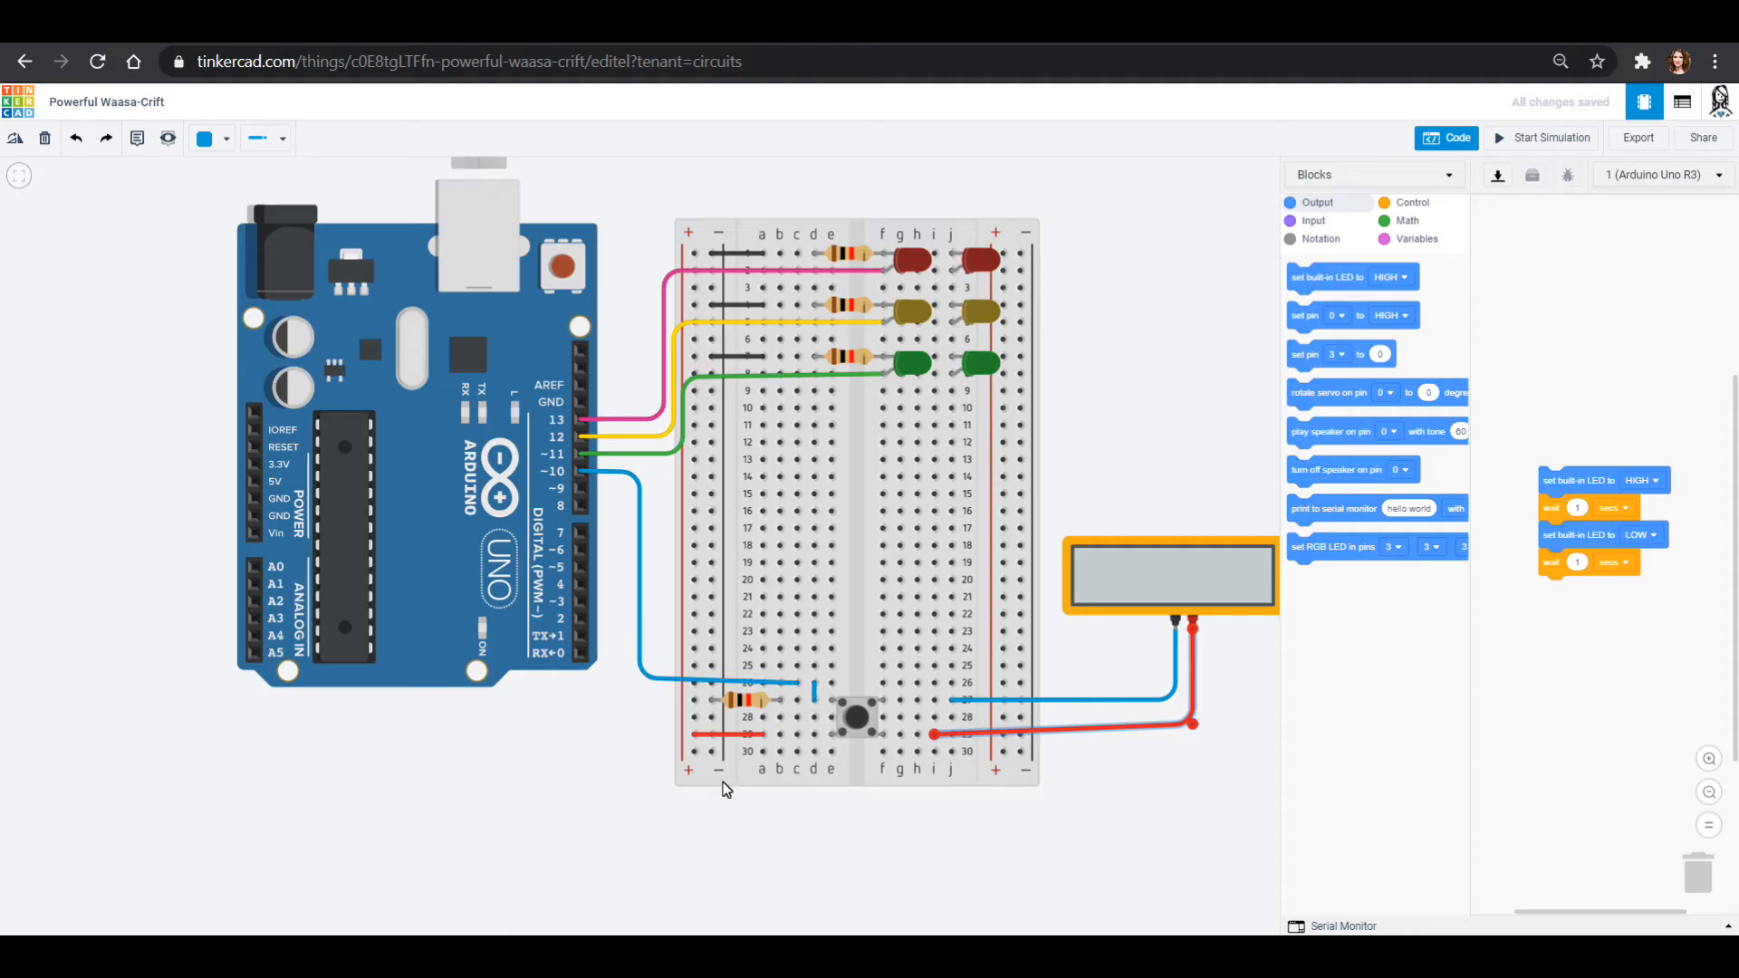
{"action": "mouse_move", "coordinate": [574, 659]}
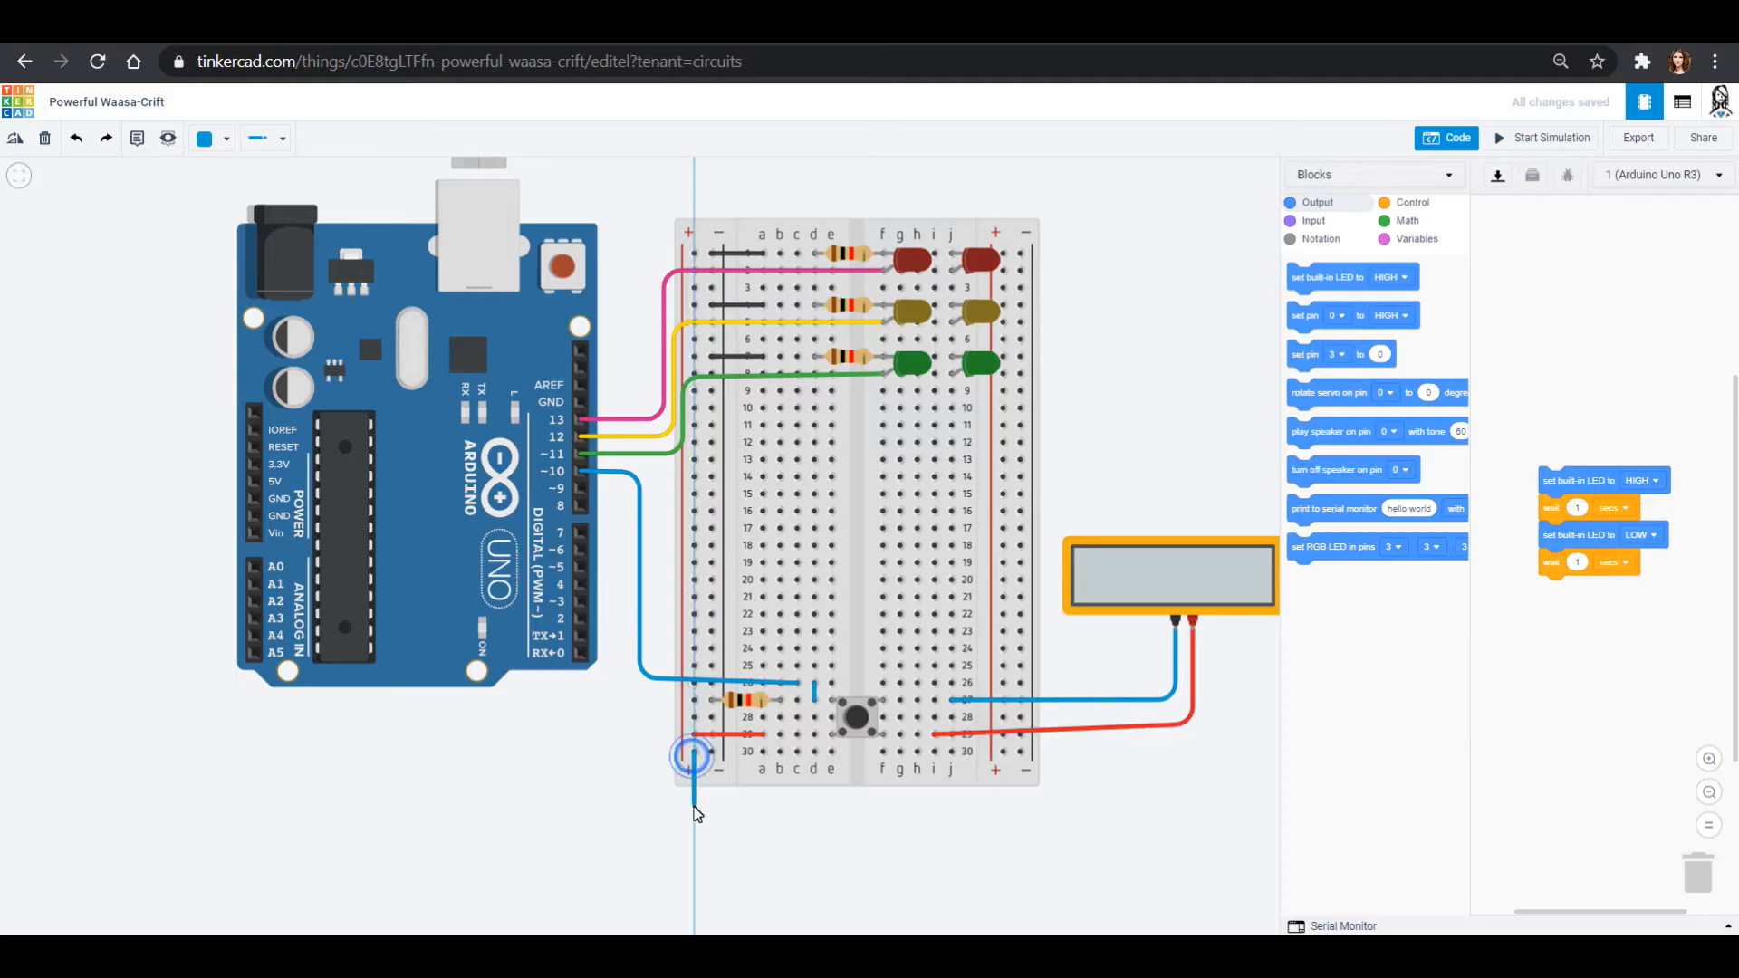
Wire the bottom + rail to the Arduino 5V pin and GND to the negative rail.
{"action": "left_click_drag", "start_coordinate": [691, 757], "coordinate": [199, 799]}
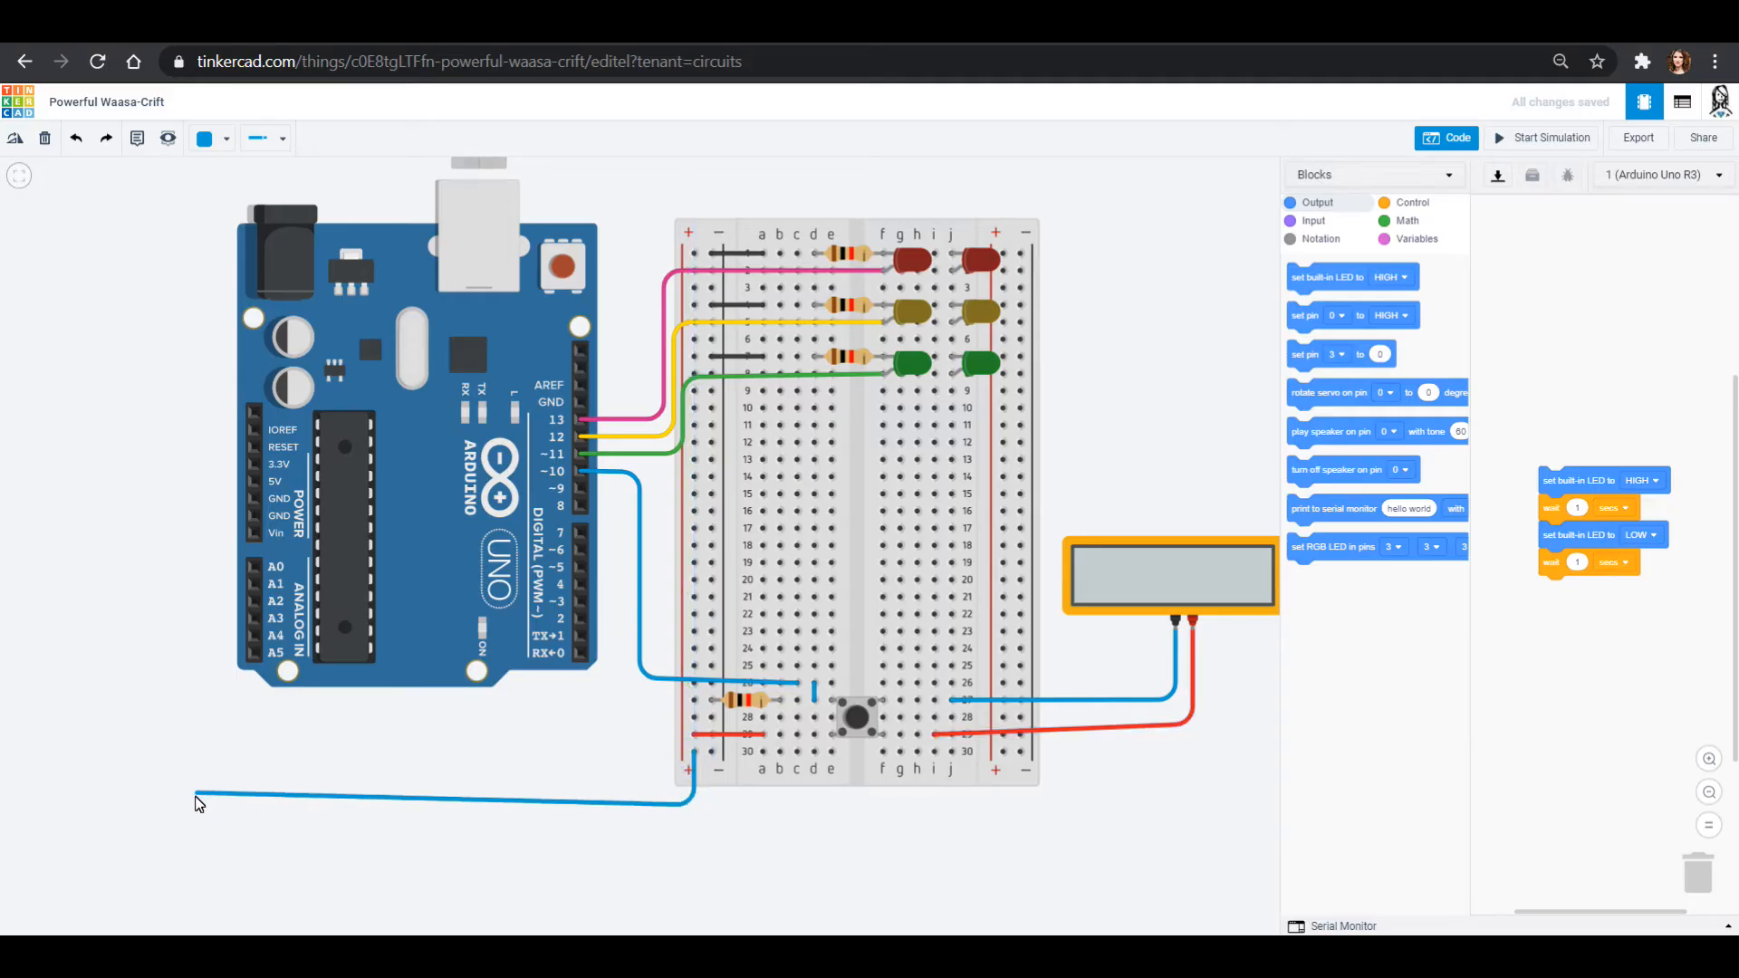
{"action": "left_click_drag", "start_coordinate": [194, 805], "coordinate": [199, 494]}
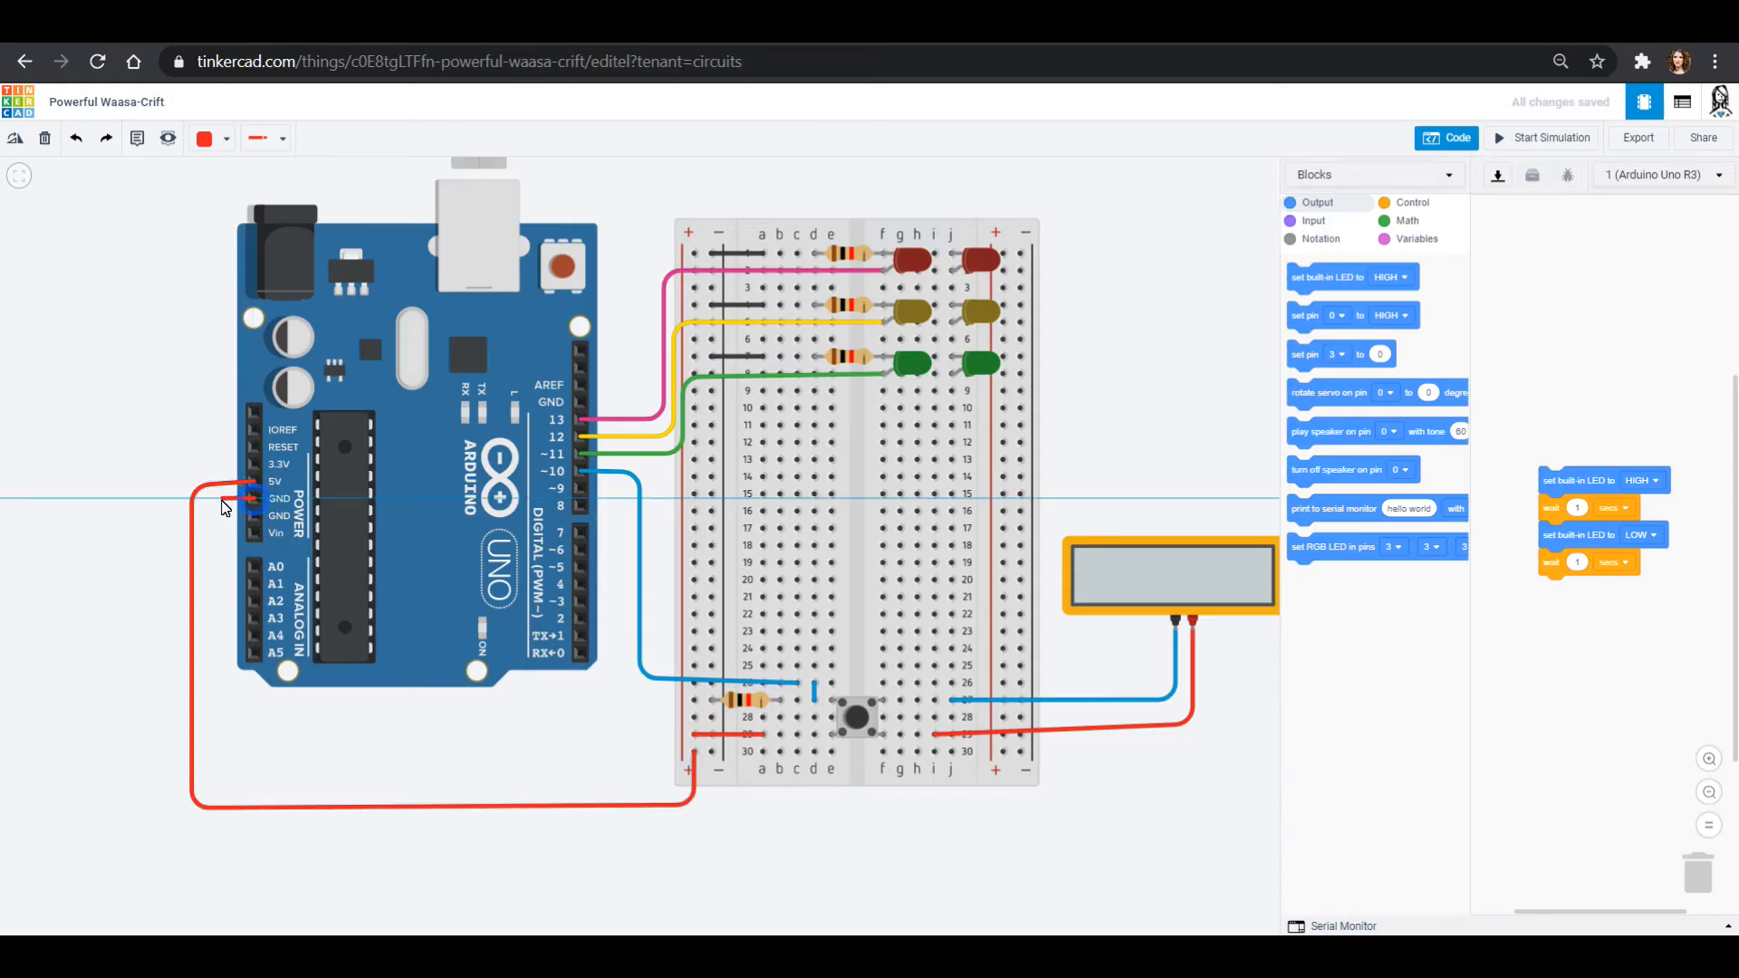
{"action": "left_click_drag", "start_coordinate": [244, 501], "coordinate": [211, 804]}
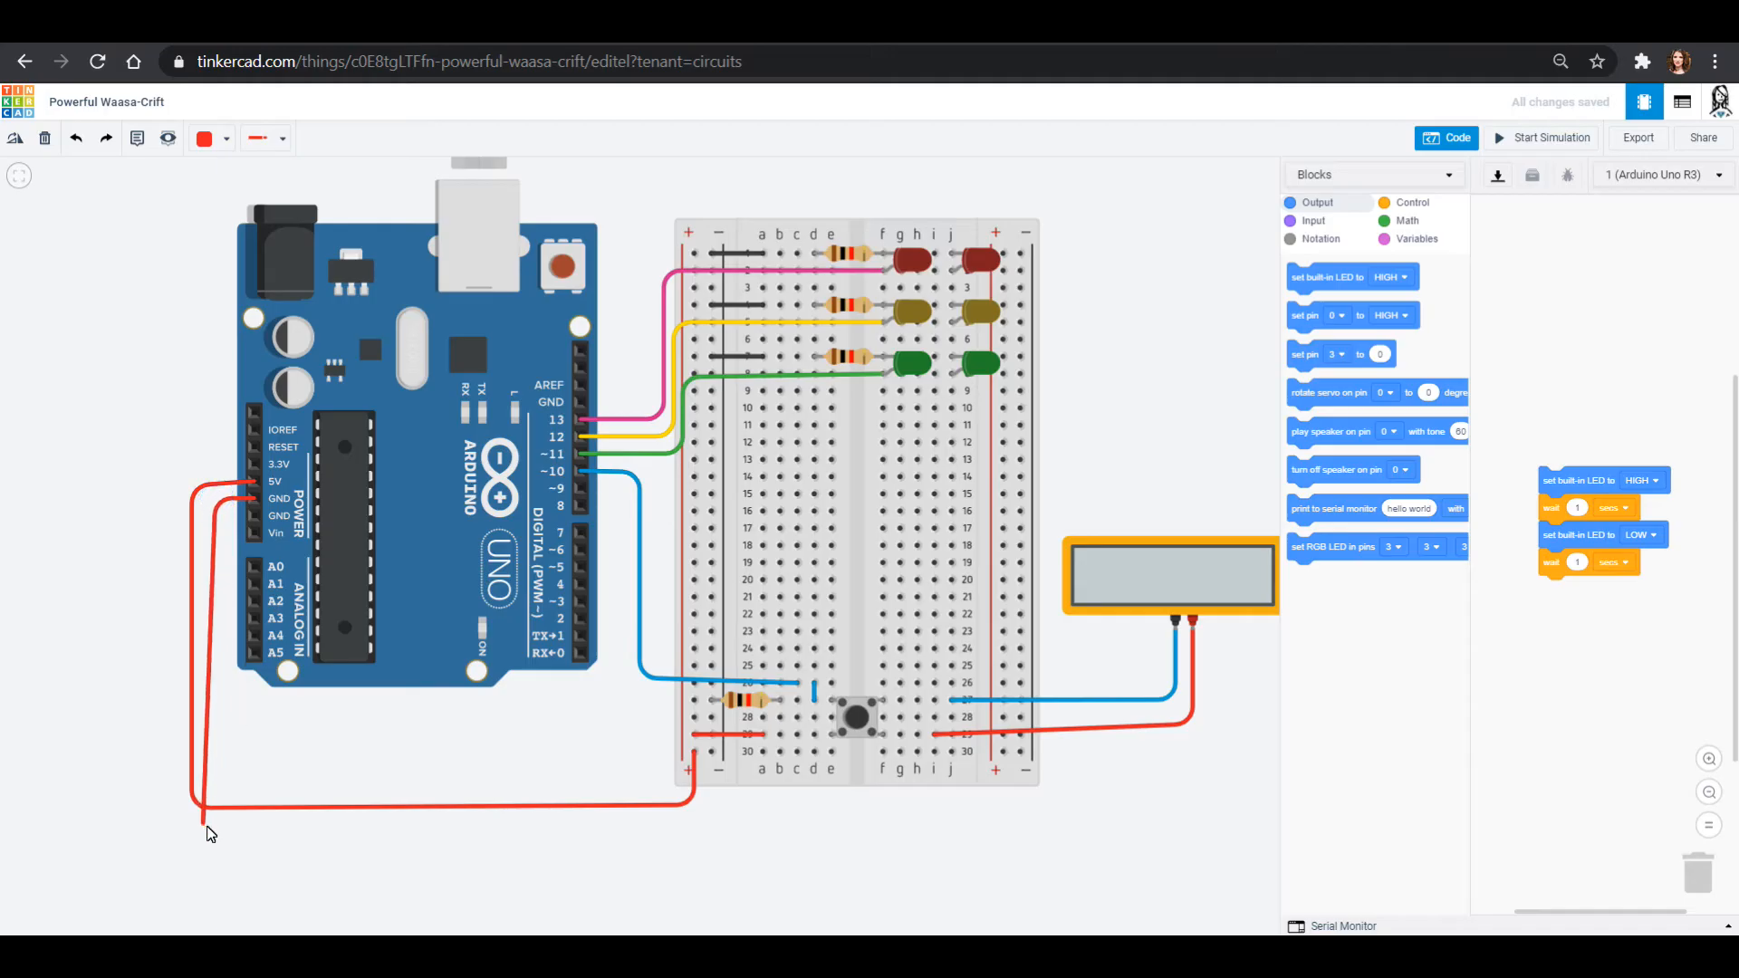
{"action": "left_click_drag", "start_coordinate": [211, 834], "coordinate": [704, 840]}
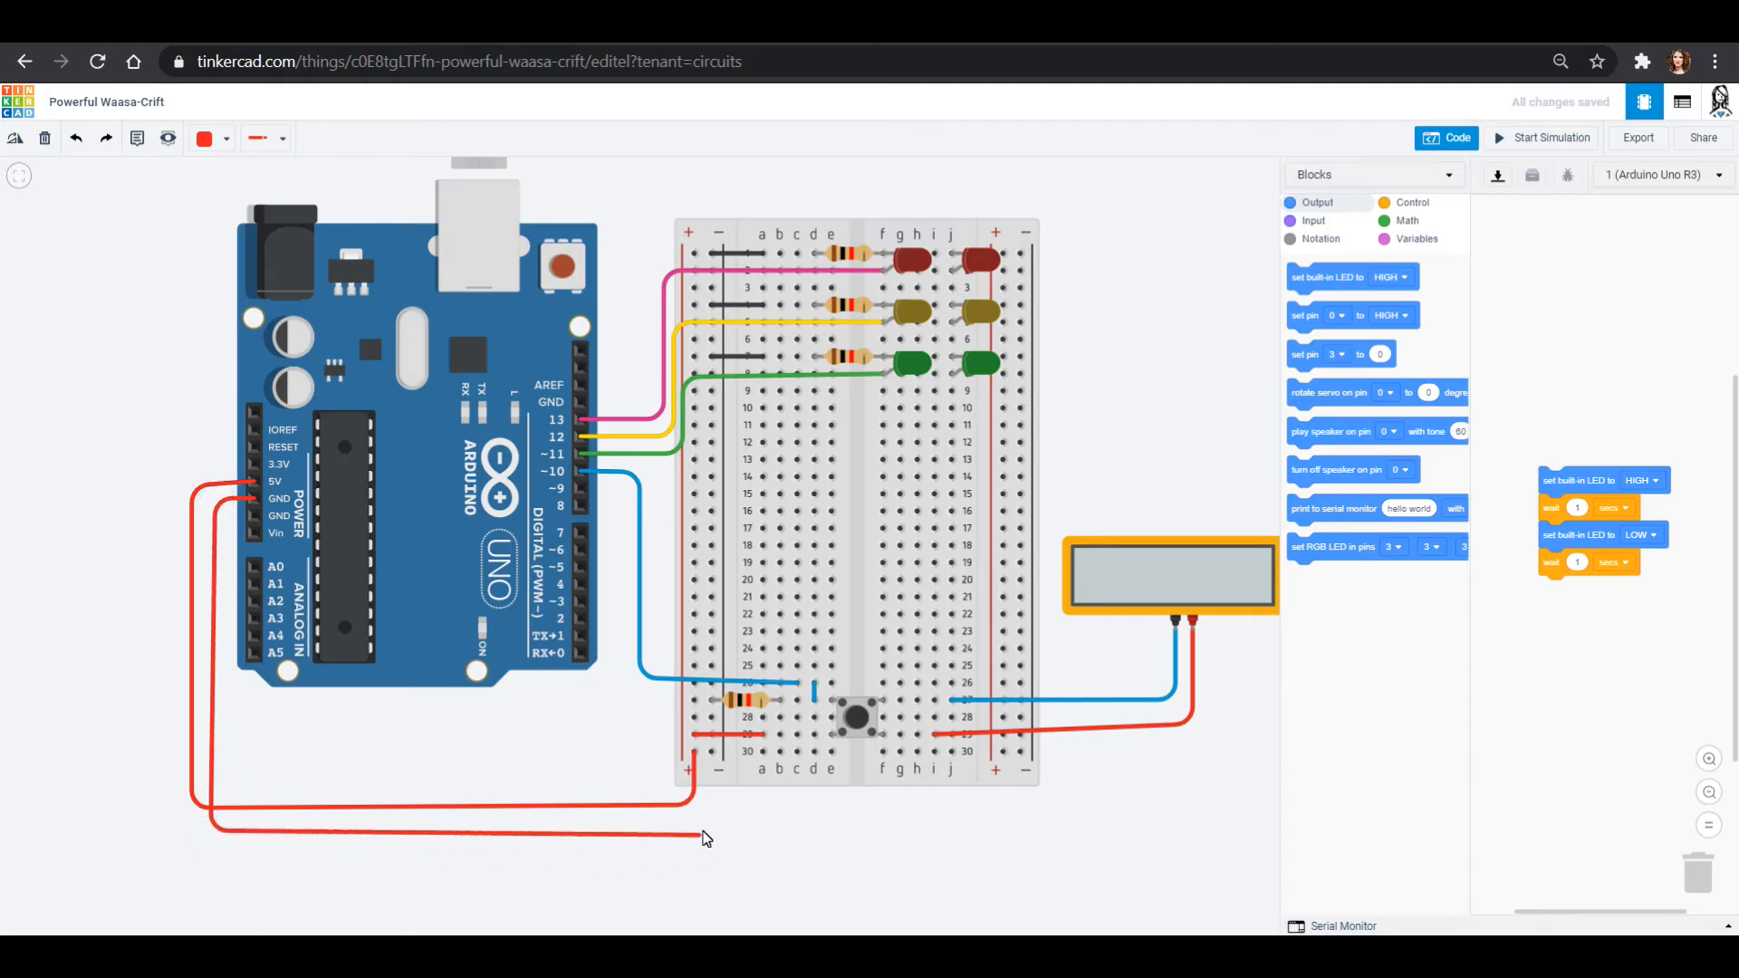
{"action": "left_click_drag", "start_coordinate": [705, 837], "coordinate": [711, 760]}
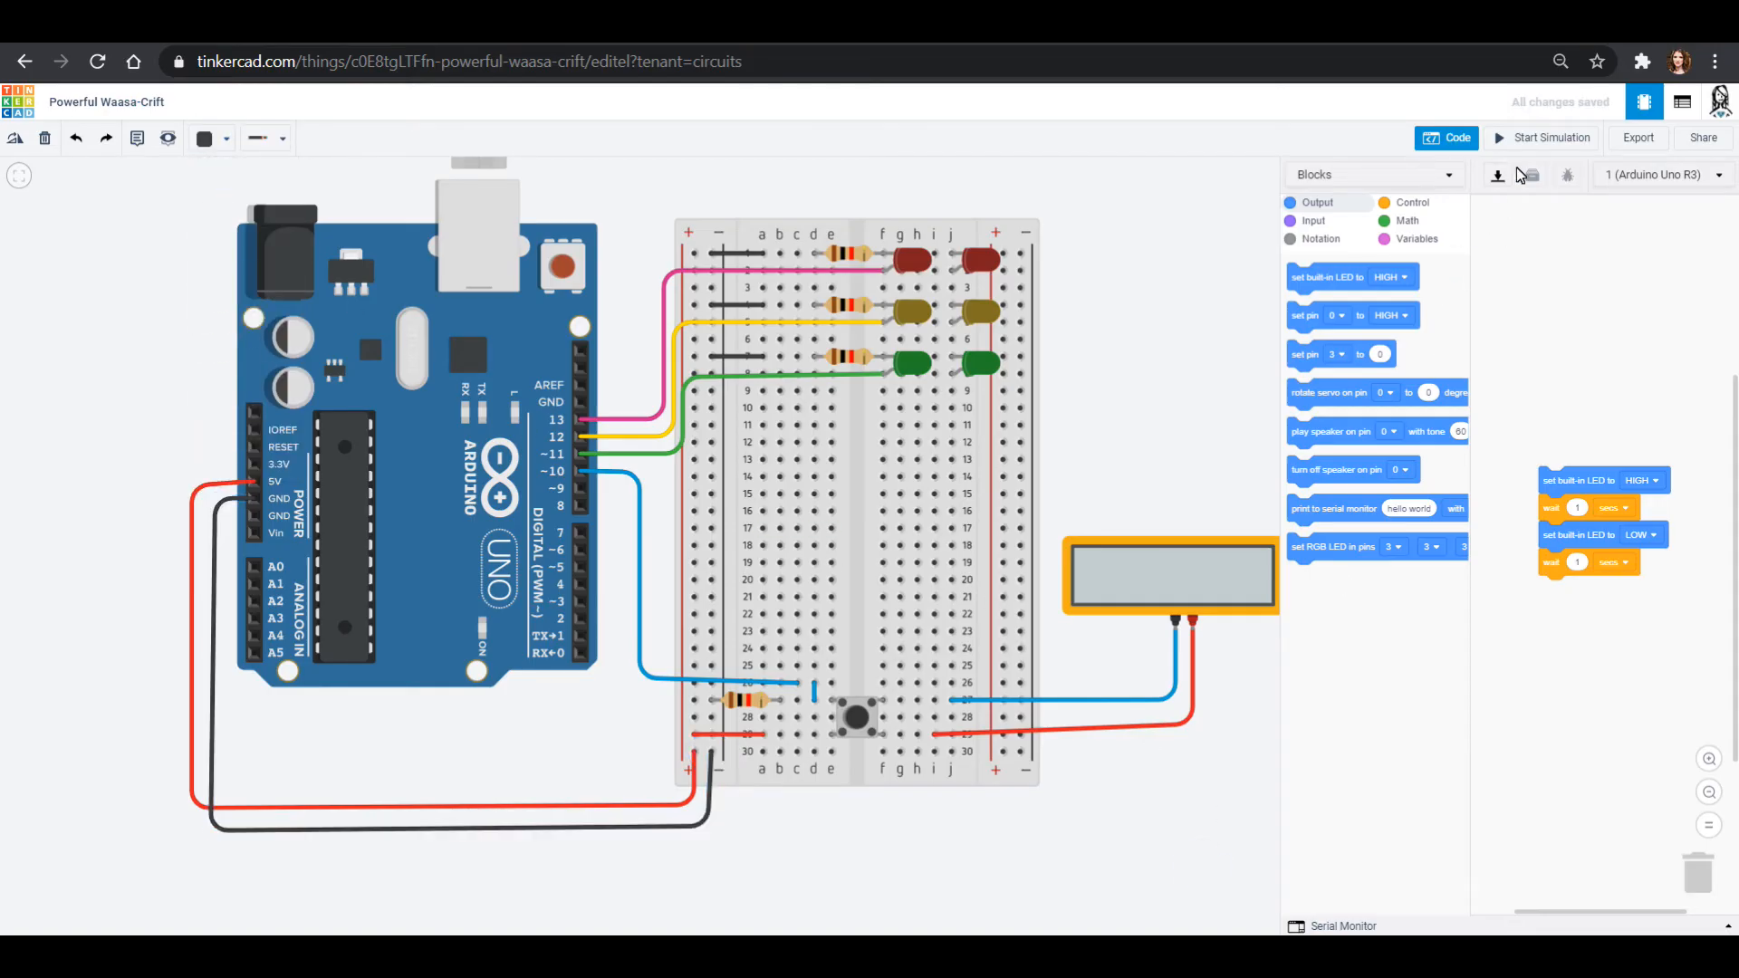
Run the simulation, press the pushbutton for a 5.00 V reading, then stop it.
{"action": "left_click", "coordinate": [1541, 137]}
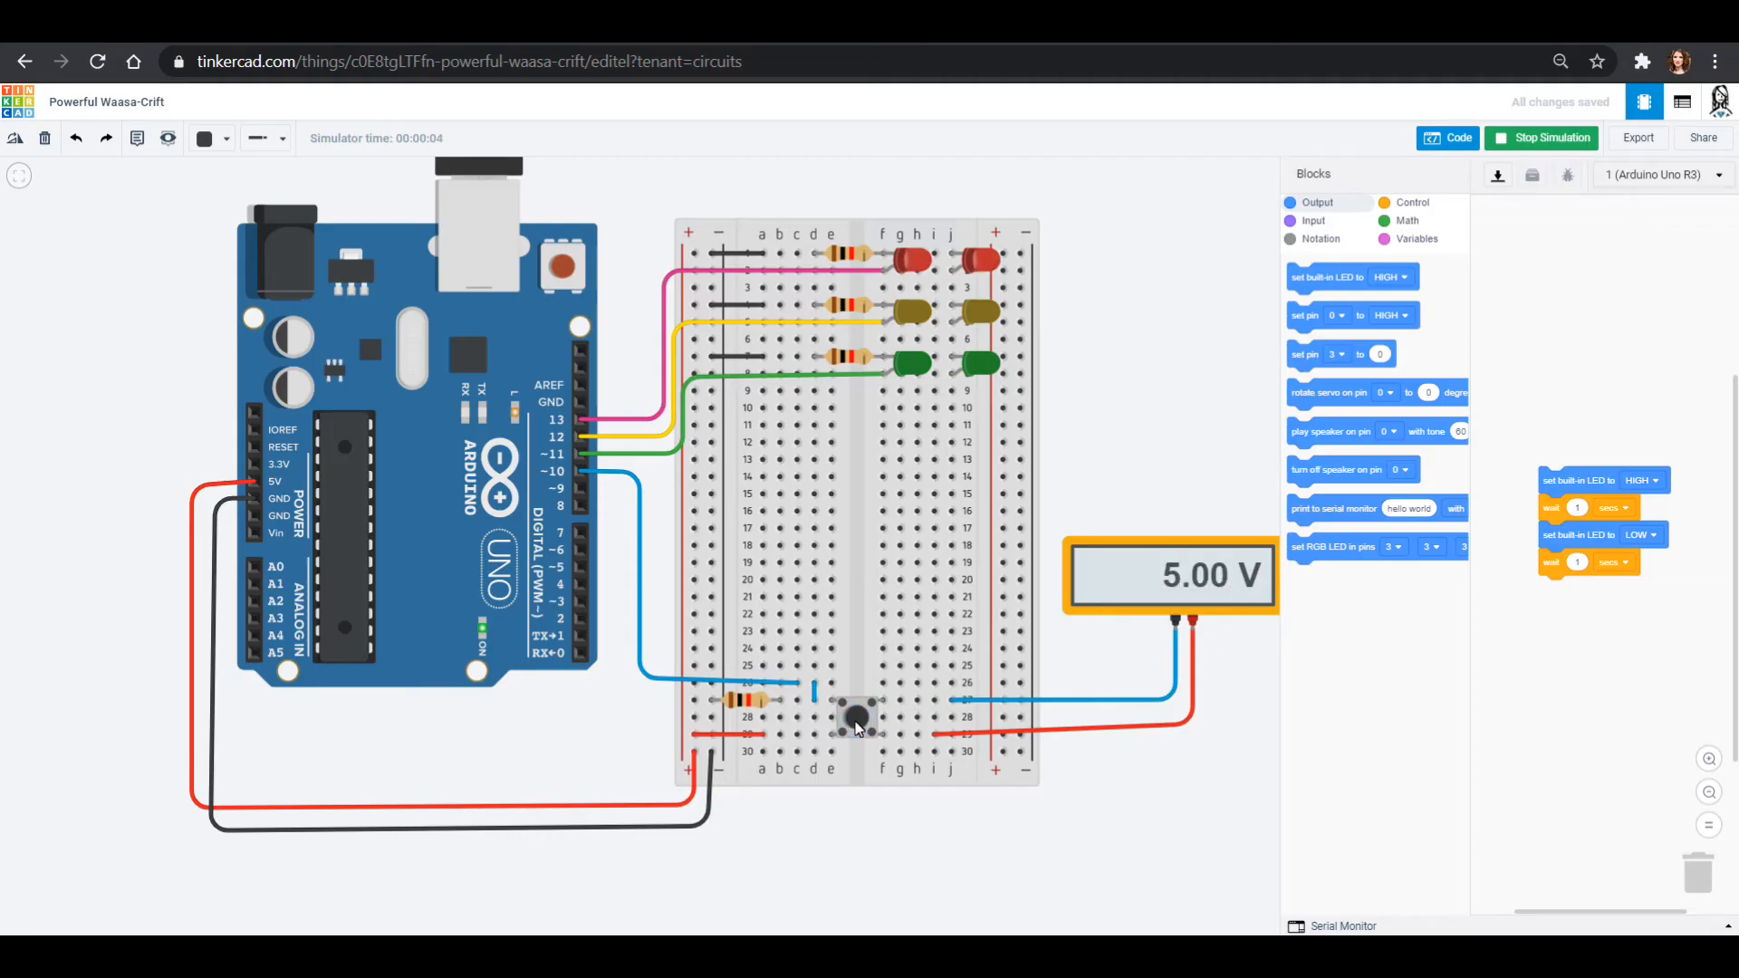
{"action": "left_click", "coordinate": [858, 718]}
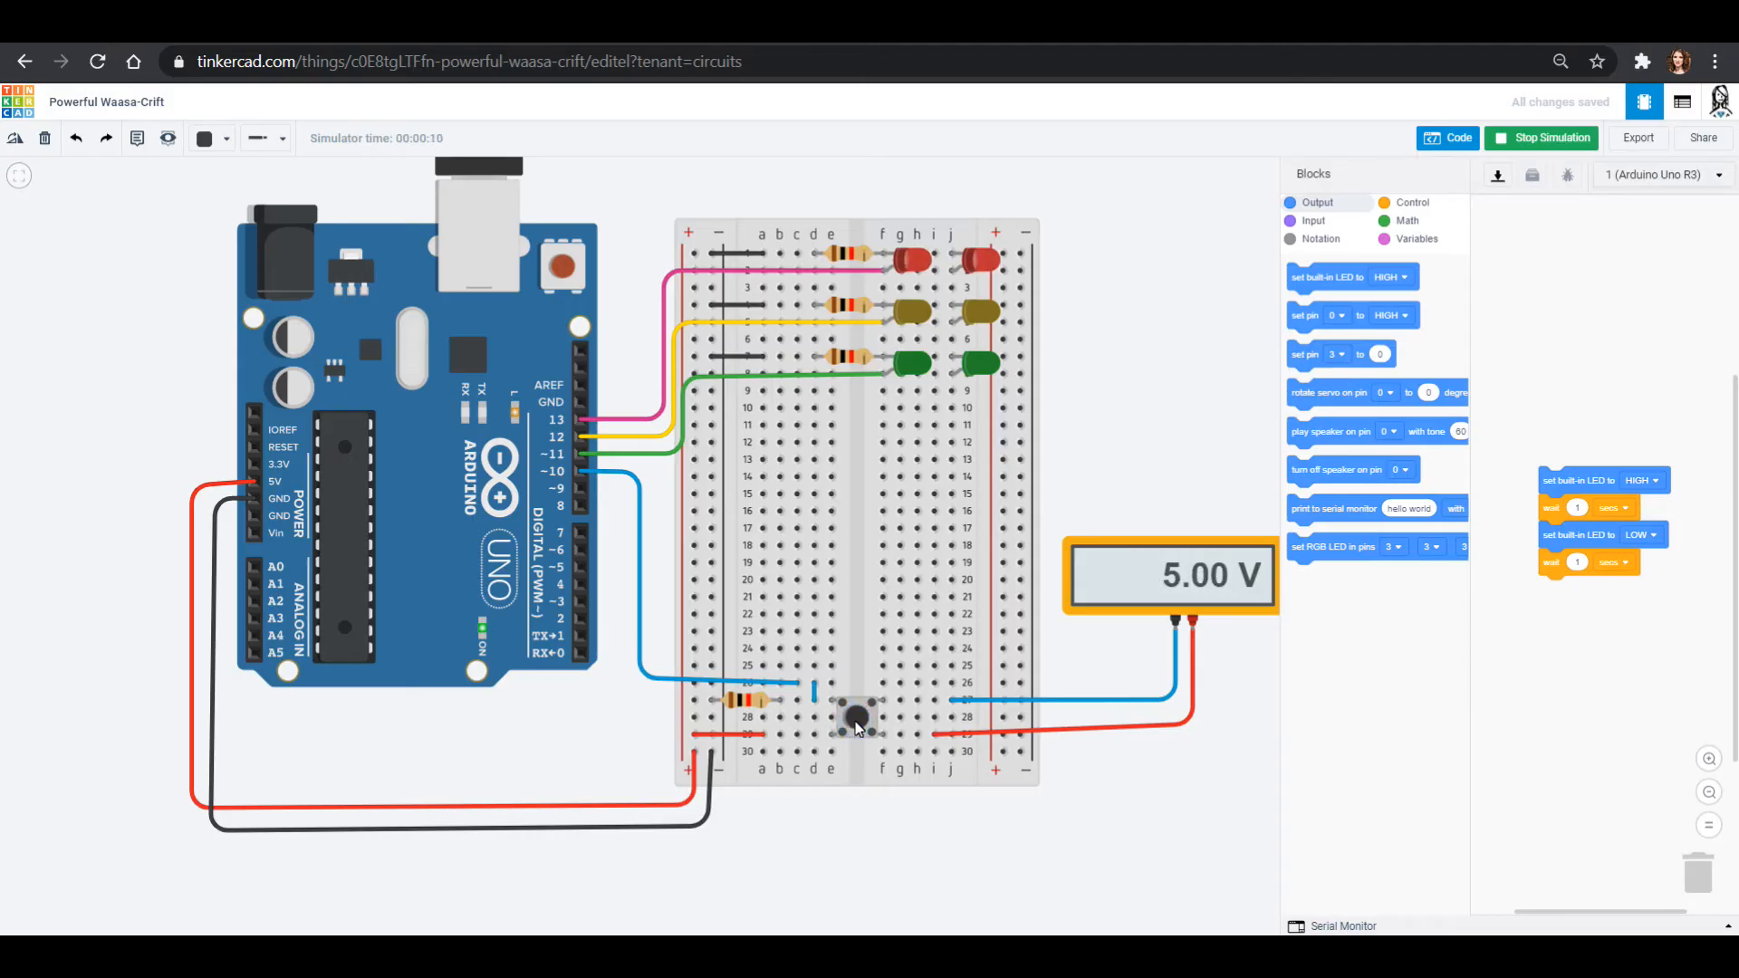
{"action": "left_click", "coordinate": [1540, 138]}
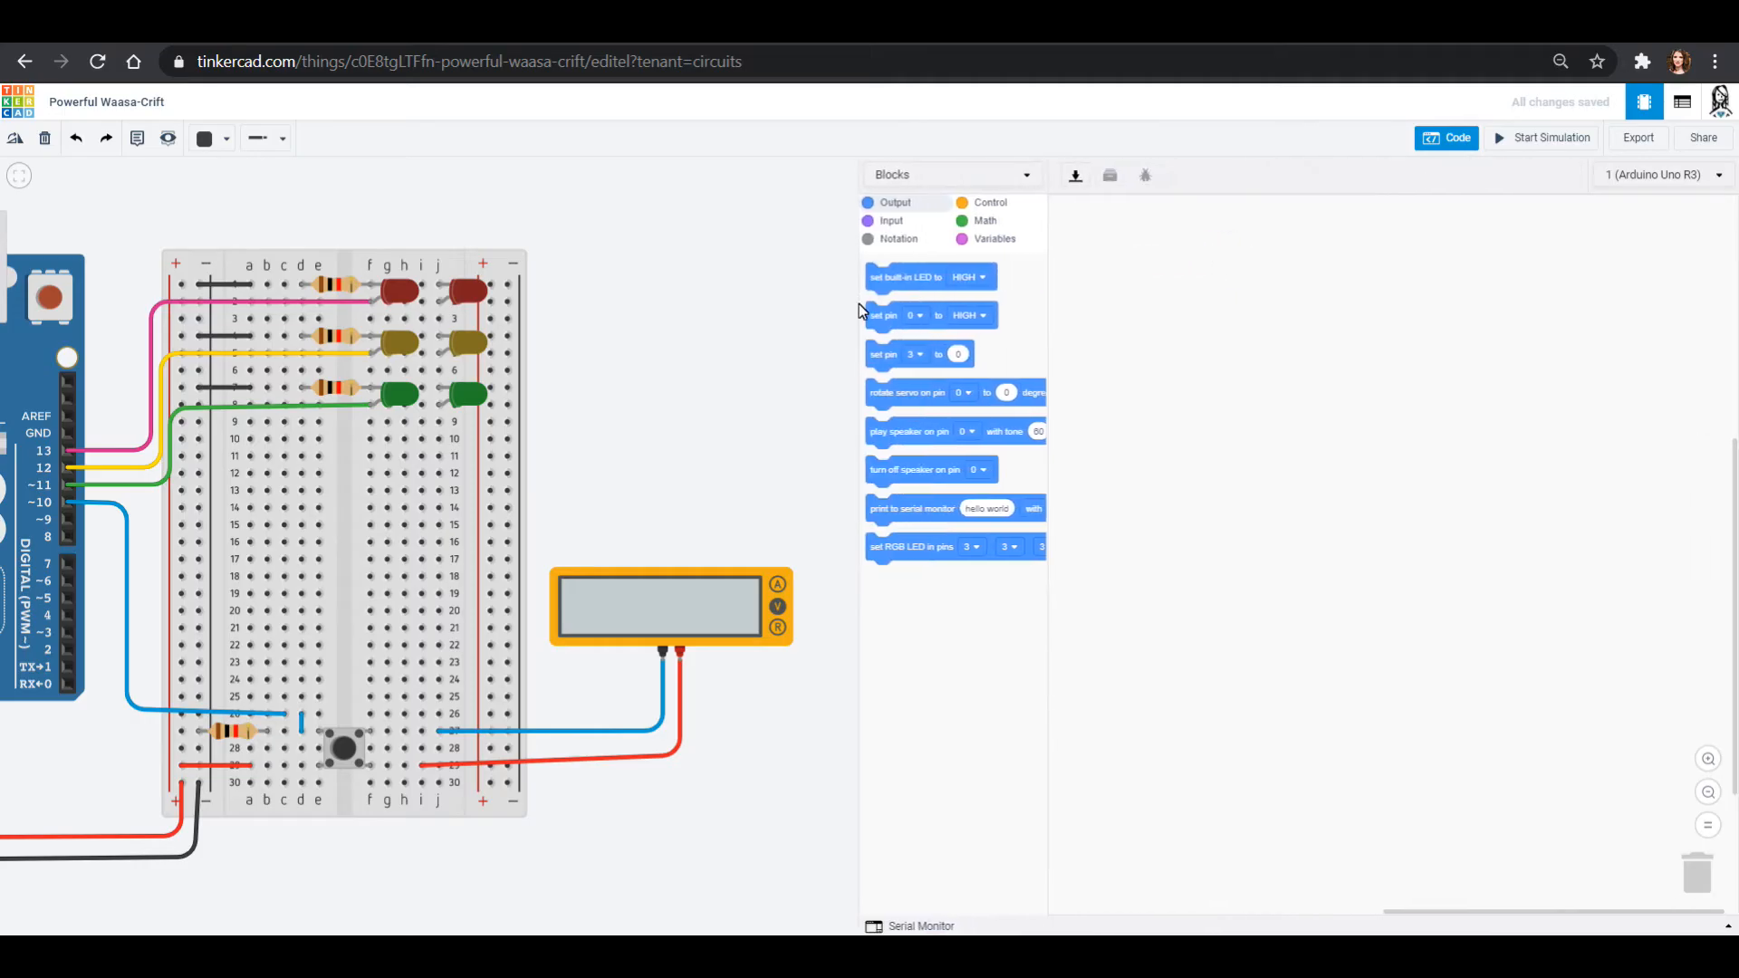
{"action": "mouse_move", "coordinate": [548, 521]}
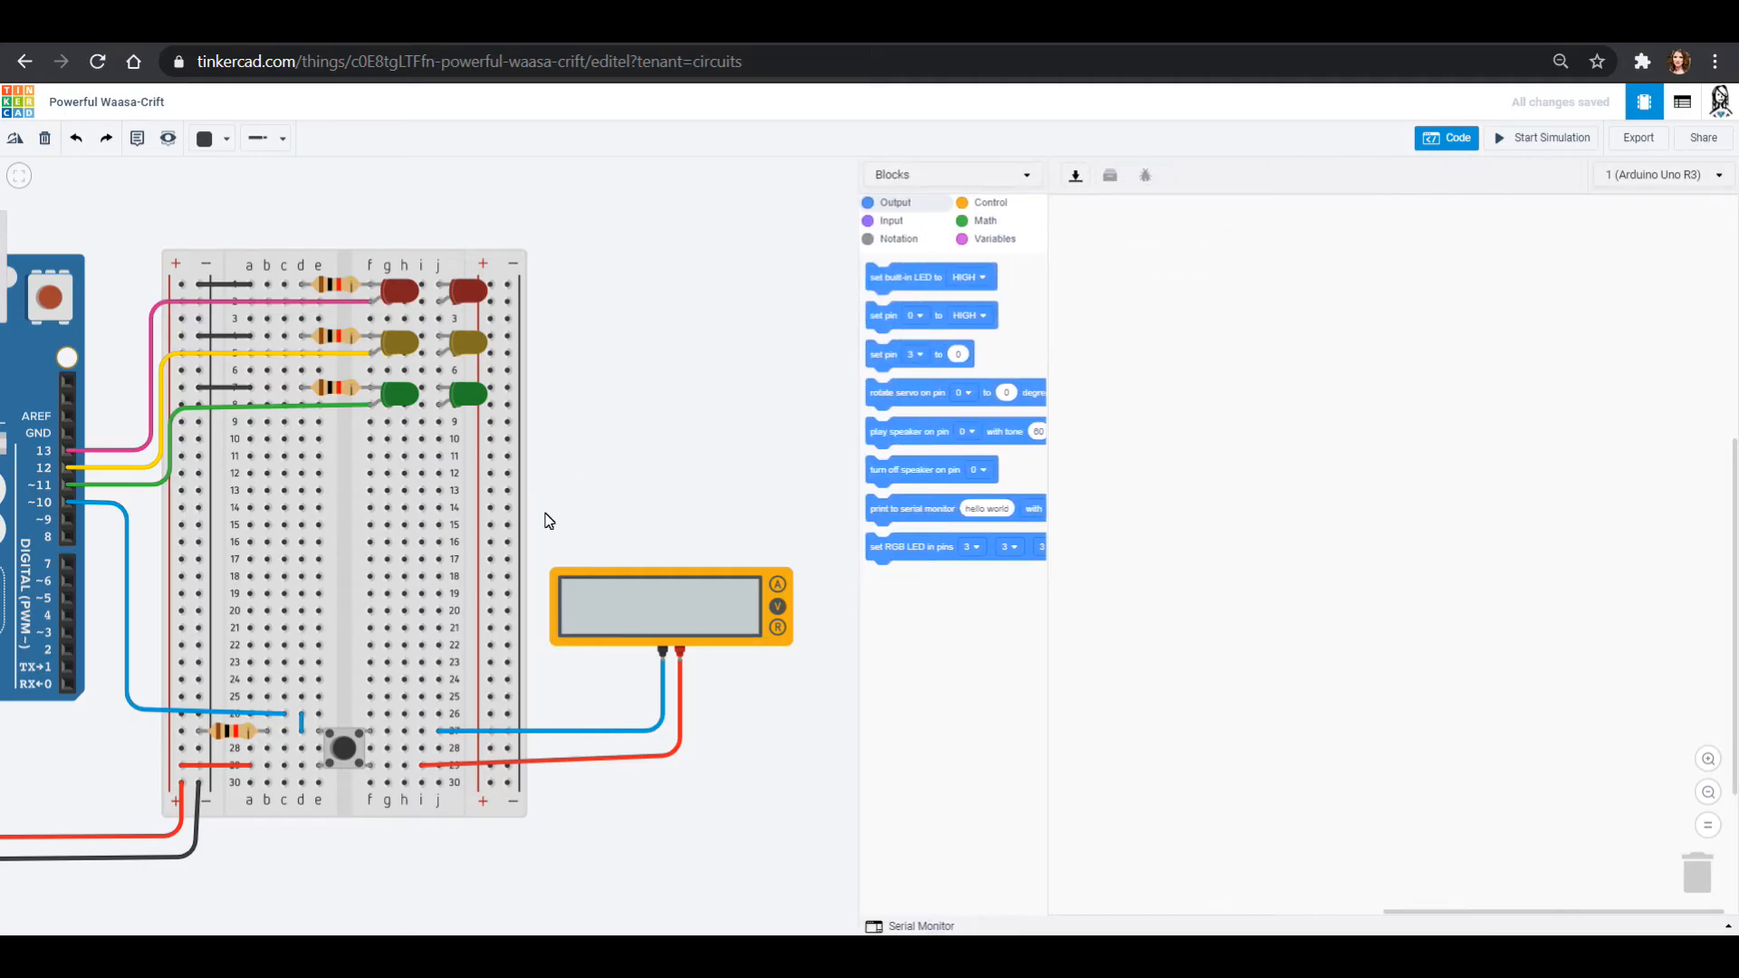
{"action": "mouse_move", "coordinate": [441, 293]}
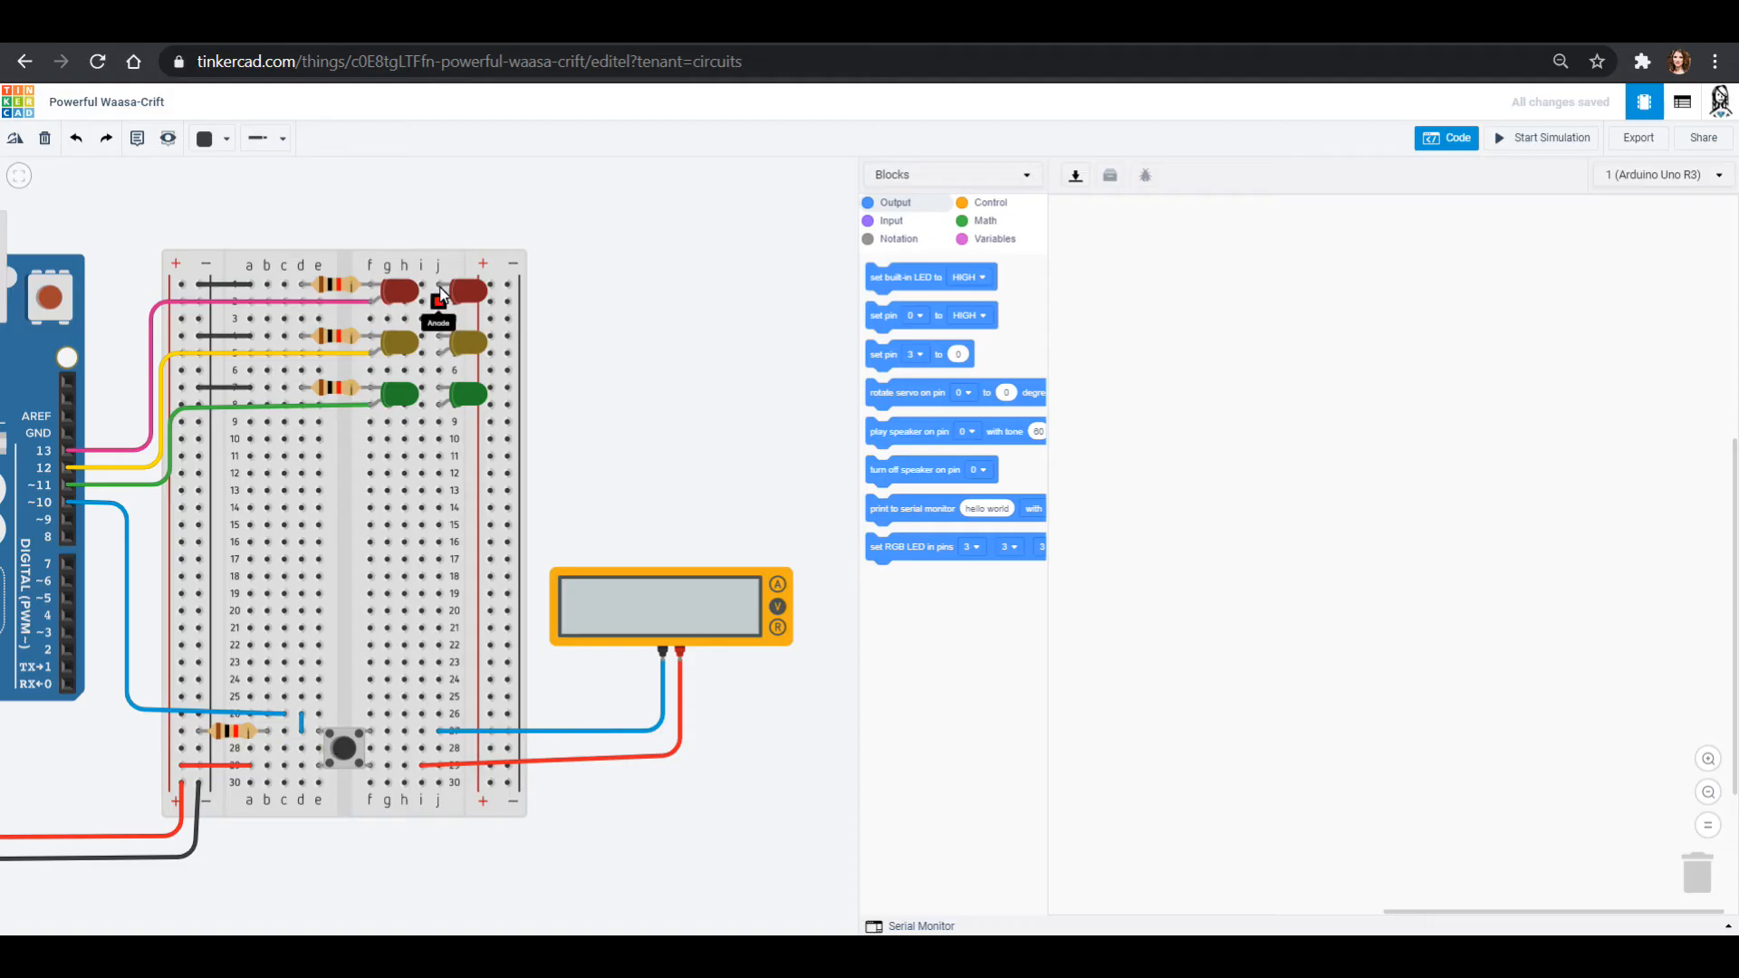
{"action": "mouse_move", "coordinate": [485, 374]}
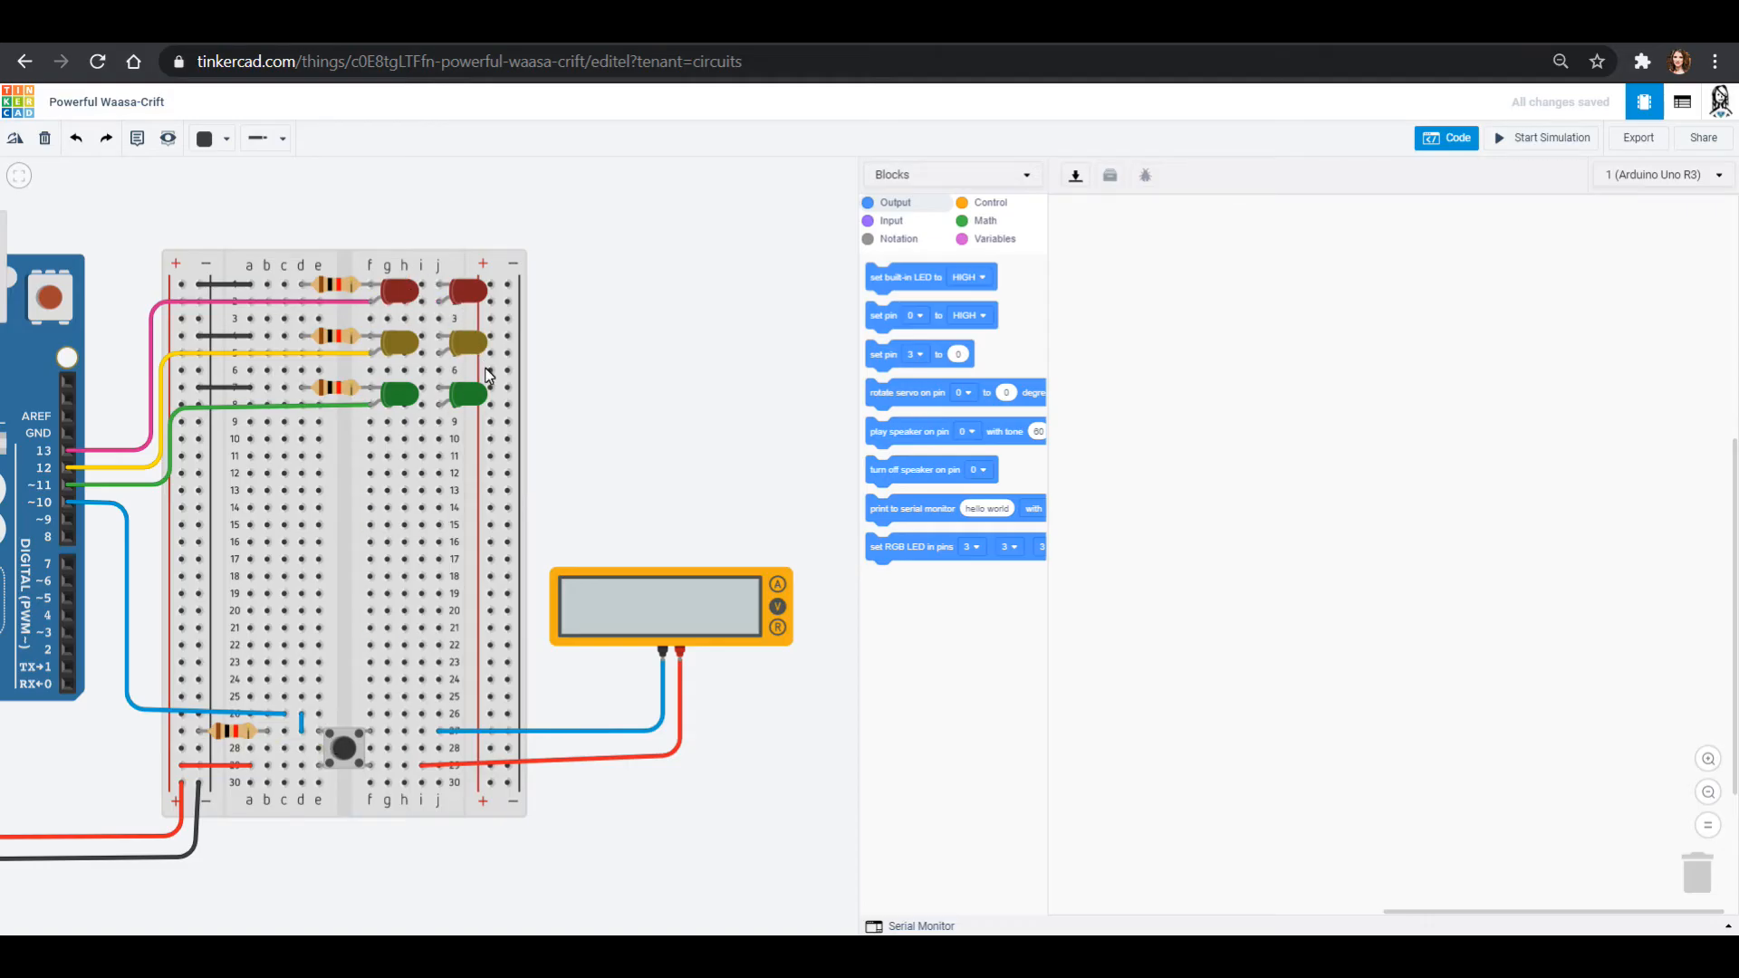
{"action": "mouse_move", "coordinate": [983, 228]}
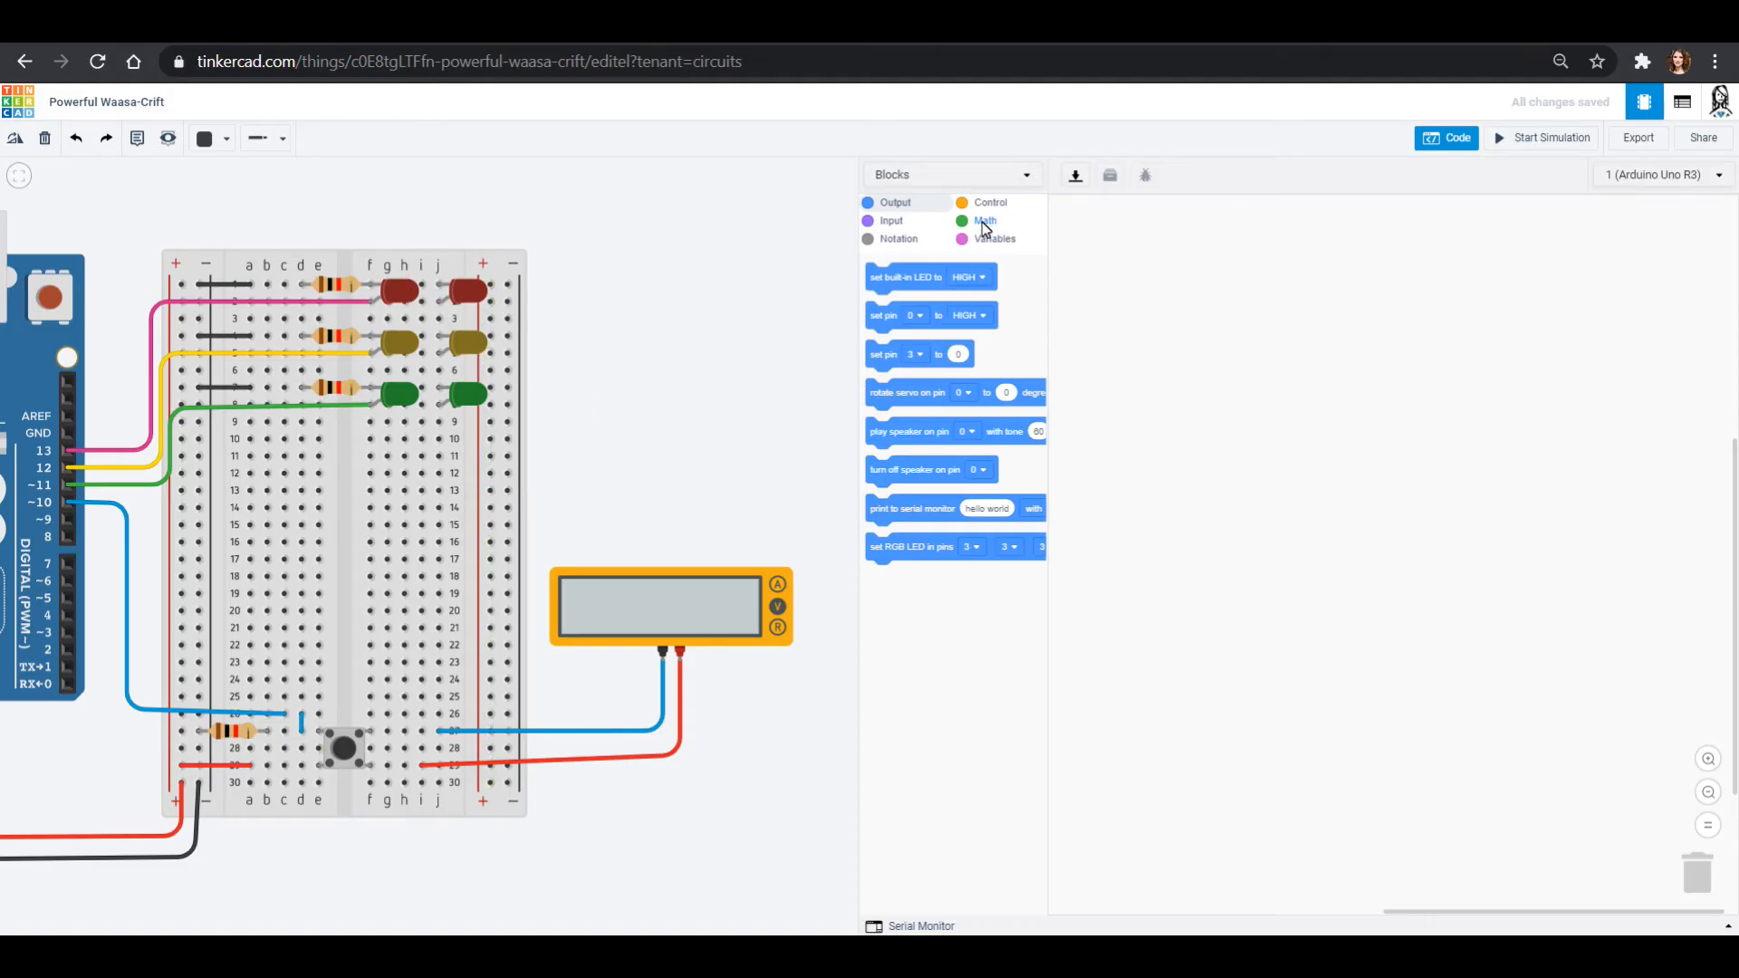
List the Control blocks (wait, repeat, repeat while, if-else, count loops) in the Blocks palette.
{"action": "left_click", "coordinate": [988, 202]}
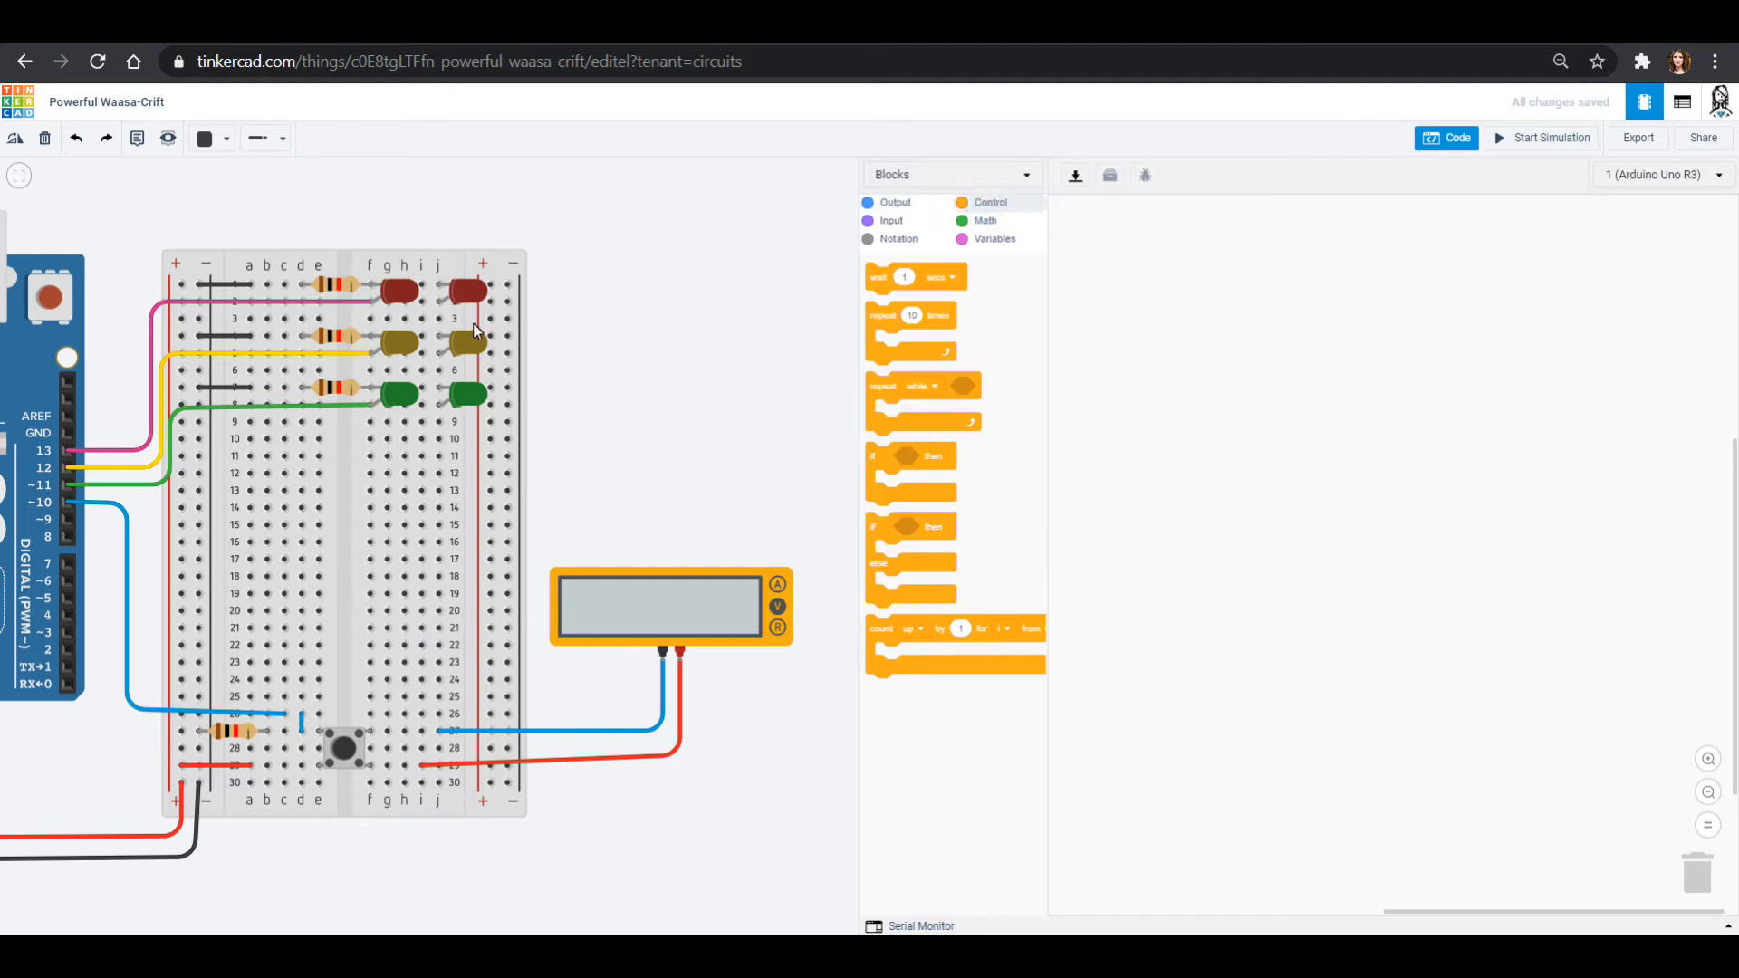
{"action": "mouse_move", "coordinate": [470, 409]}
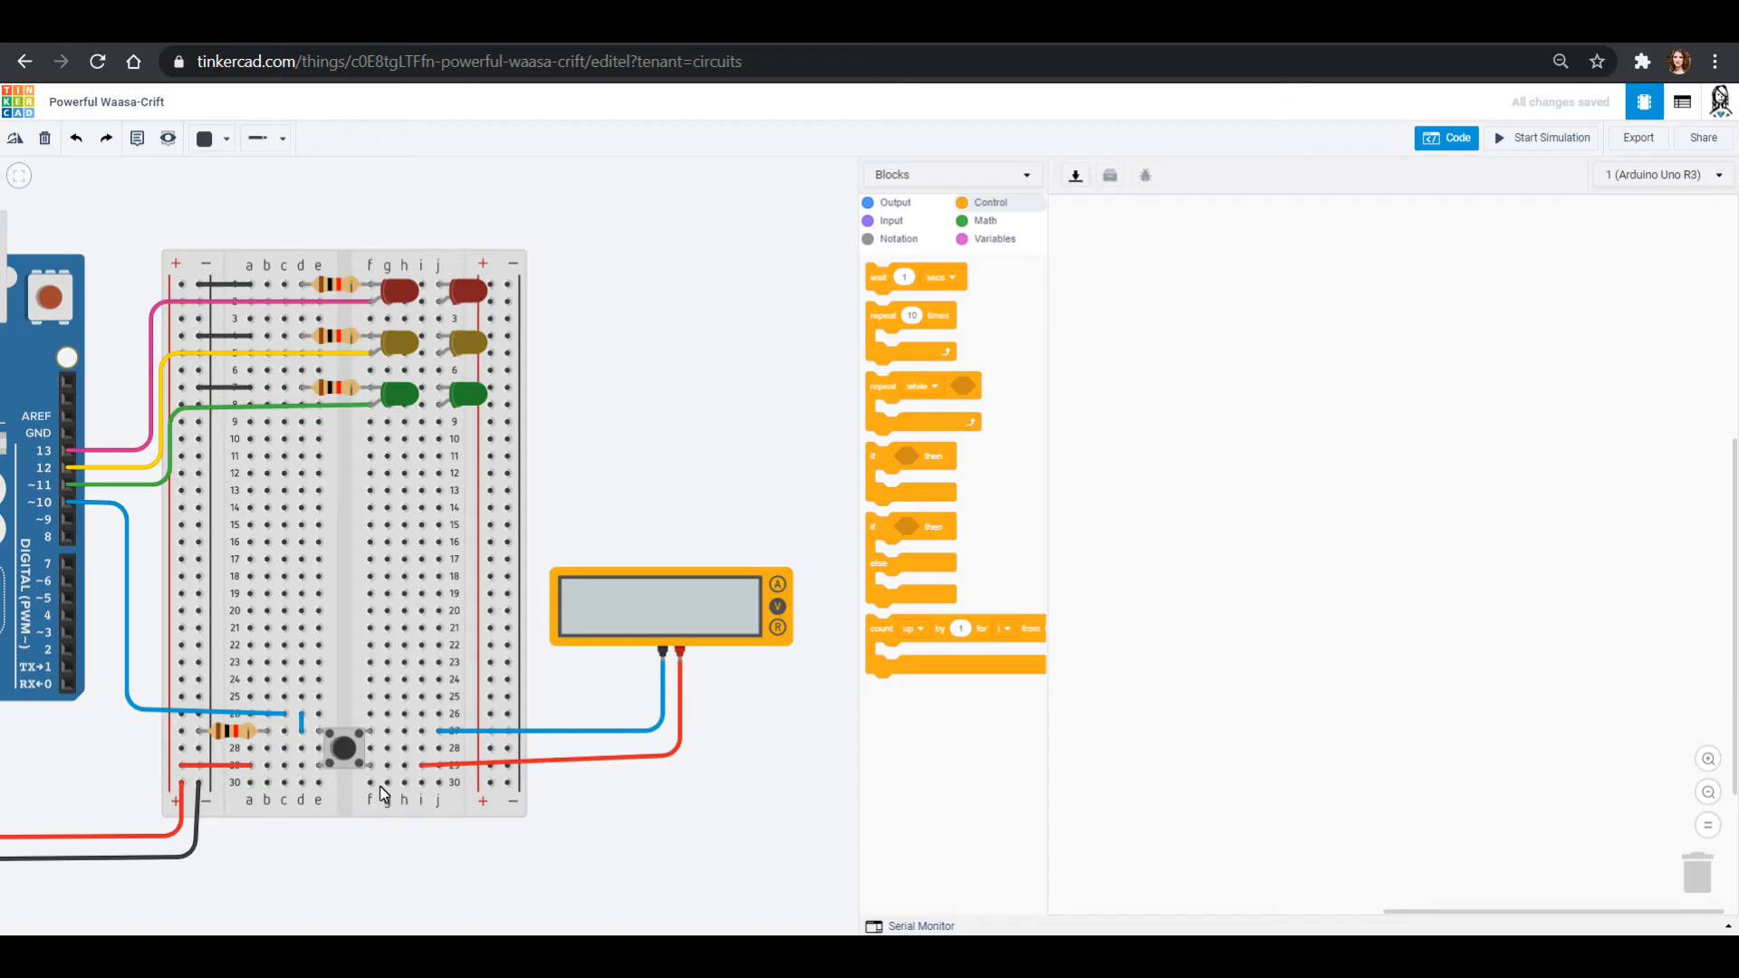
{"action": "mouse_move", "coordinate": [357, 773]}
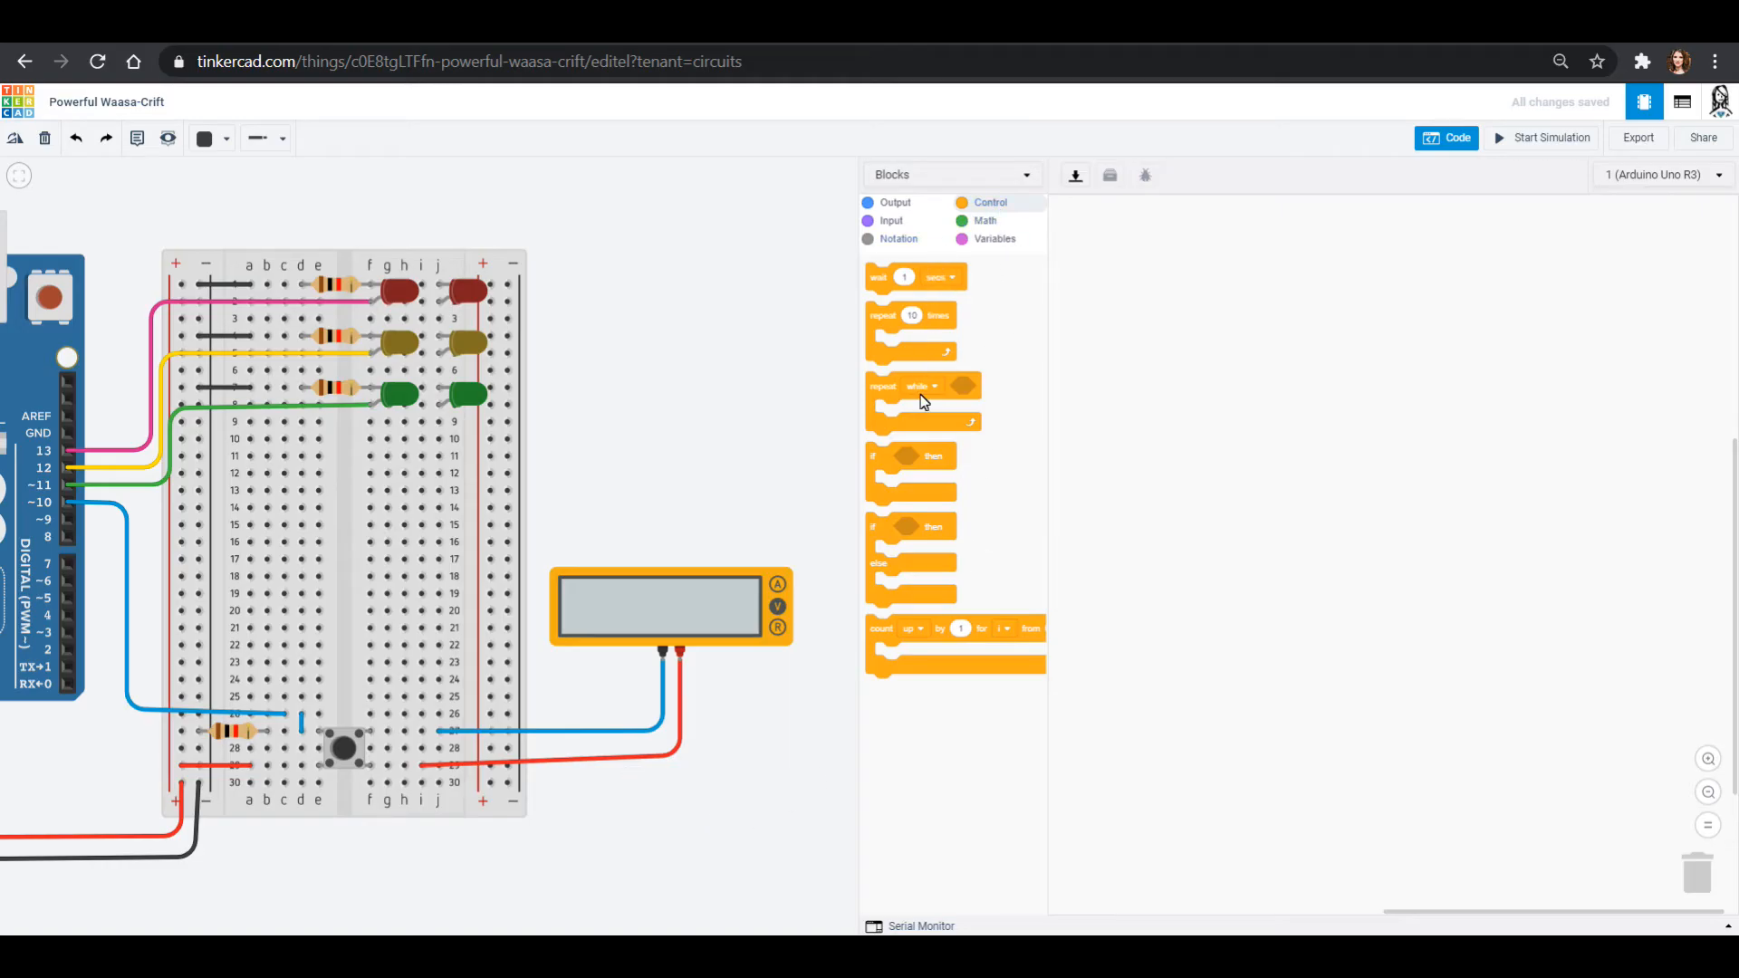
{"action": "mouse_move", "coordinate": [888, 294]}
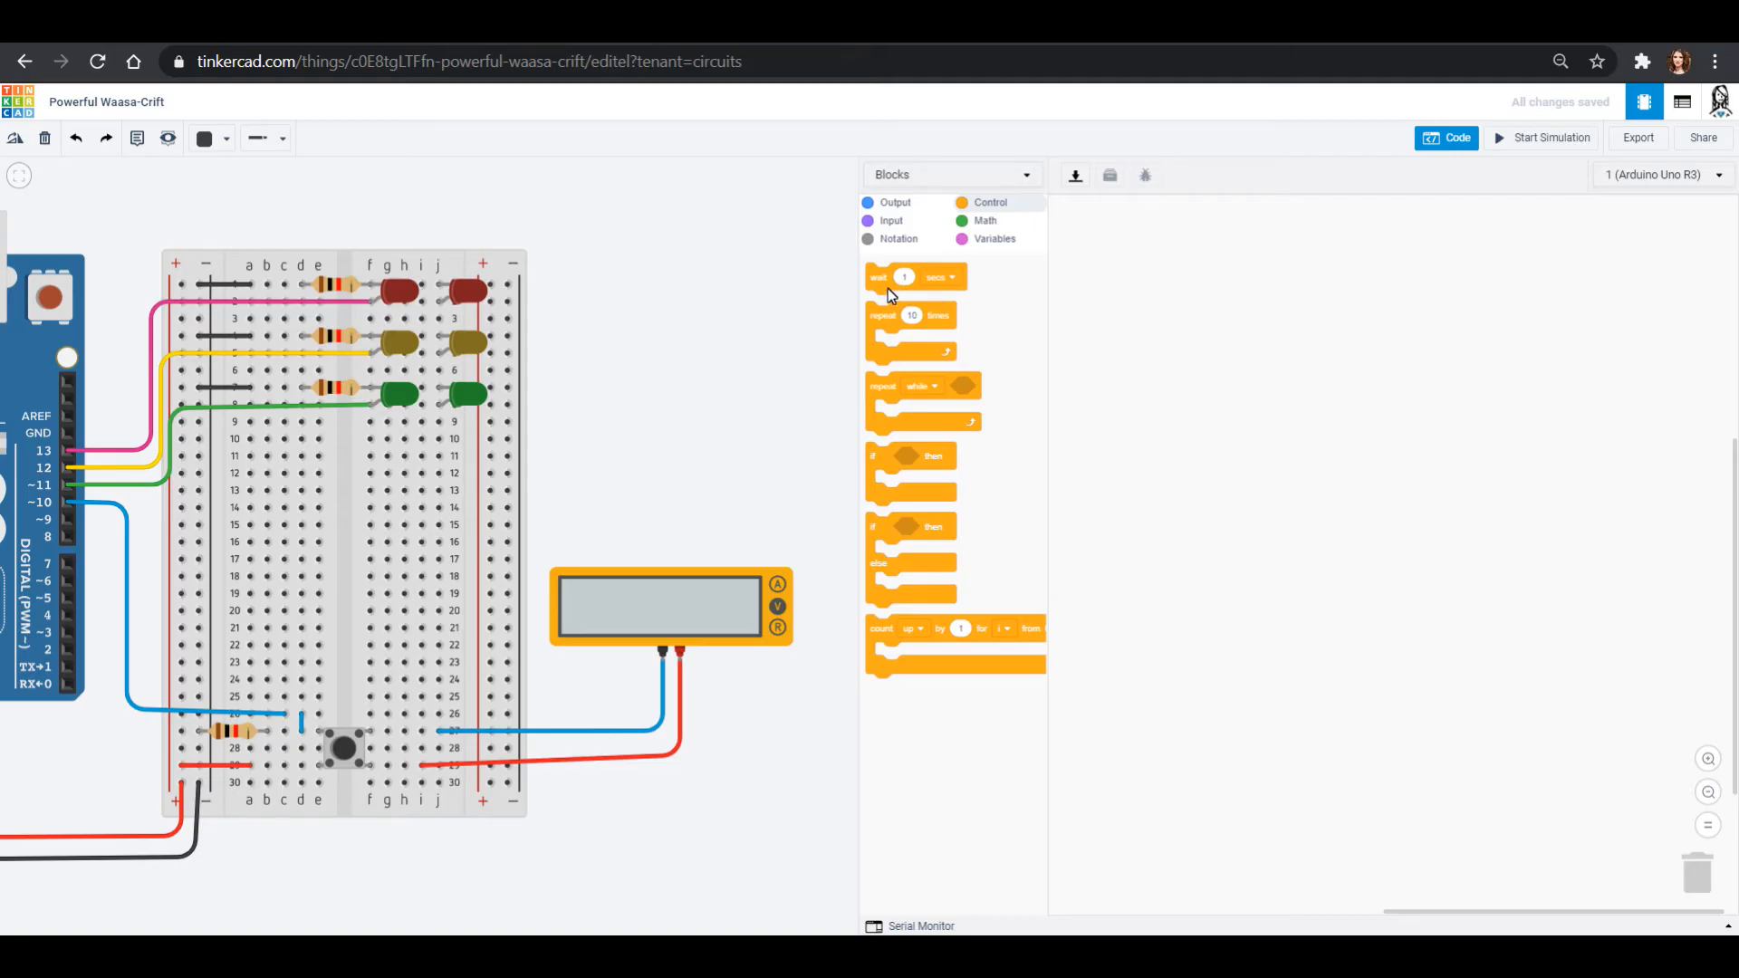
{"action": "mouse_move", "coordinate": [390, 706]}
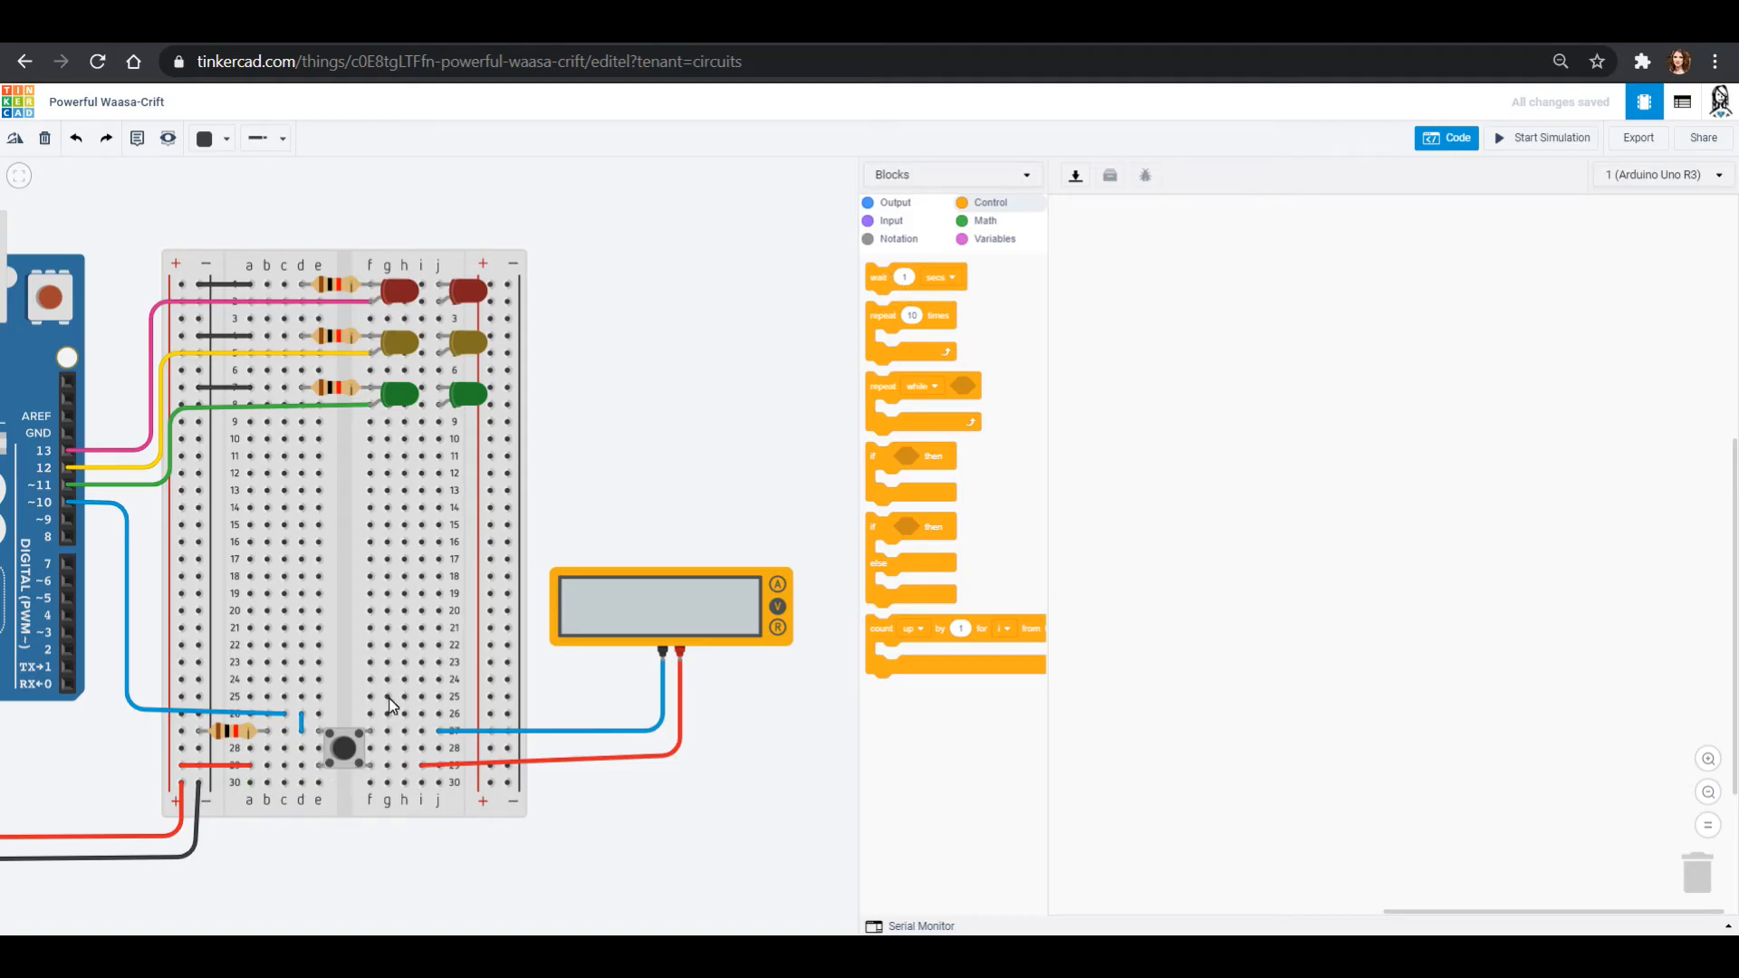
{"action": "mouse_move", "coordinate": [895, 342]}
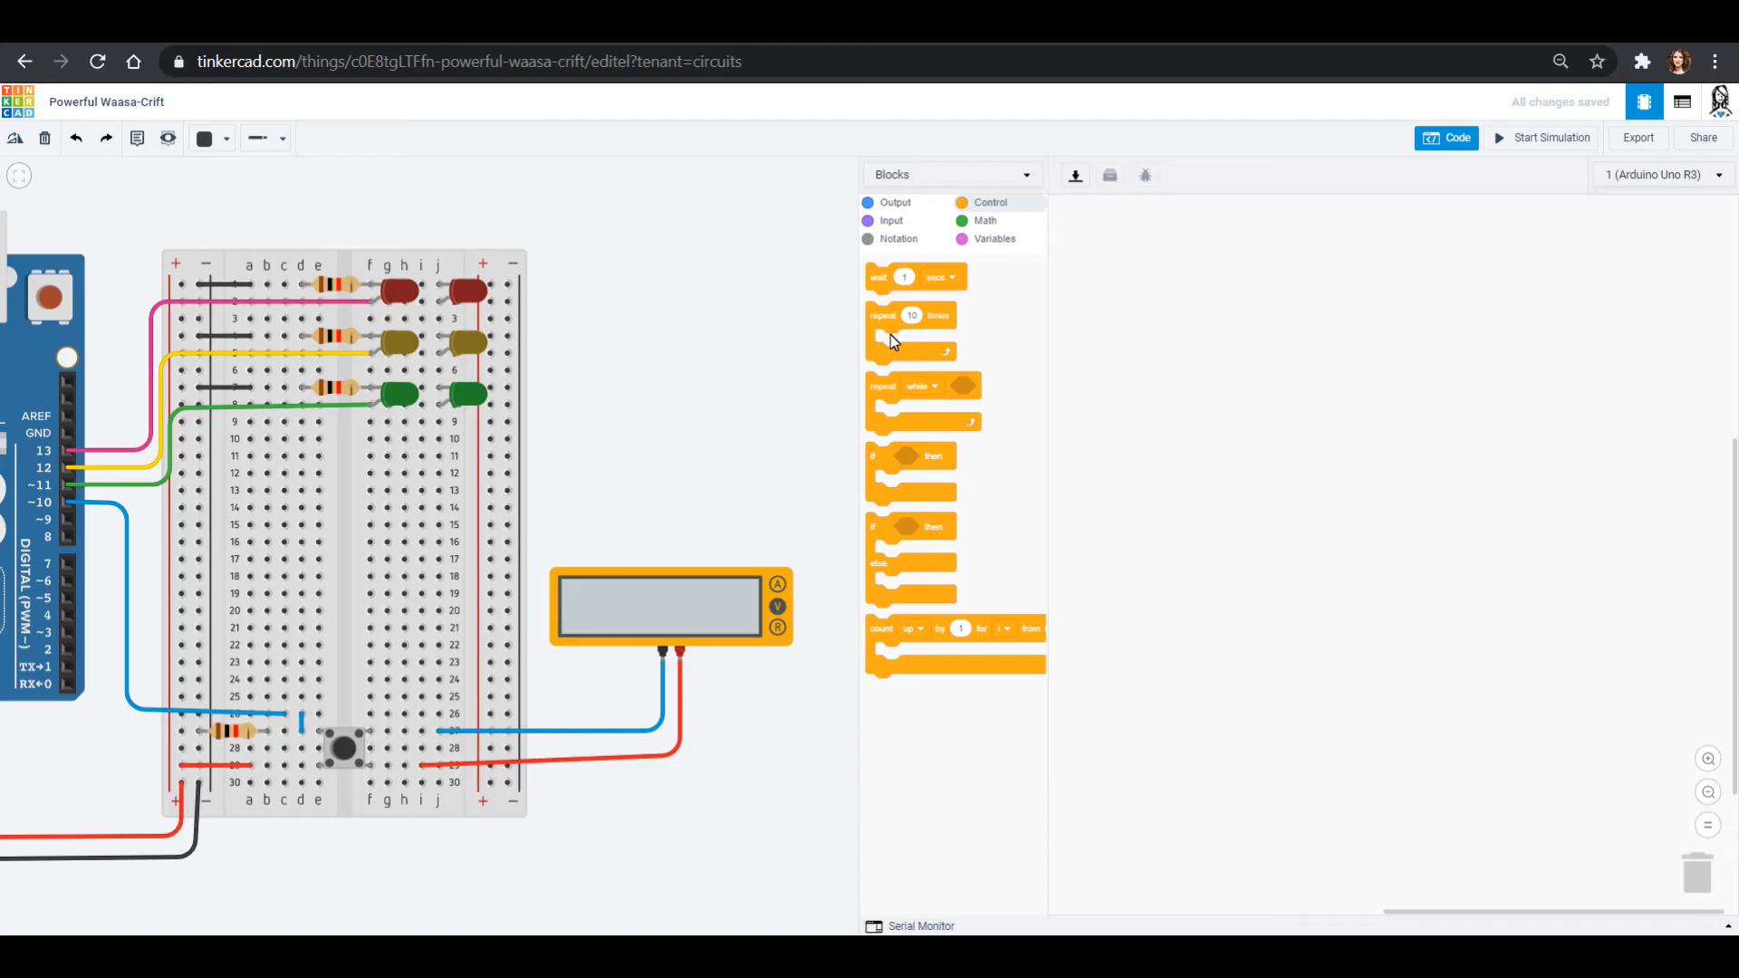
{"action": "left_click", "coordinate": [942, 276]}
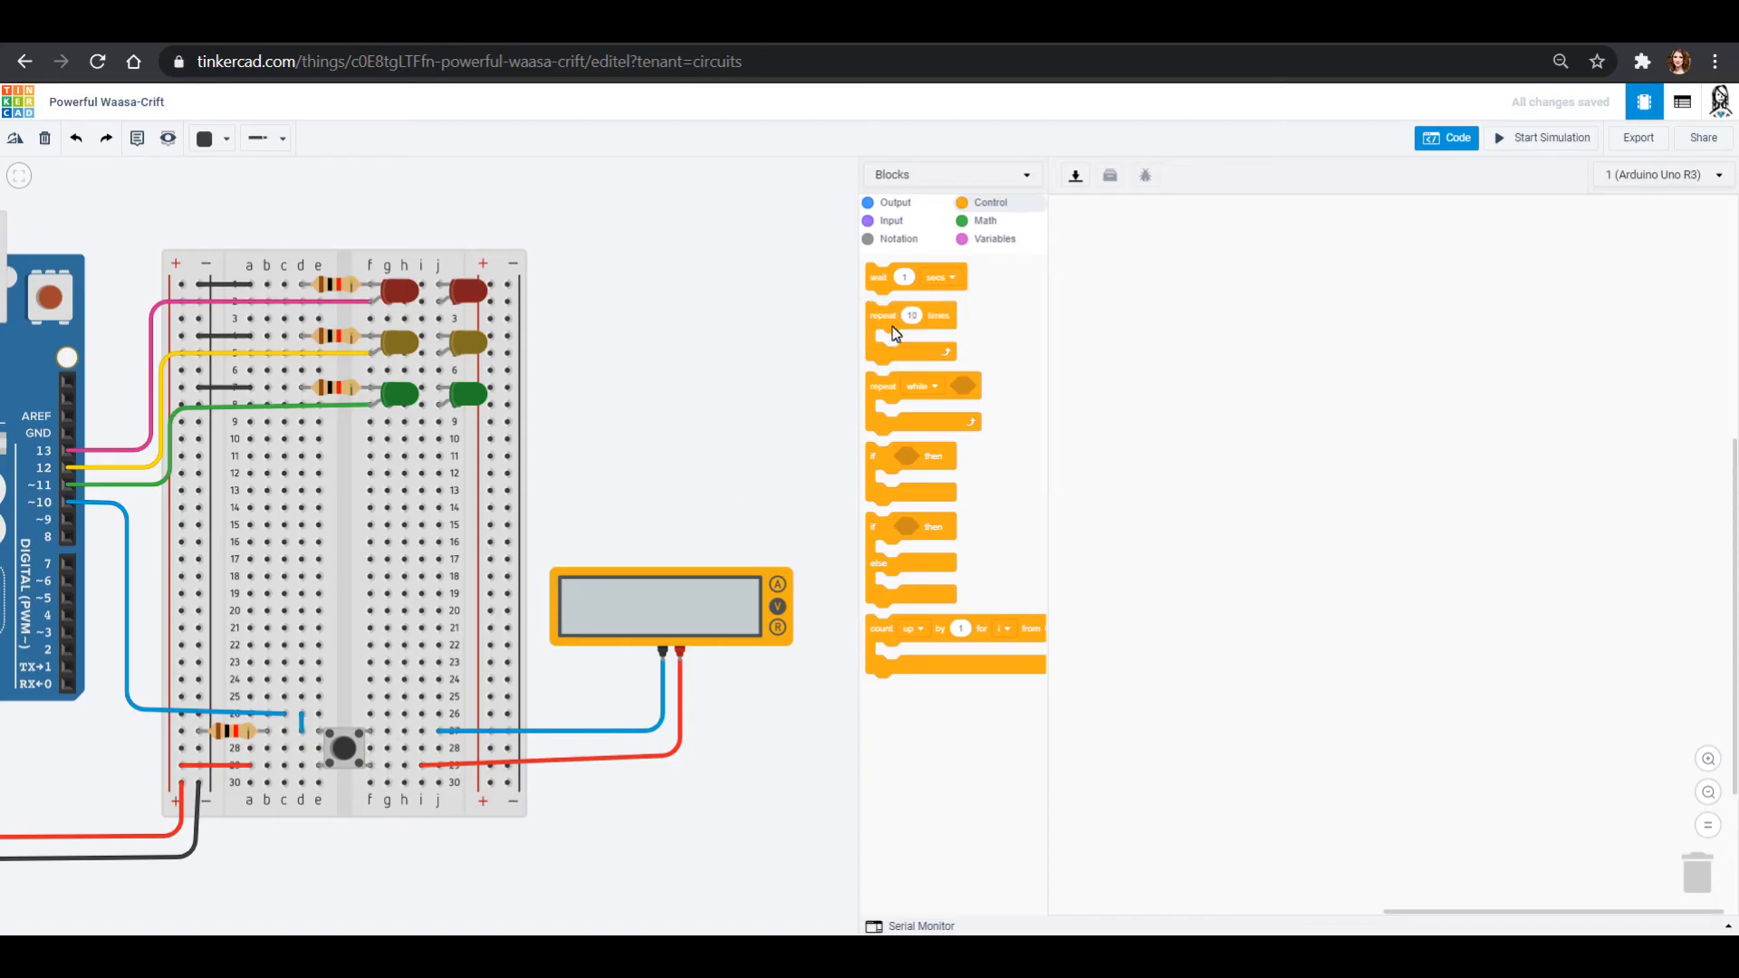
{"action": "mouse_move", "coordinate": [461, 745]}
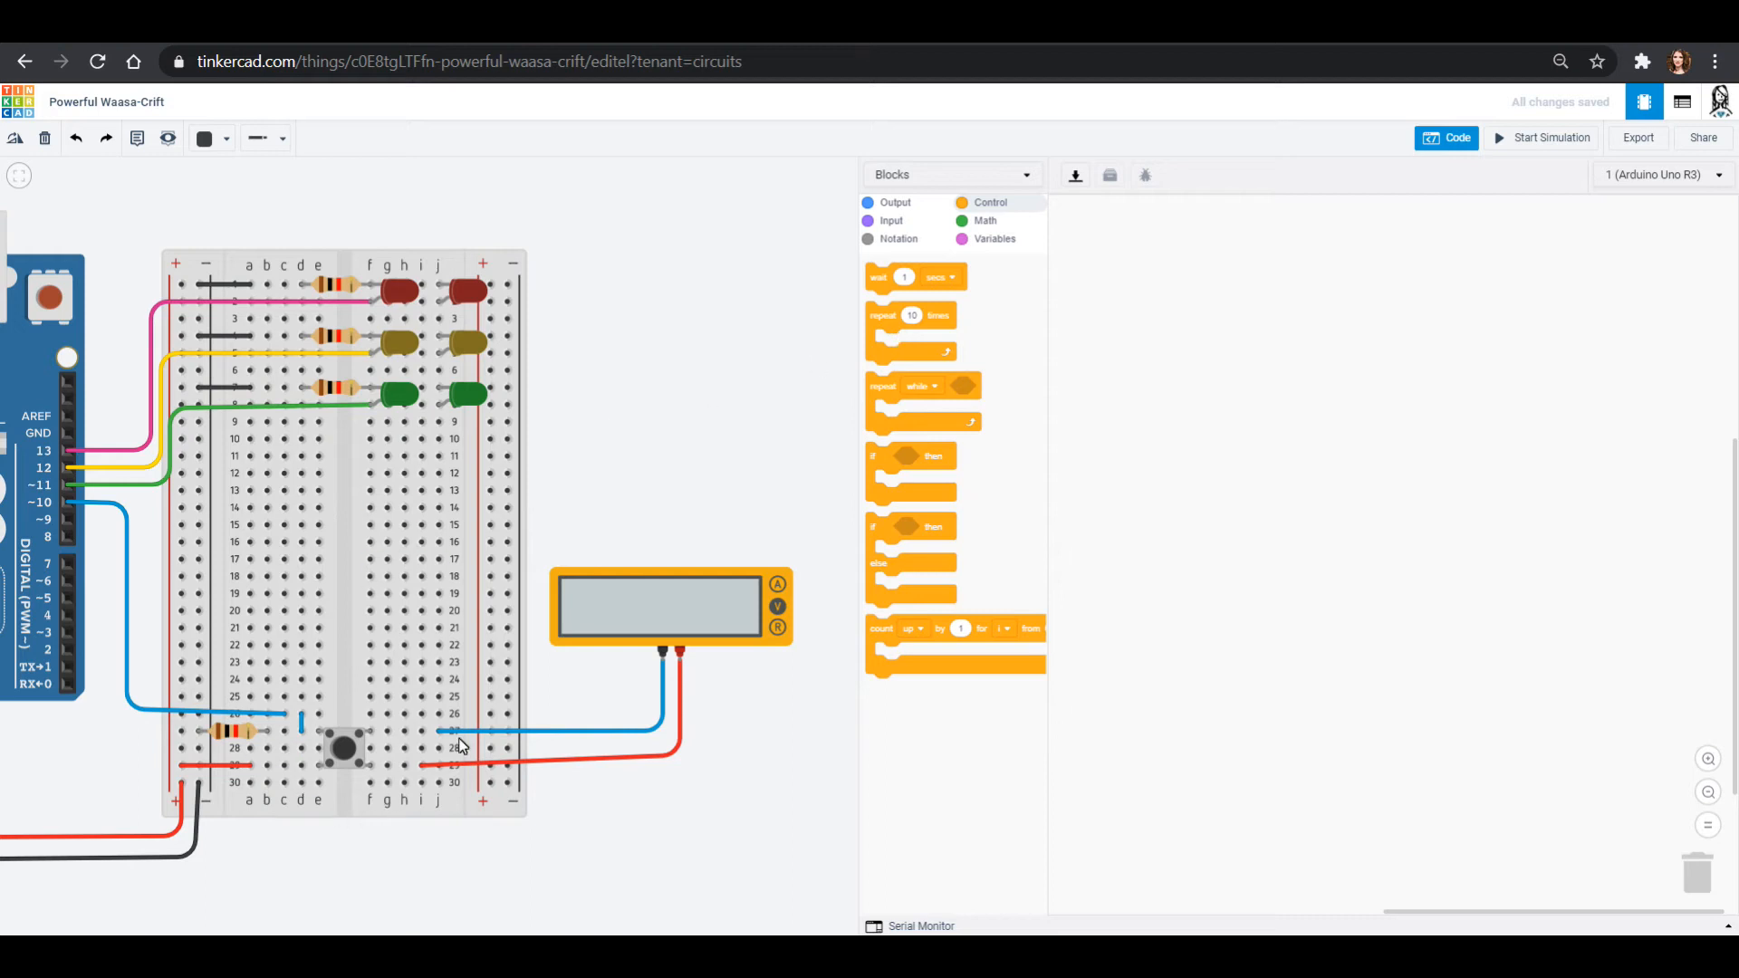
{"action": "mouse_move", "coordinate": [318, 766]}
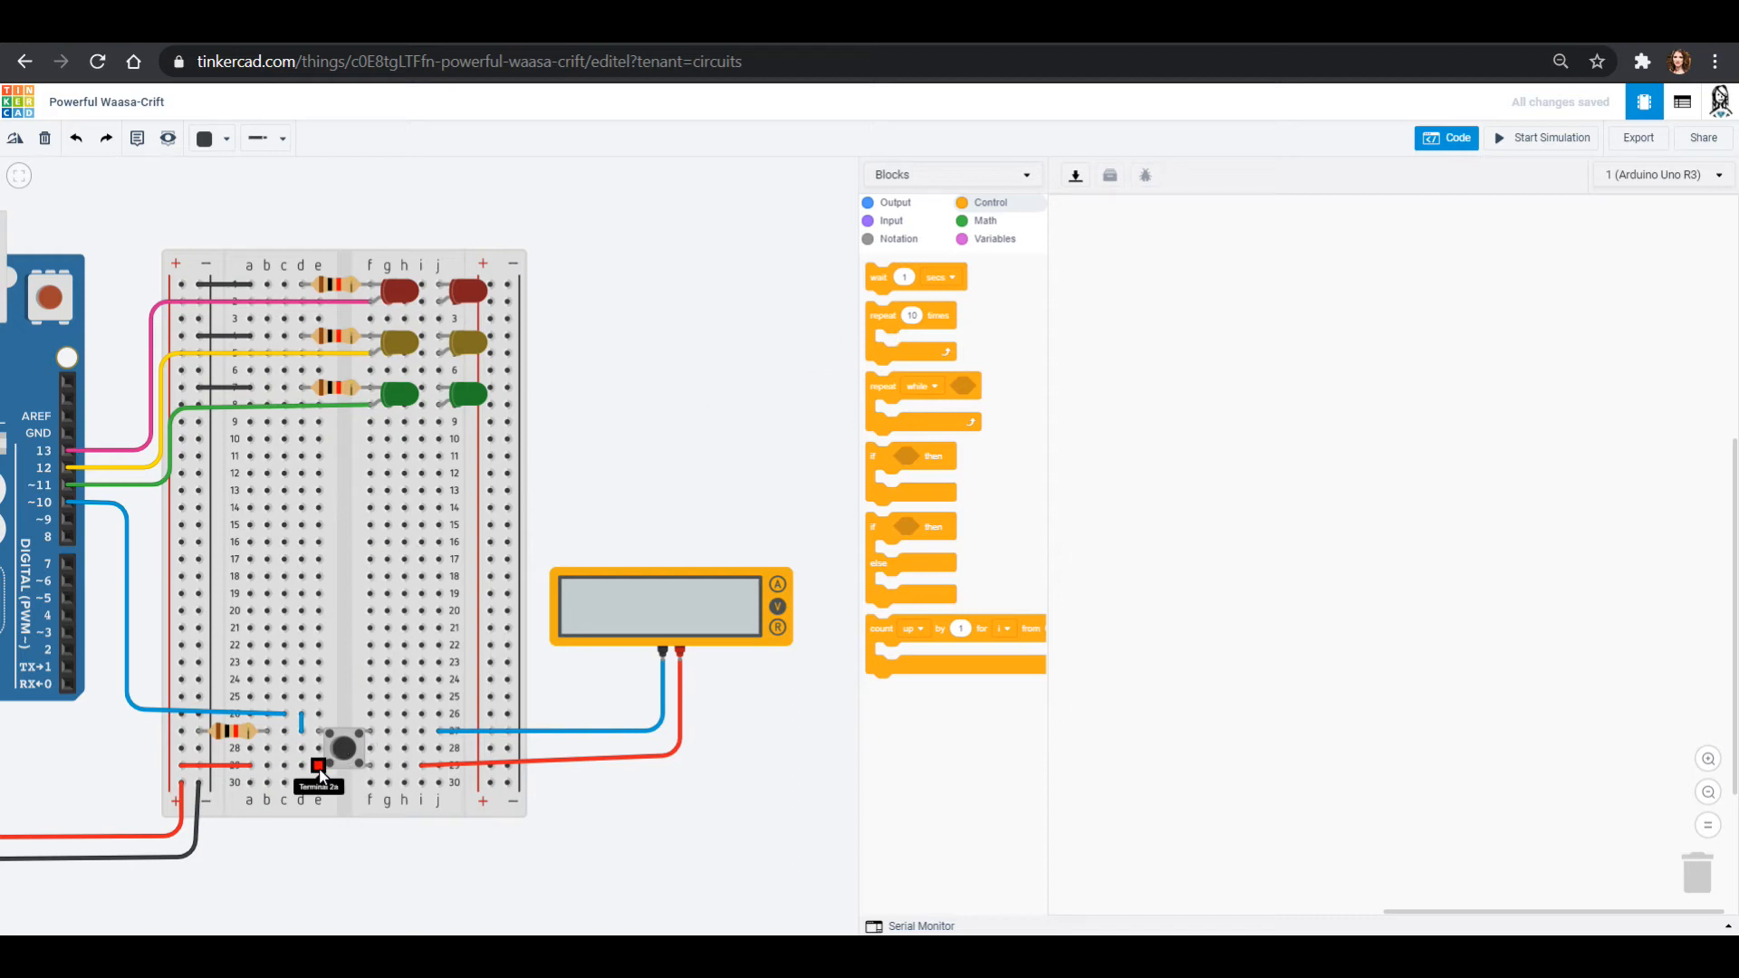
{"action": "mouse_move", "coordinate": [979, 404]}
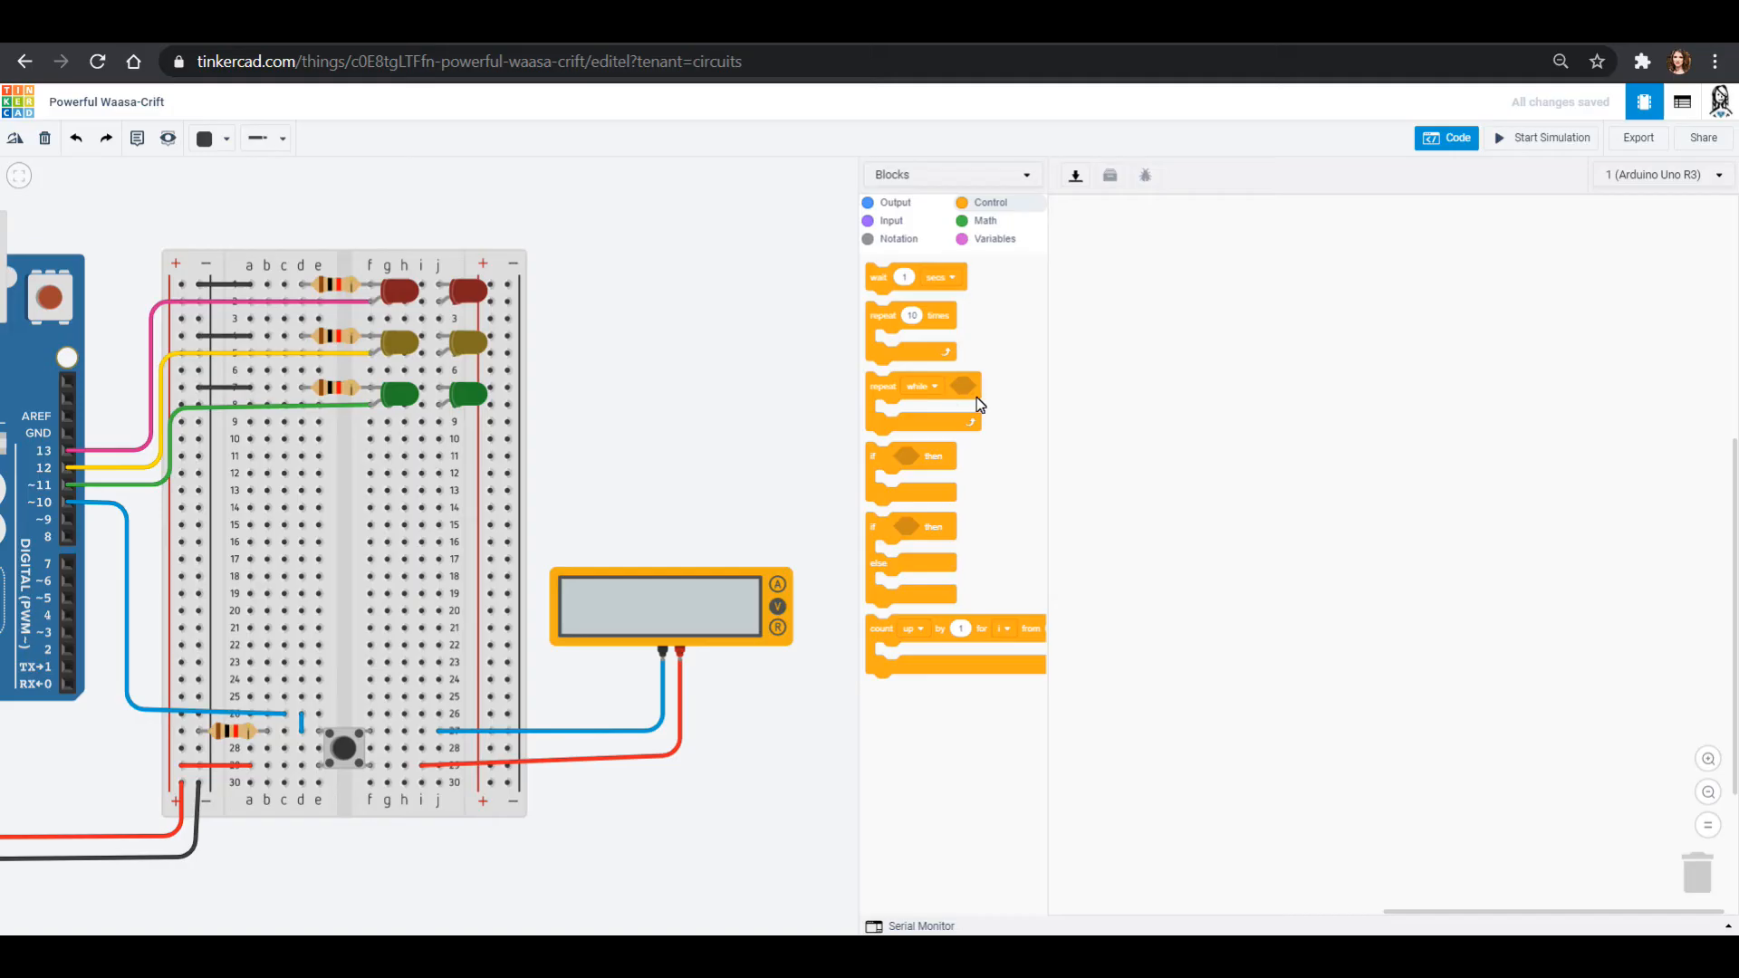
{"action": "mouse_move", "coordinate": [888, 408]}
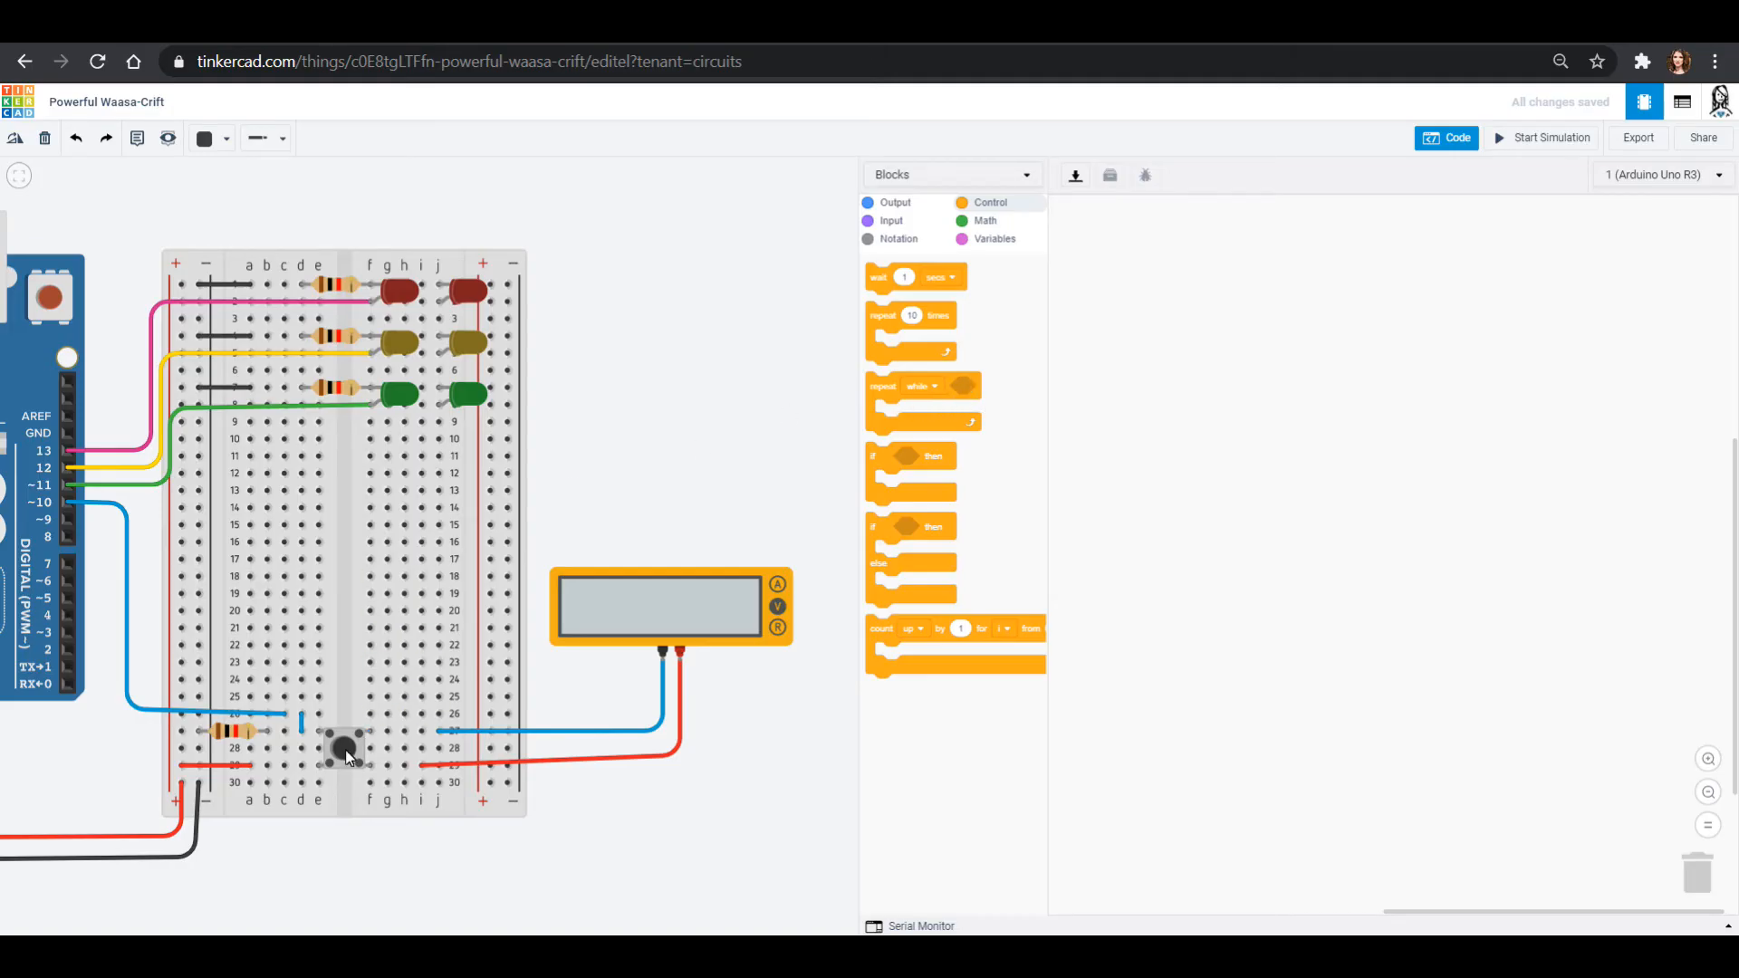
{"action": "mouse_move", "coordinate": [383, 751]}
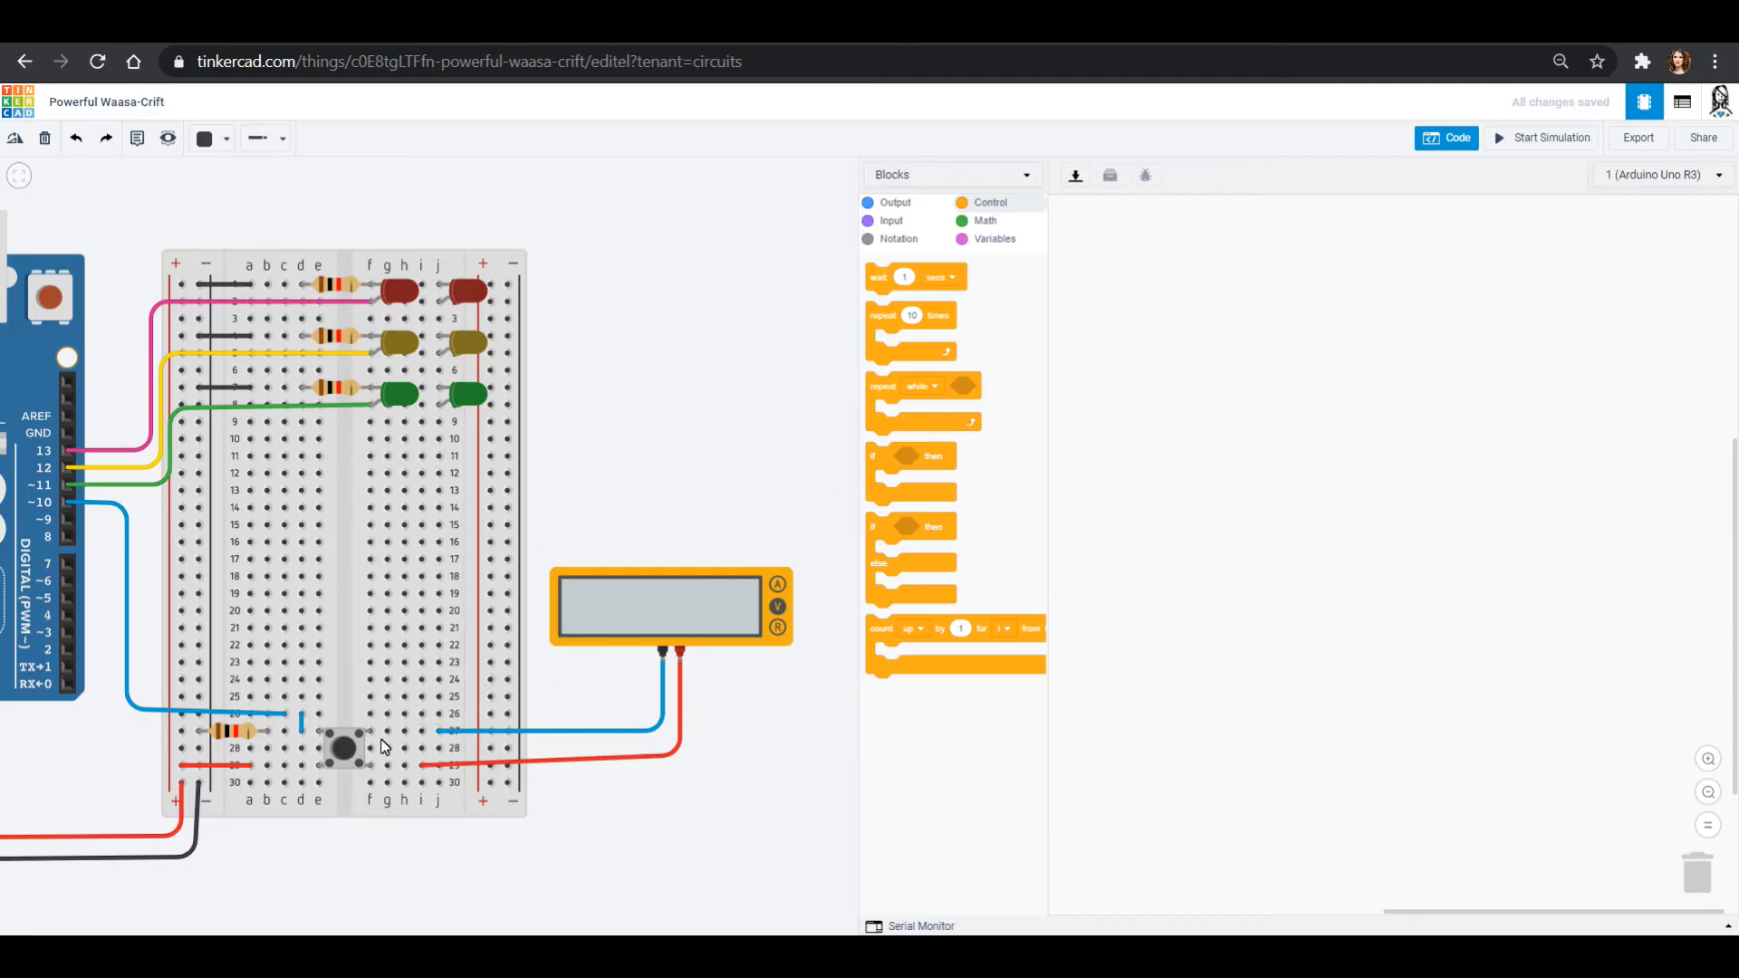
{"action": "mouse_move", "coordinate": [458, 508]}
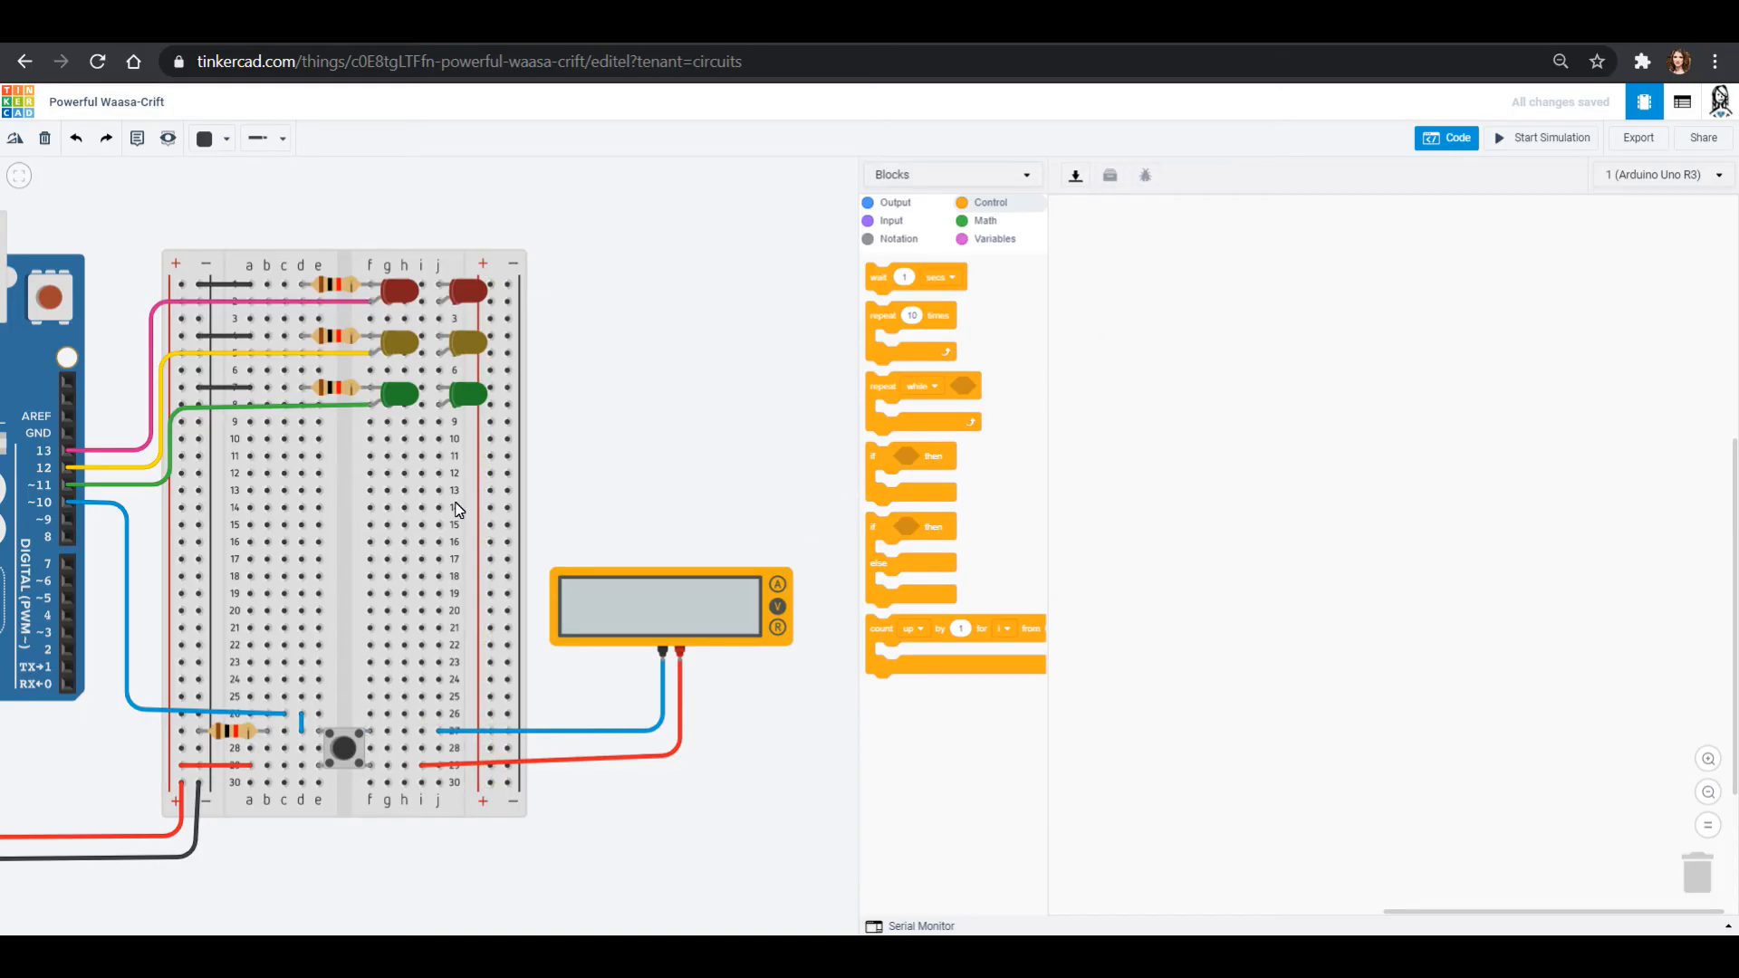
{"action": "mouse_move", "coordinate": [888, 480]}
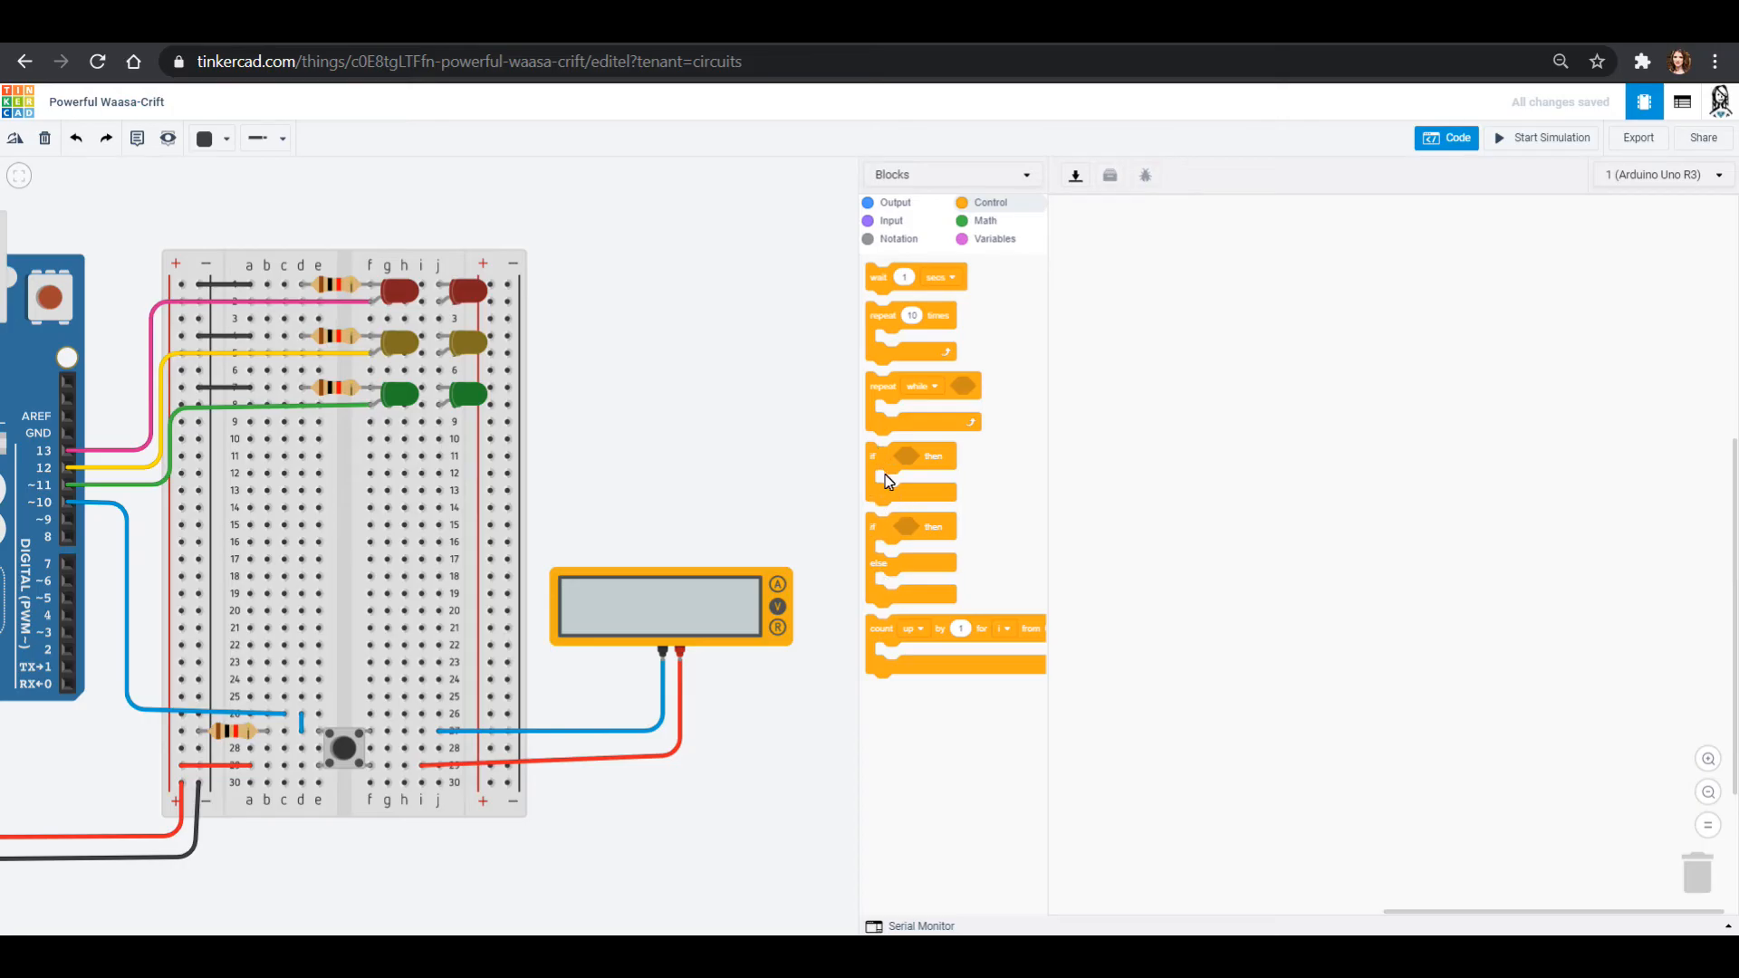
Drag an 'if … then' block into the empty code workspace.
{"action": "left_click_drag", "start_coordinate": [909, 470], "coordinate": [1166, 352]}
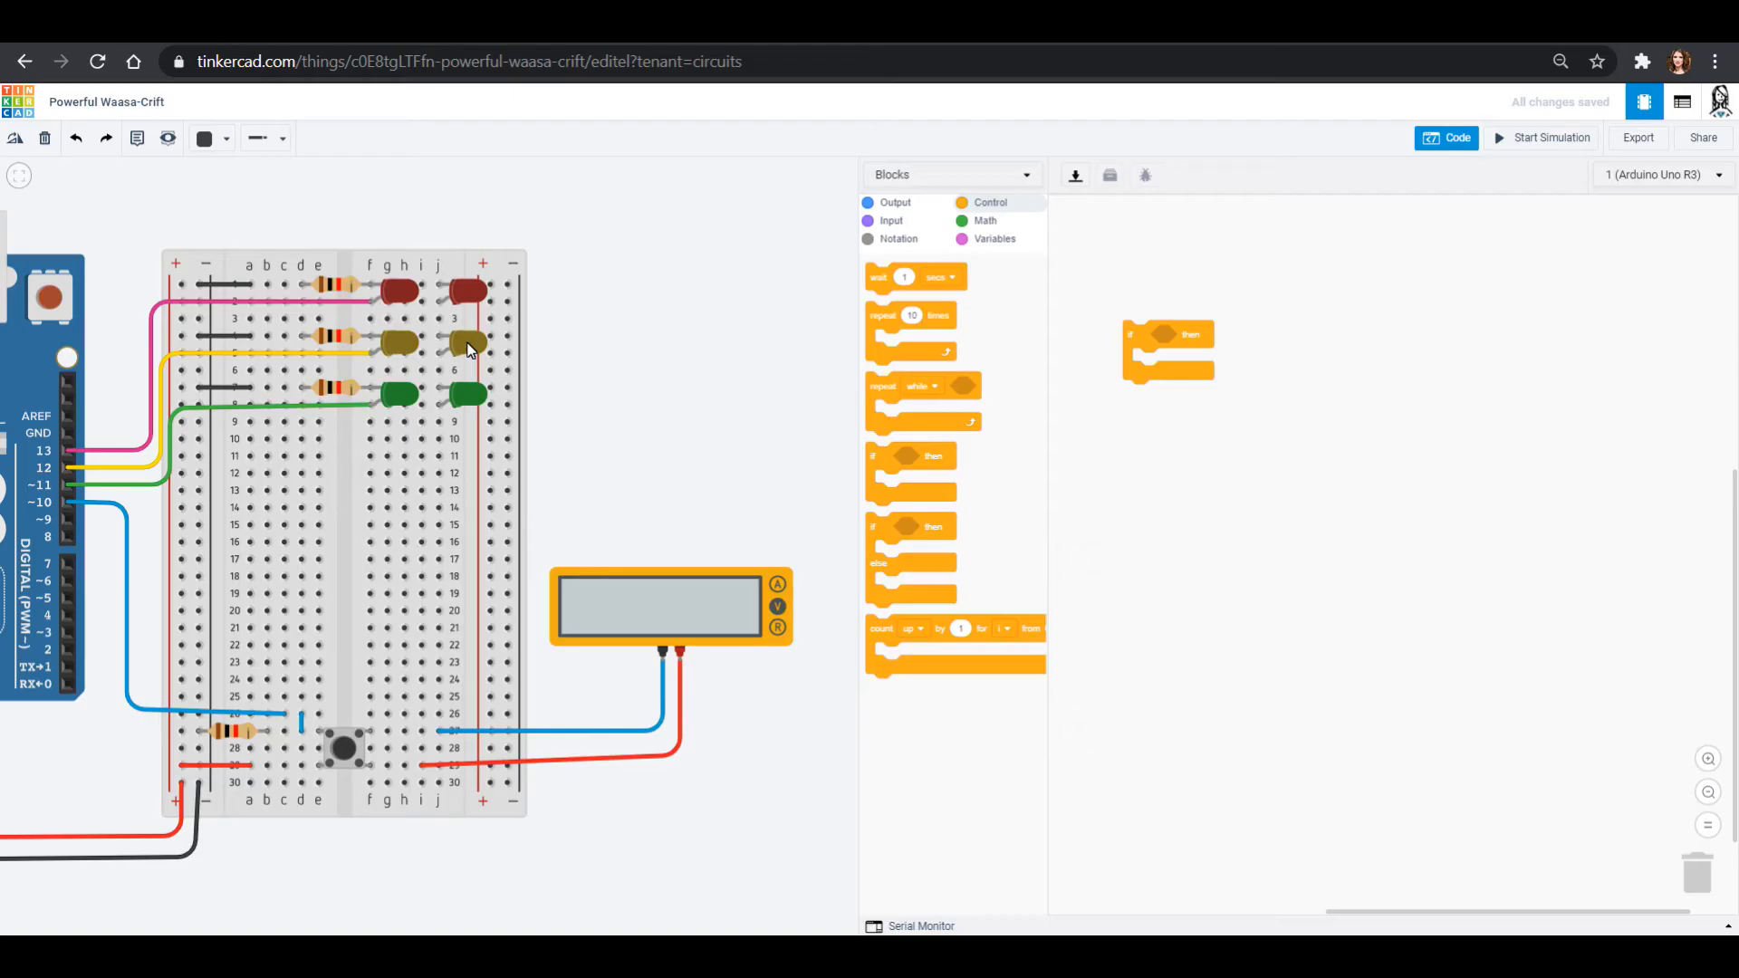
{"action": "mouse_move", "coordinate": [880, 582]}
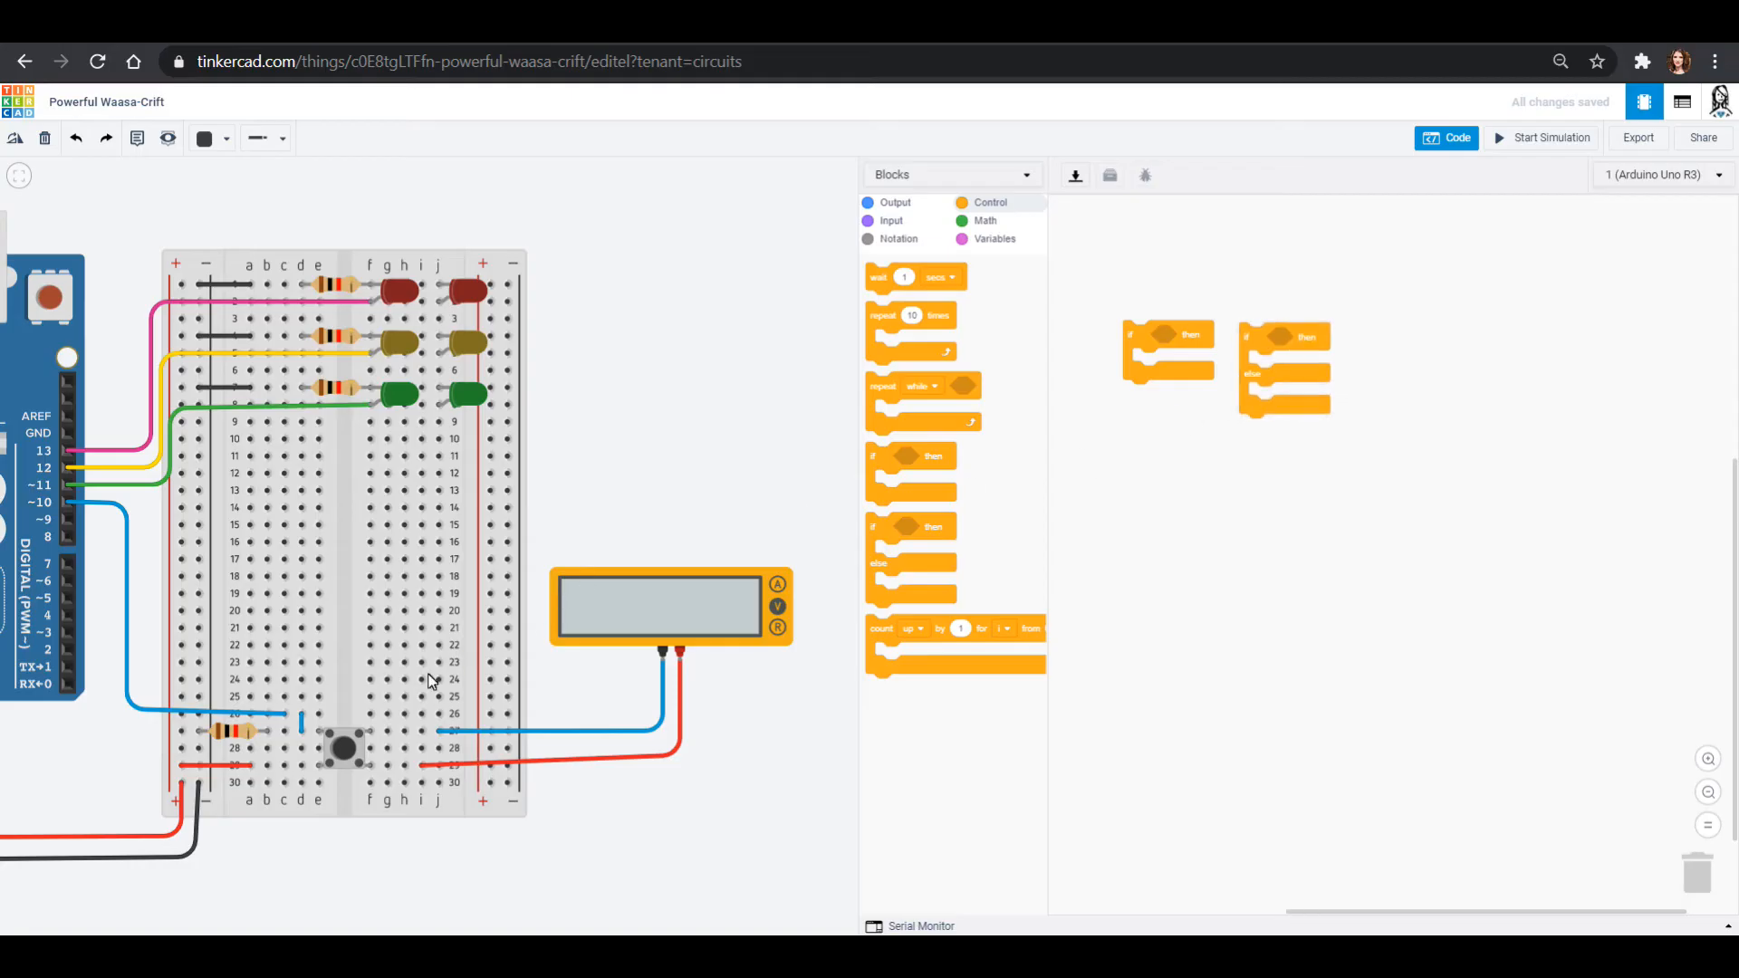
{"action": "mouse_move", "coordinate": [1322, 390]}
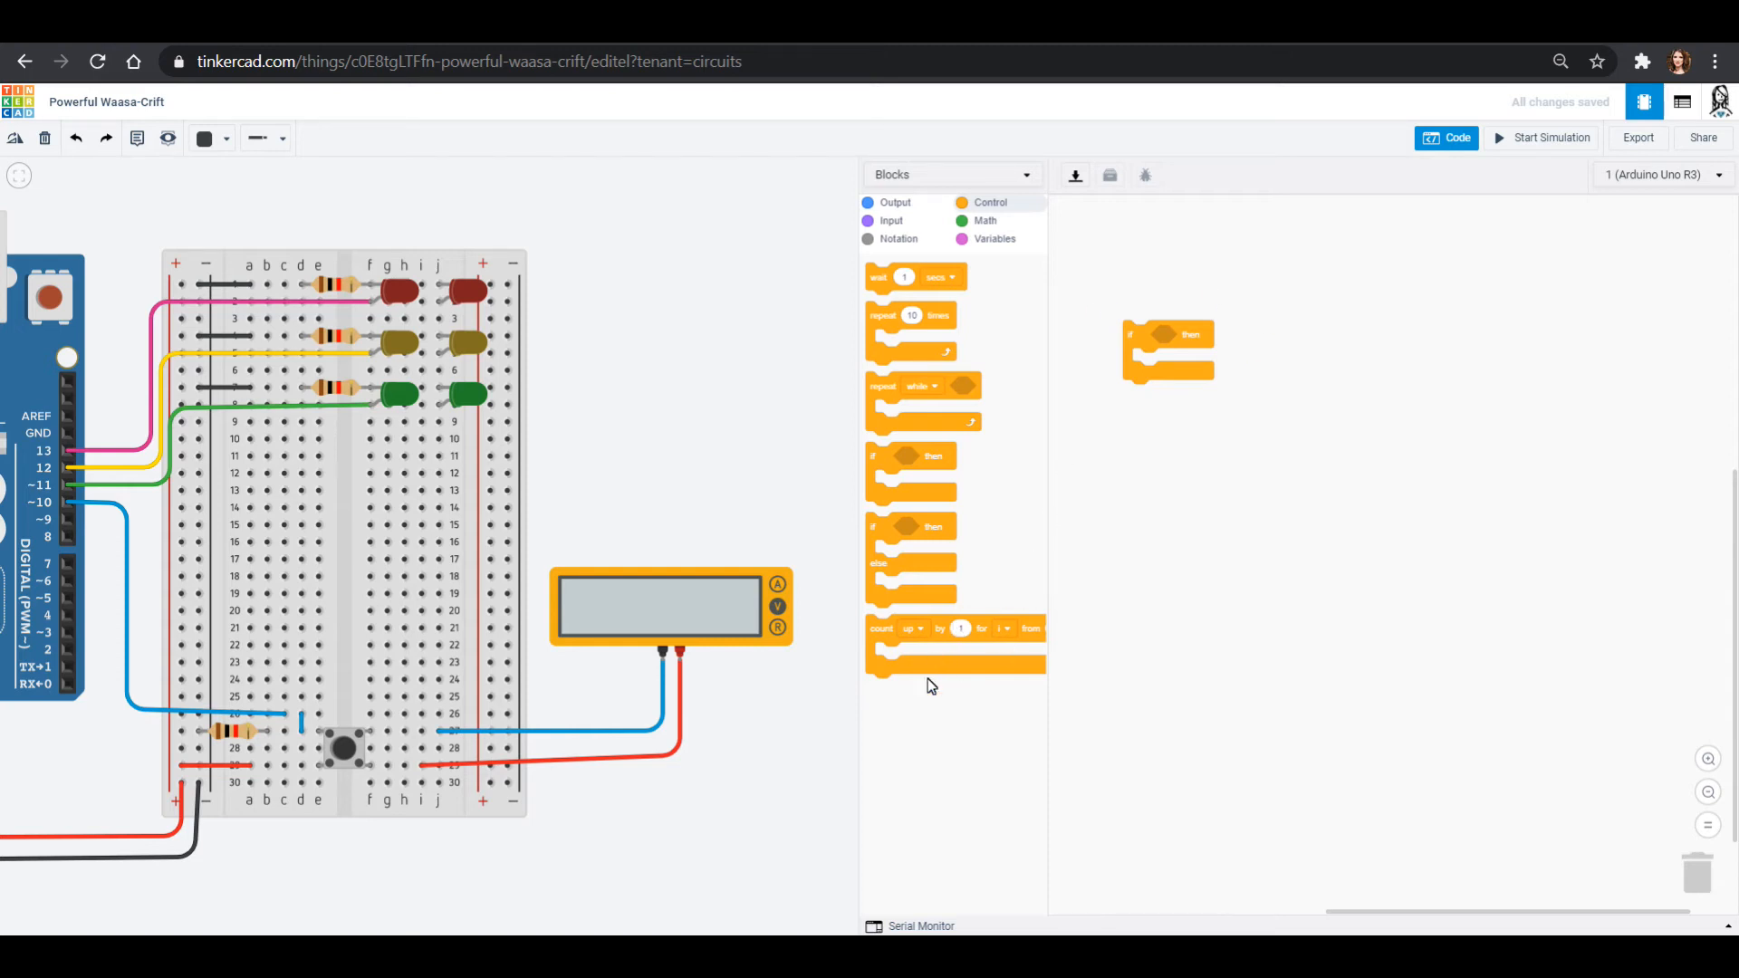
{"action": "mouse_move", "coordinate": [957, 563]}
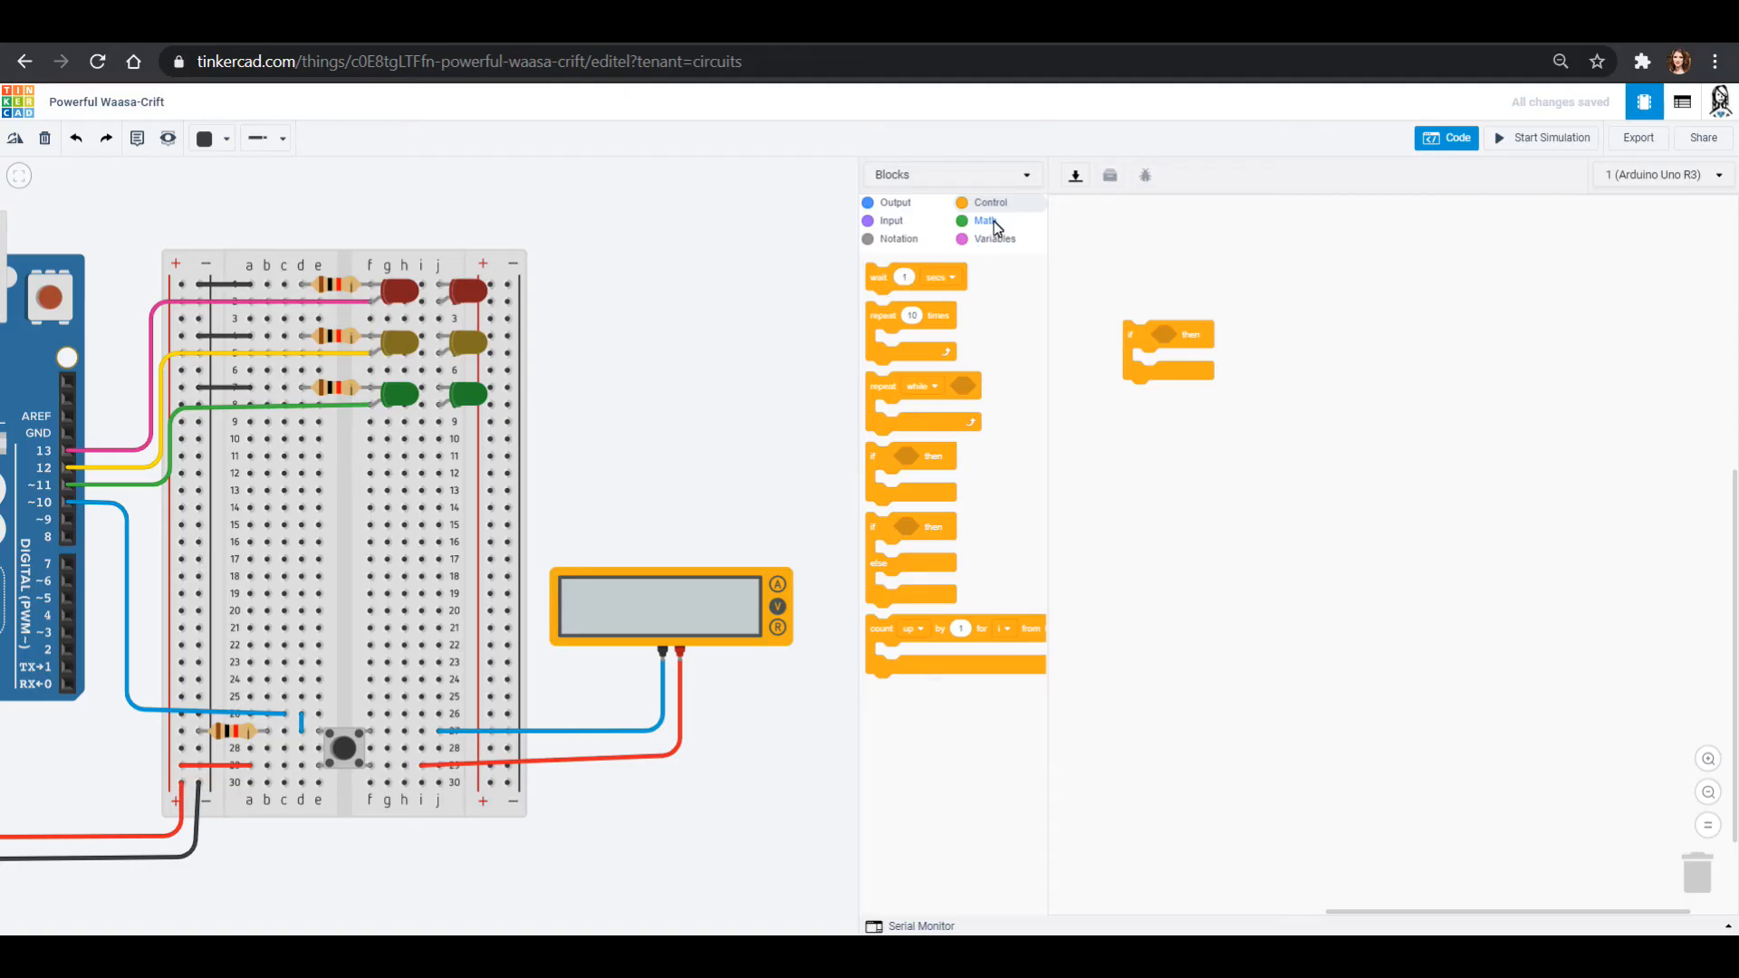
Build an equals comparison checking that 'read digital pin 10' equals 1, beside the if block.
{"action": "left_click", "coordinate": [984, 219]}
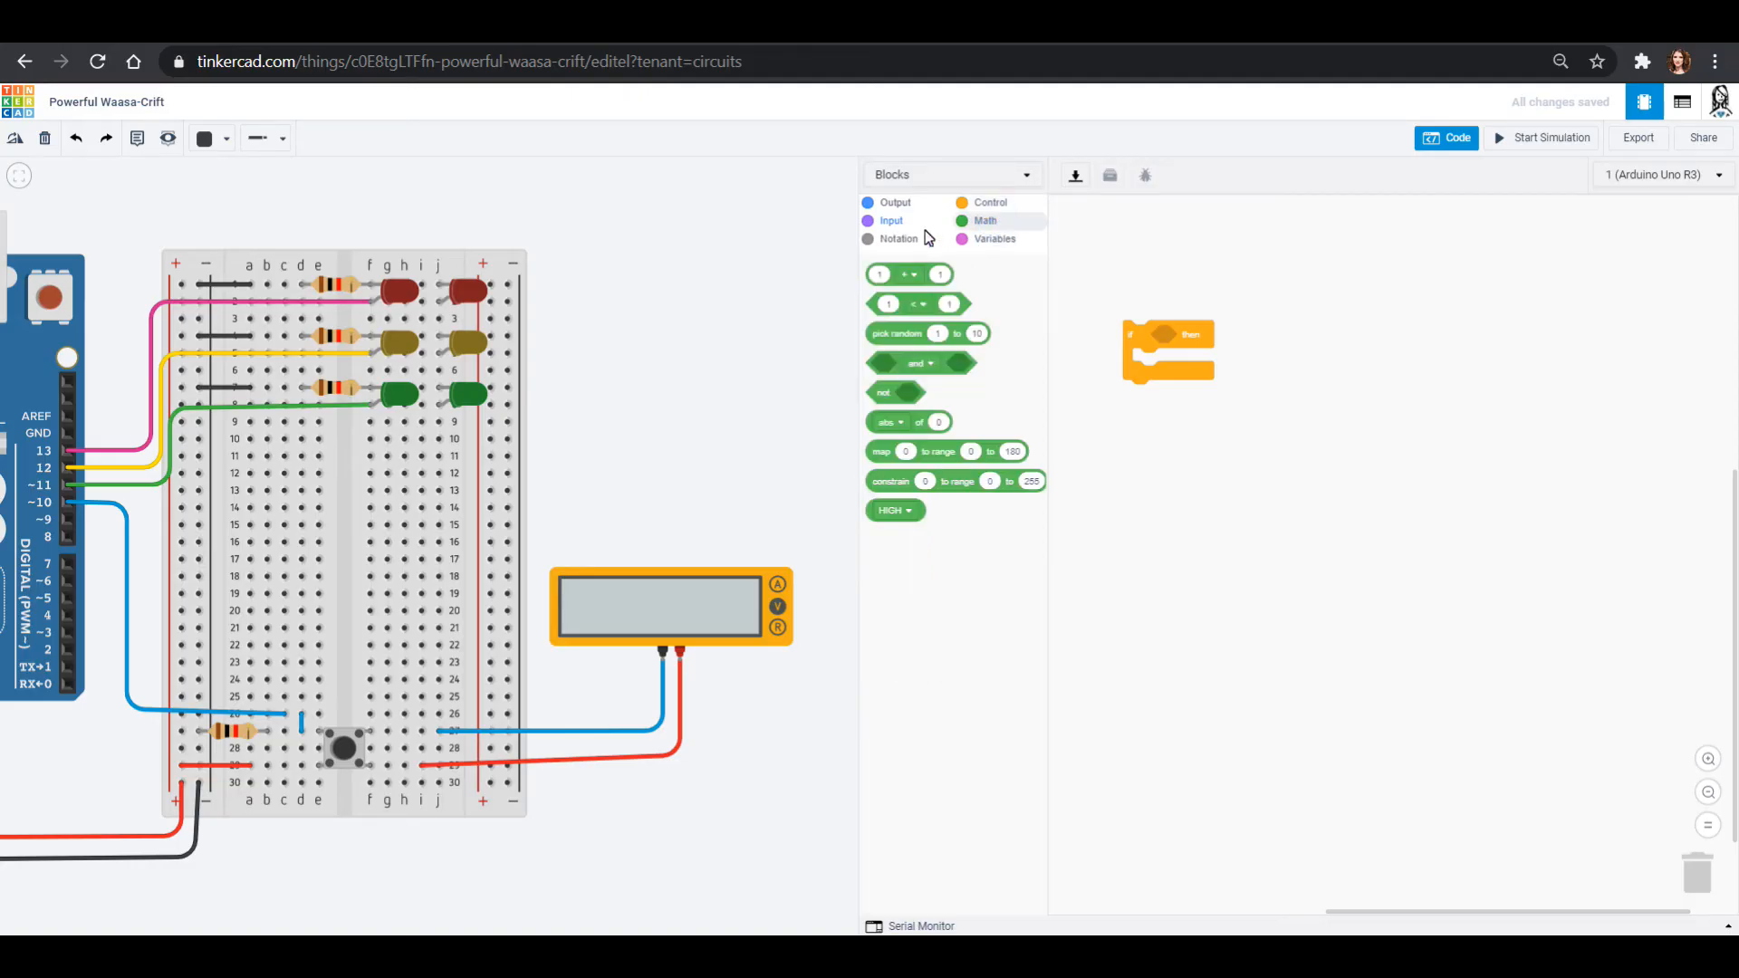
{"action": "mouse_move", "coordinate": [934, 326]}
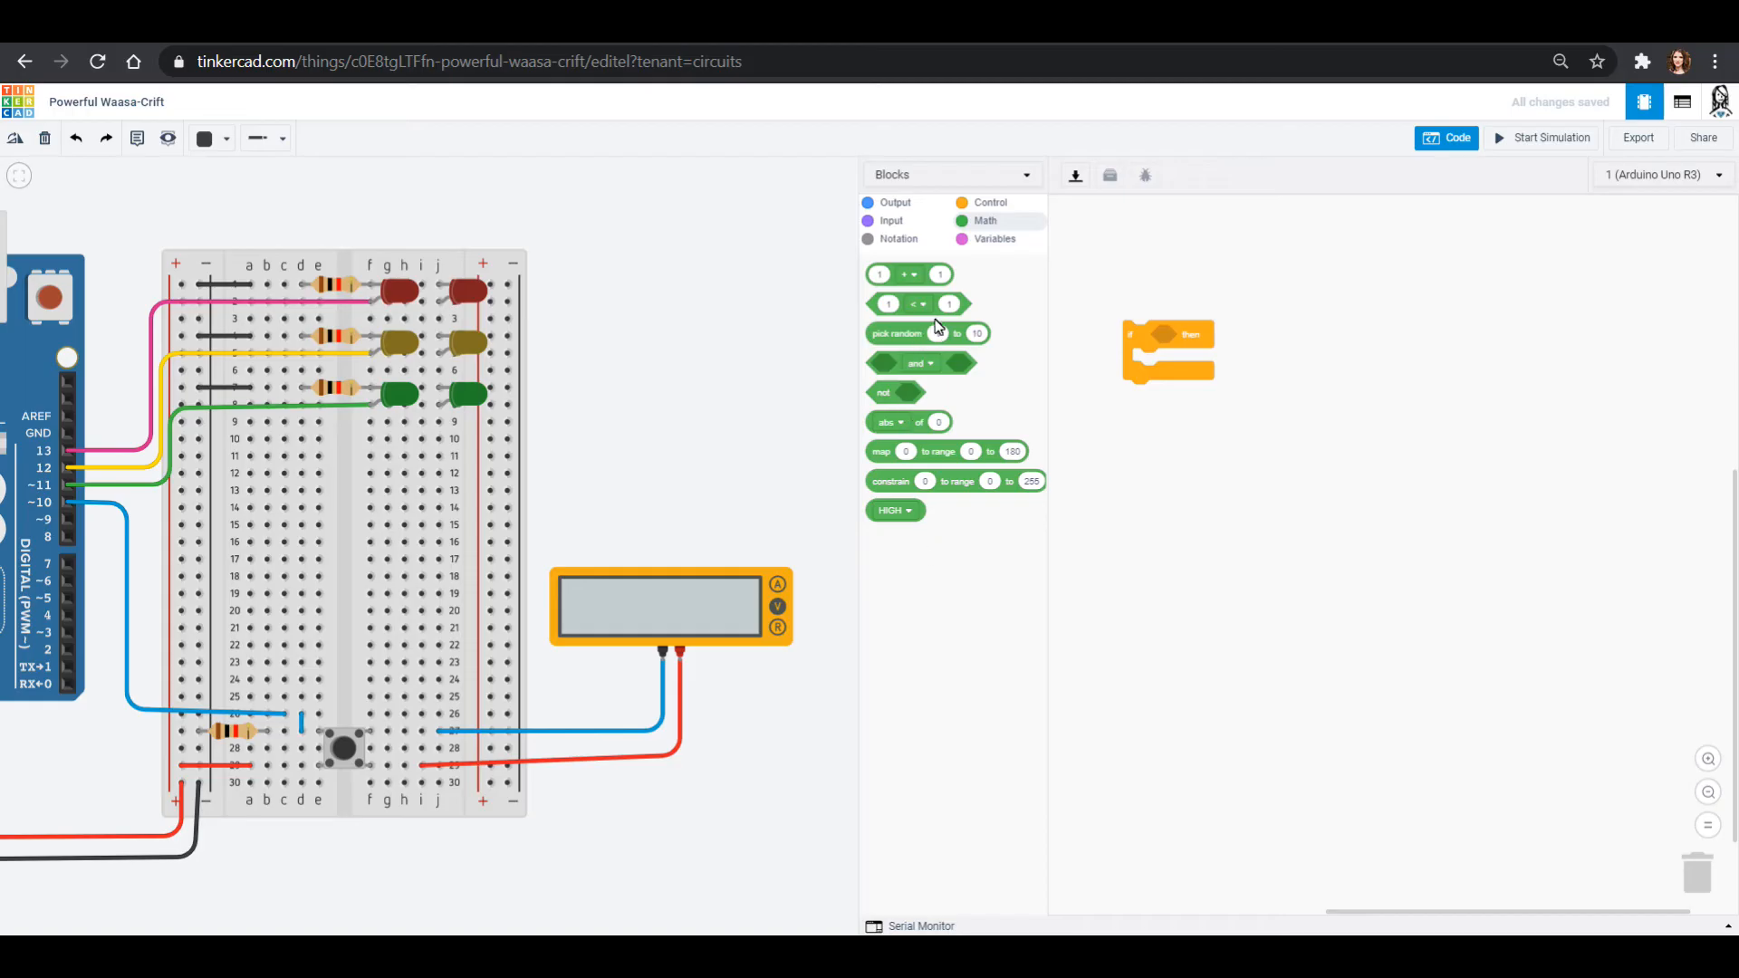
{"action": "left_click_drag", "start_coordinate": [914, 303], "coordinate": [1309, 290]}
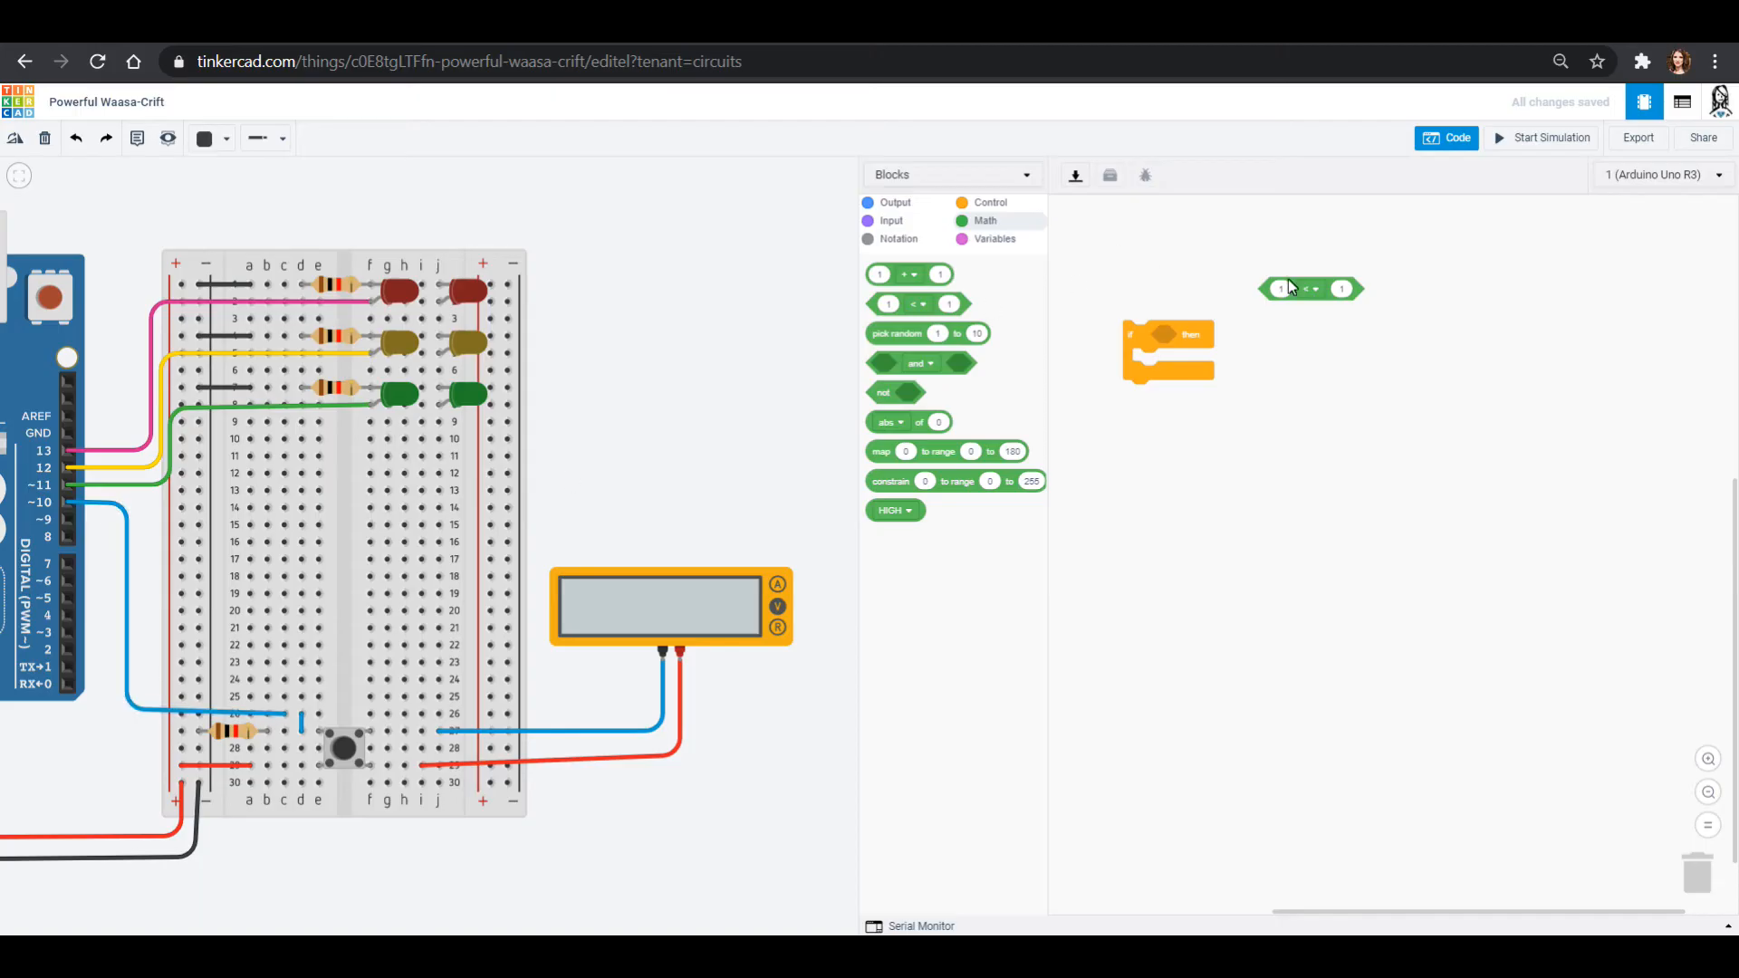
{"action": "left_click", "coordinate": [1313, 288]}
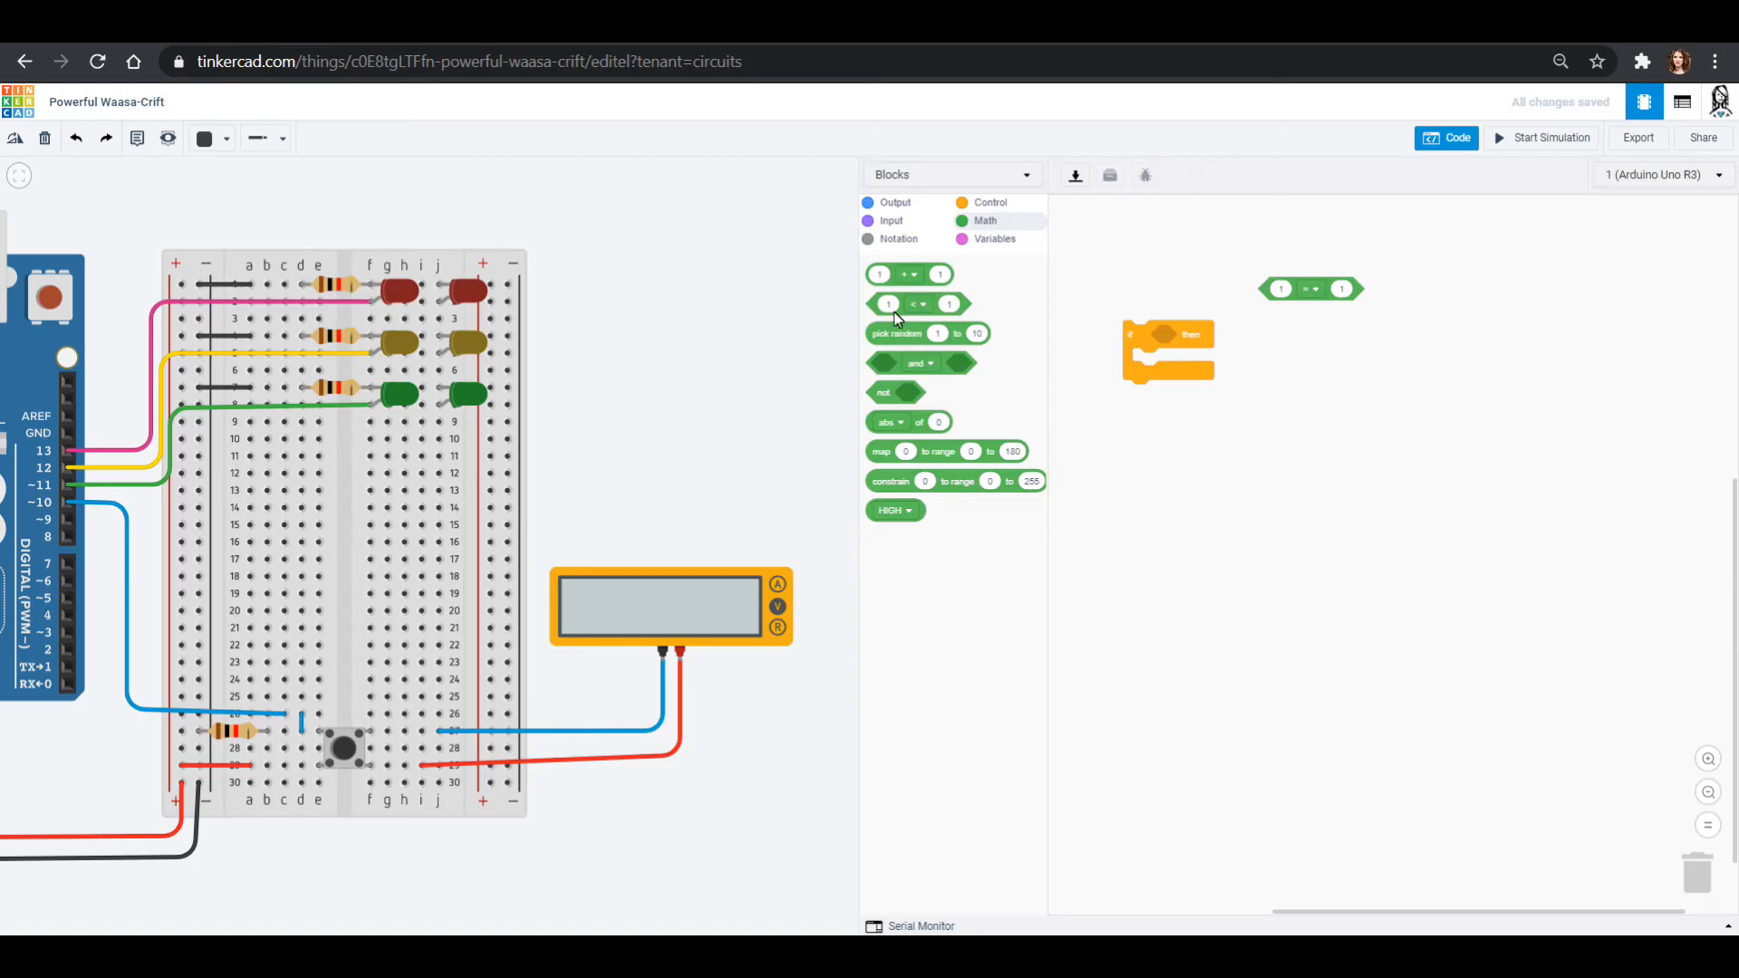
{"action": "left_click", "coordinate": [890, 221]}
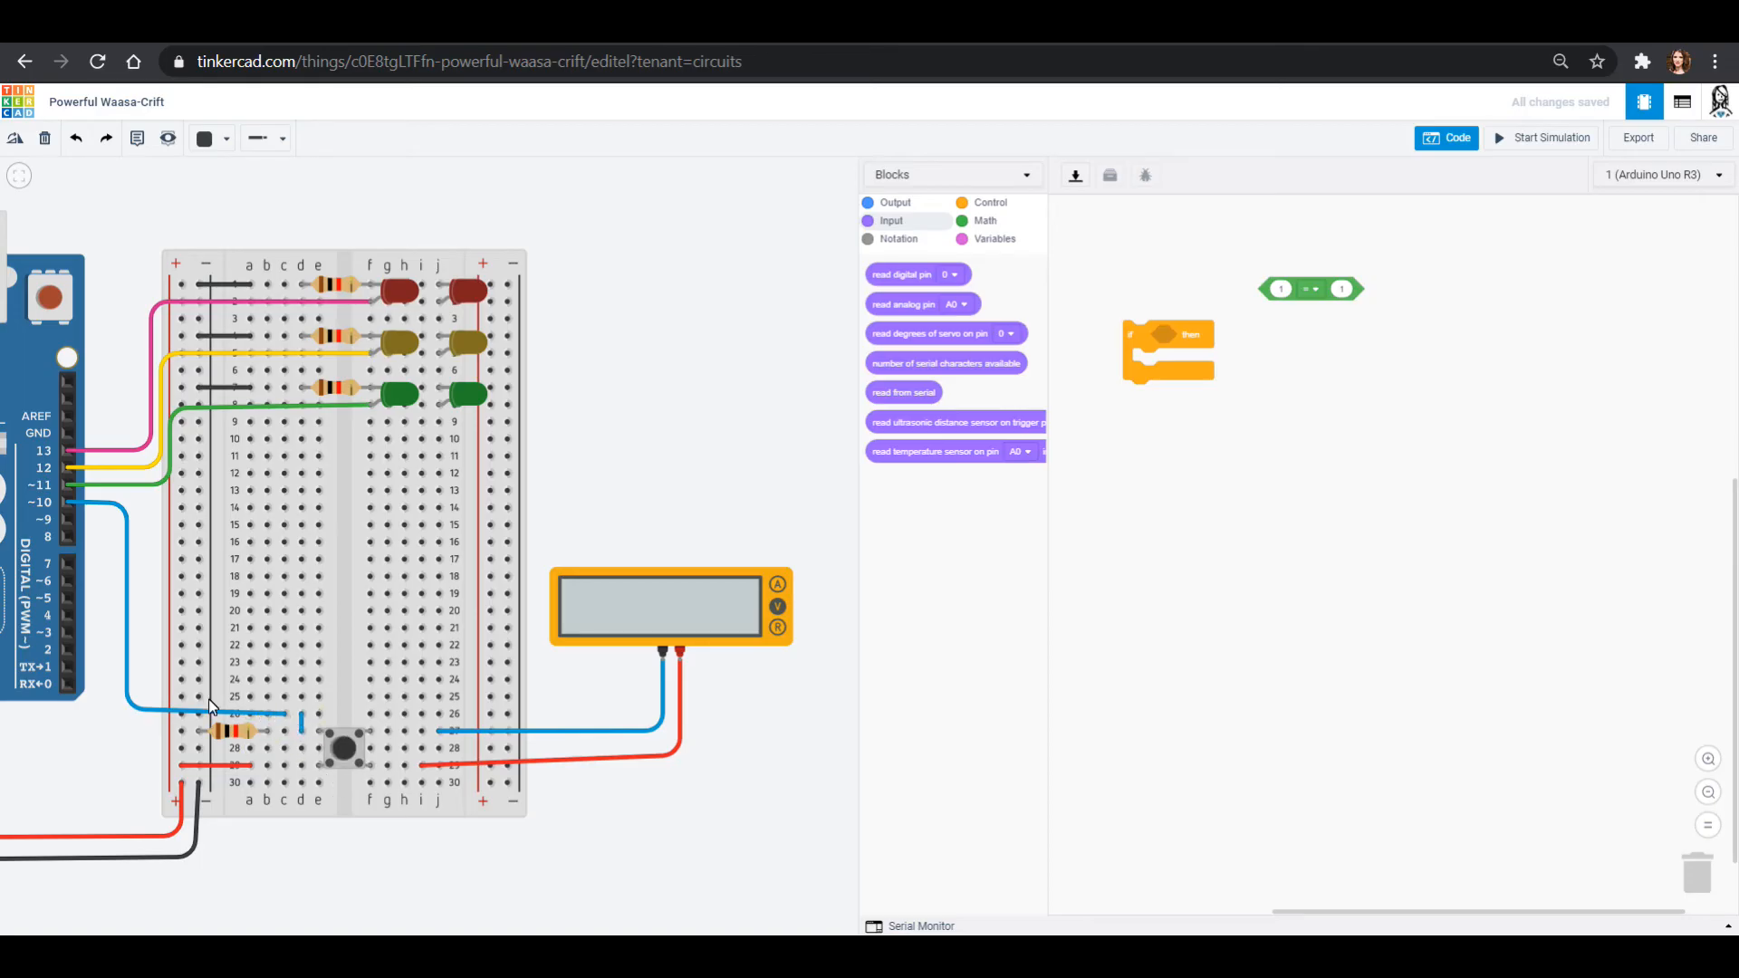
{"action": "mouse_move", "coordinate": [11, 522]}
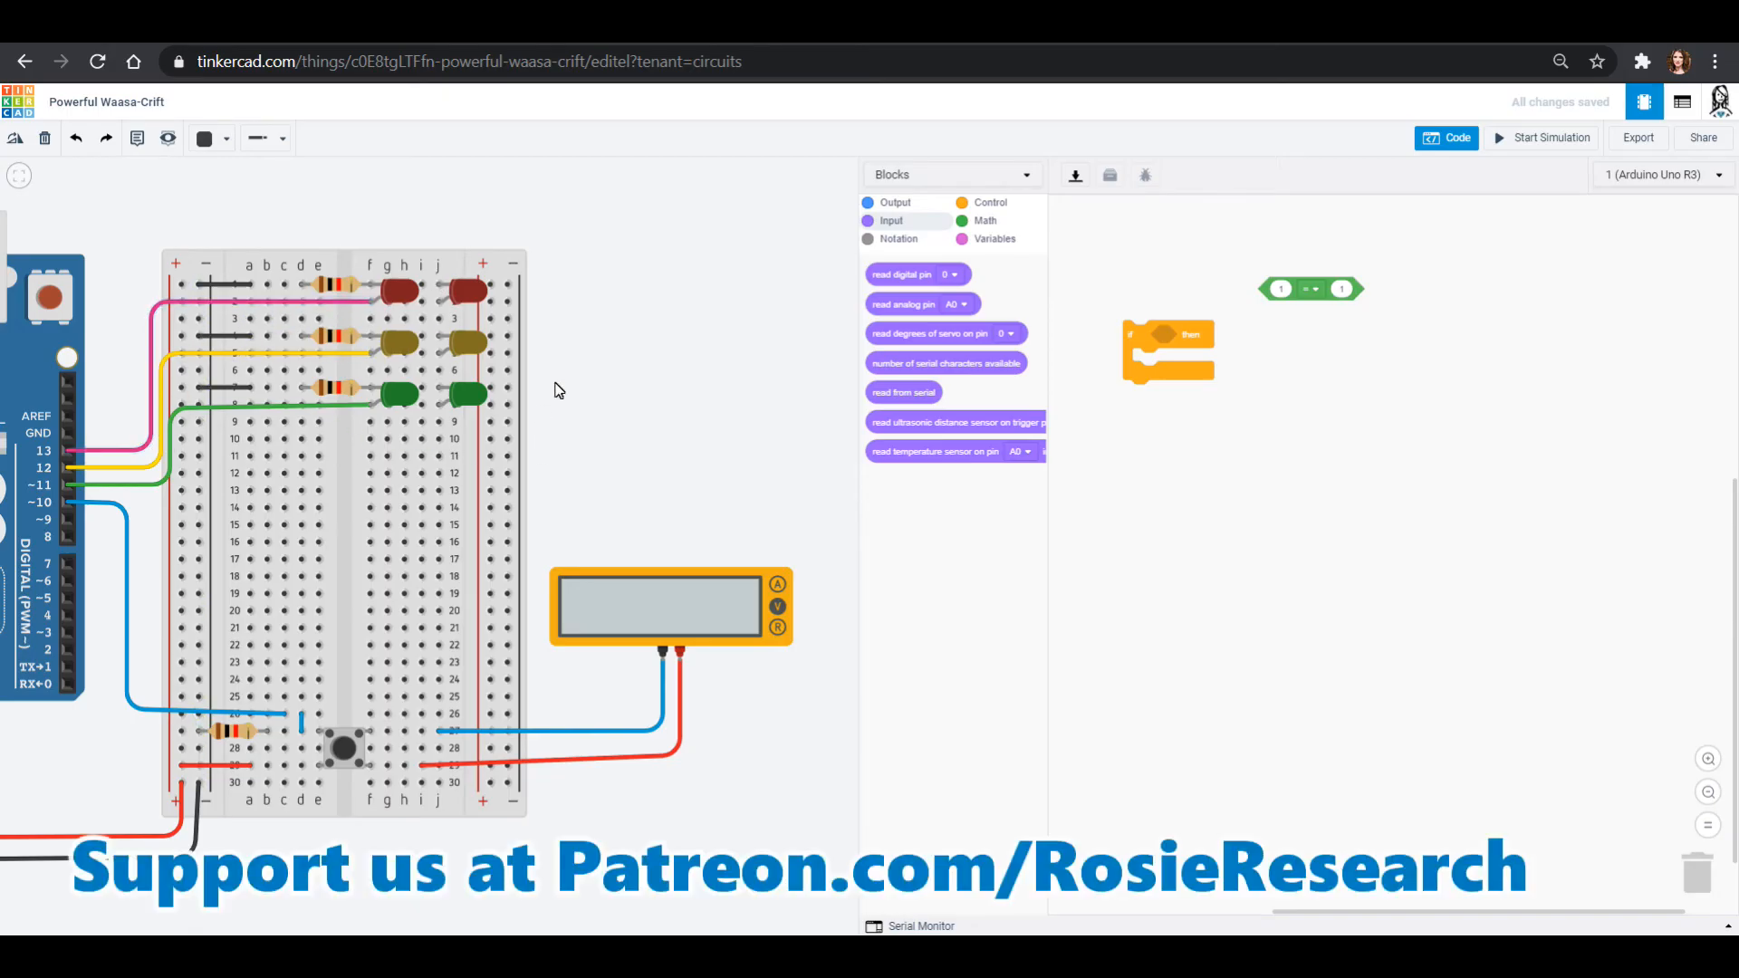
{"action": "mouse_move", "coordinate": [356, 781]}
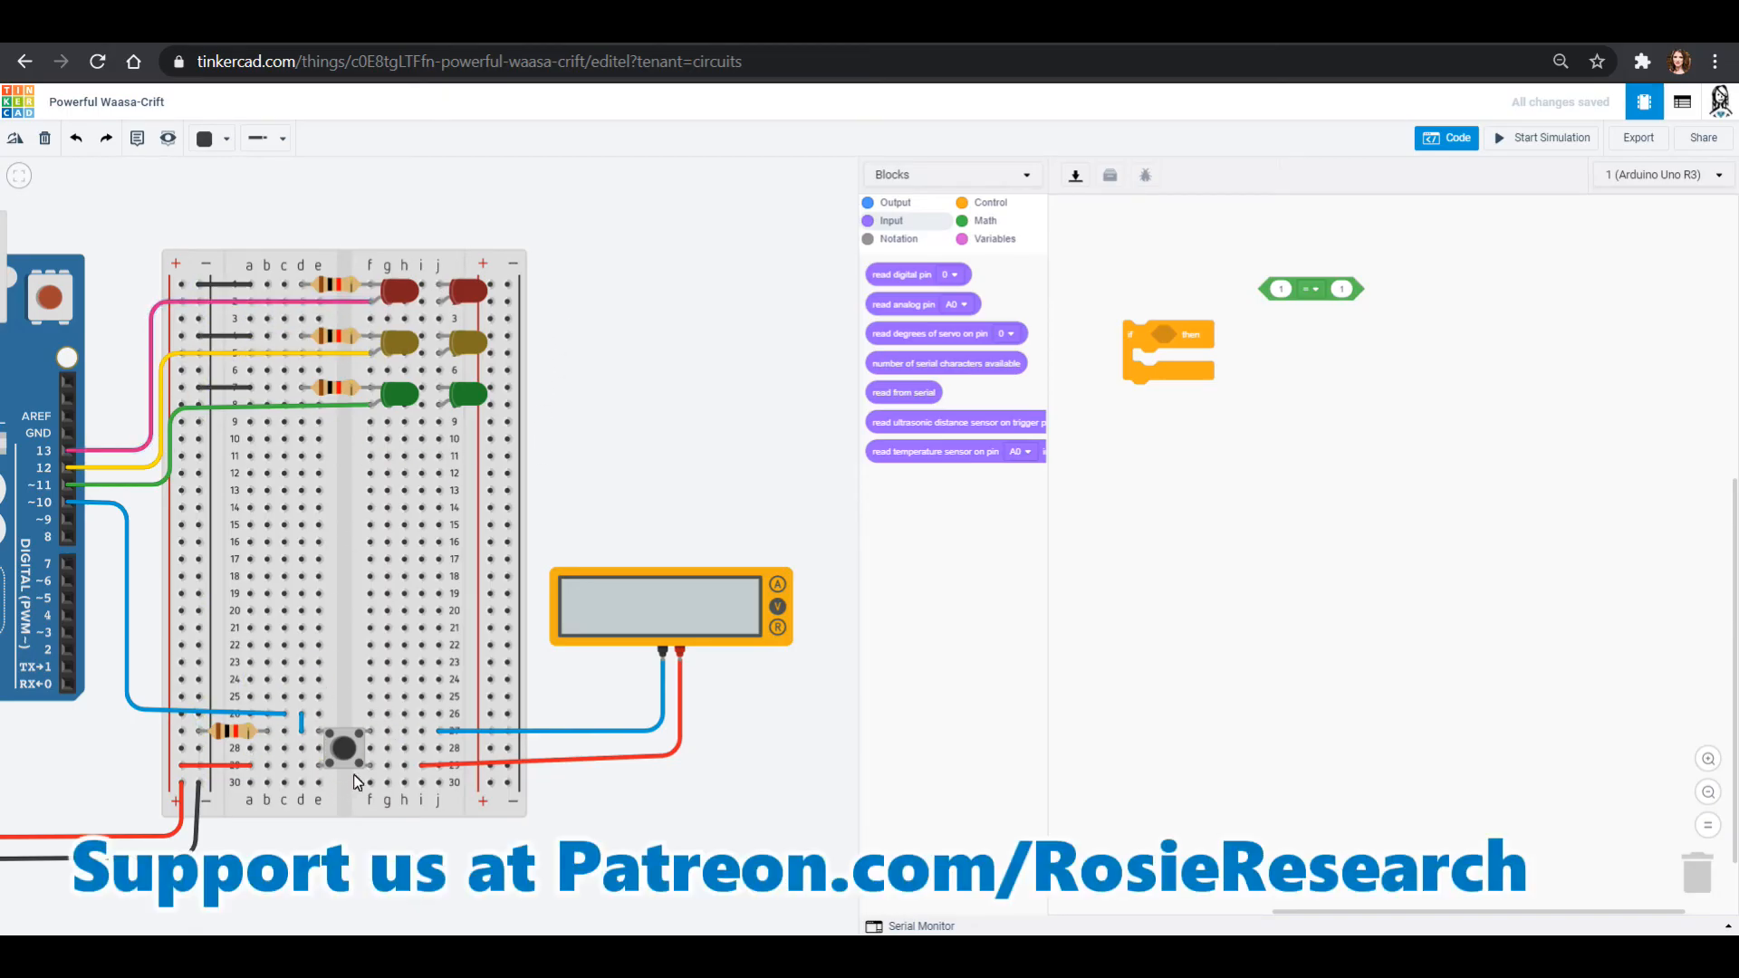
{"action": "mouse_move", "coordinate": [1028, 508]}
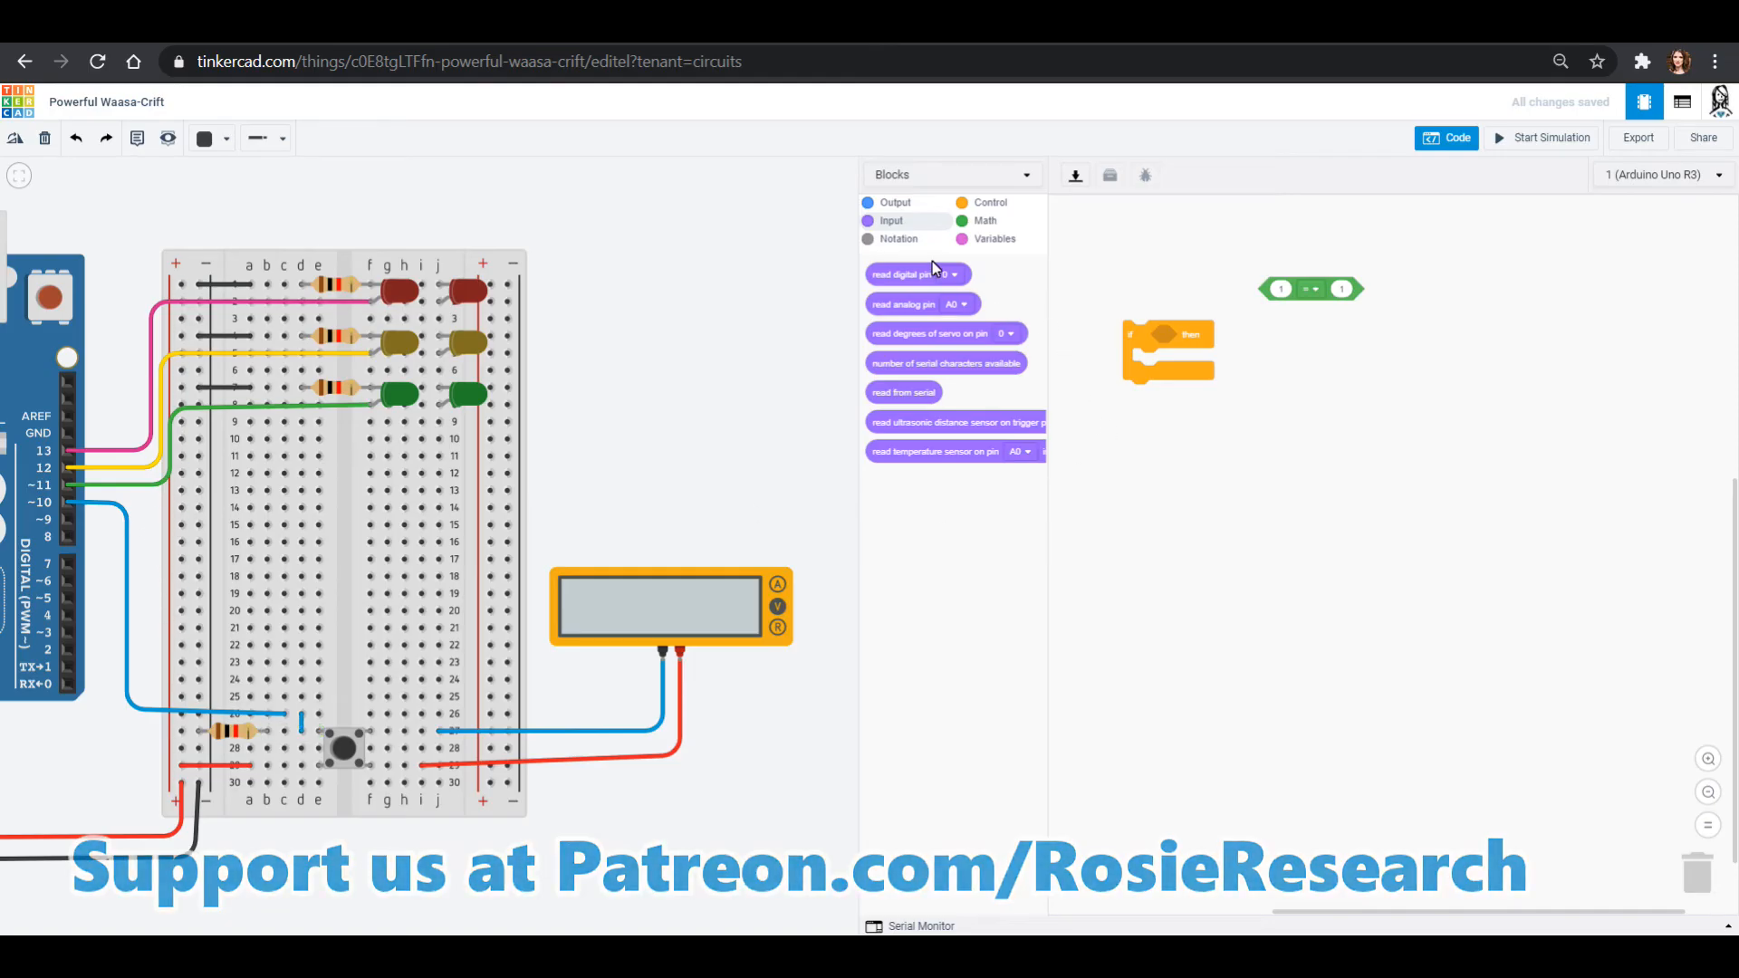
{"action": "mouse_move", "coordinate": [915, 291]}
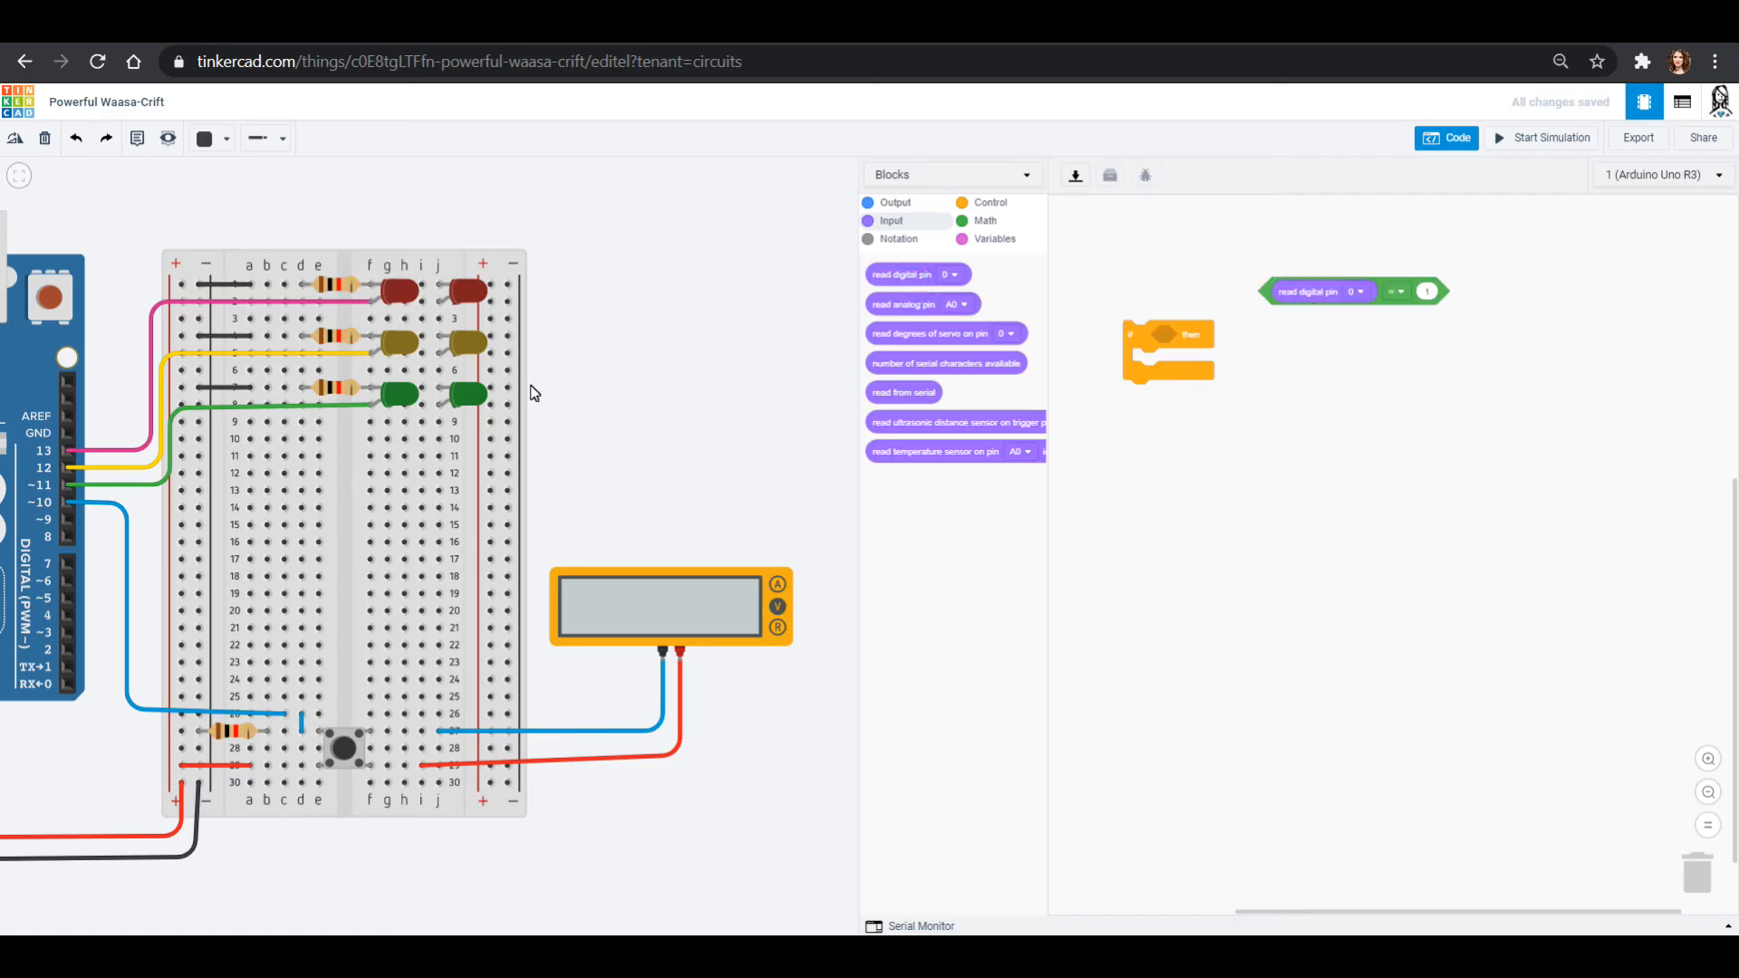
{"action": "mouse_move", "coordinate": [55, 510]}
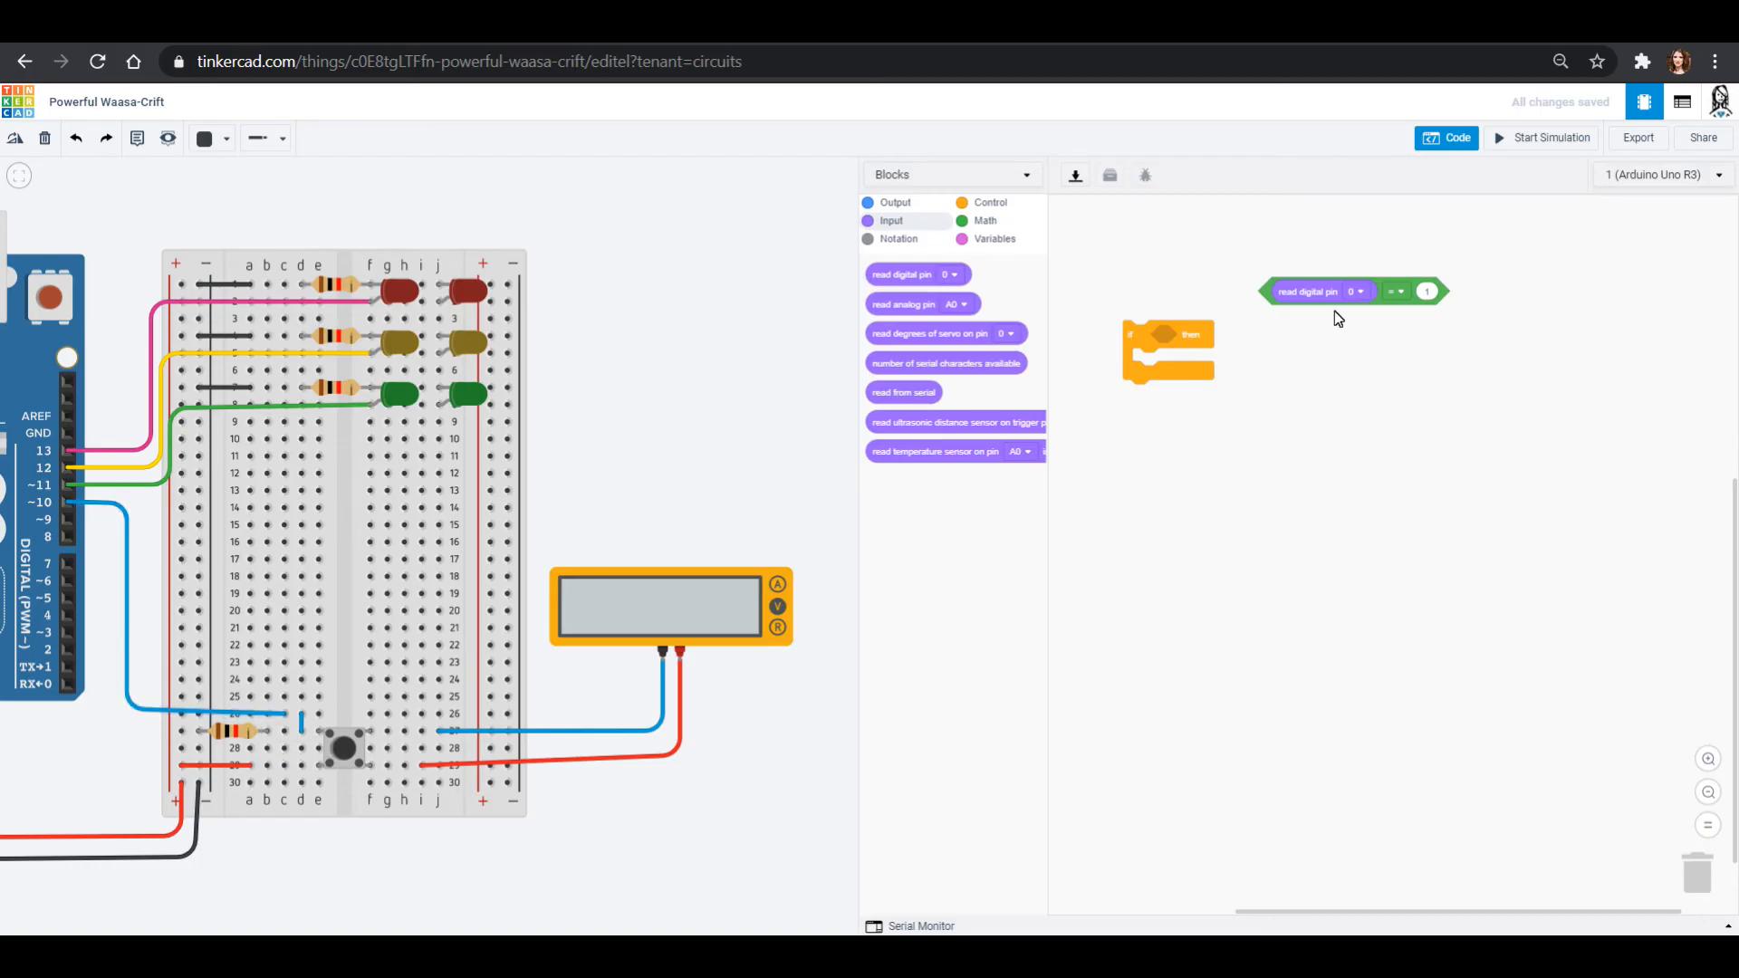
{"action": "left_click", "coordinate": [1355, 291]}
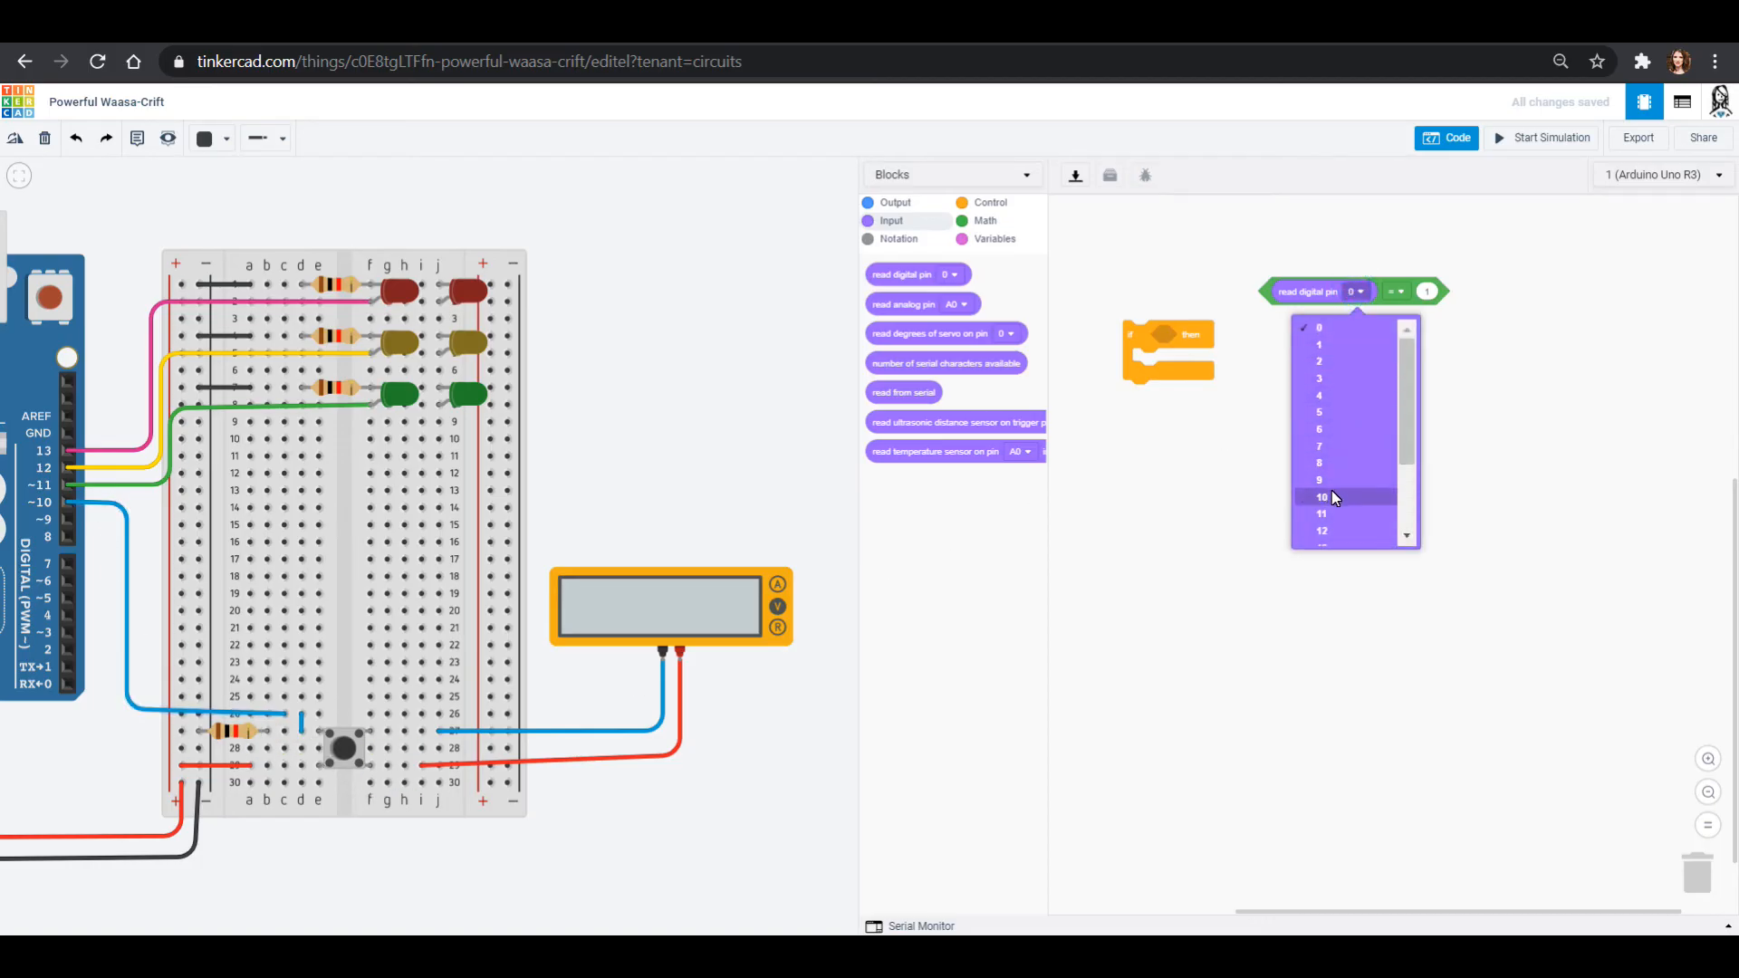
{"action": "left_click", "coordinate": [1320, 497]}
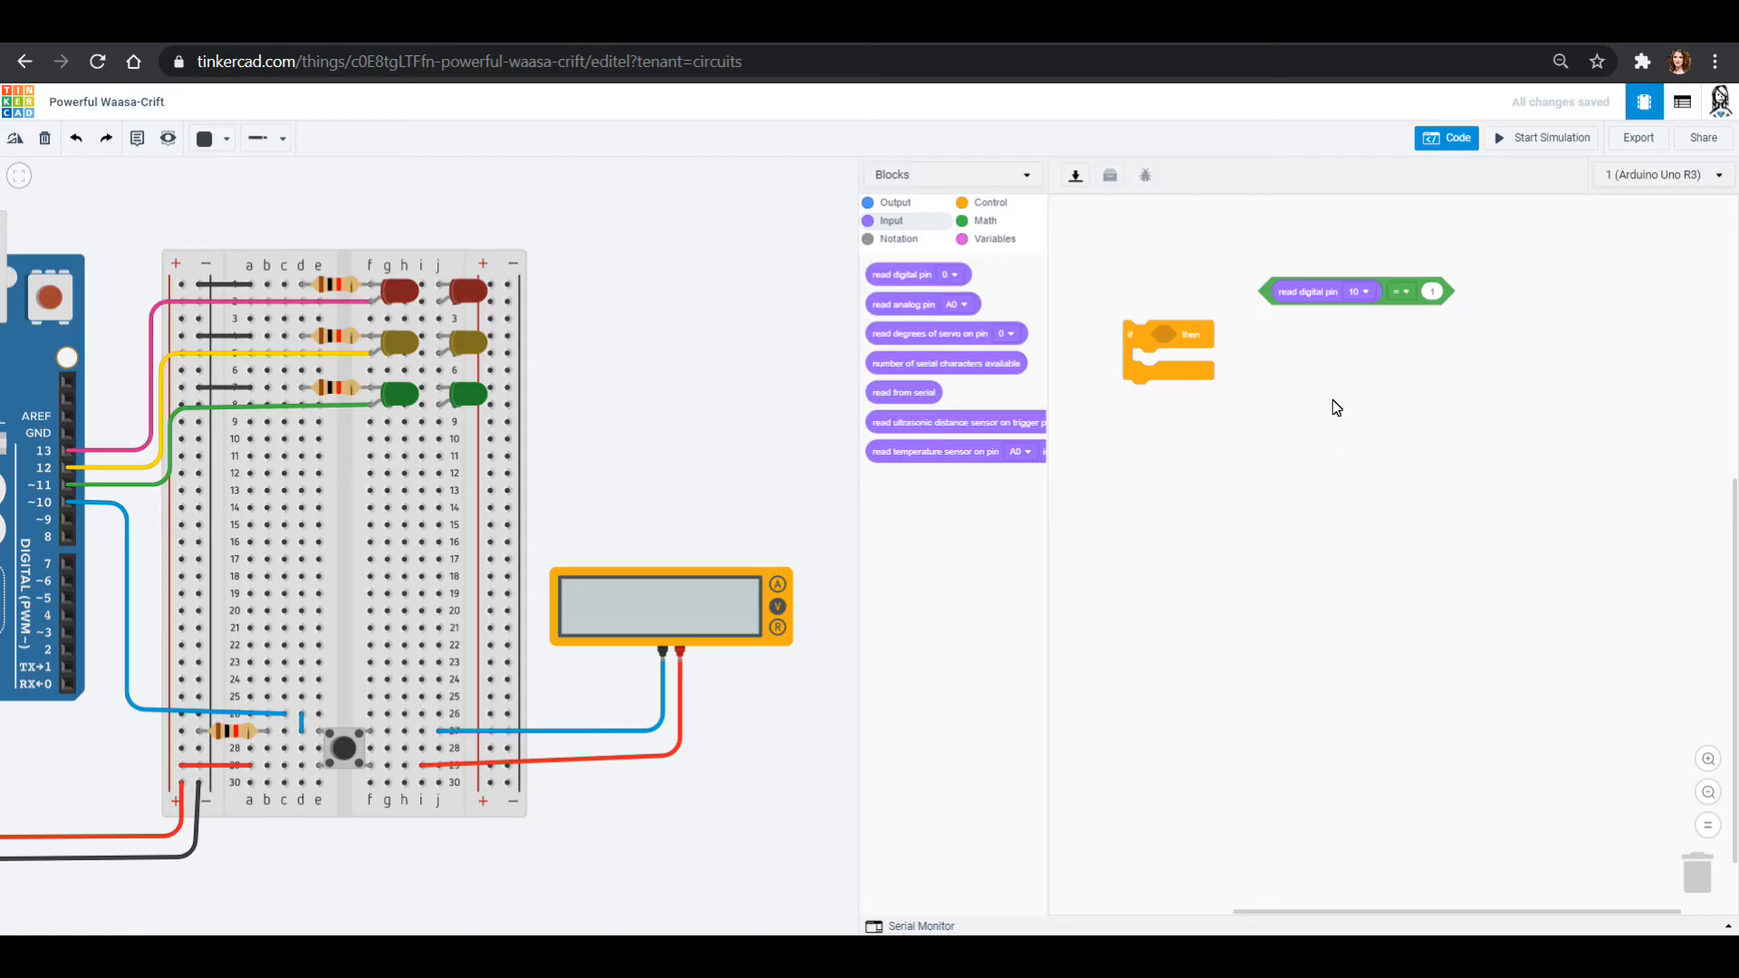
Put HIGH in the comparison and snap the pin 10 check into the if condition.
{"action": "left_click", "coordinate": [984, 220]}
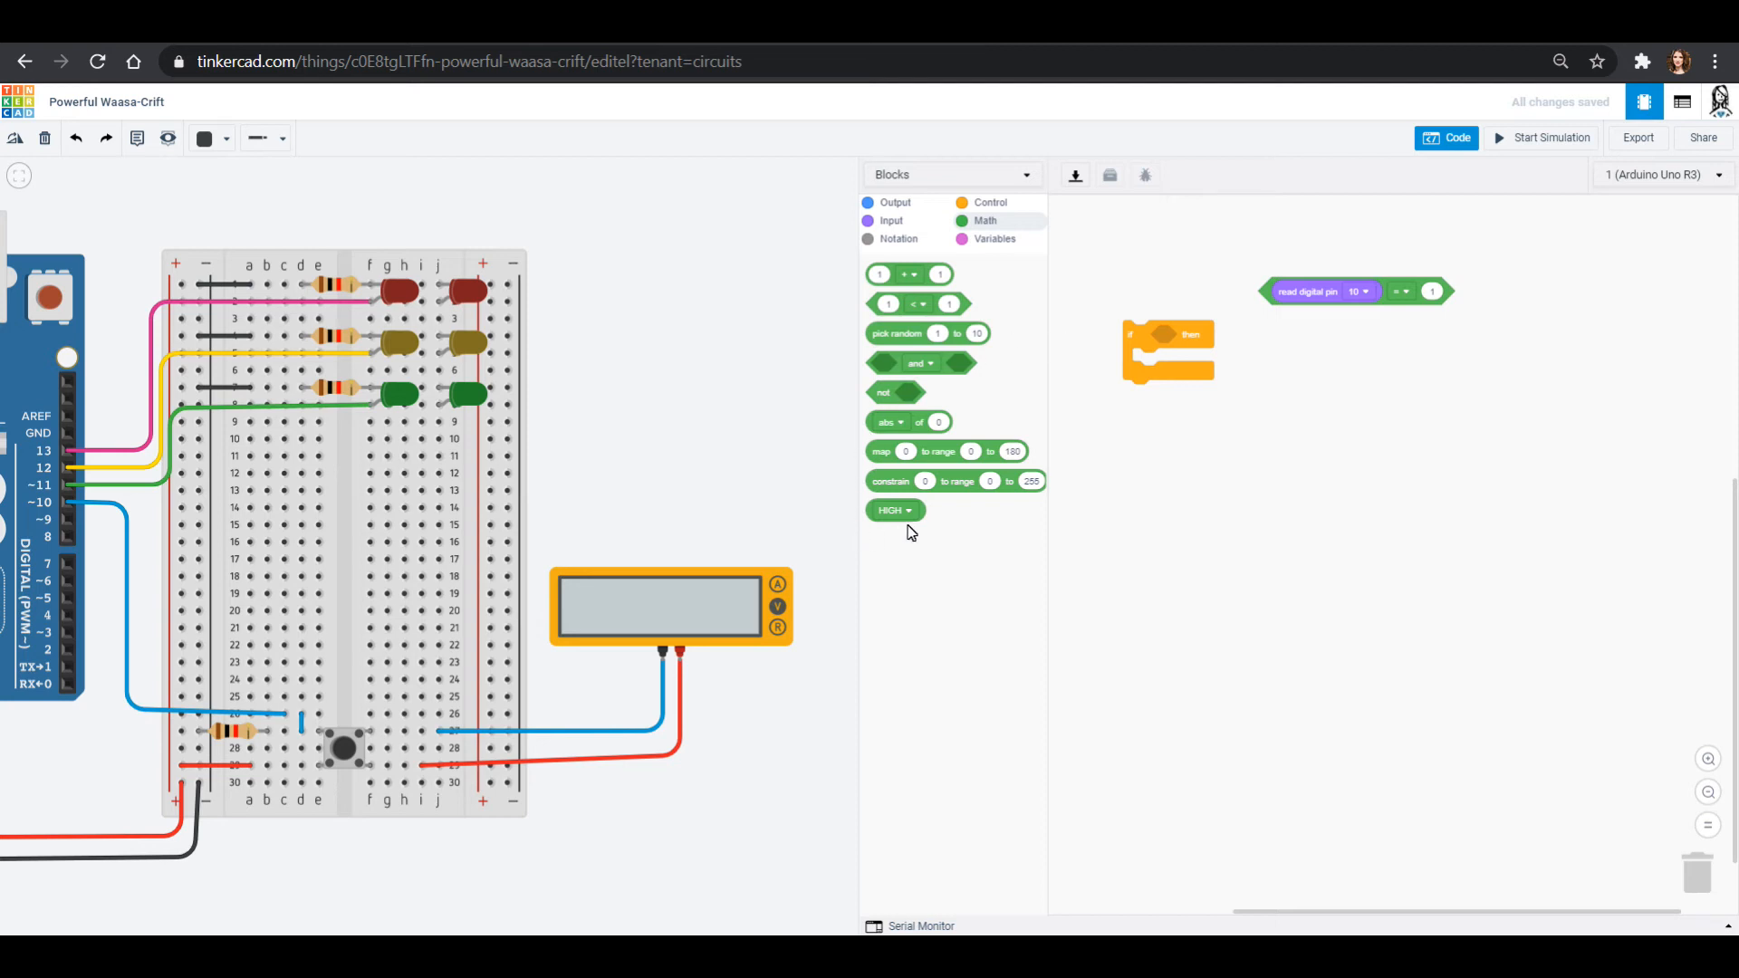
{"action": "mouse_move", "coordinate": [1002, 497]}
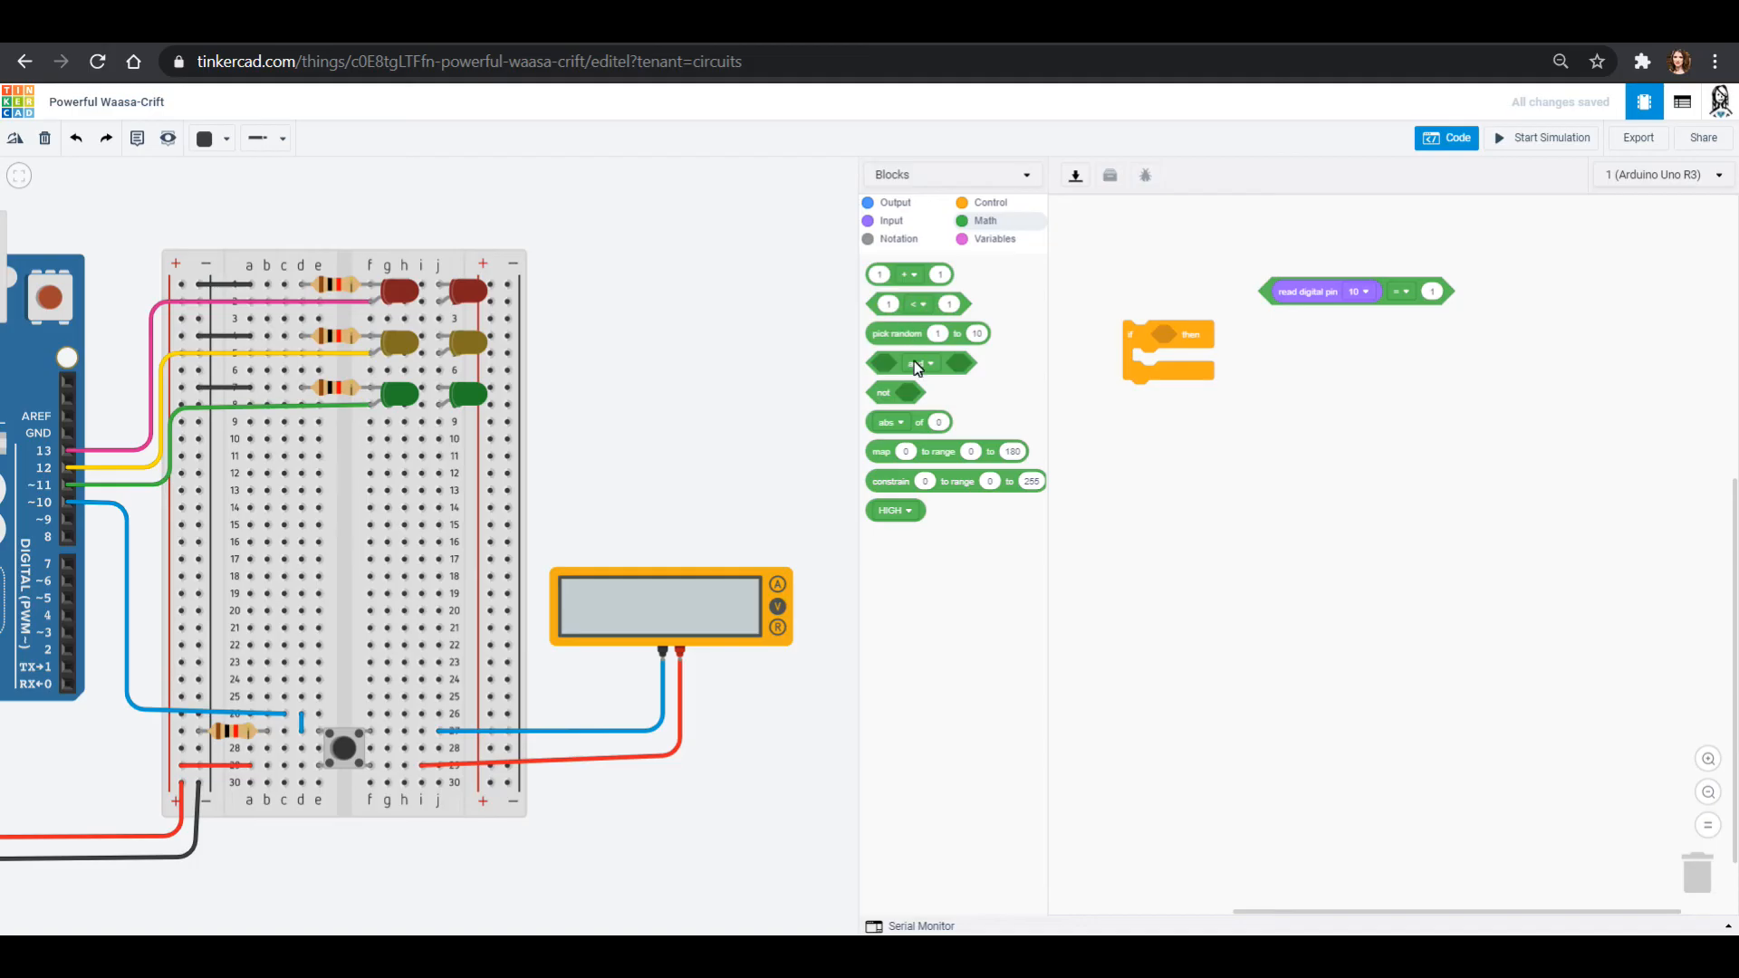
{"action": "left_click_drag", "start_coordinate": [894, 509], "coordinate": [1175, 494]}
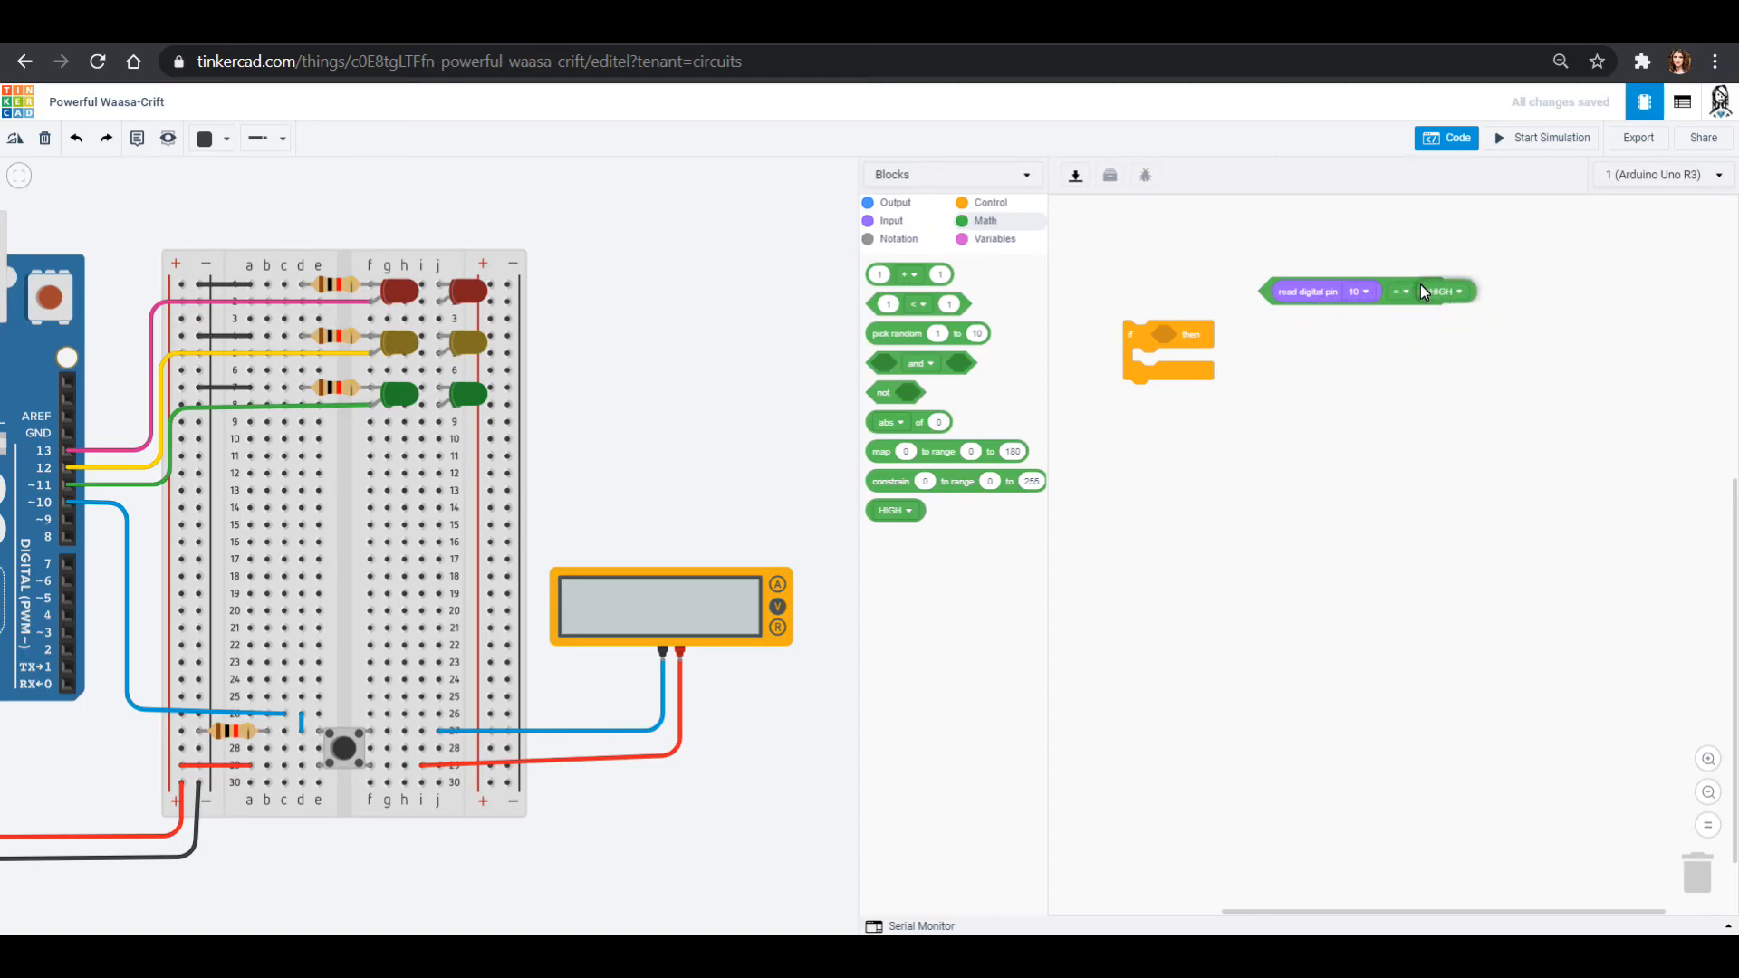
{"action": "left_click_drag", "start_coordinate": [1368, 291], "coordinate": [1286, 330]}
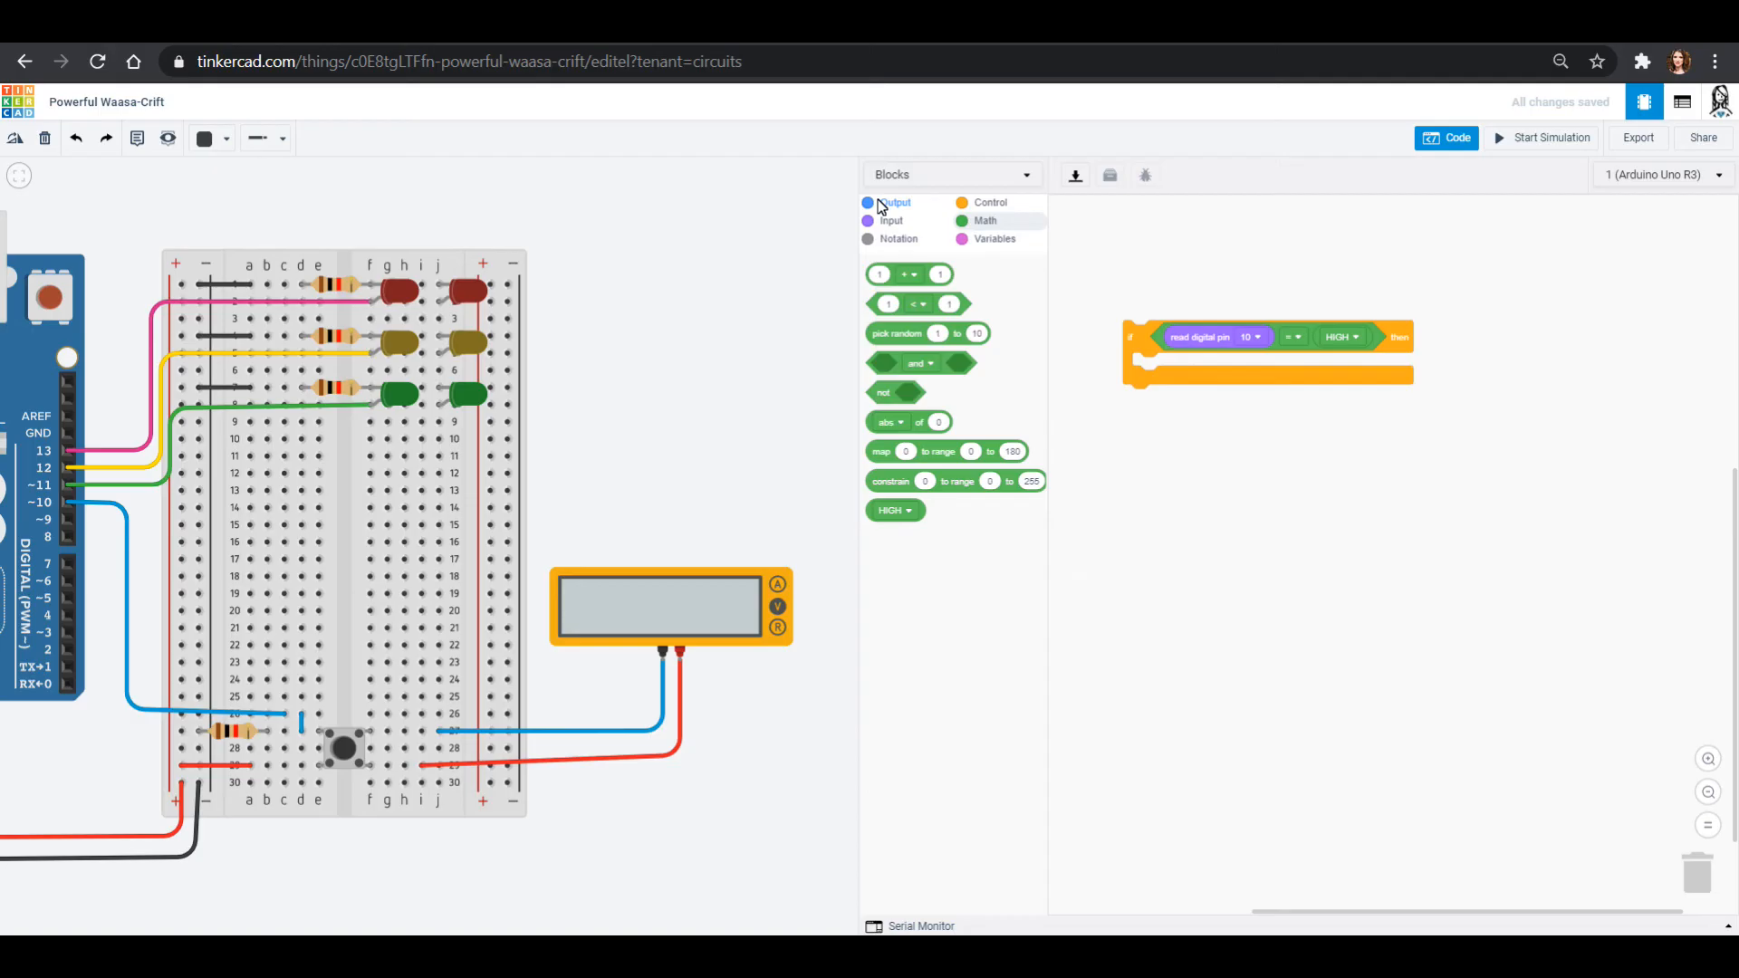
{"action": "left_click", "coordinate": [894, 202]}
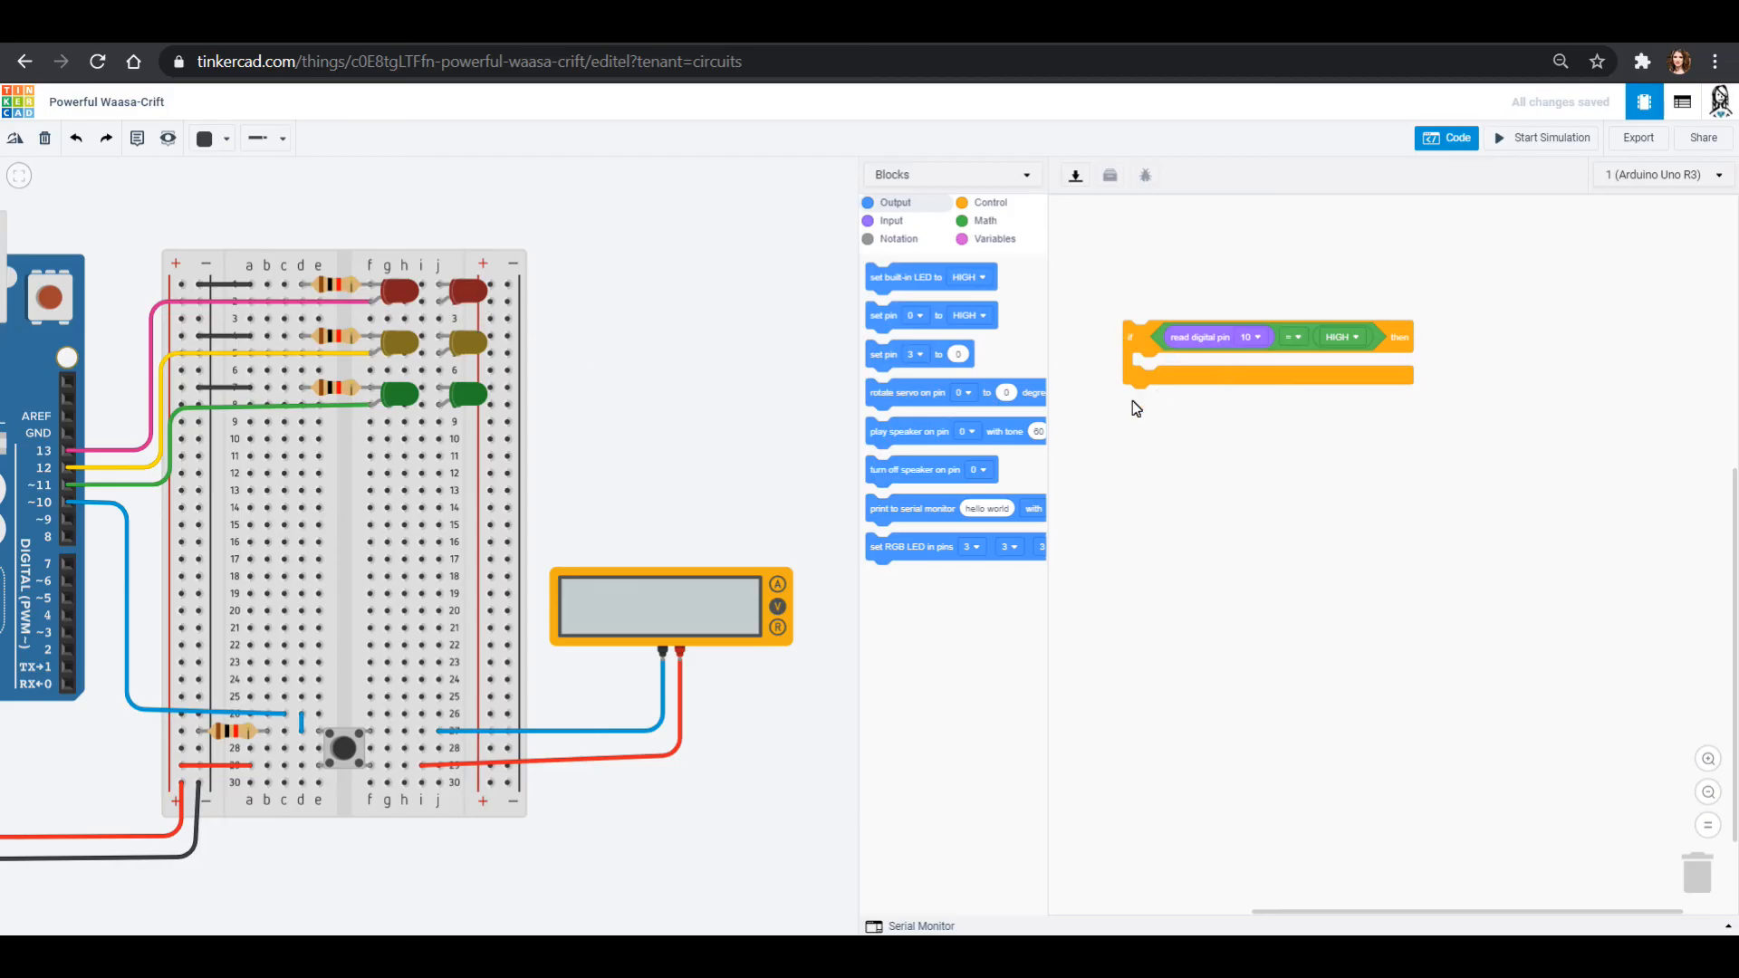
{"action": "mouse_move", "coordinate": [1251, 473]}
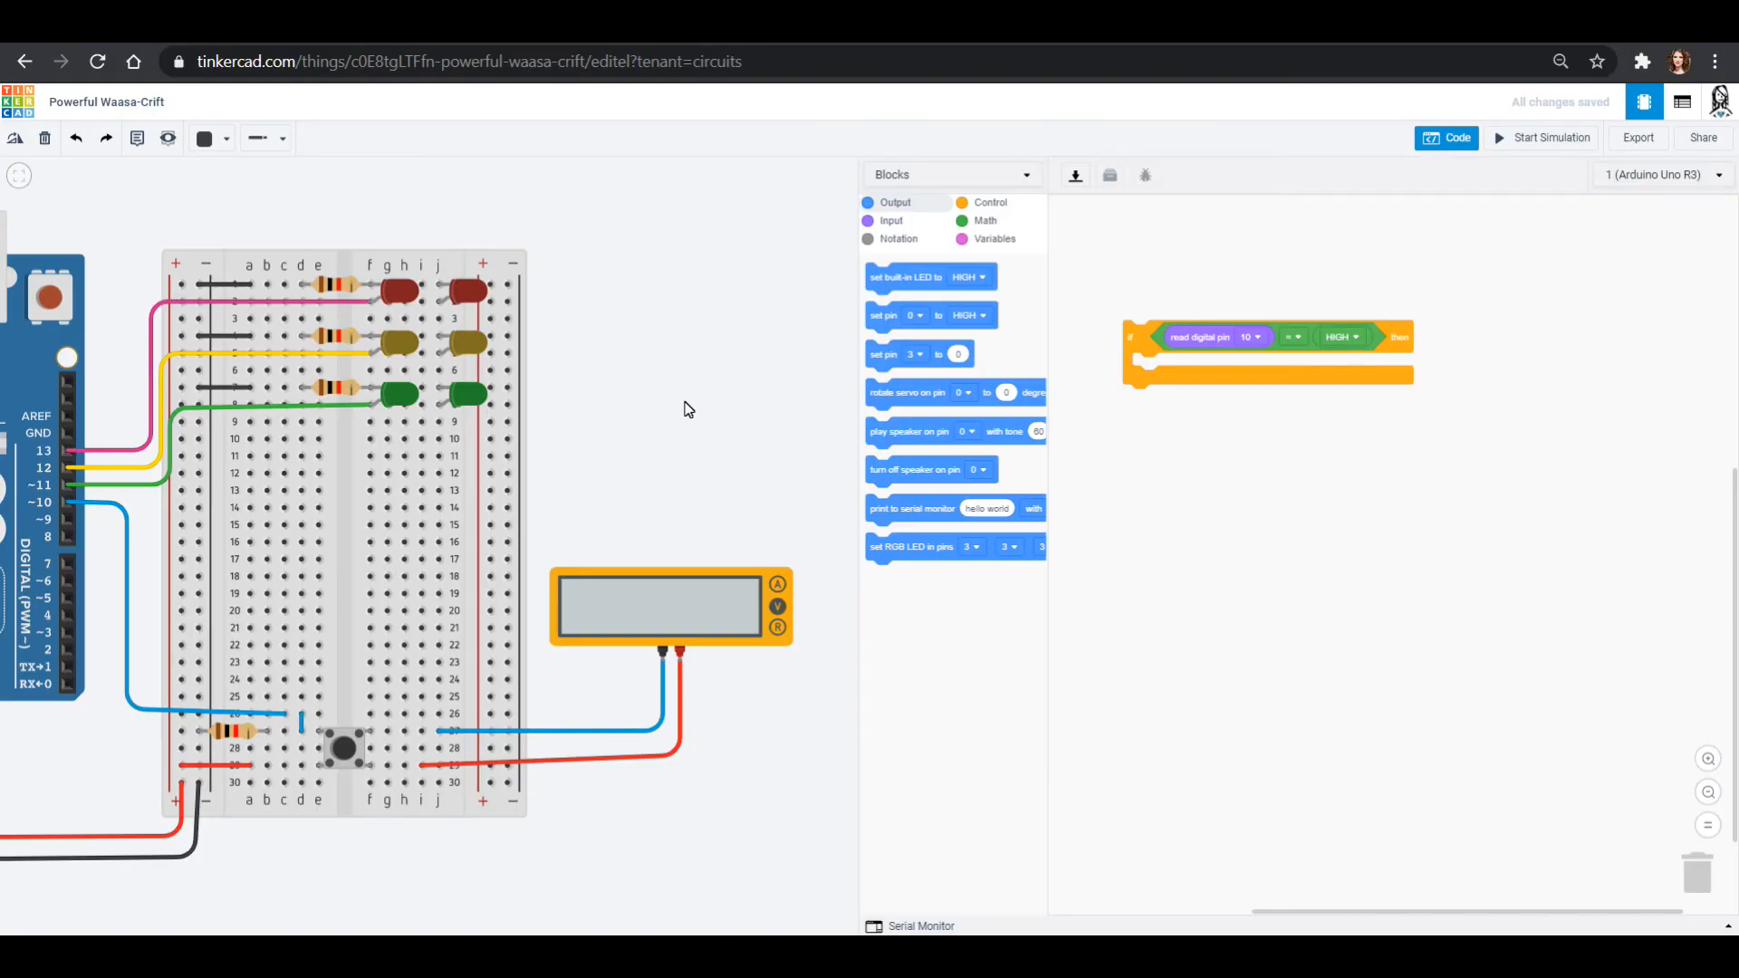
{"action": "mouse_move", "coordinate": [483, 402]}
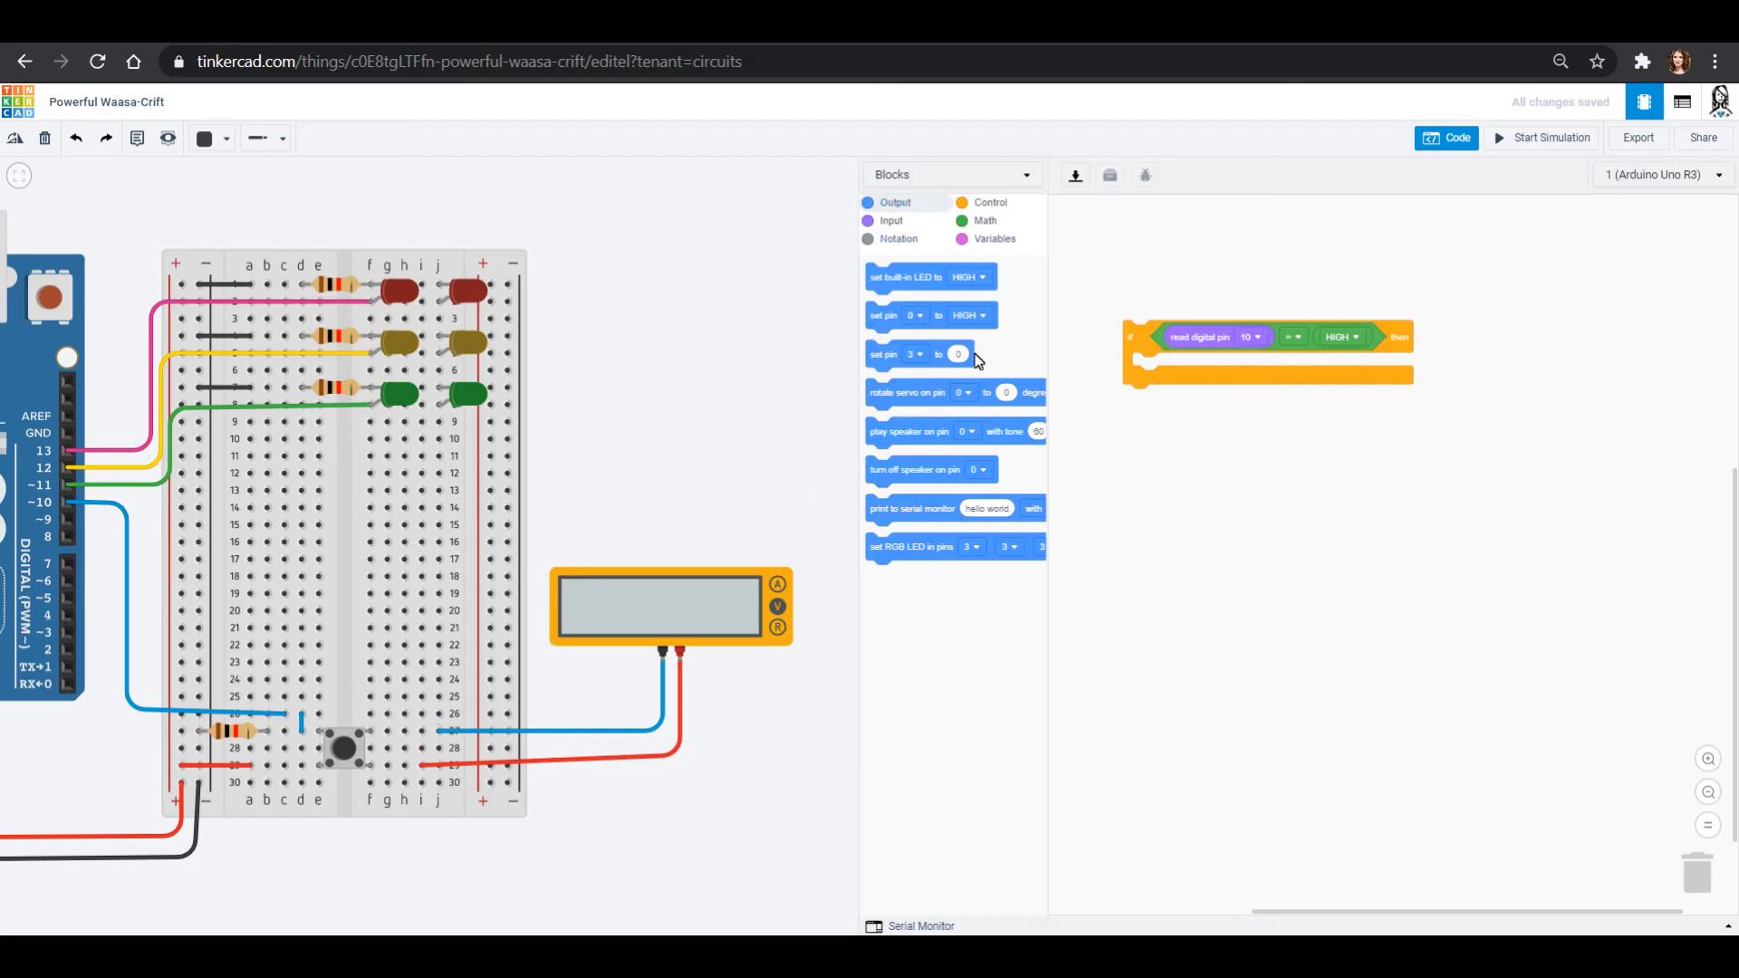
Inside the if, set pin 11 HIGH, wait 2 seconds, set pin 11 LOW, then set pin 0 HIGH.
{"action": "left_click_drag", "start_coordinate": [895, 354], "coordinate": [1198, 366]}
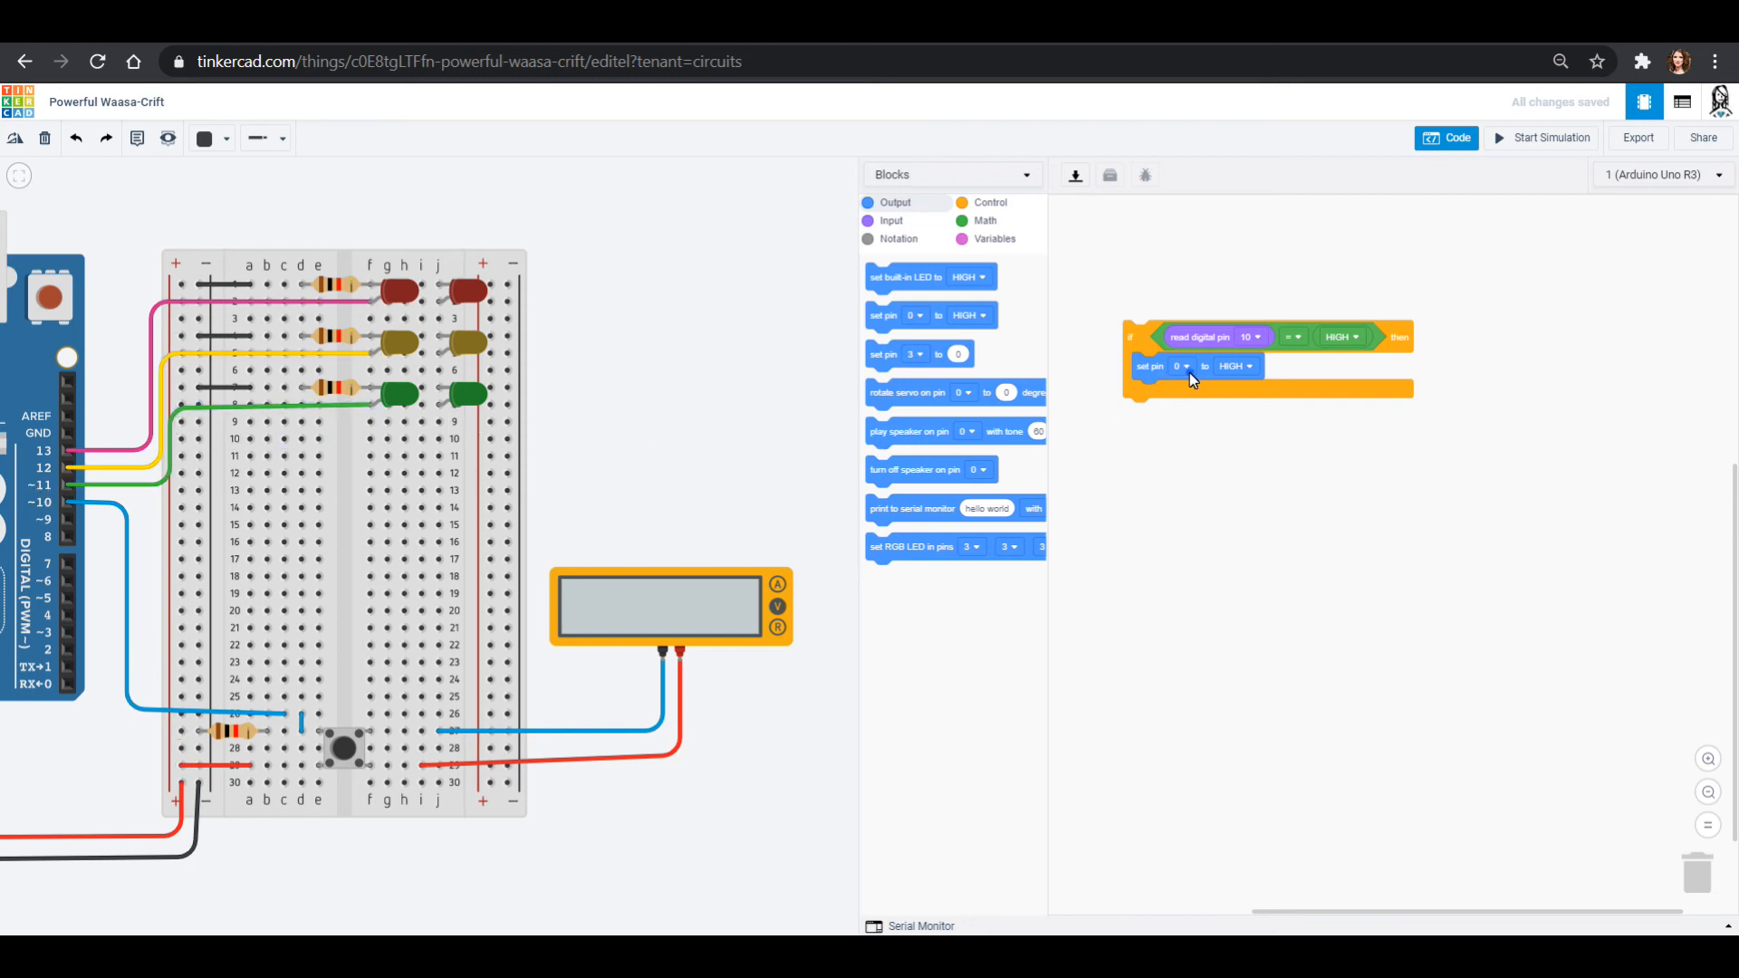
{"action": "left_click", "coordinate": [1179, 366]}
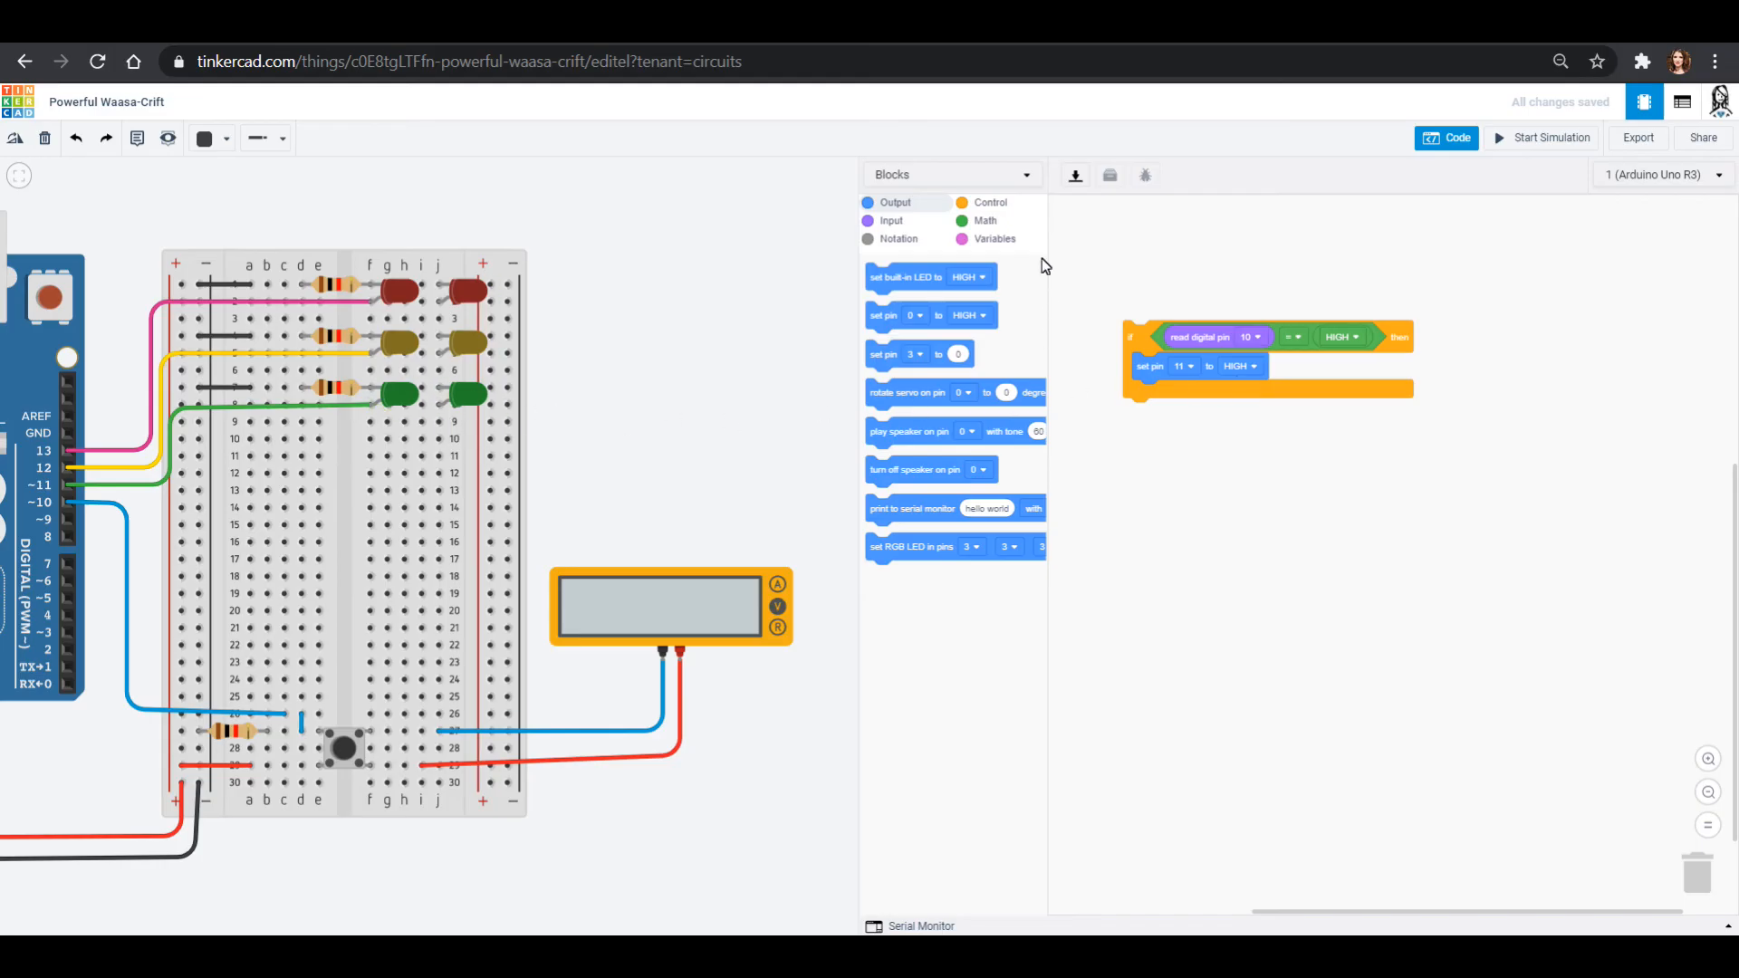
{"action": "left_click", "coordinate": [987, 202]}
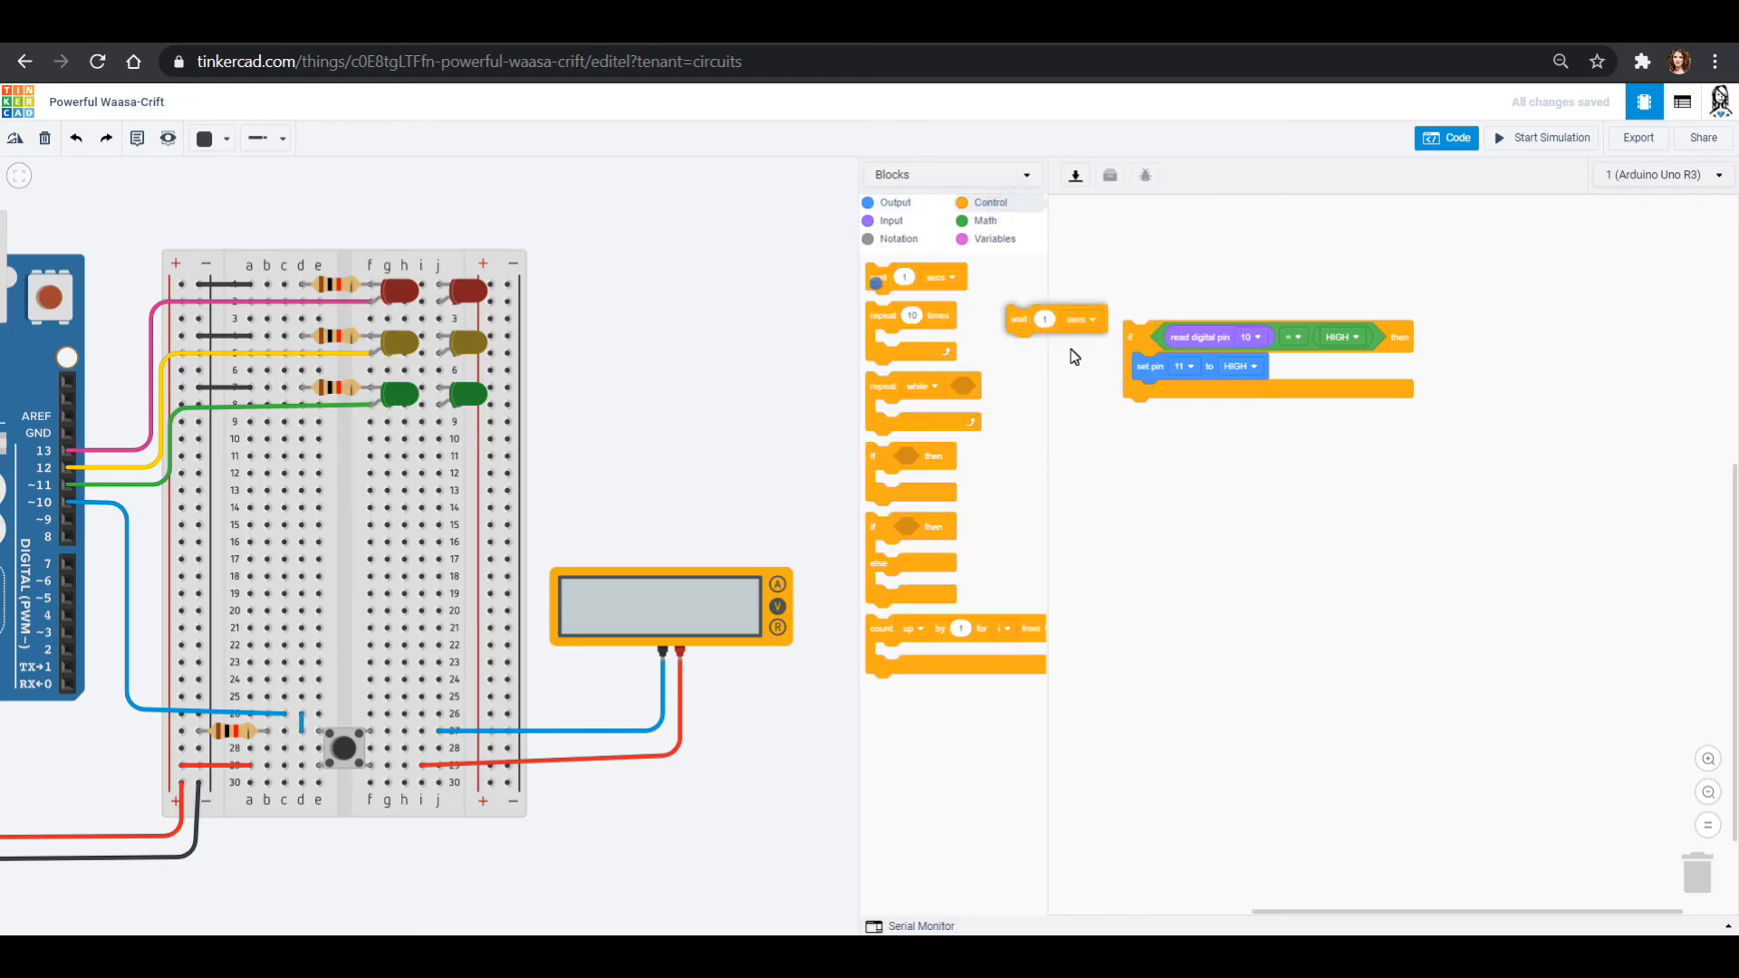
{"action": "left_click_drag", "start_coordinate": [1053, 320], "coordinate": [1170, 394]}
{"action": "type", "text": "2"}
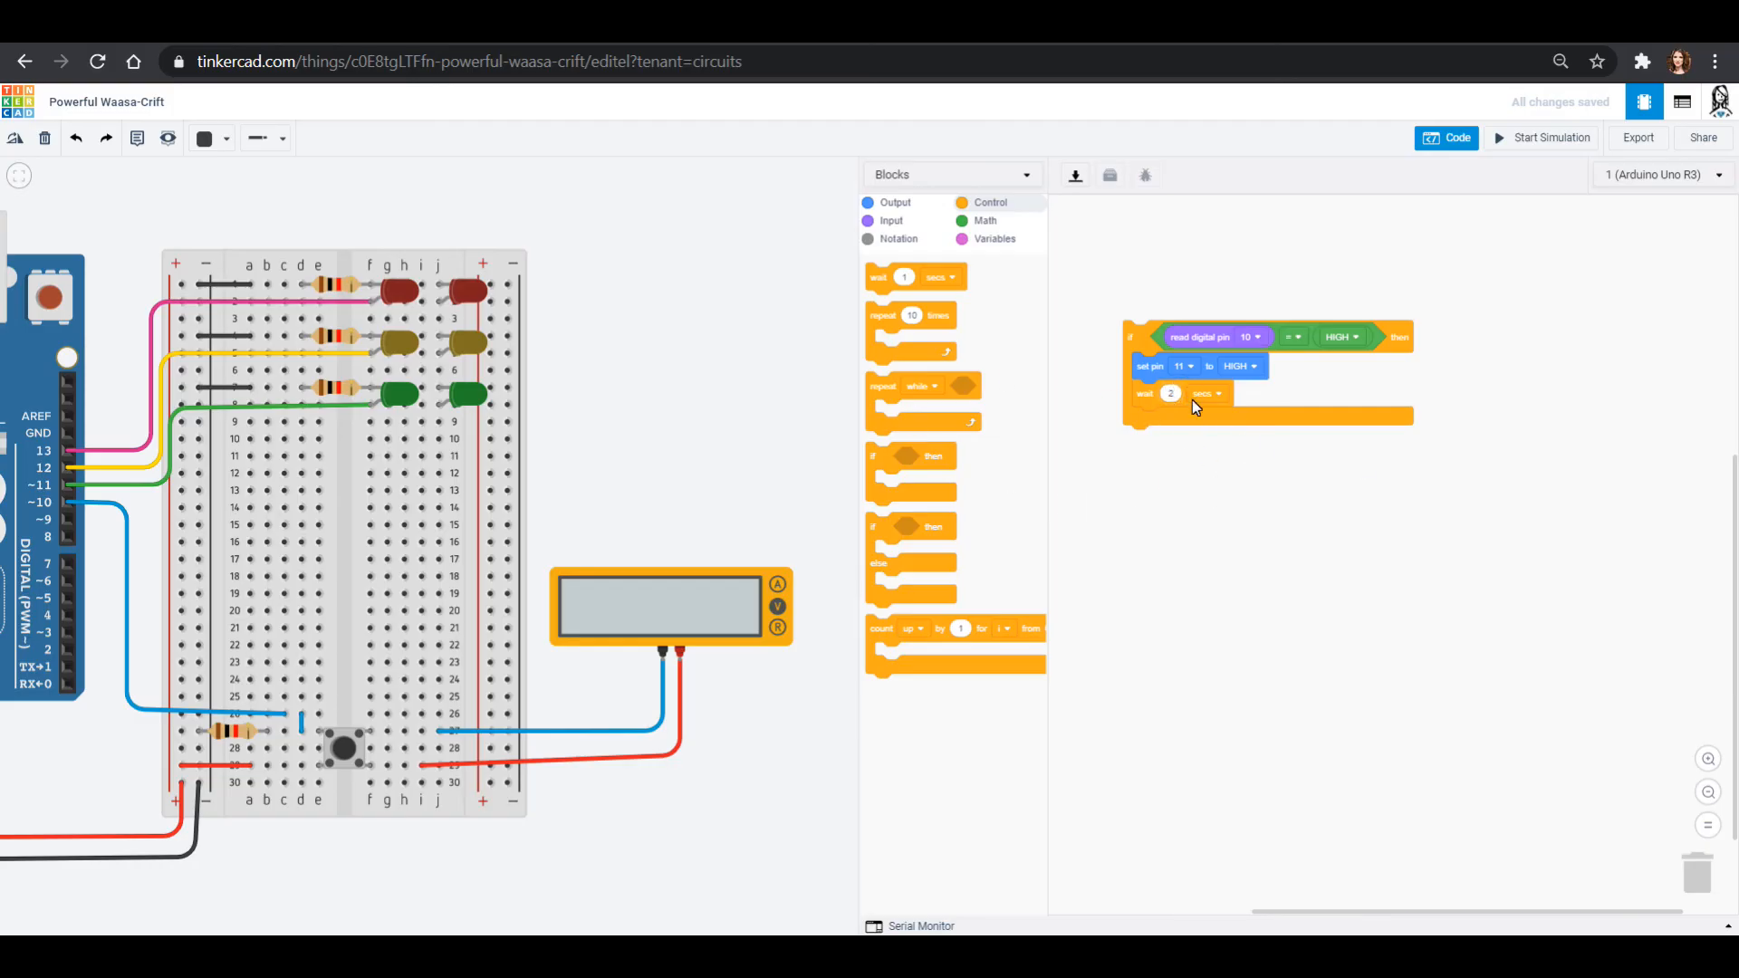
{"action": "left_click", "coordinate": [894, 202]}
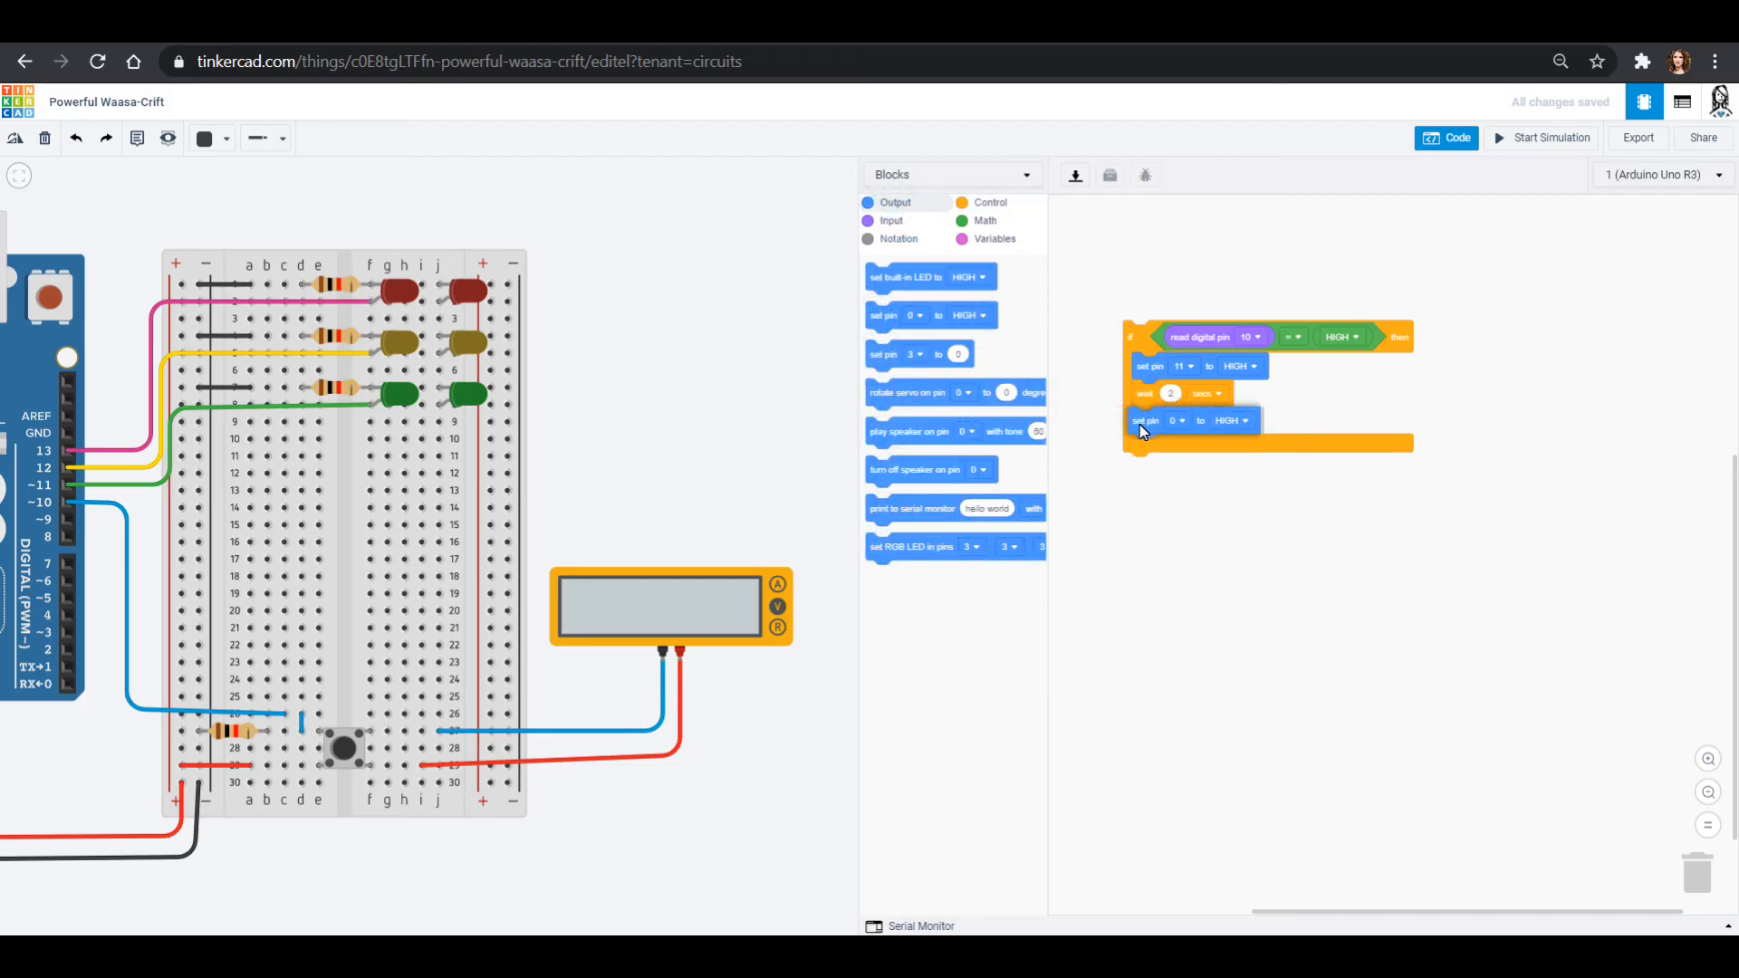
{"action": "left_click", "coordinate": [1174, 420]}
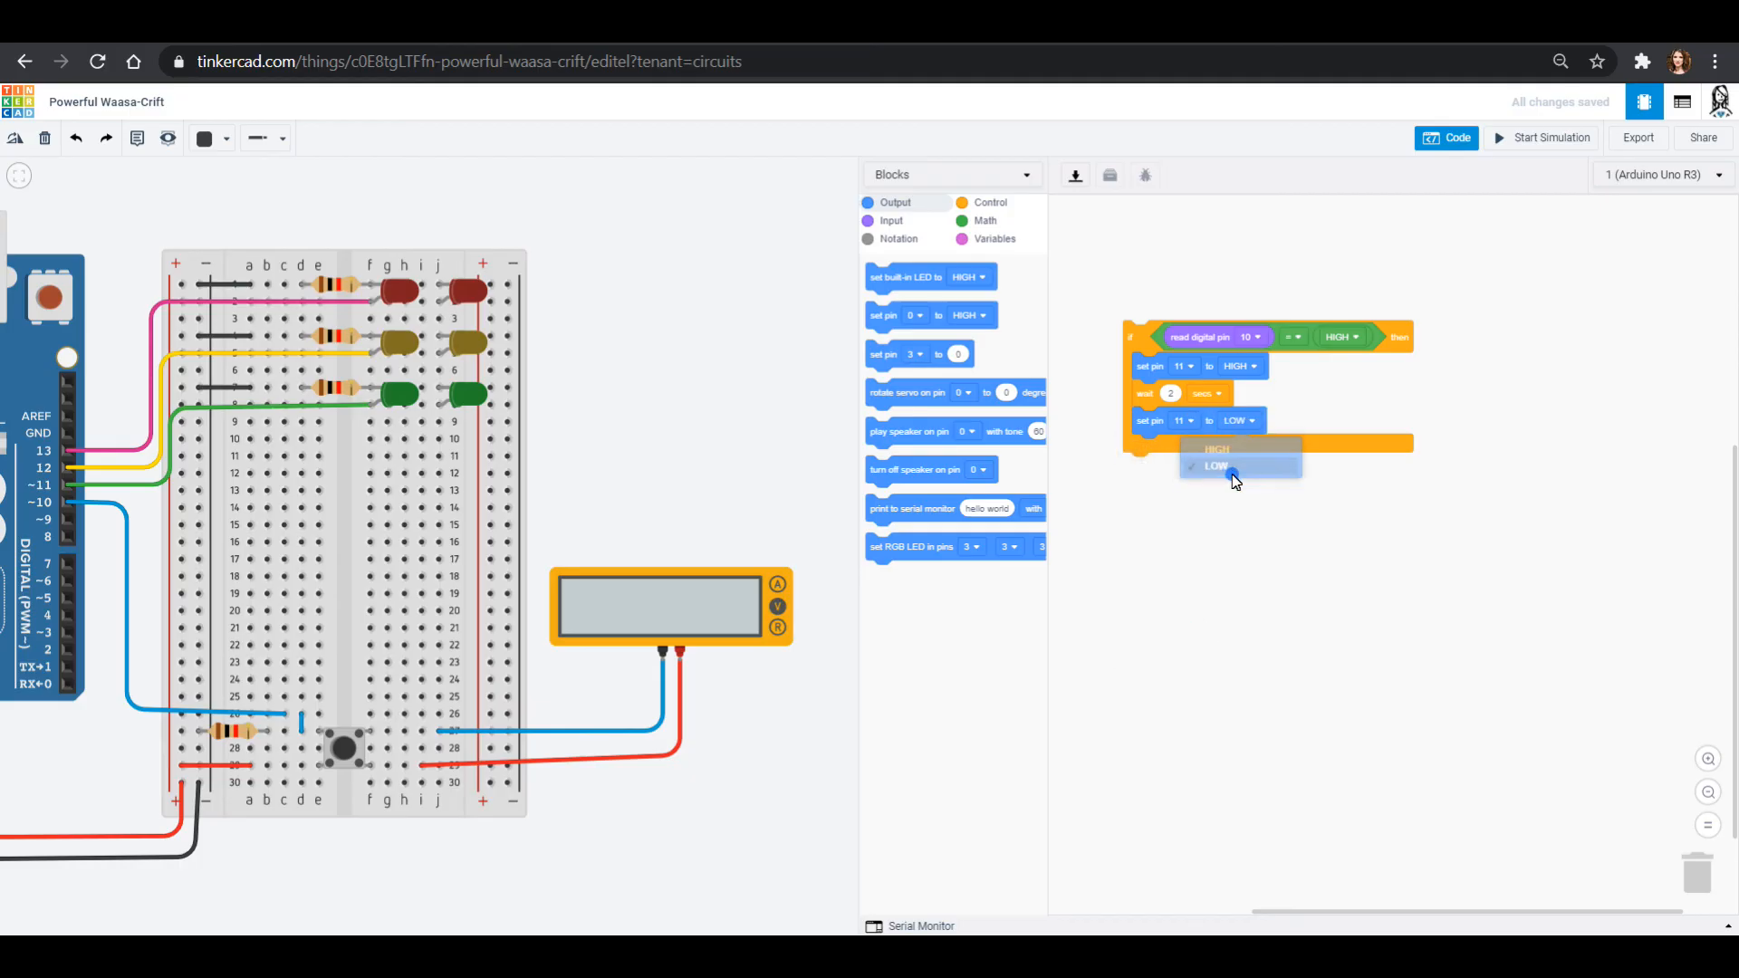
{"action": "left_click", "coordinate": [1213, 466]}
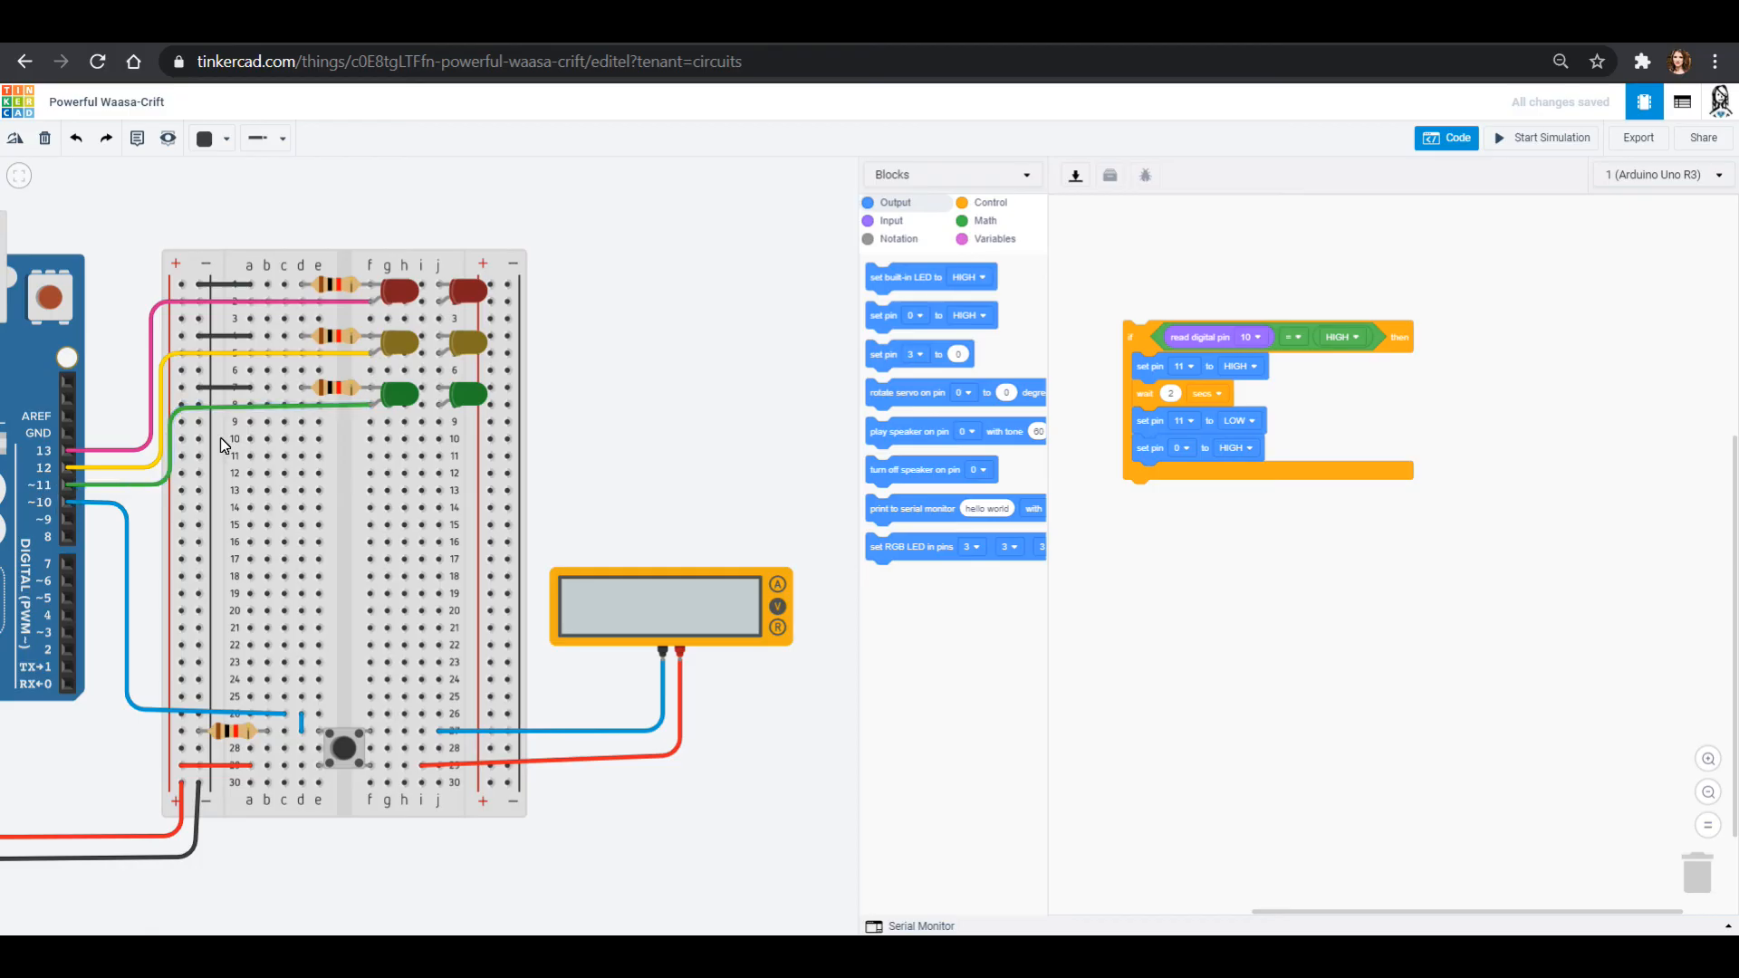
{"action": "mouse_move", "coordinate": [69, 451]}
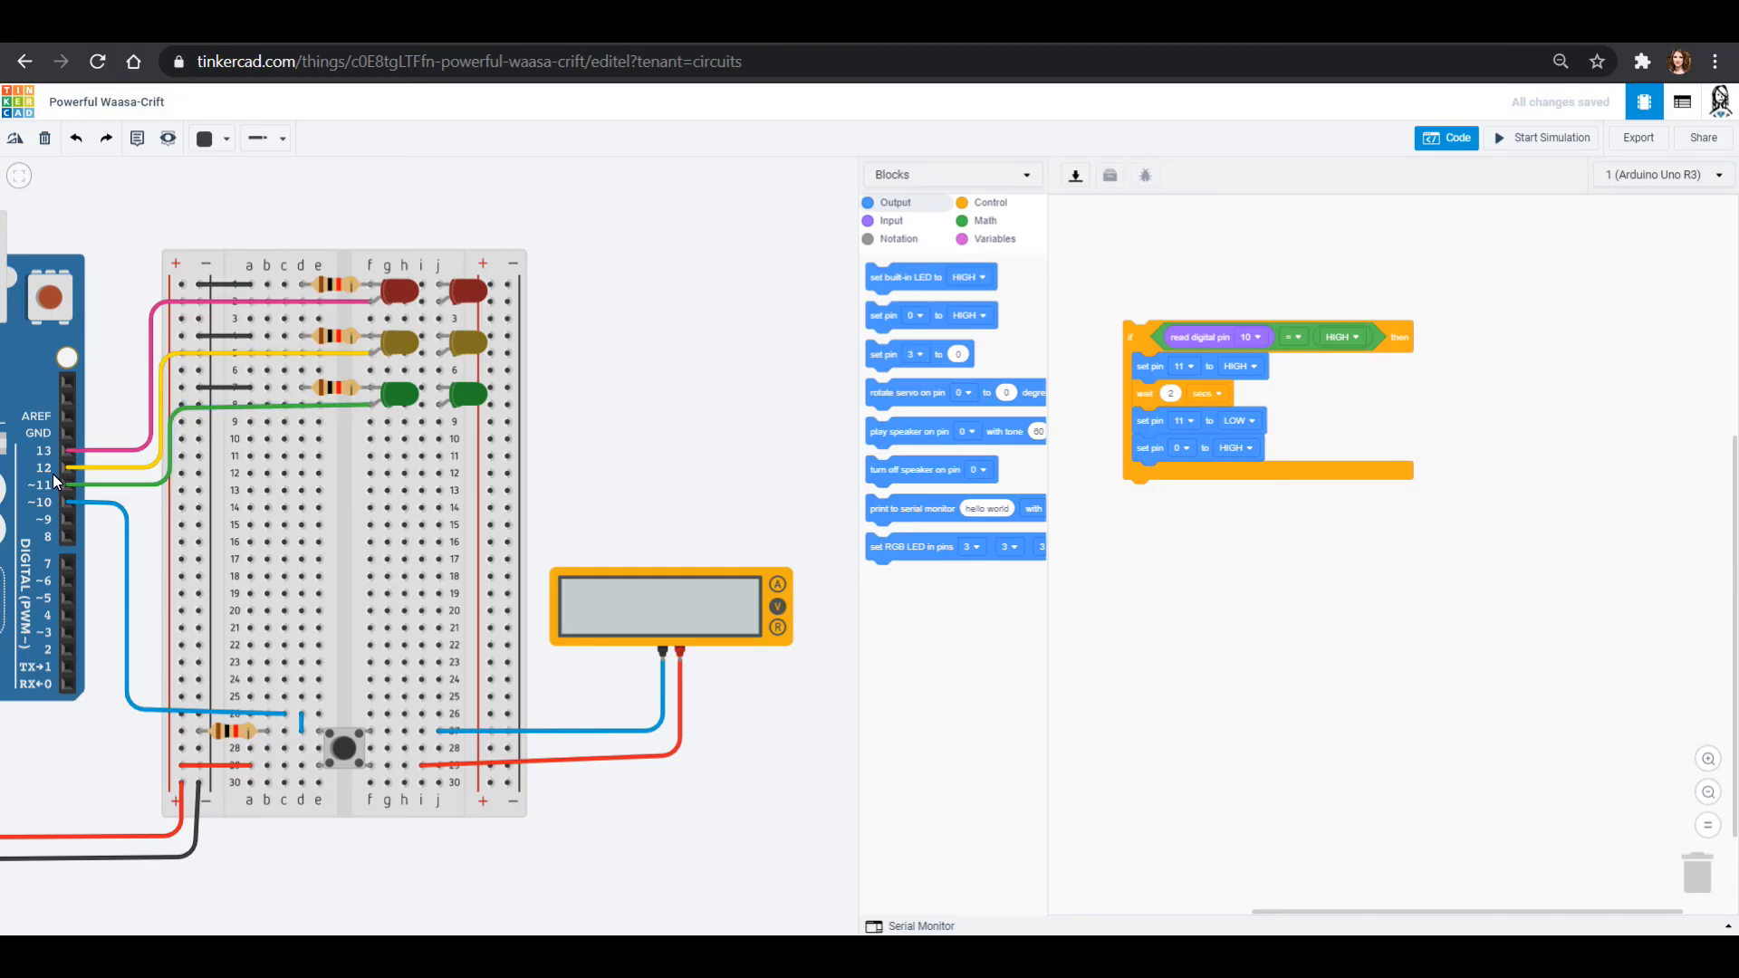
Set pin 12 HIGH, wait 1 second, then turn pin 12 LOW.
{"action": "left_click", "coordinate": [1177, 448]}
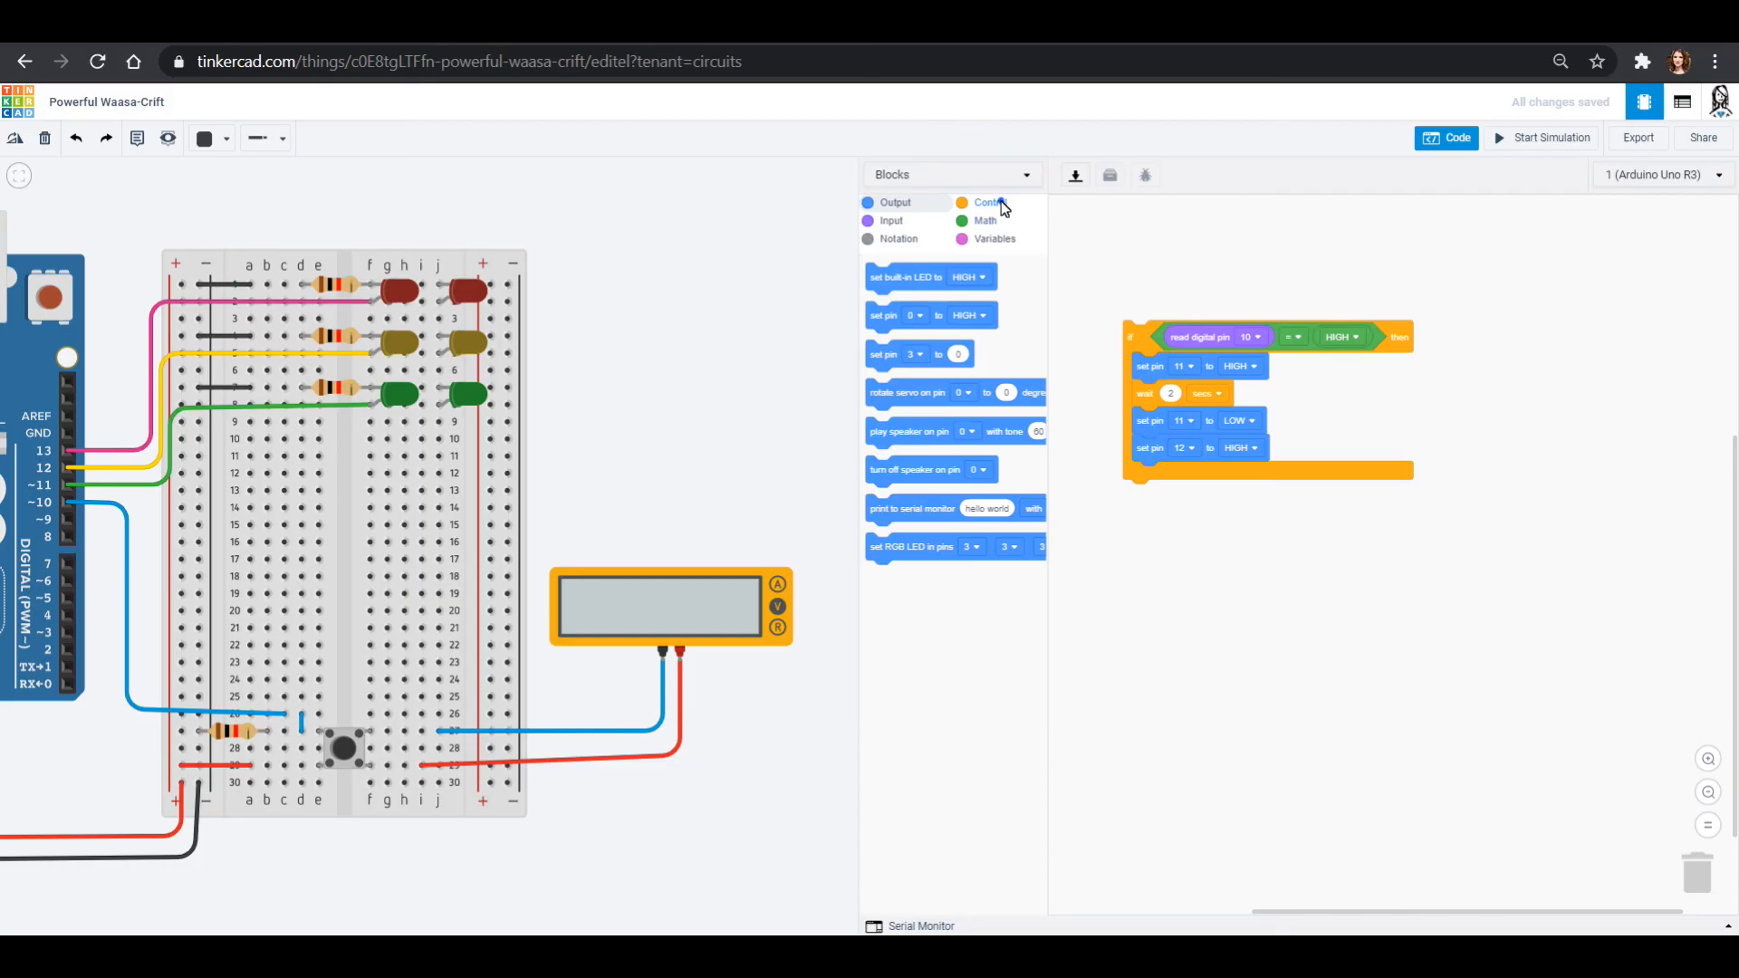
{"action": "left_click", "coordinate": [987, 202]}
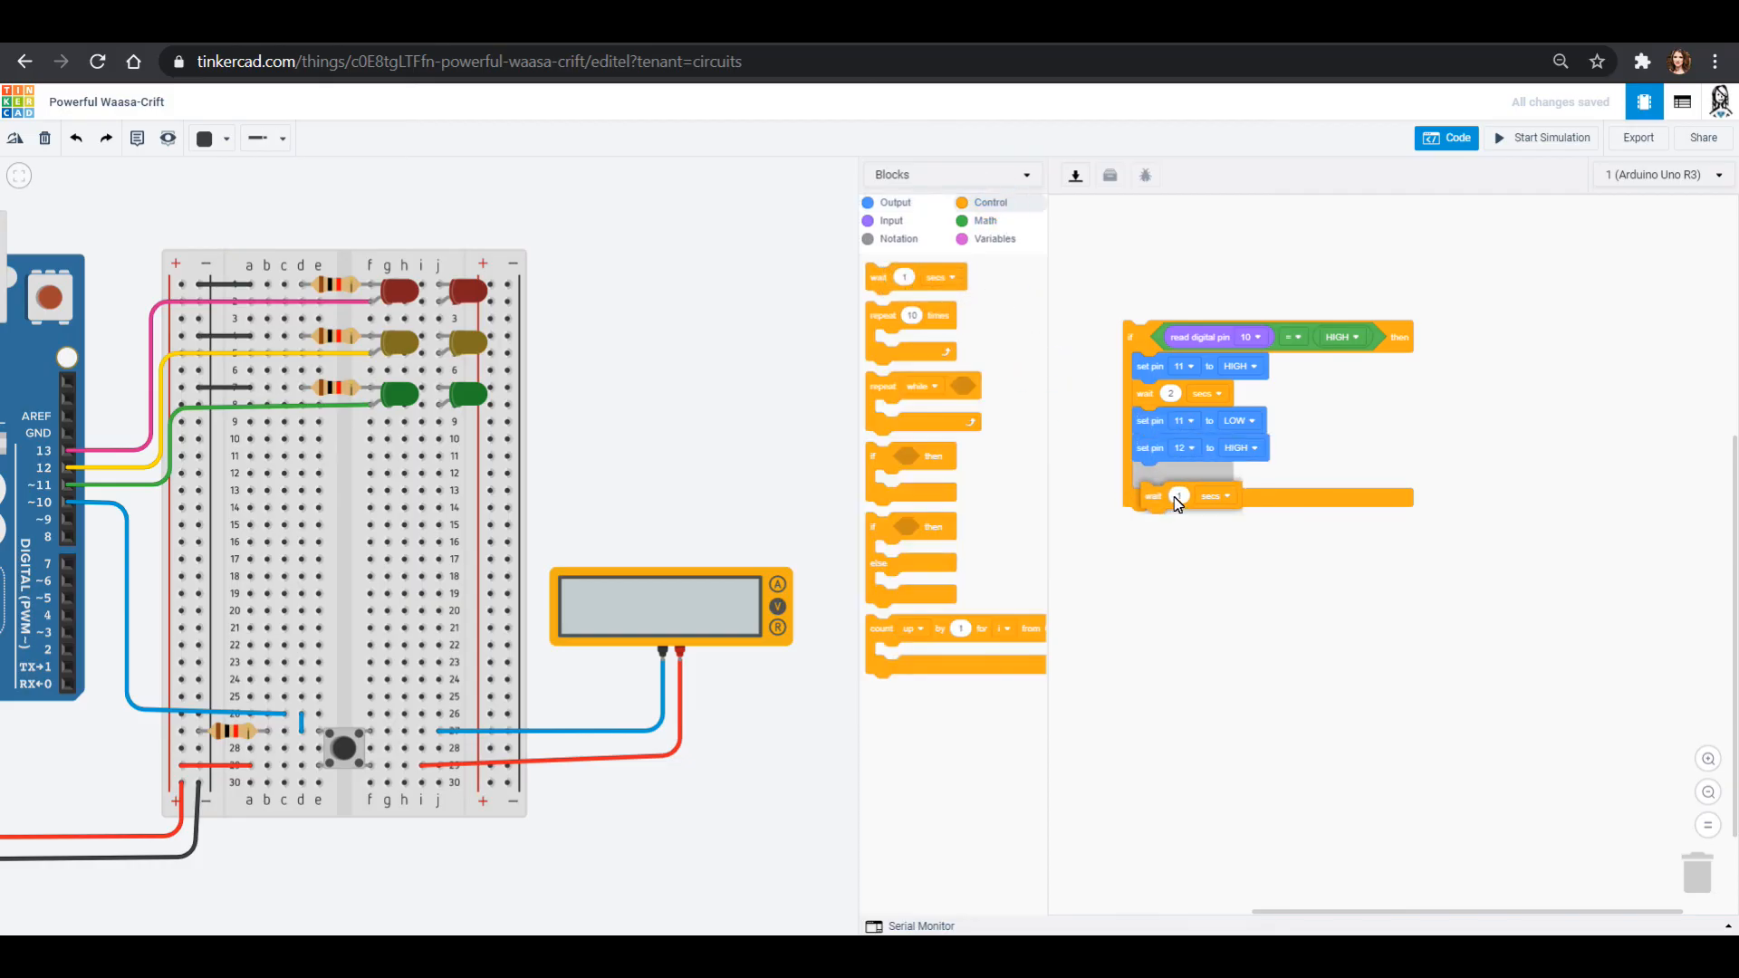
{"action": "left_click_drag", "start_coordinate": [1175, 496], "coordinate": [1170, 475]}
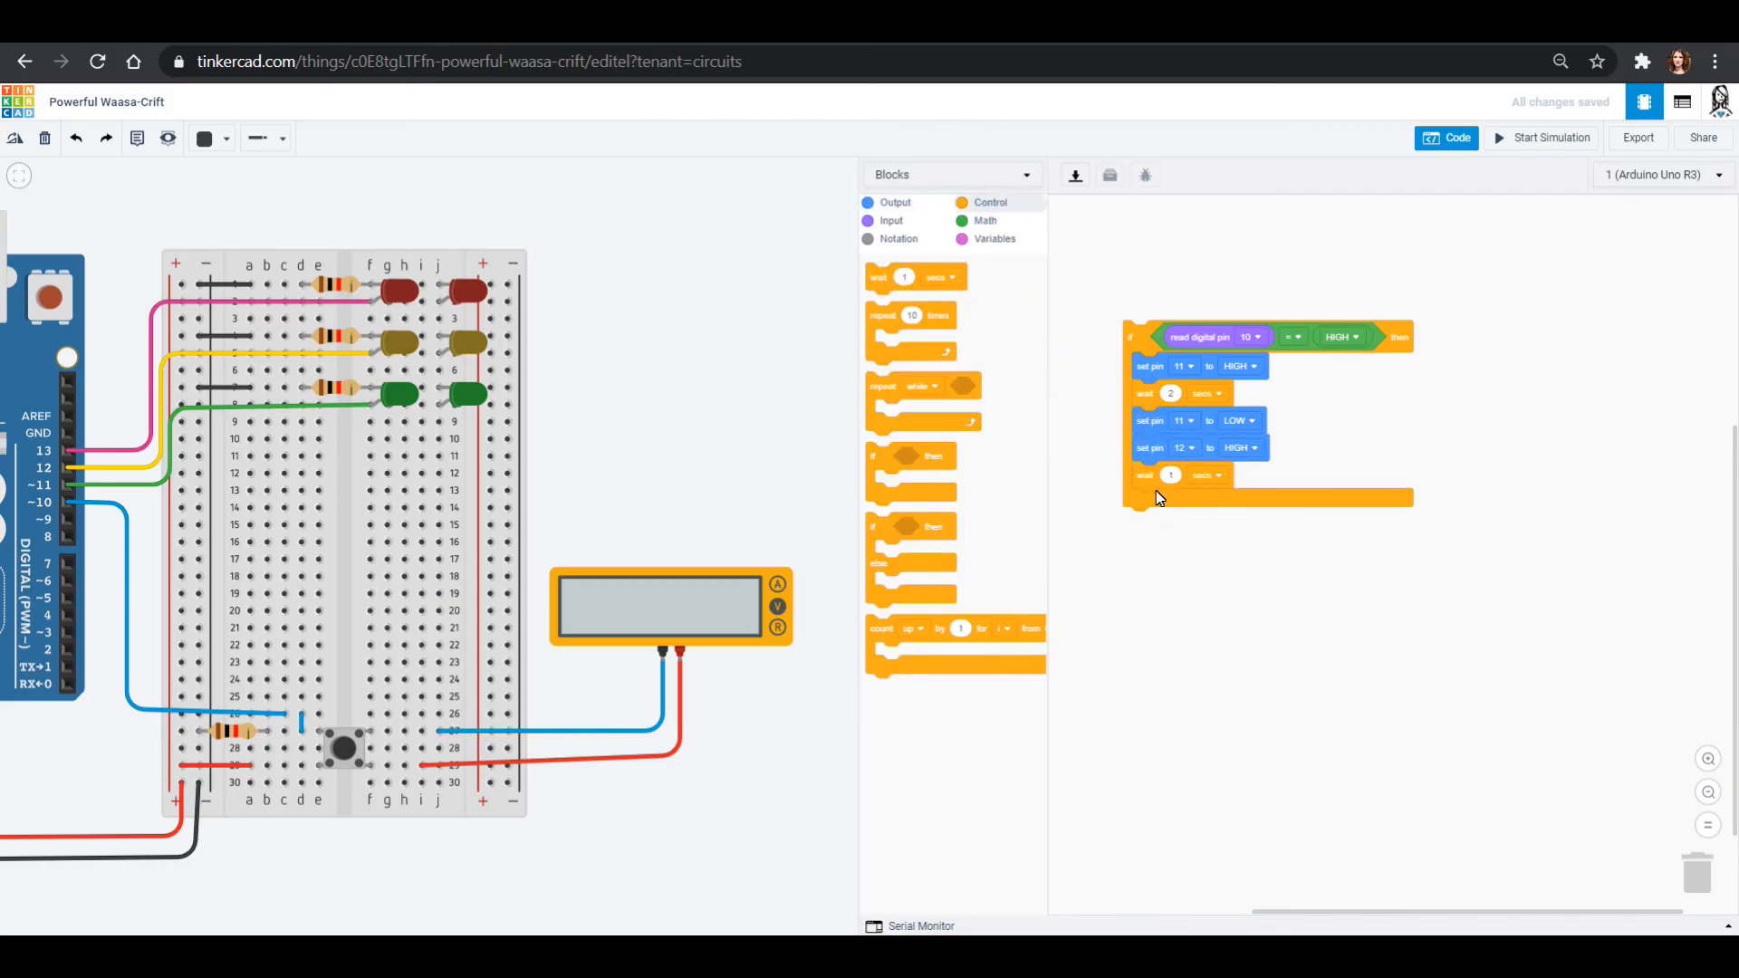
{"action": "left_click", "coordinate": [895, 202]}
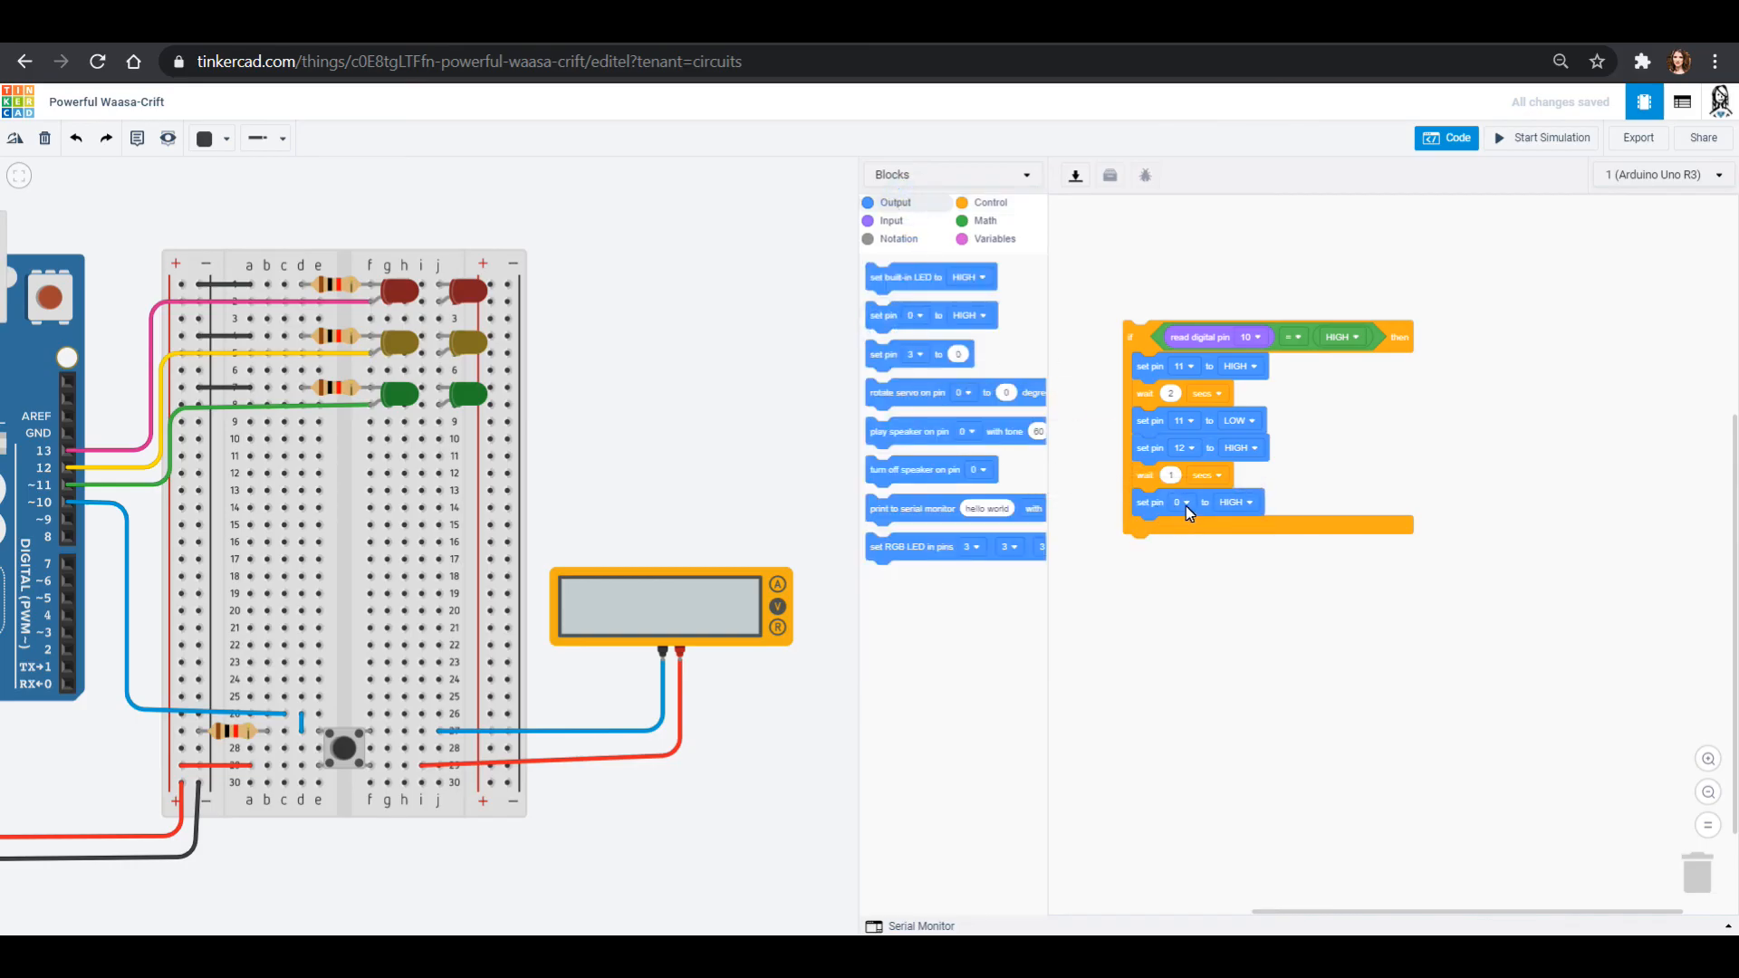
{"action": "left_click", "coordinate": [1180, 501]}
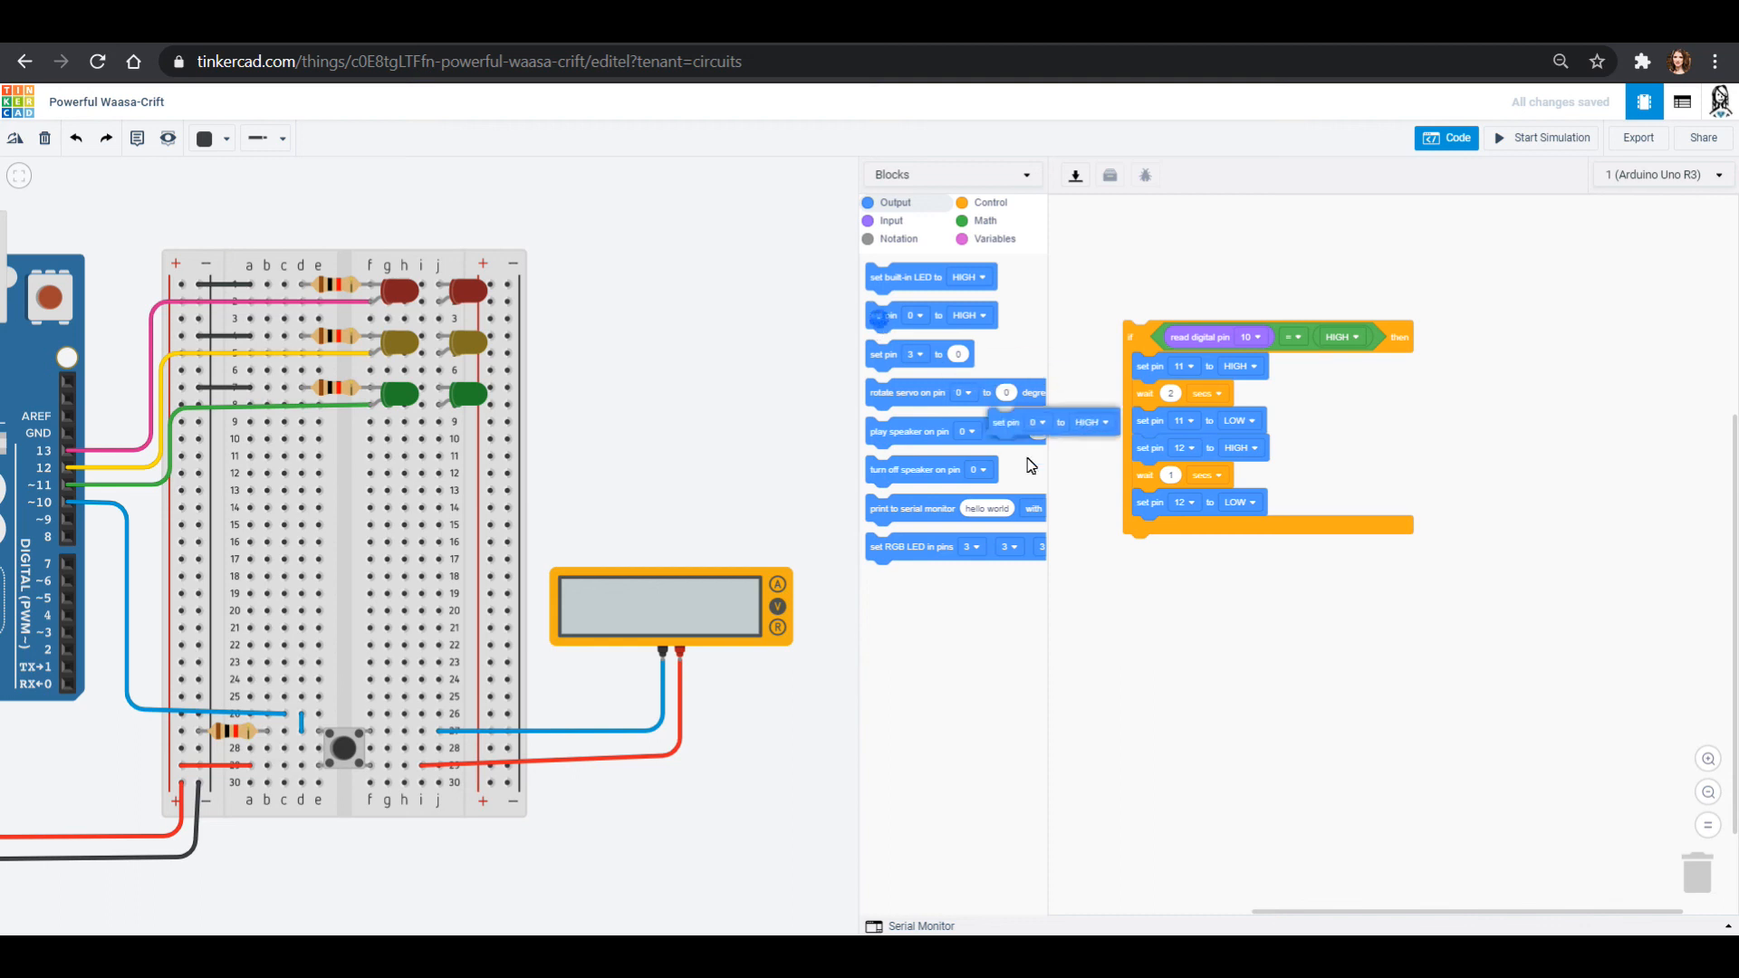
Set pin 13 HIGH and end the if body by turning pin 13 LOW.
{"action": "left_click", "coordinate": [1180, 530]}
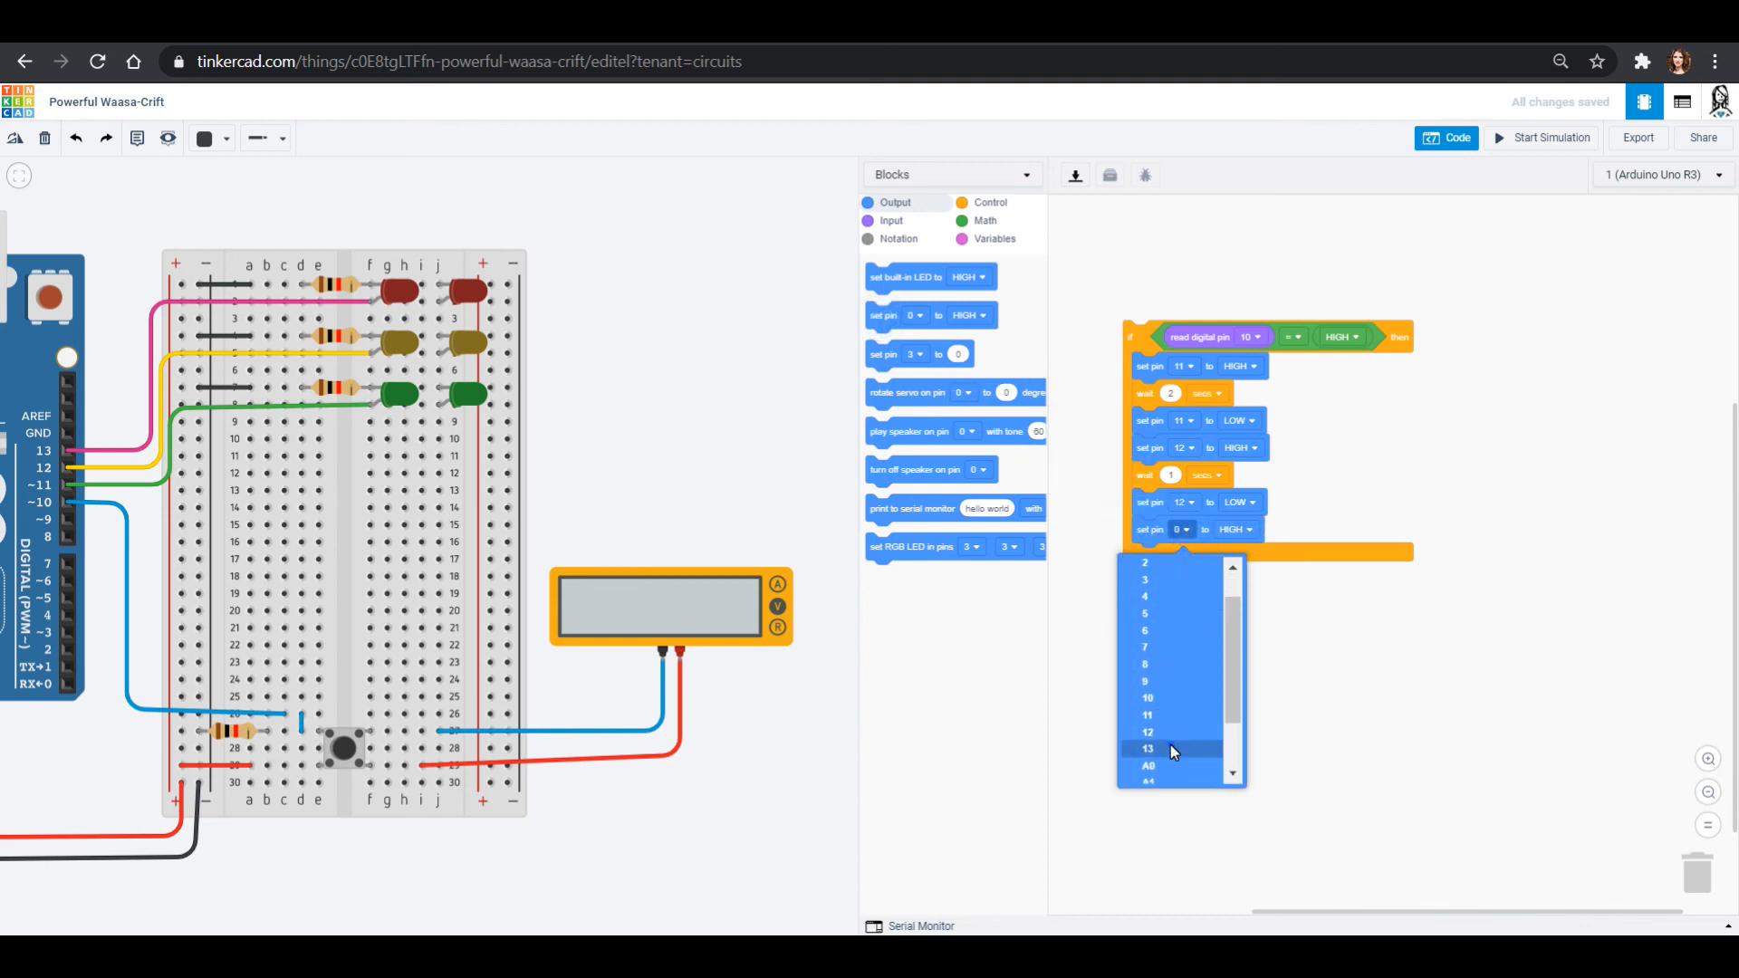
{"action": "left_click", "coordinate": [1148, 750]}
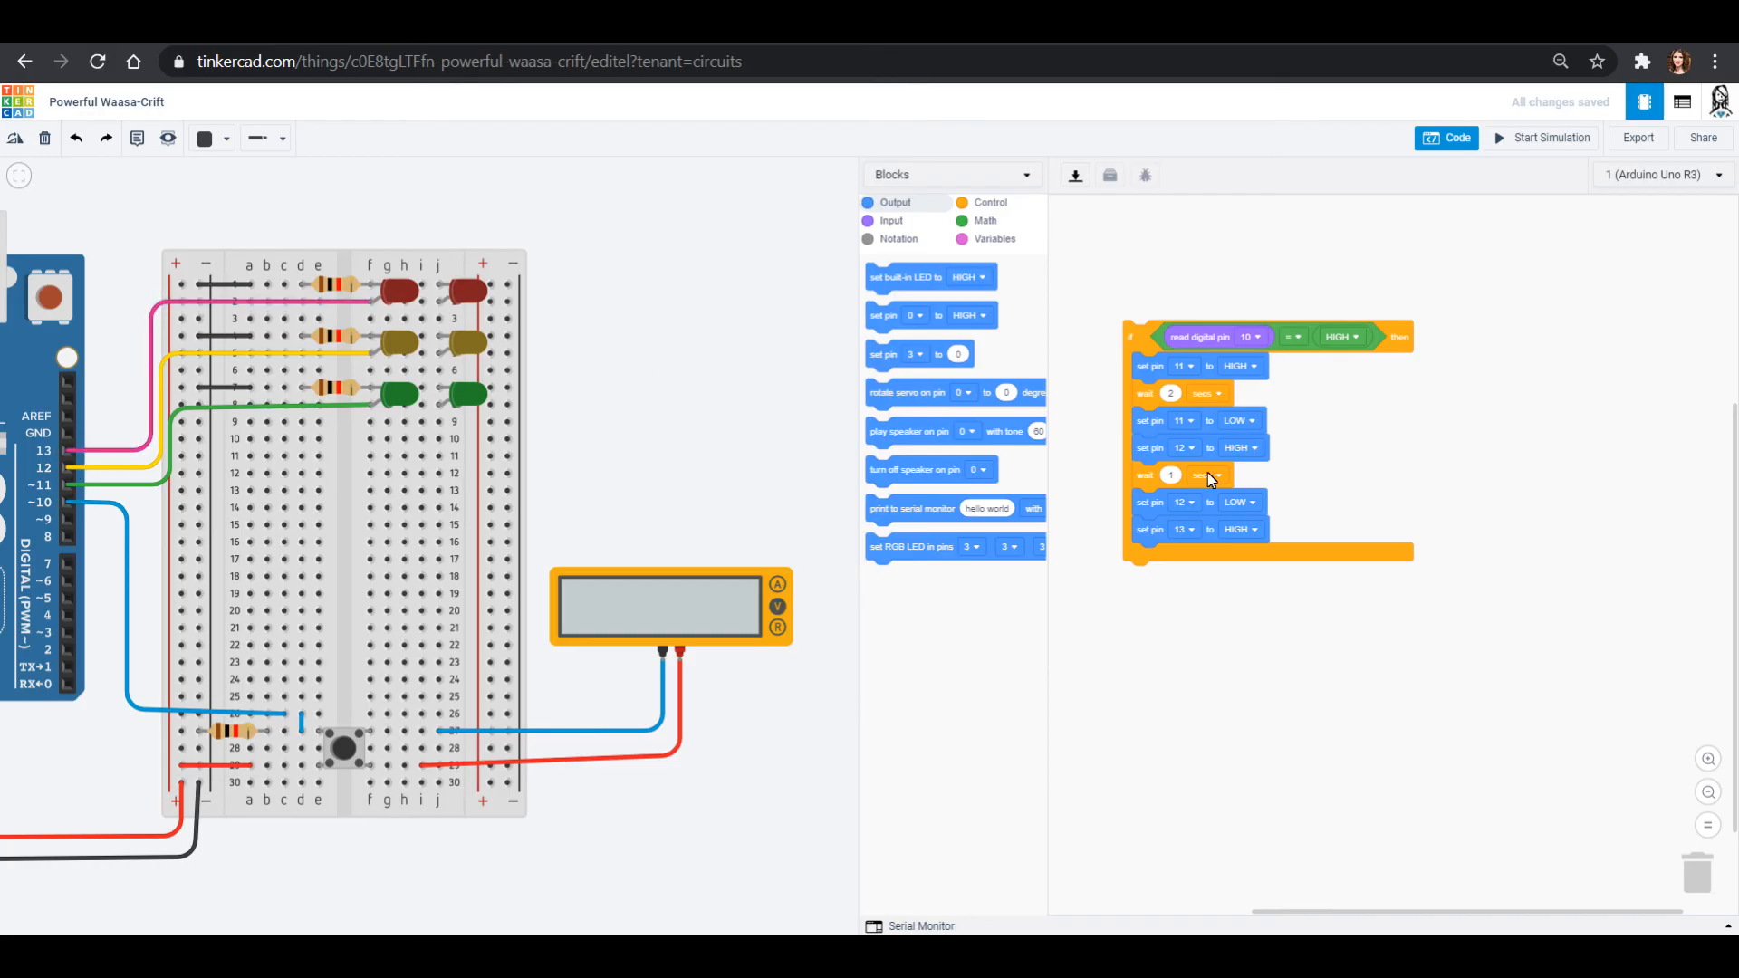
{"action": "left_click", "coordinate": [988, 202]}
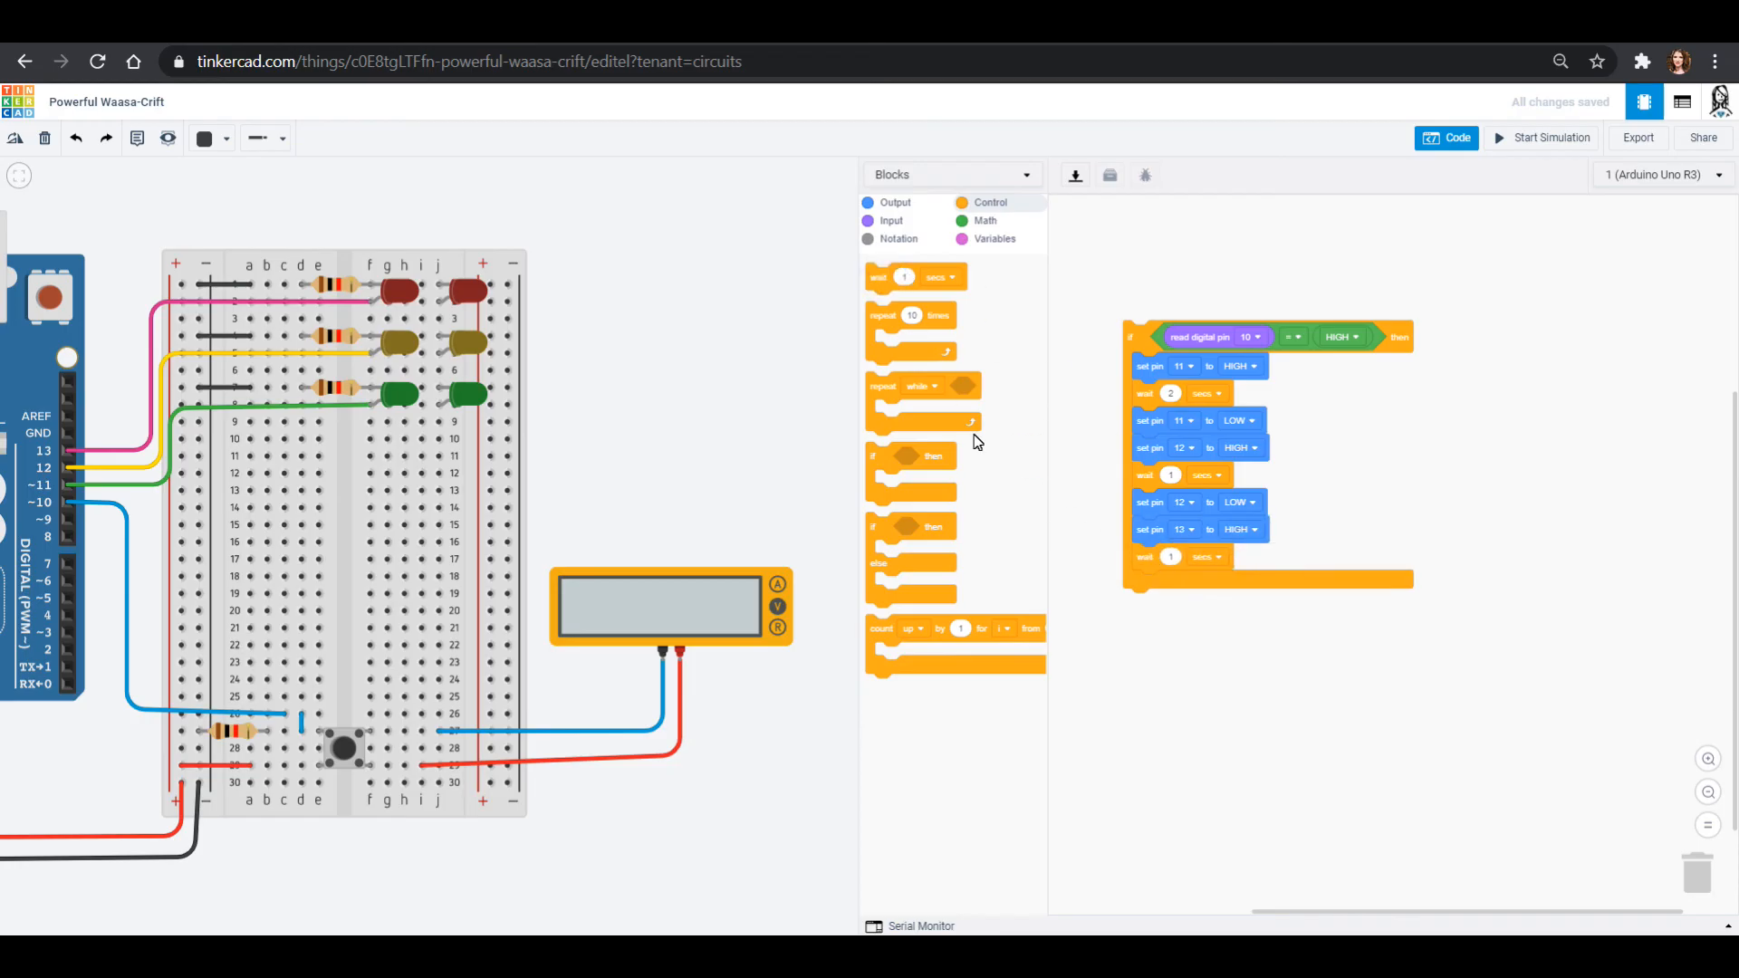
{"action": "left_click", "coordinate": [891, 202]}
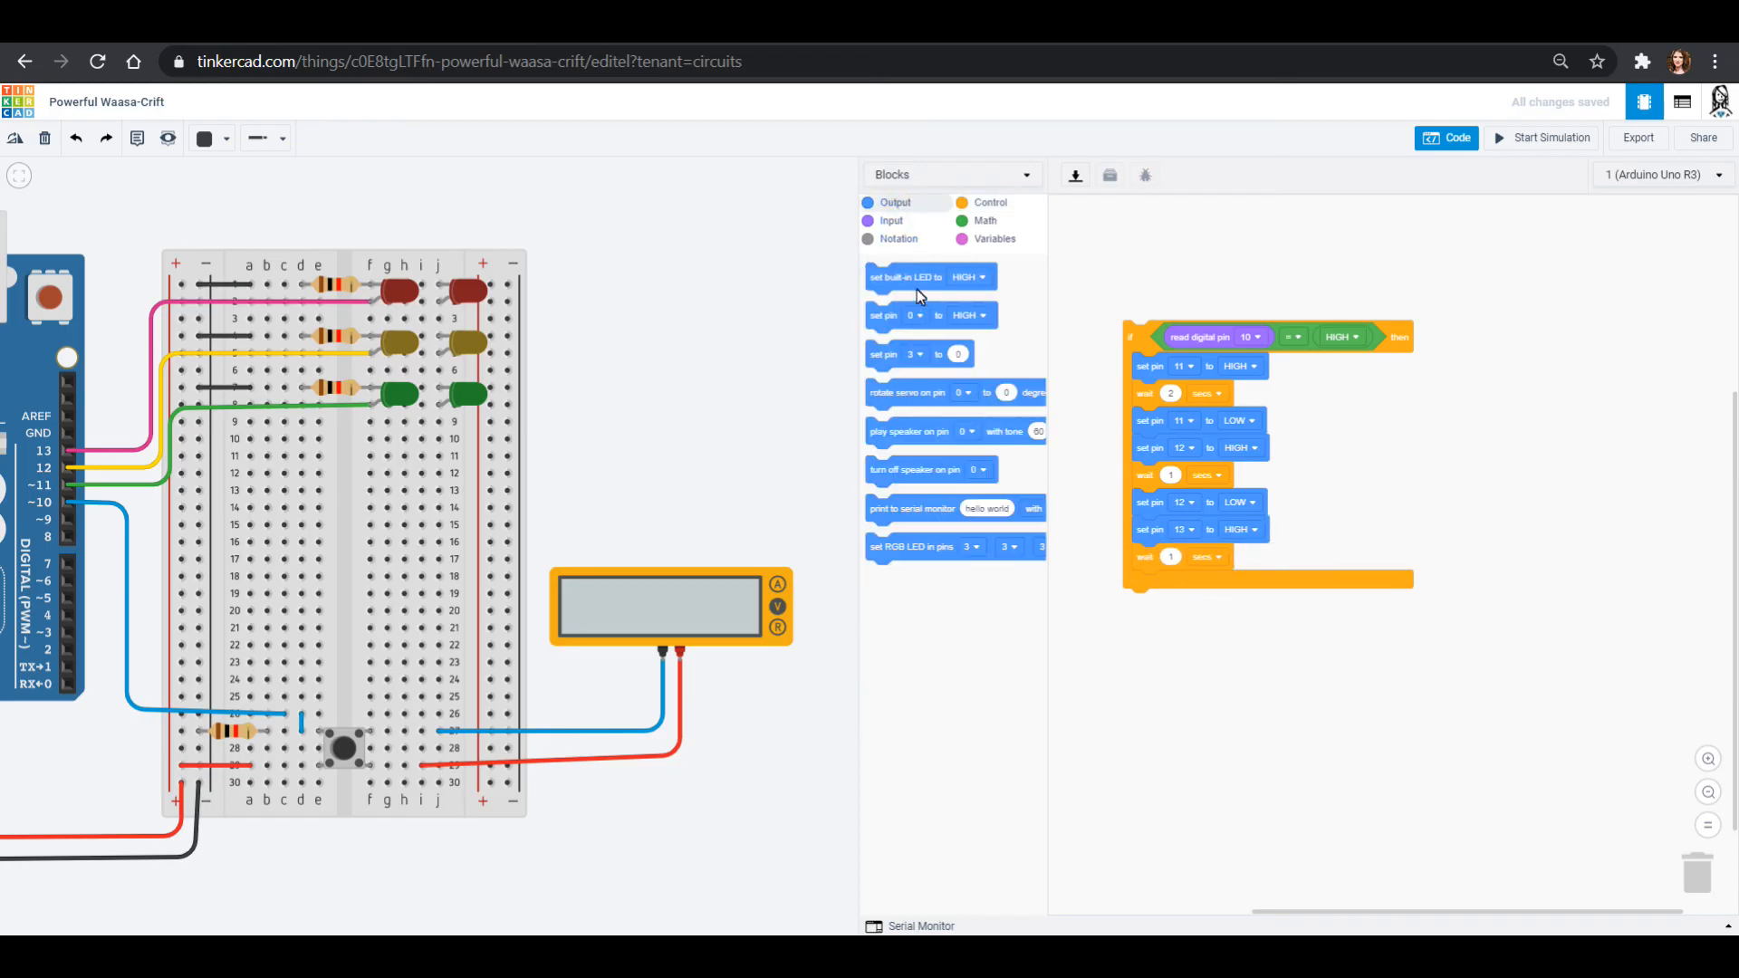
{"action": "left_click_drag", "start_coordinate": [899, 315], "coordinate": [1197, 578]}
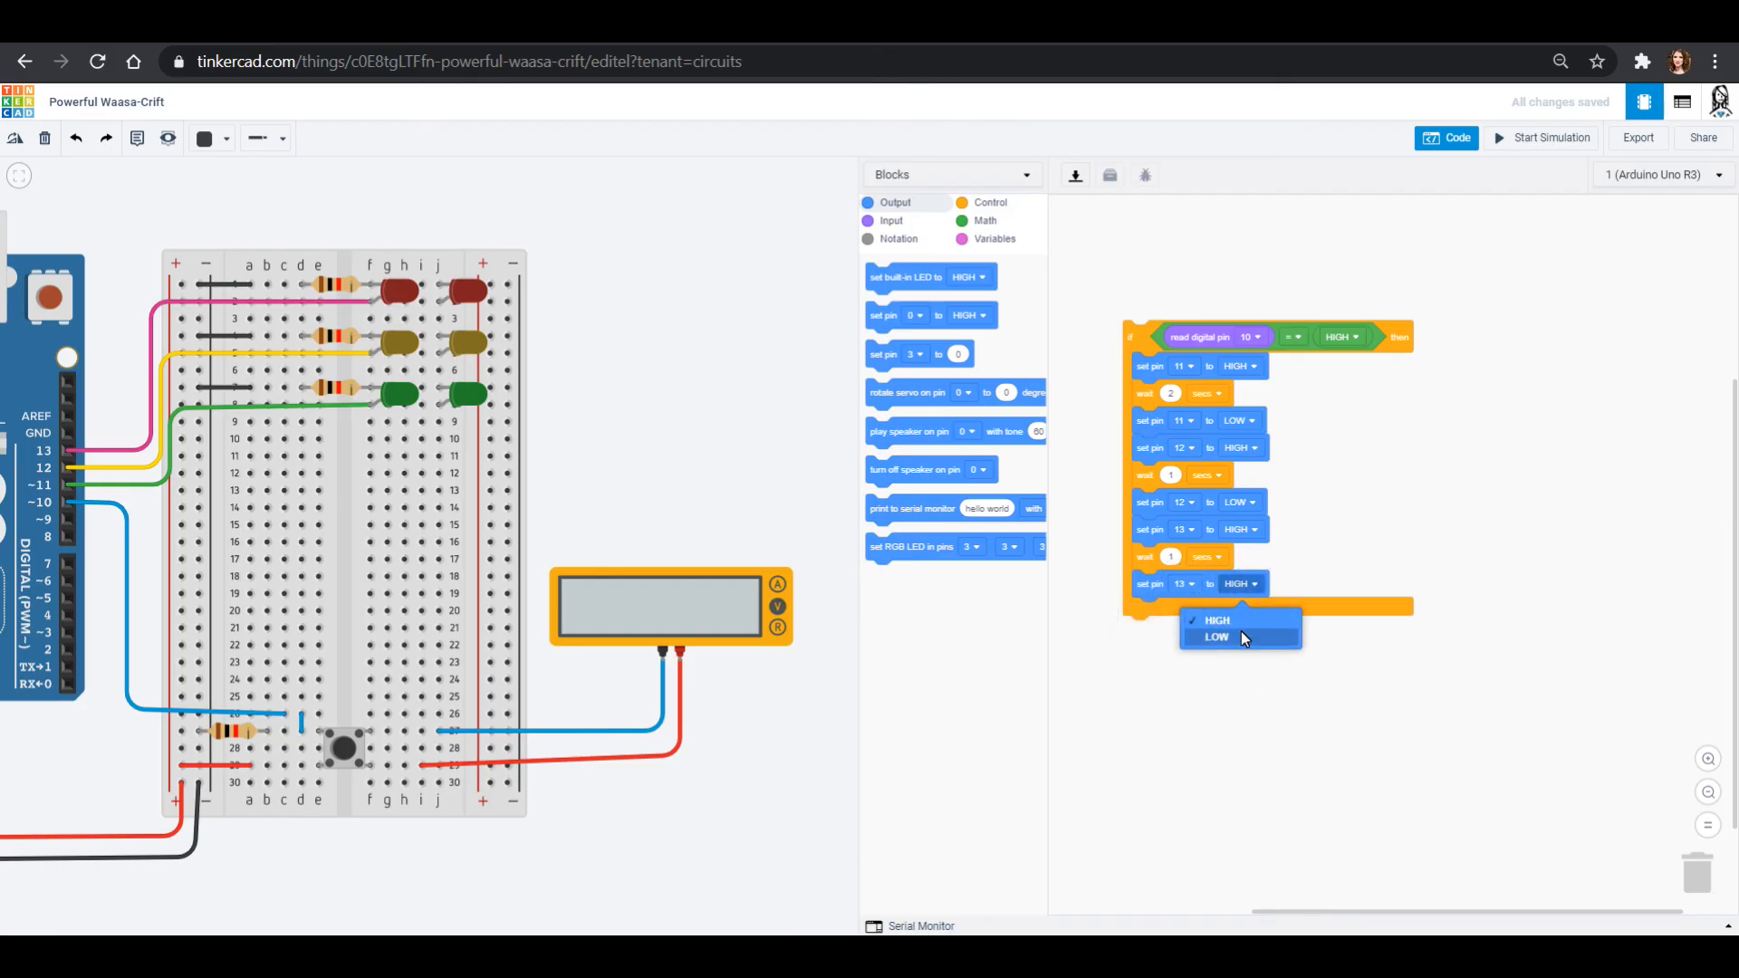
{"action": "left_click", "coordinate": [1214, 638]}
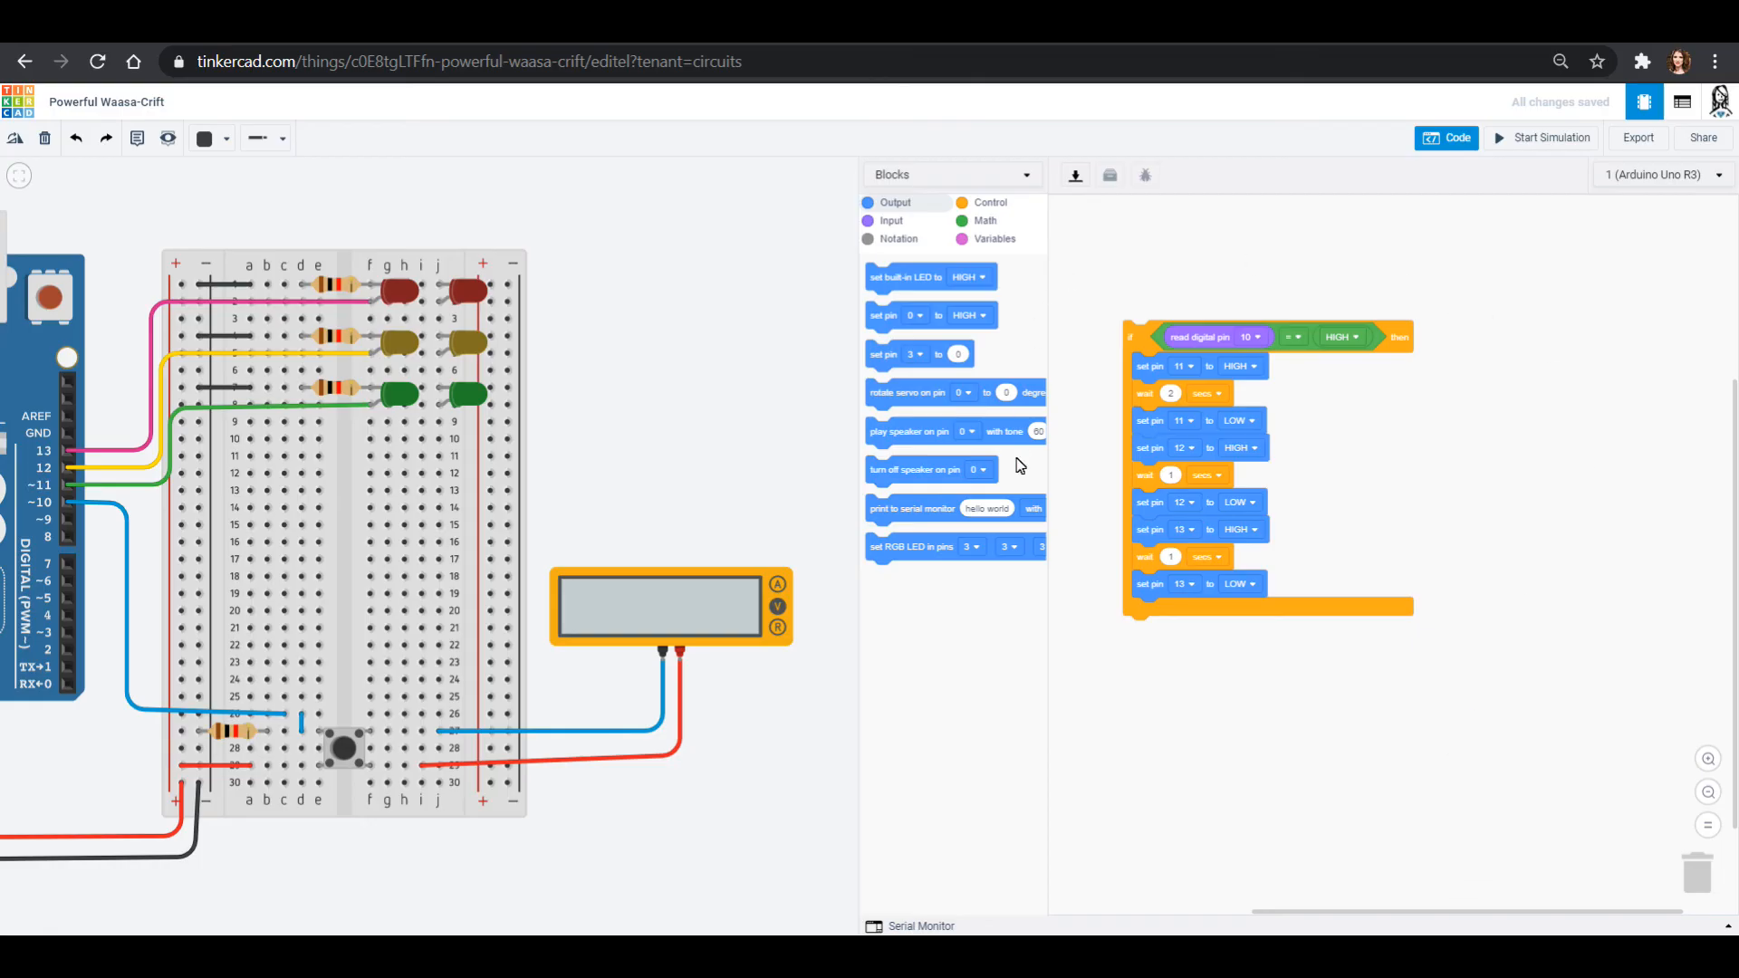
{"action": "mouse_move", "coordinate": [1188, 584]}
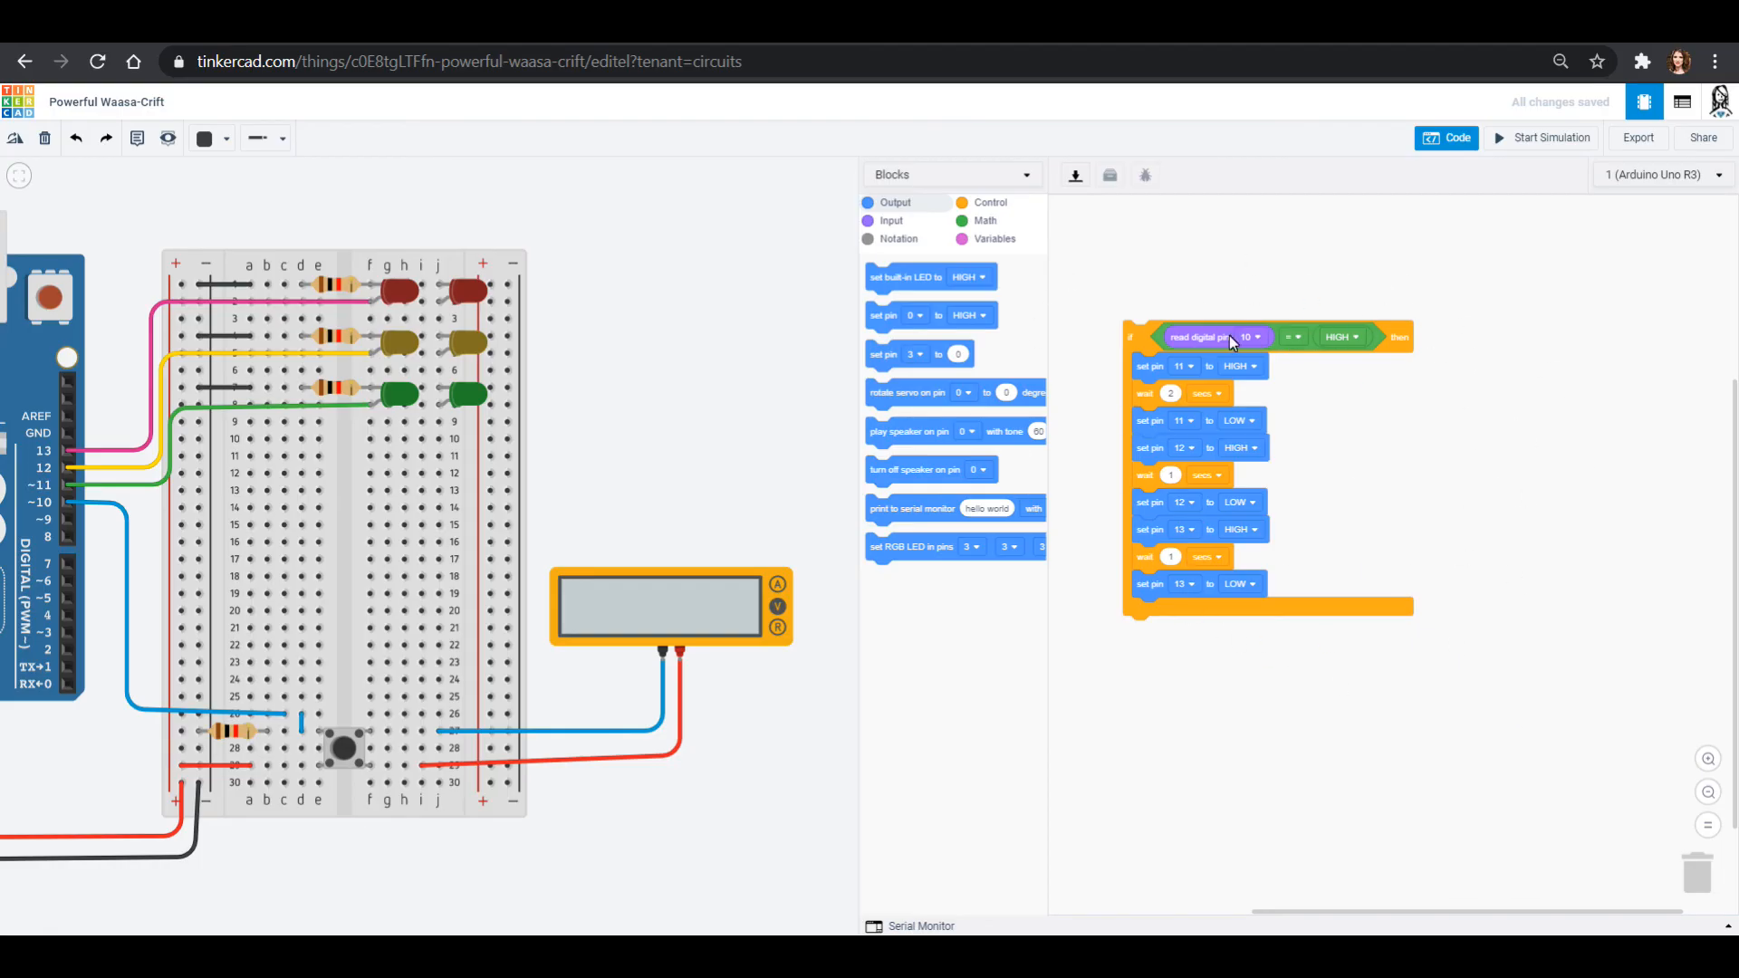
{"action": "mouse_move", "coordinate": [1379, 358]}
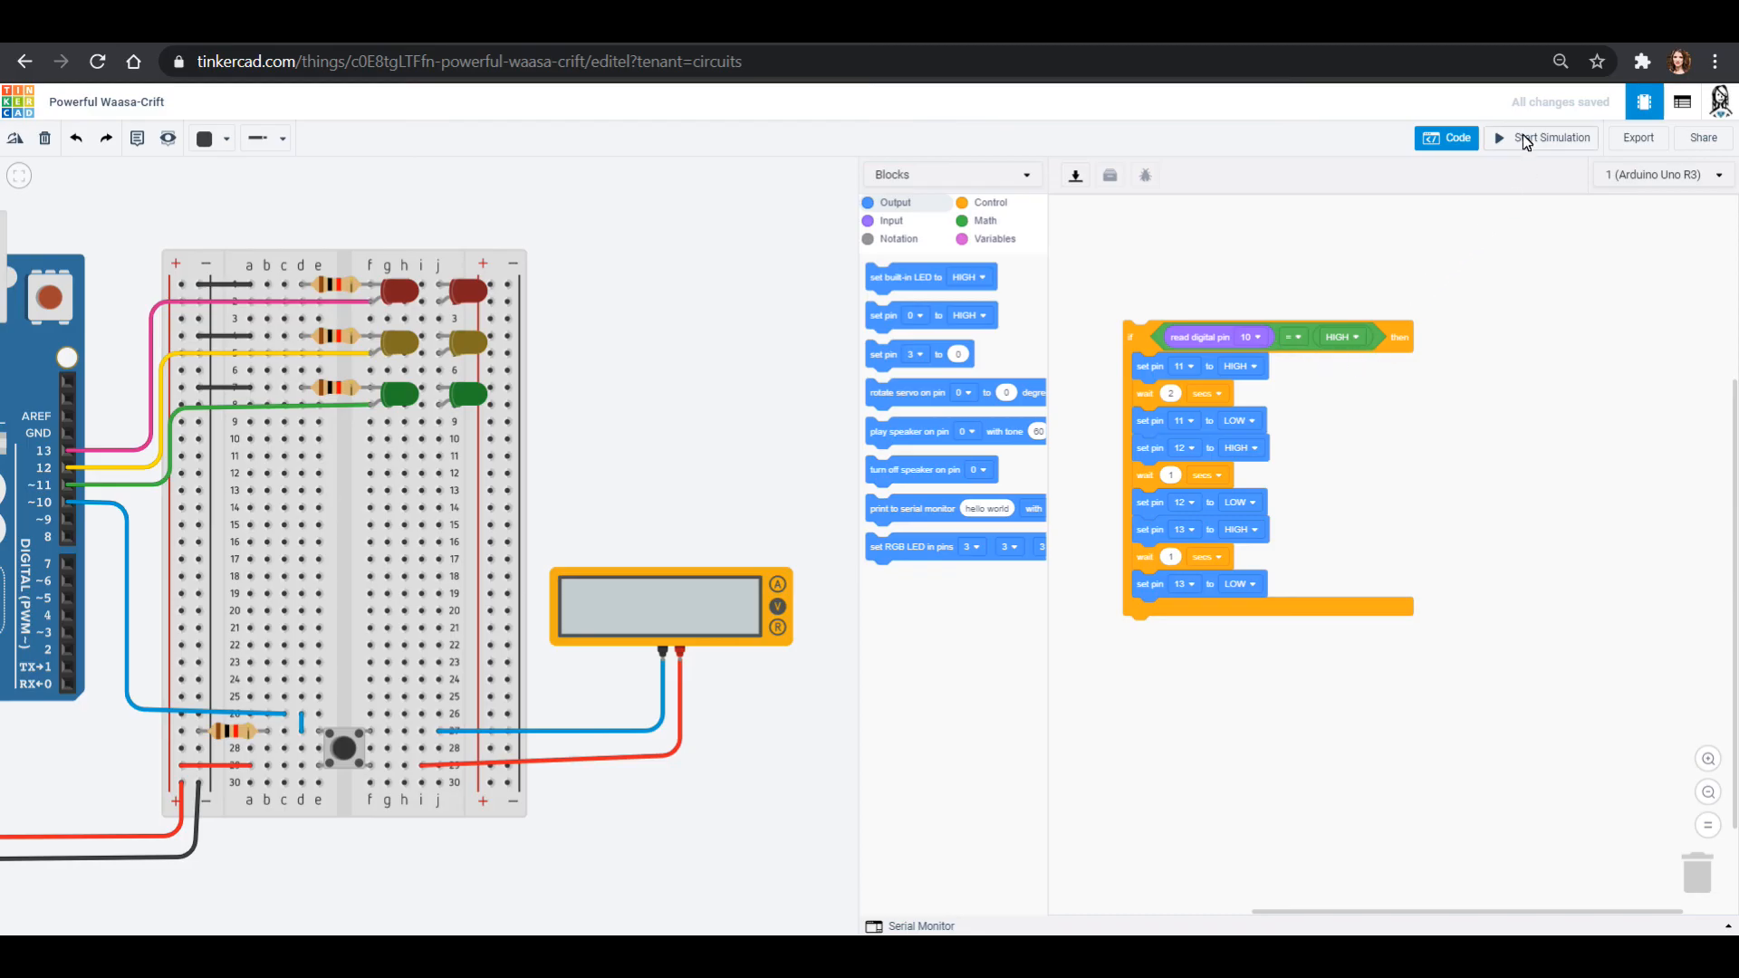
Start the simulation so the traffic-light code runs and the multimeter shows 5.00 V.
{"action": "left_click", "coordinate": [1548, 138]}
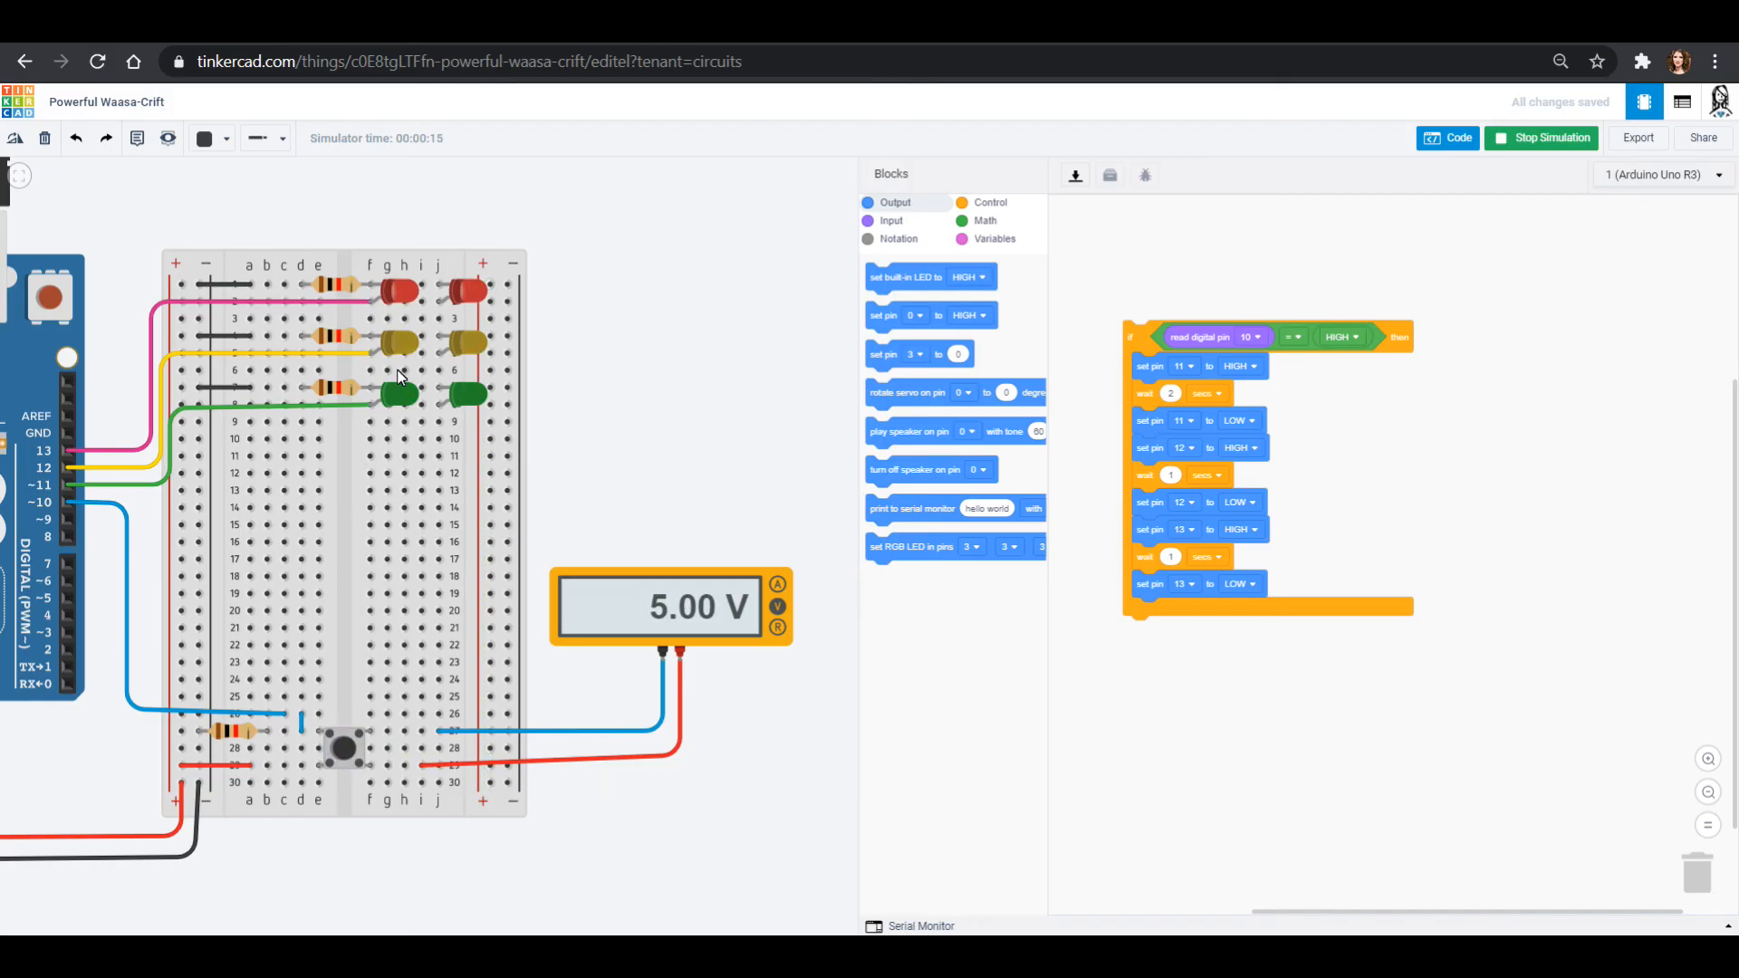
{"action": "mouse_move", "coordinate": [677, 558]}
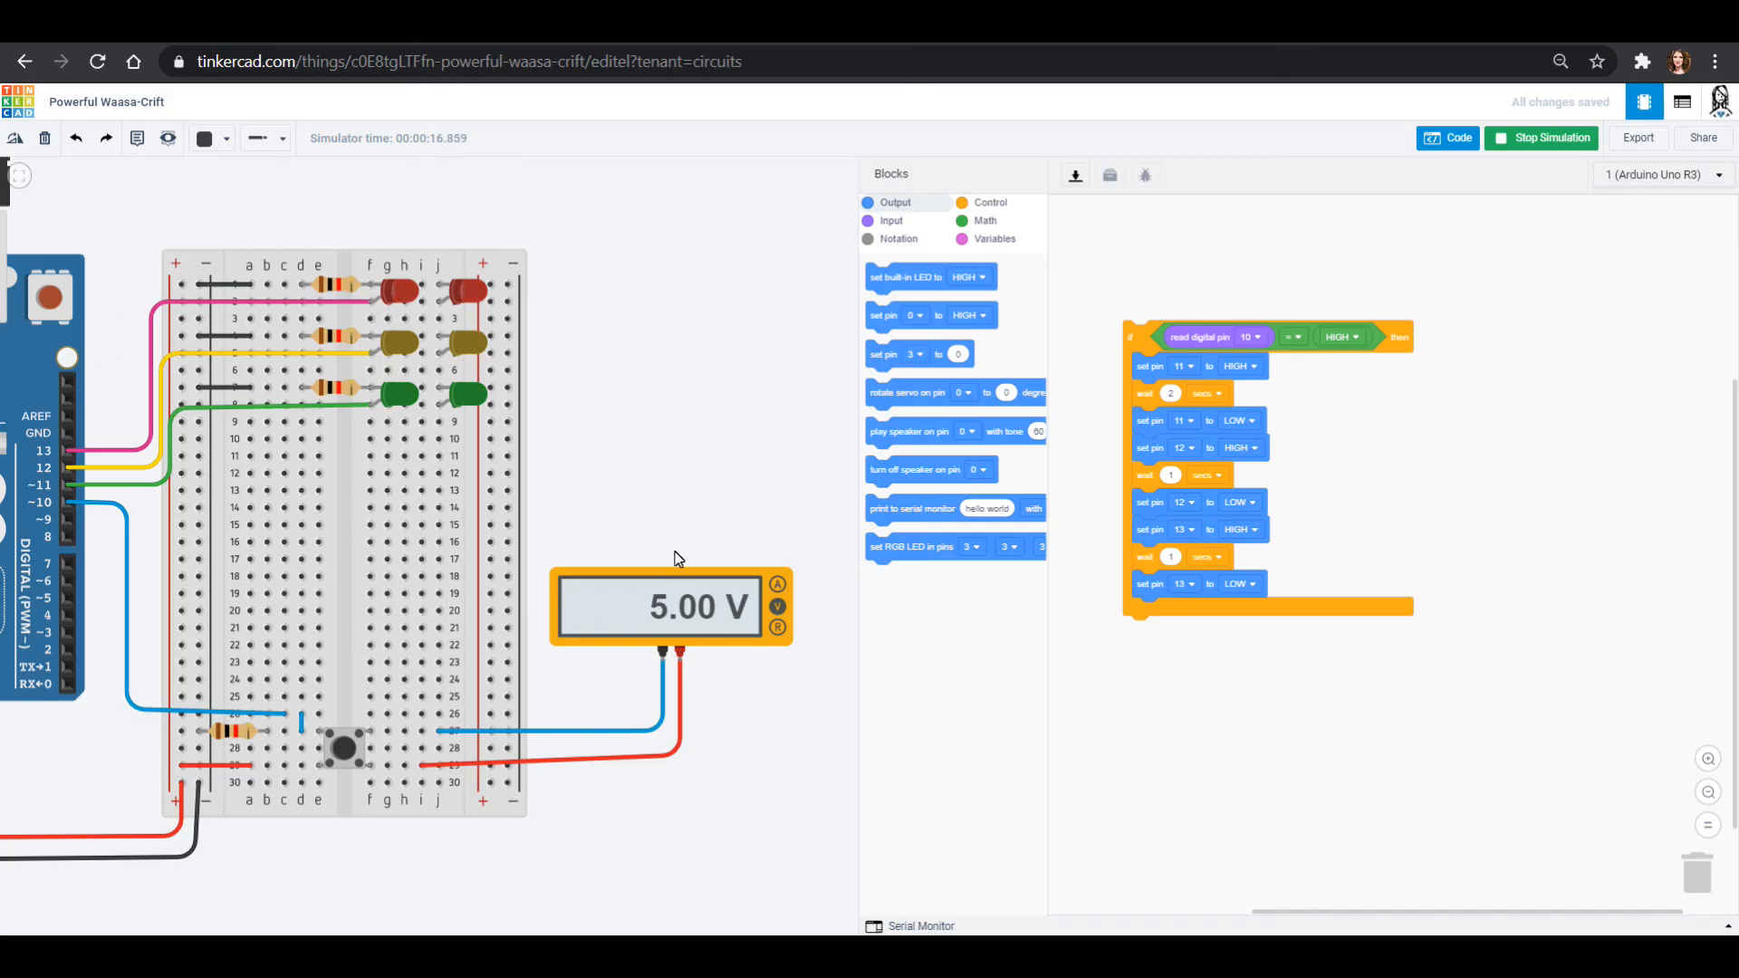